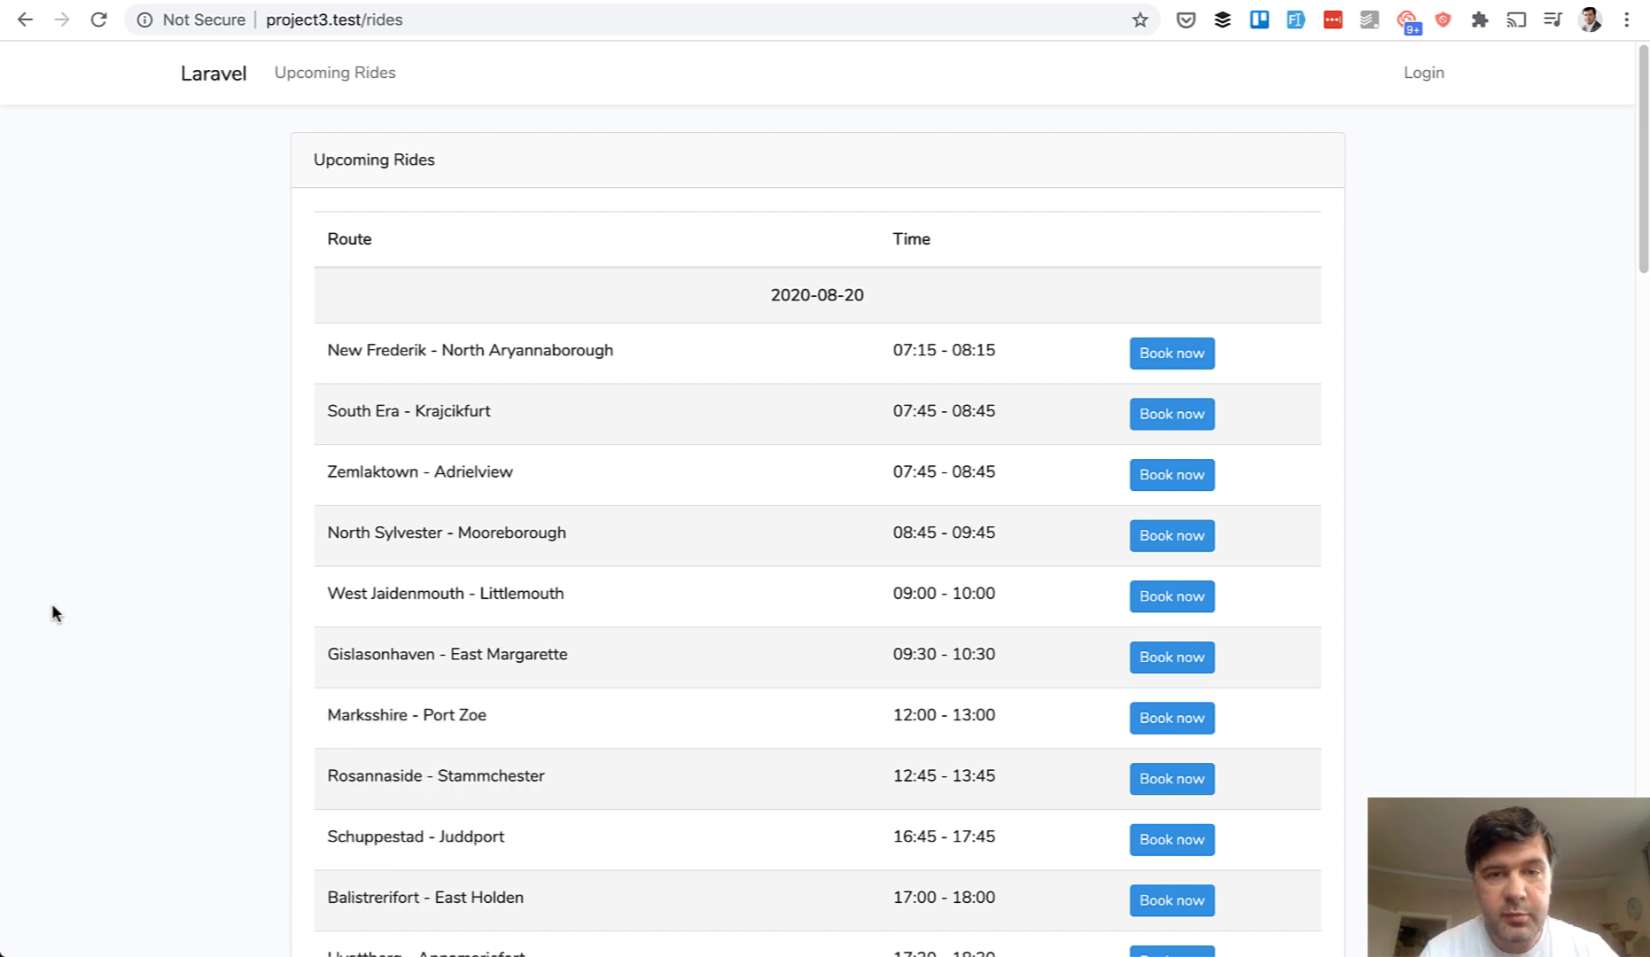
mouse_move(308, 777)
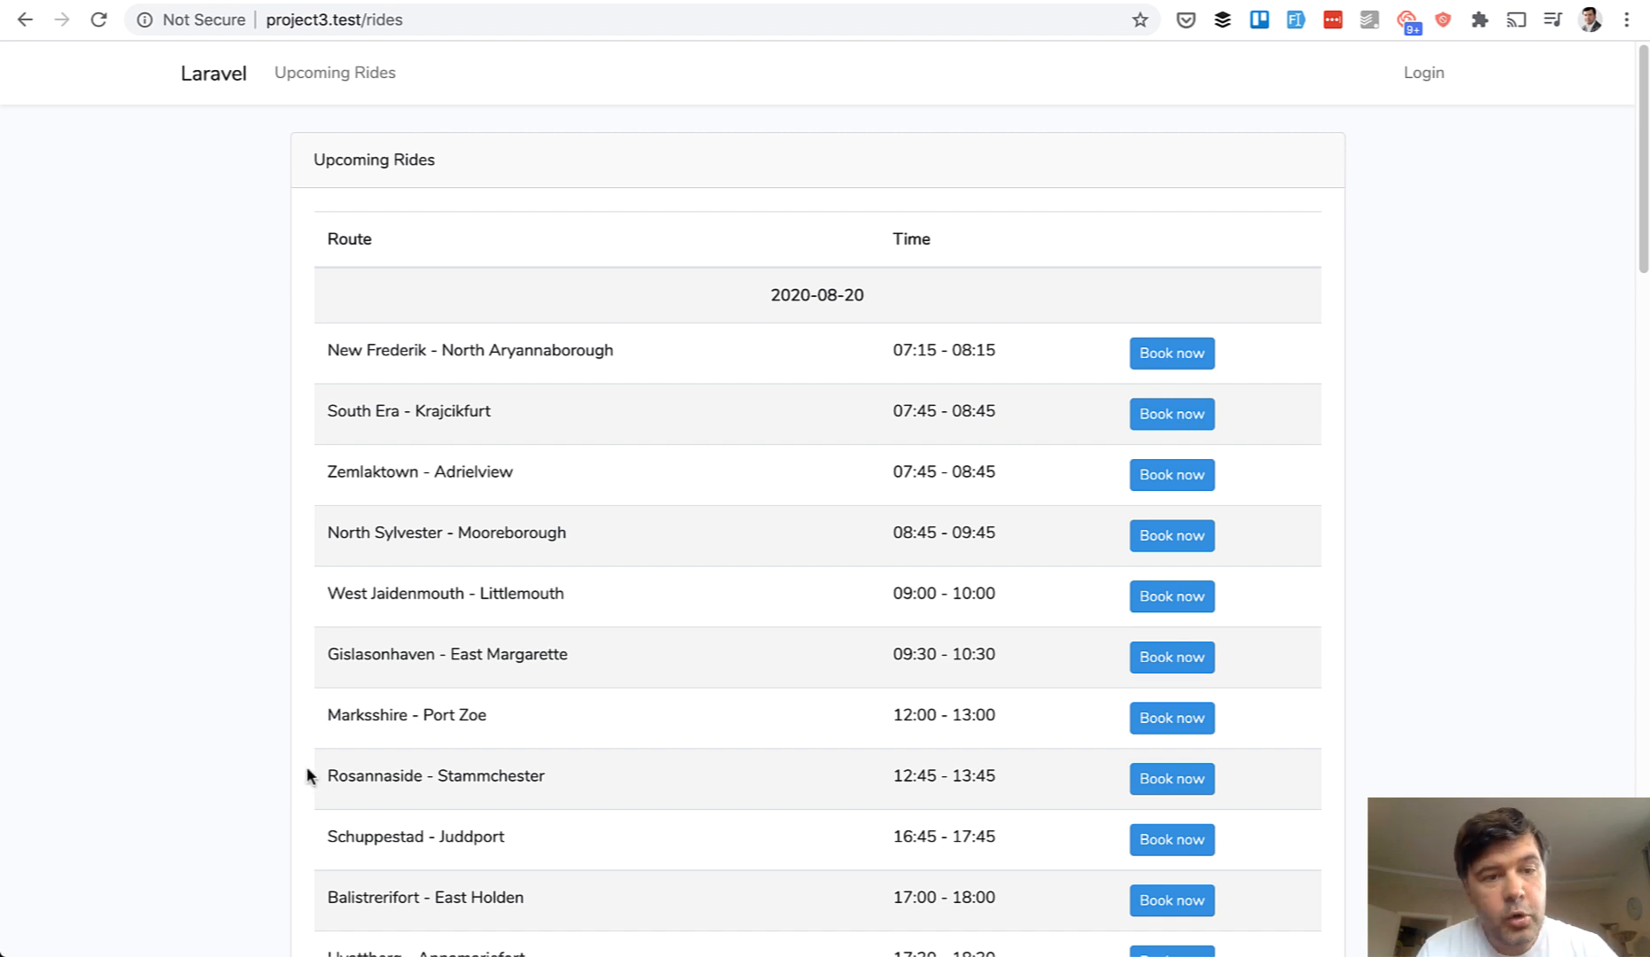
mouse_move(377, 627)
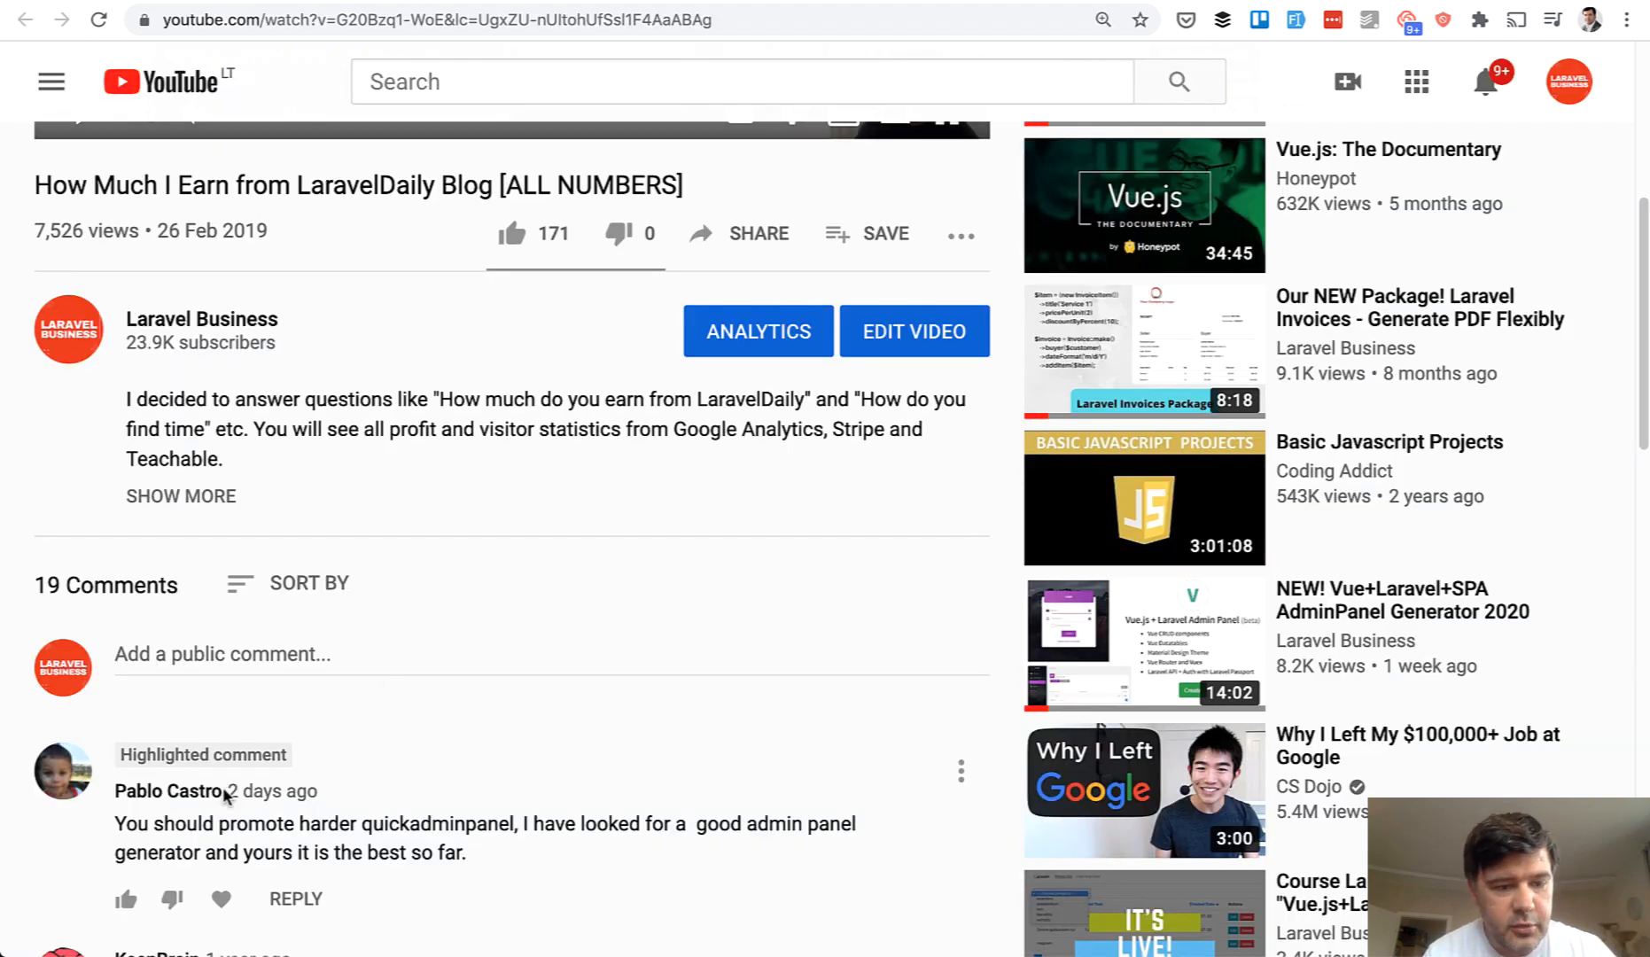
Step: Book a ride by submitting the passenger's name, email and phone number
scroll(down, 3)
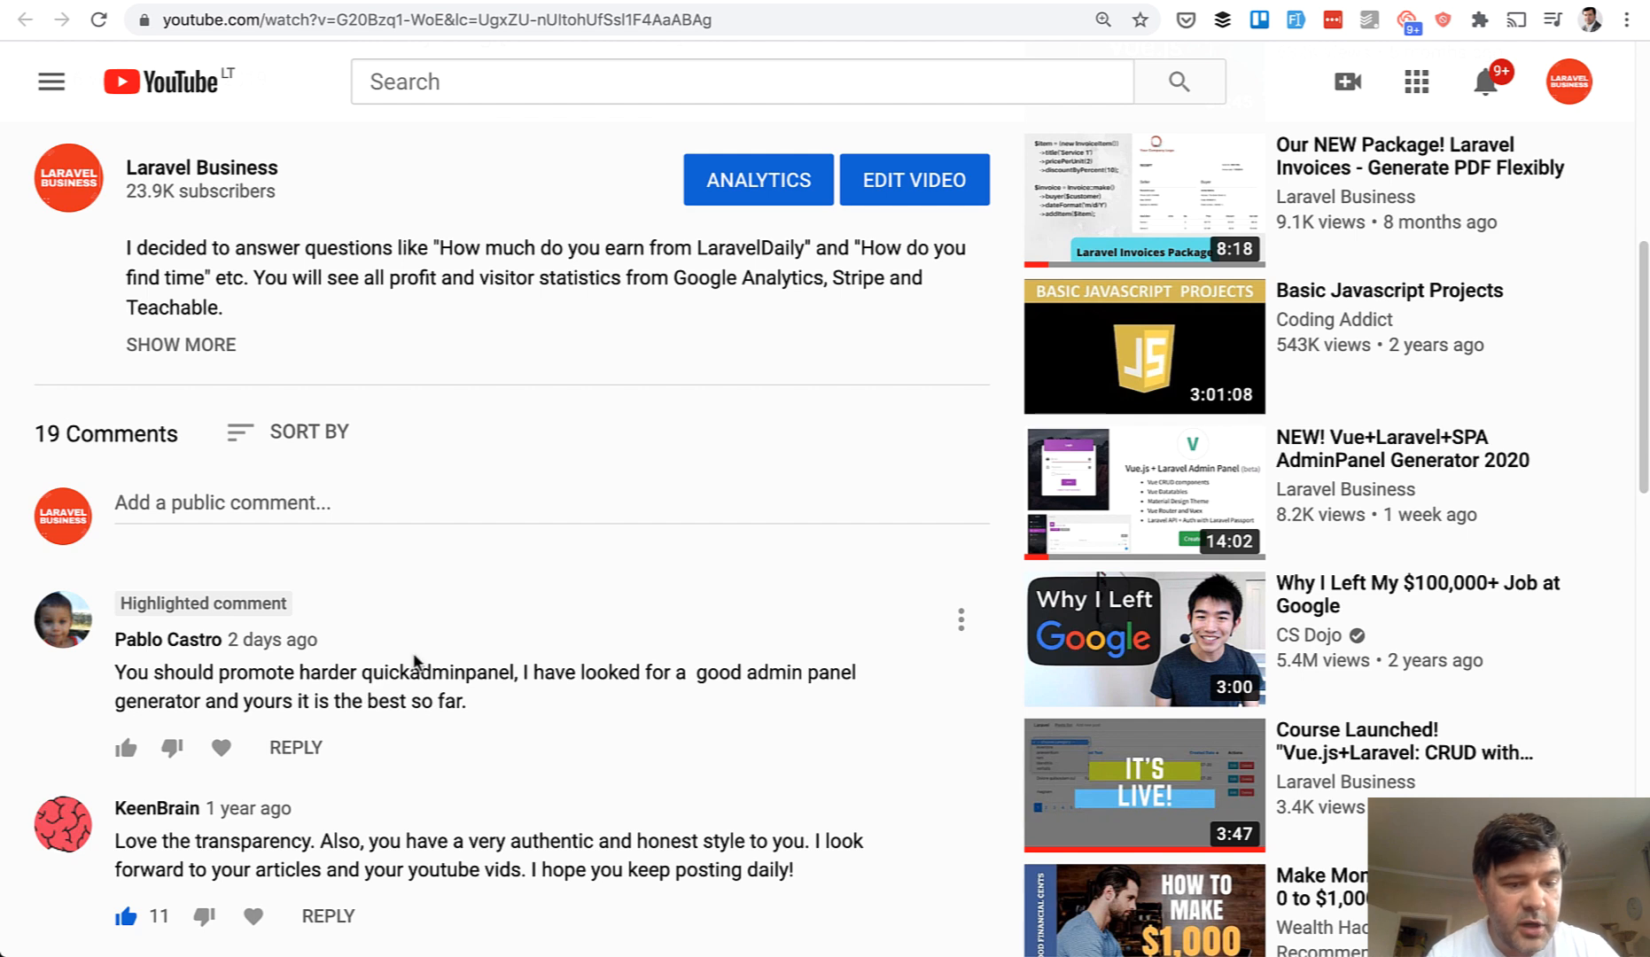
mouse_move(476, 732)
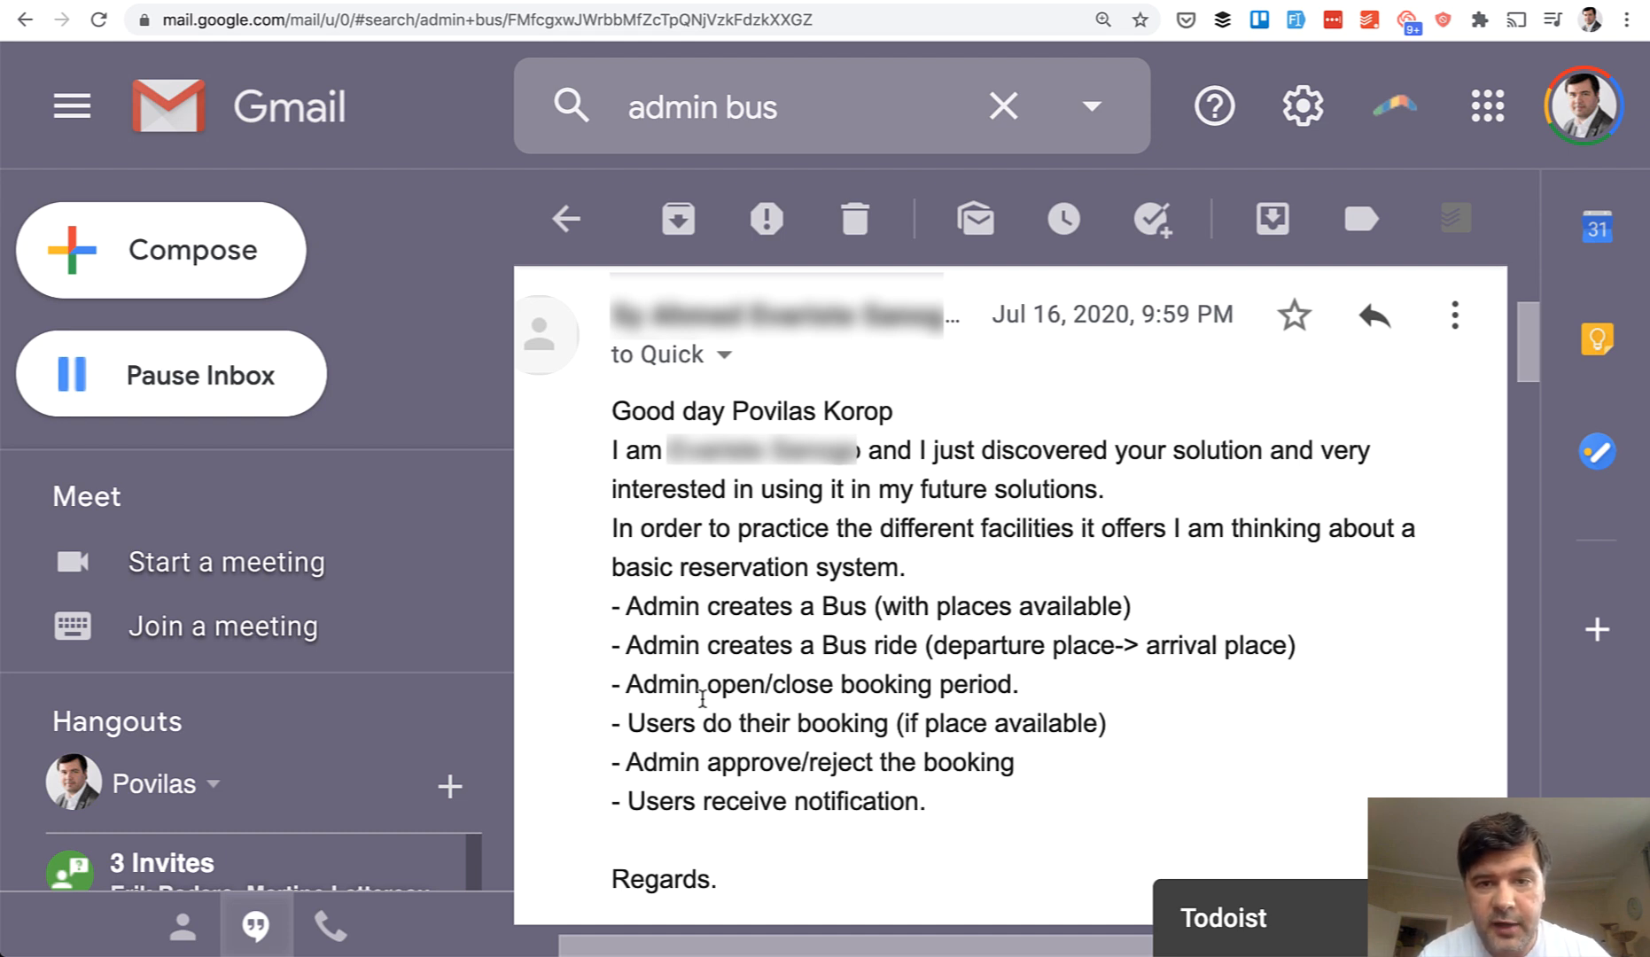
mouse_move(618, 609)
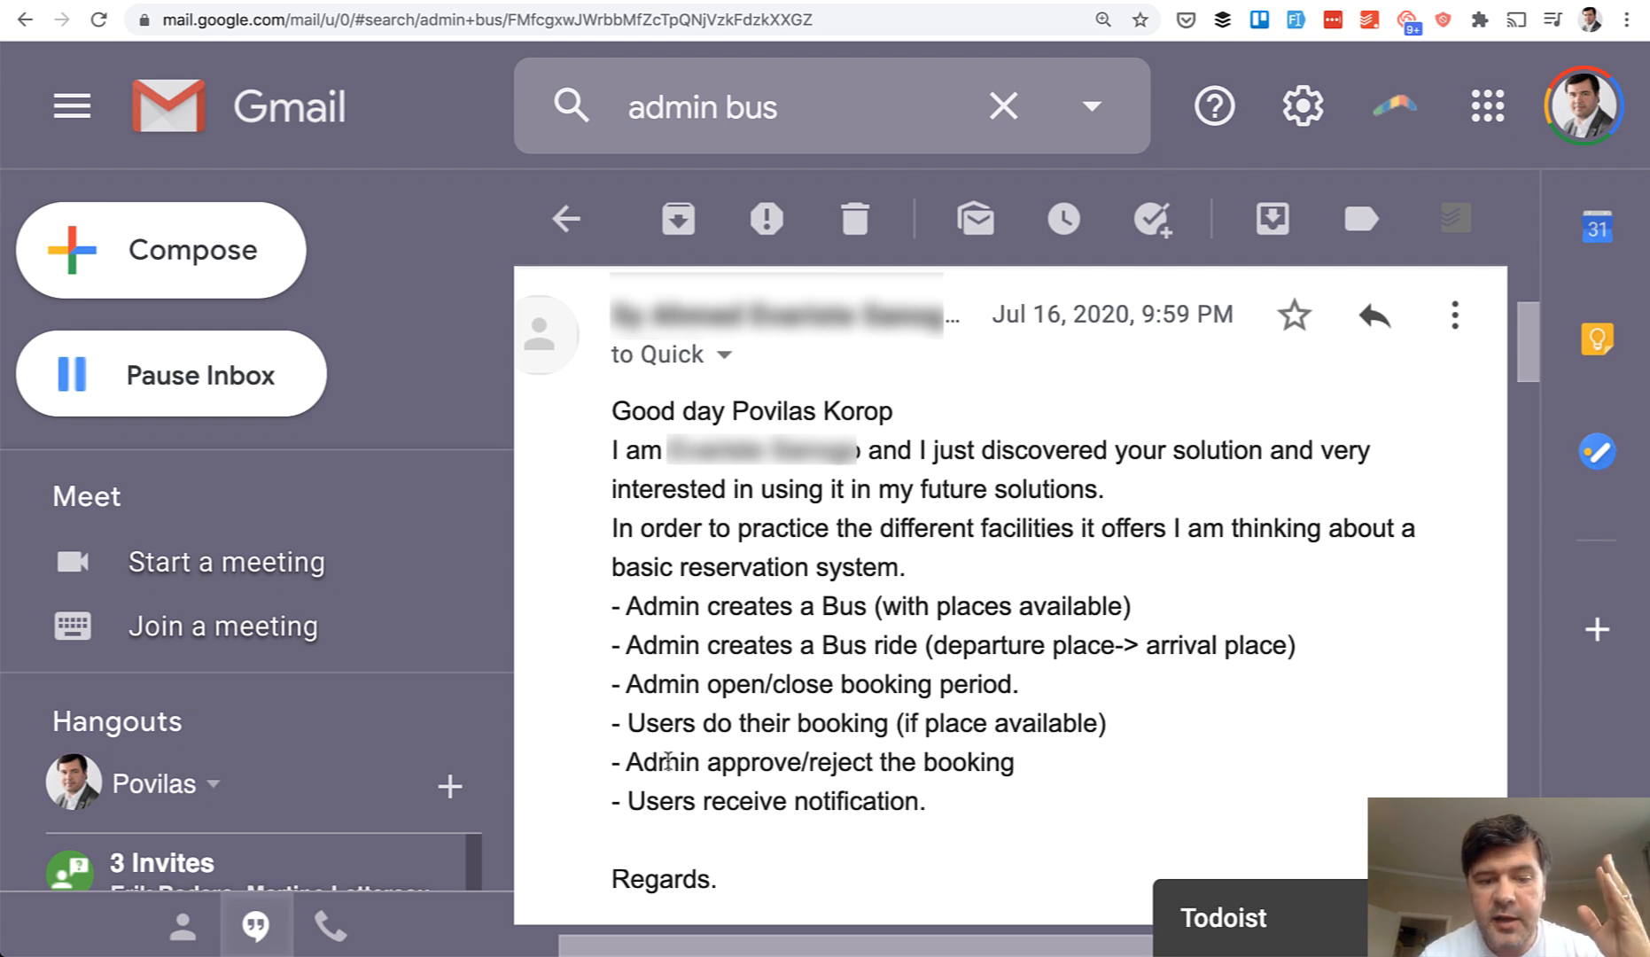
mouse_move(875, 757)
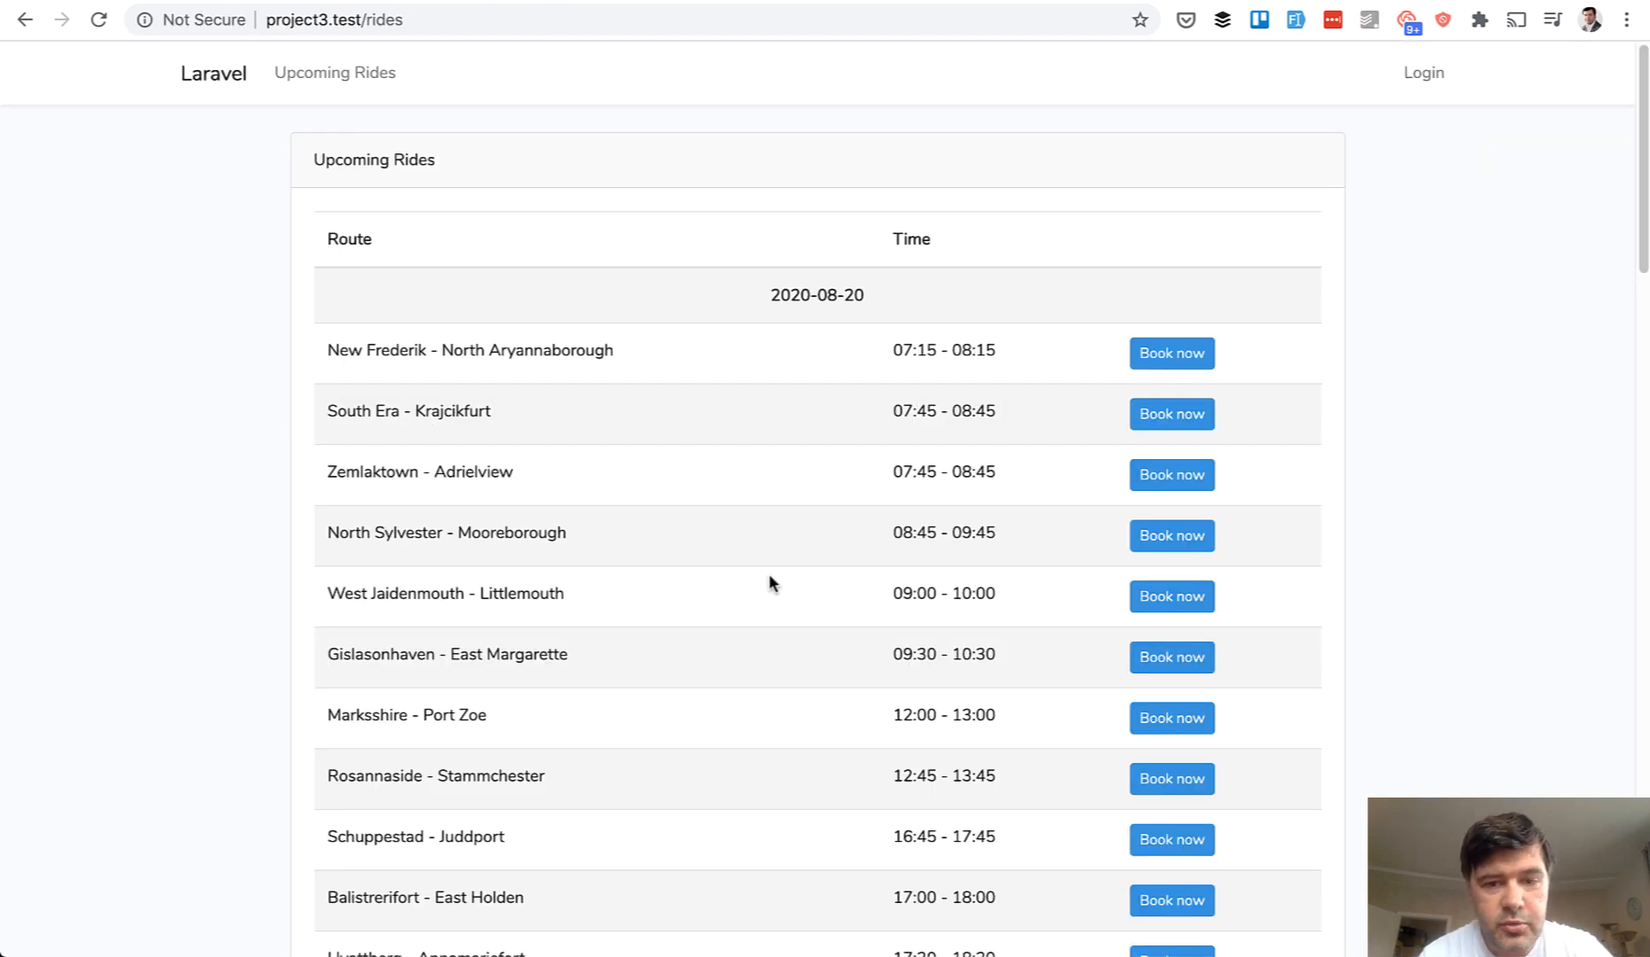
mouse_move(598, 600)
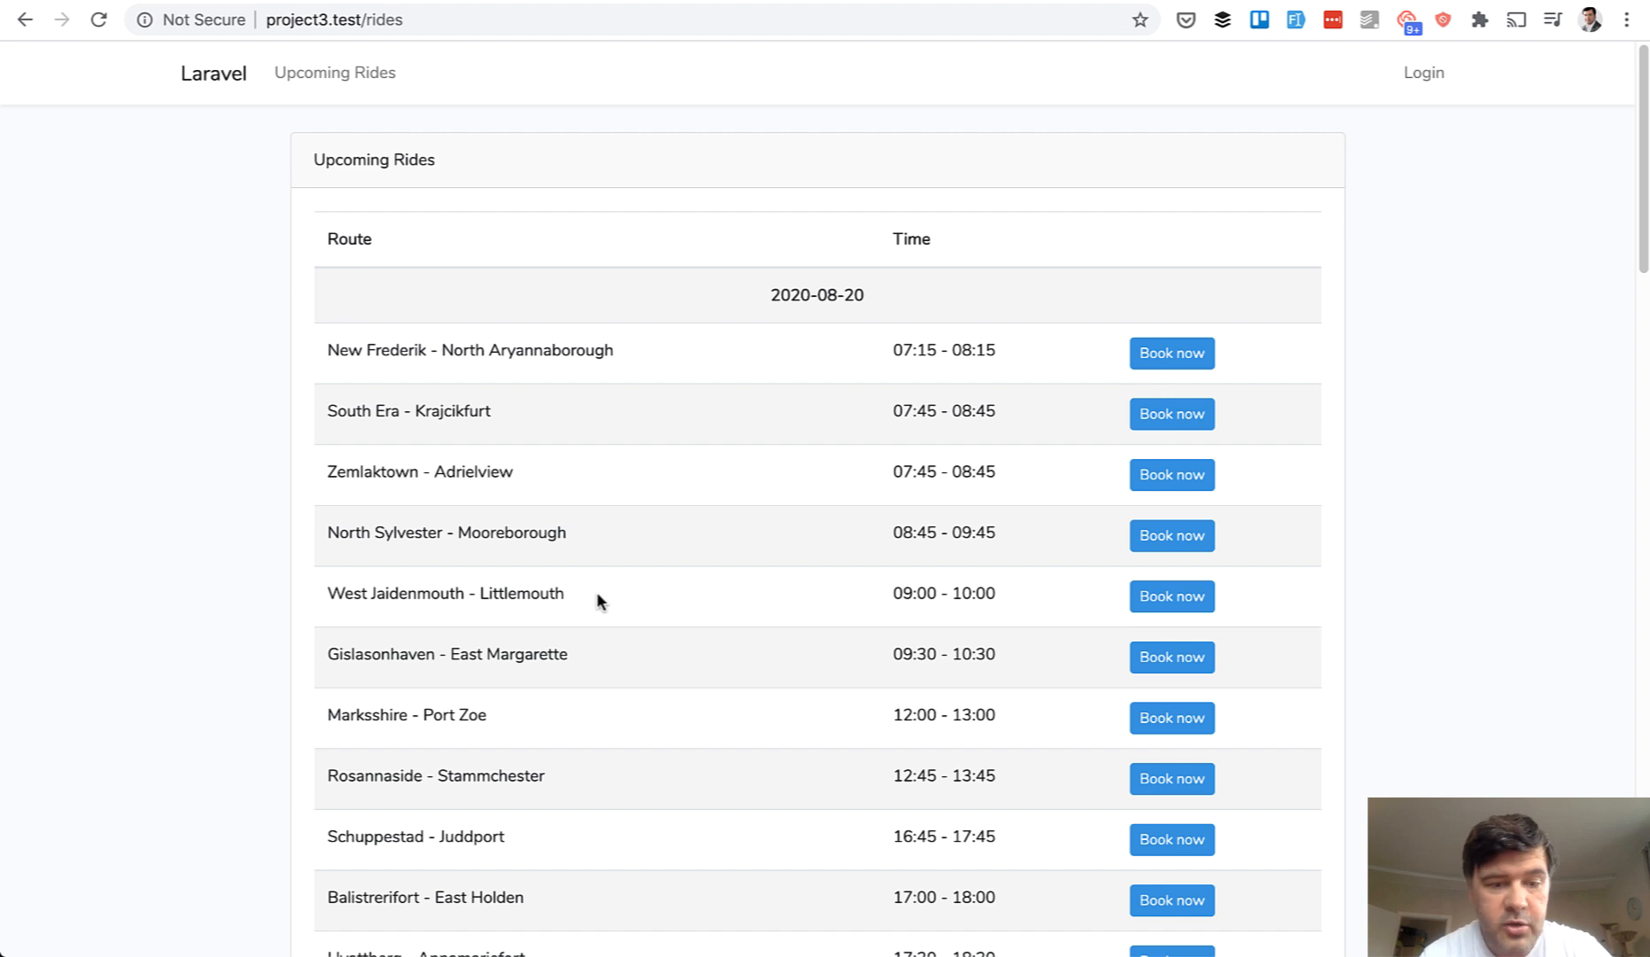
scroll(down, 3)
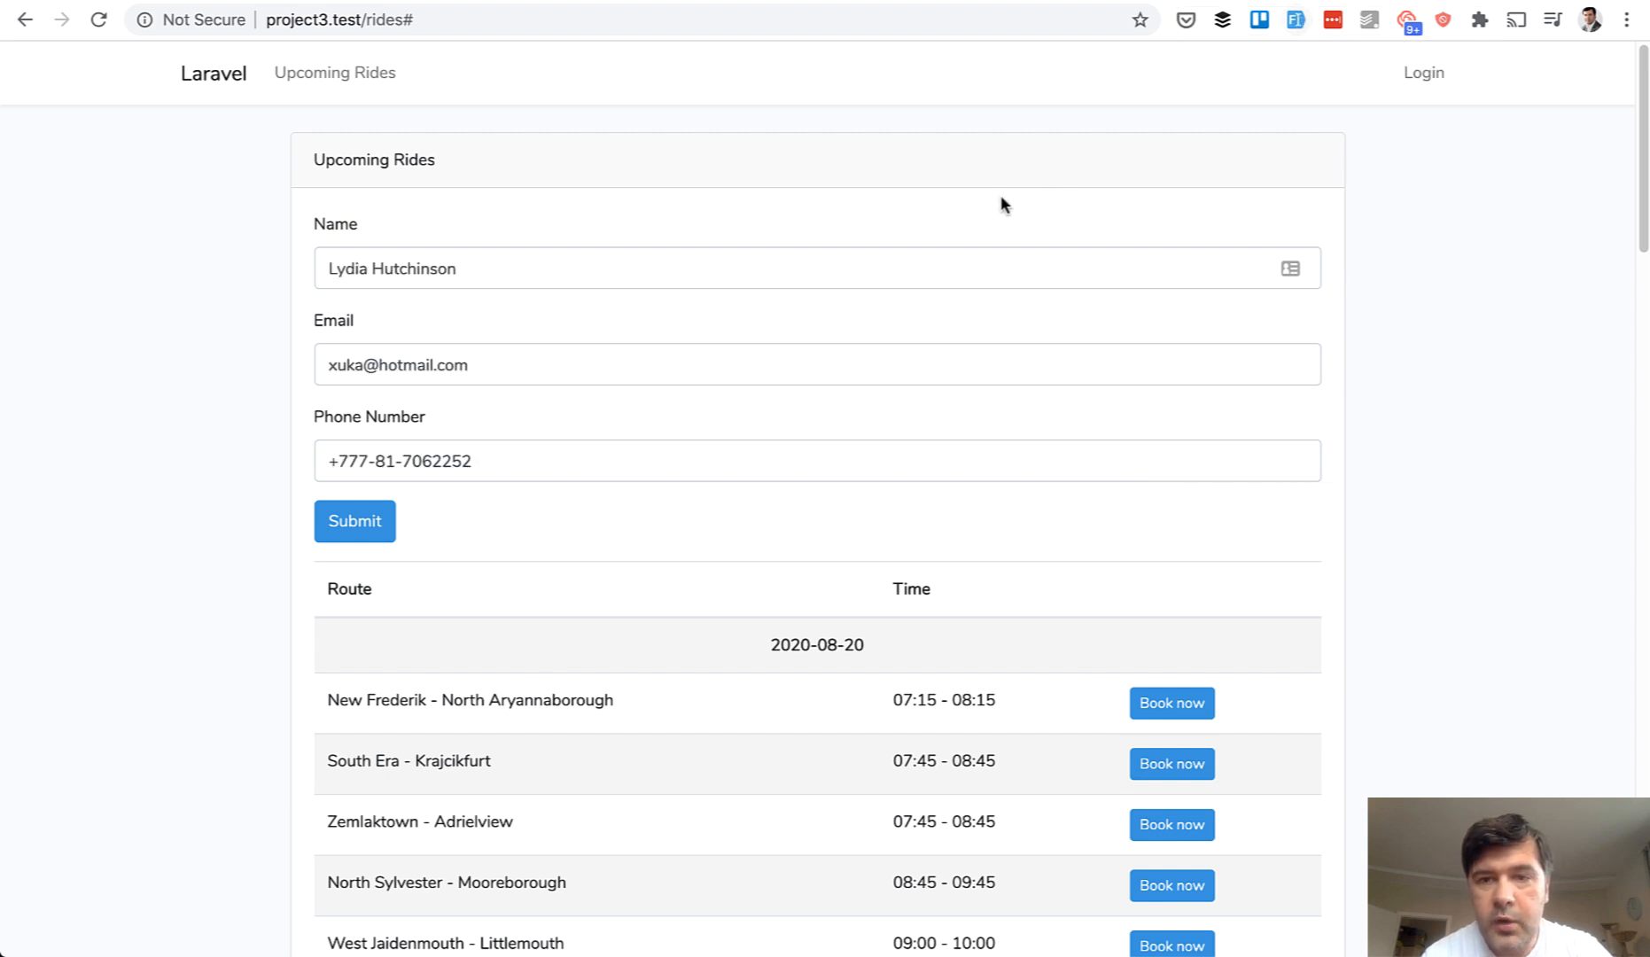
mouse_move(879, 302)
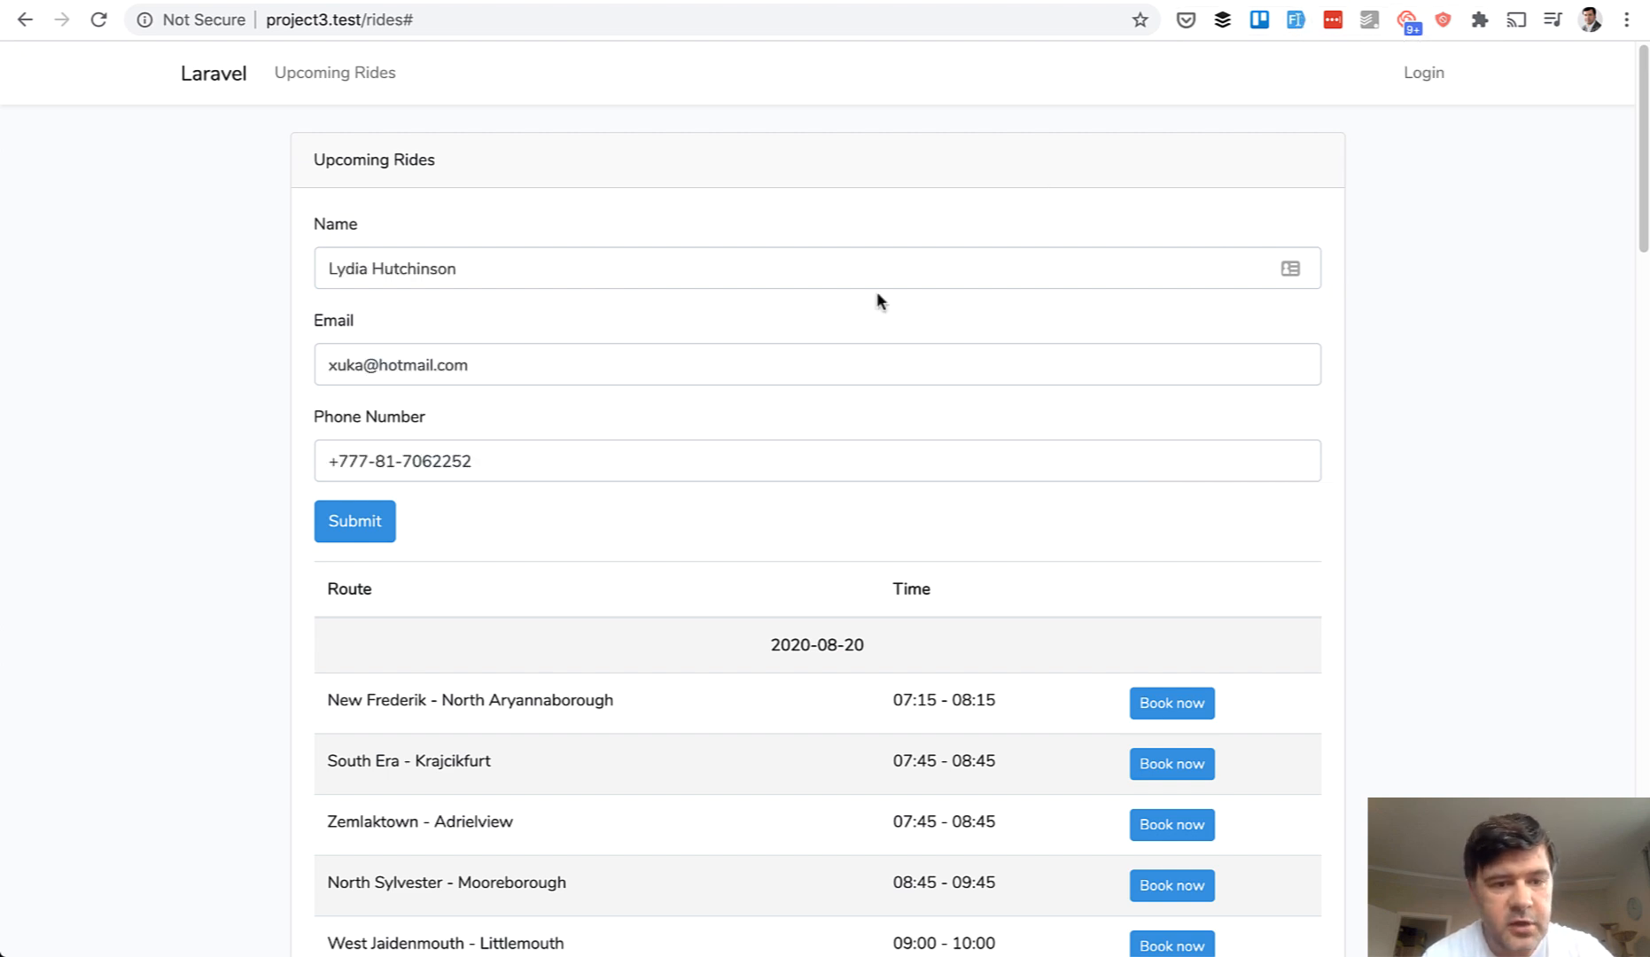
click(354, 521)
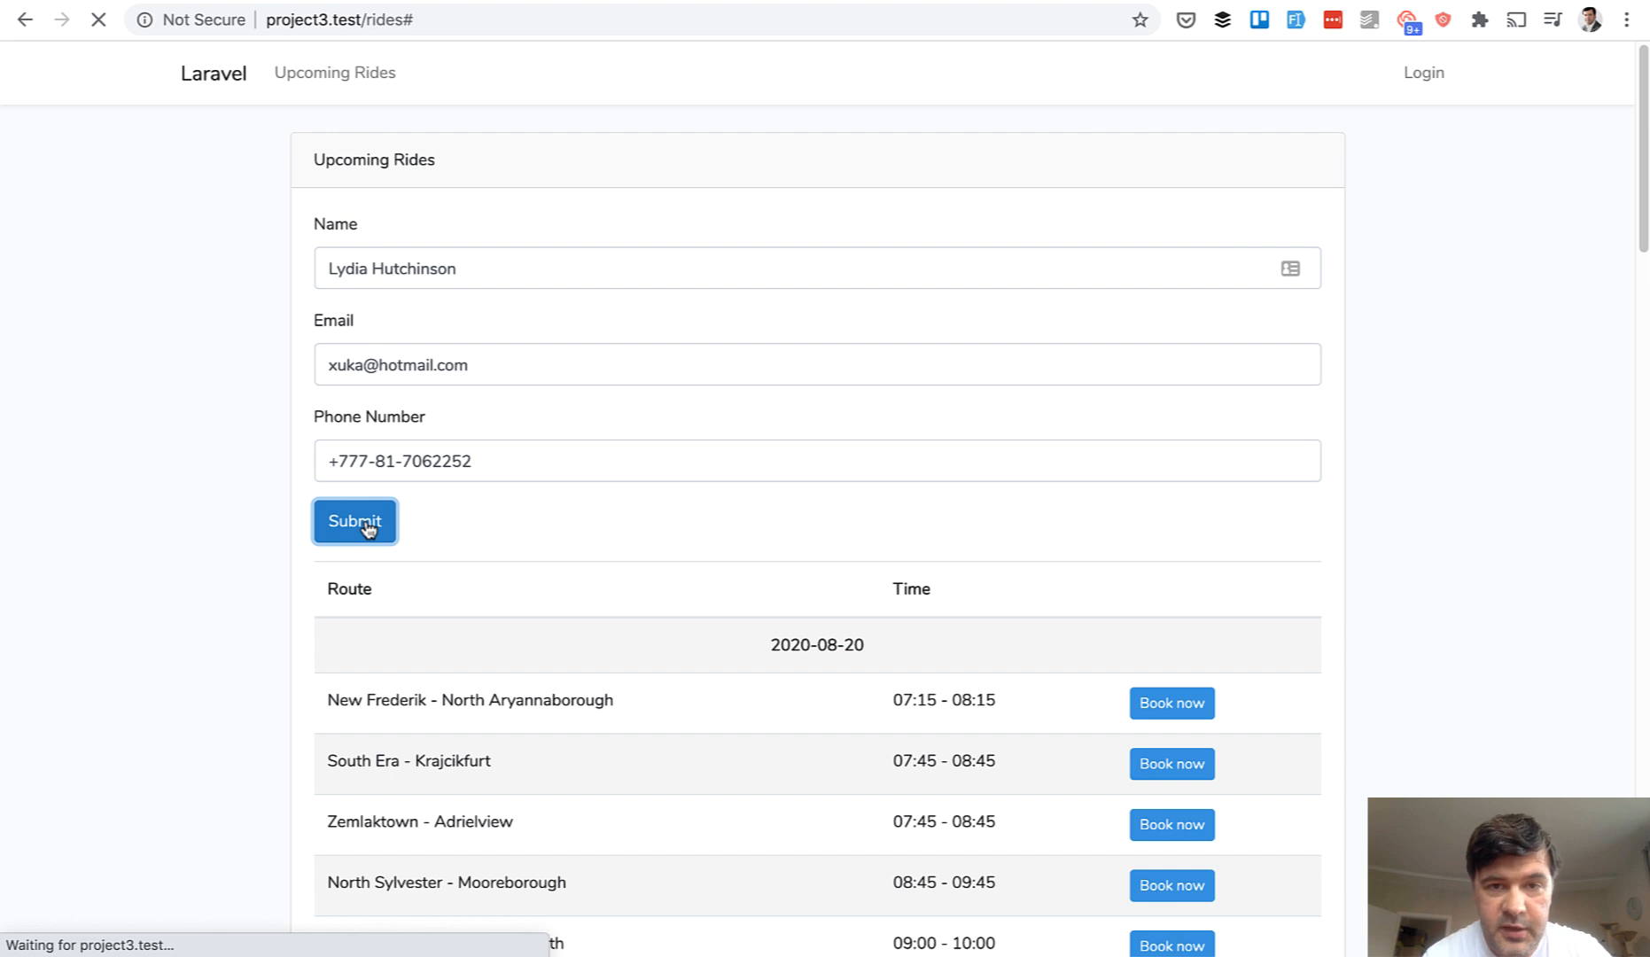
click(354, 521)
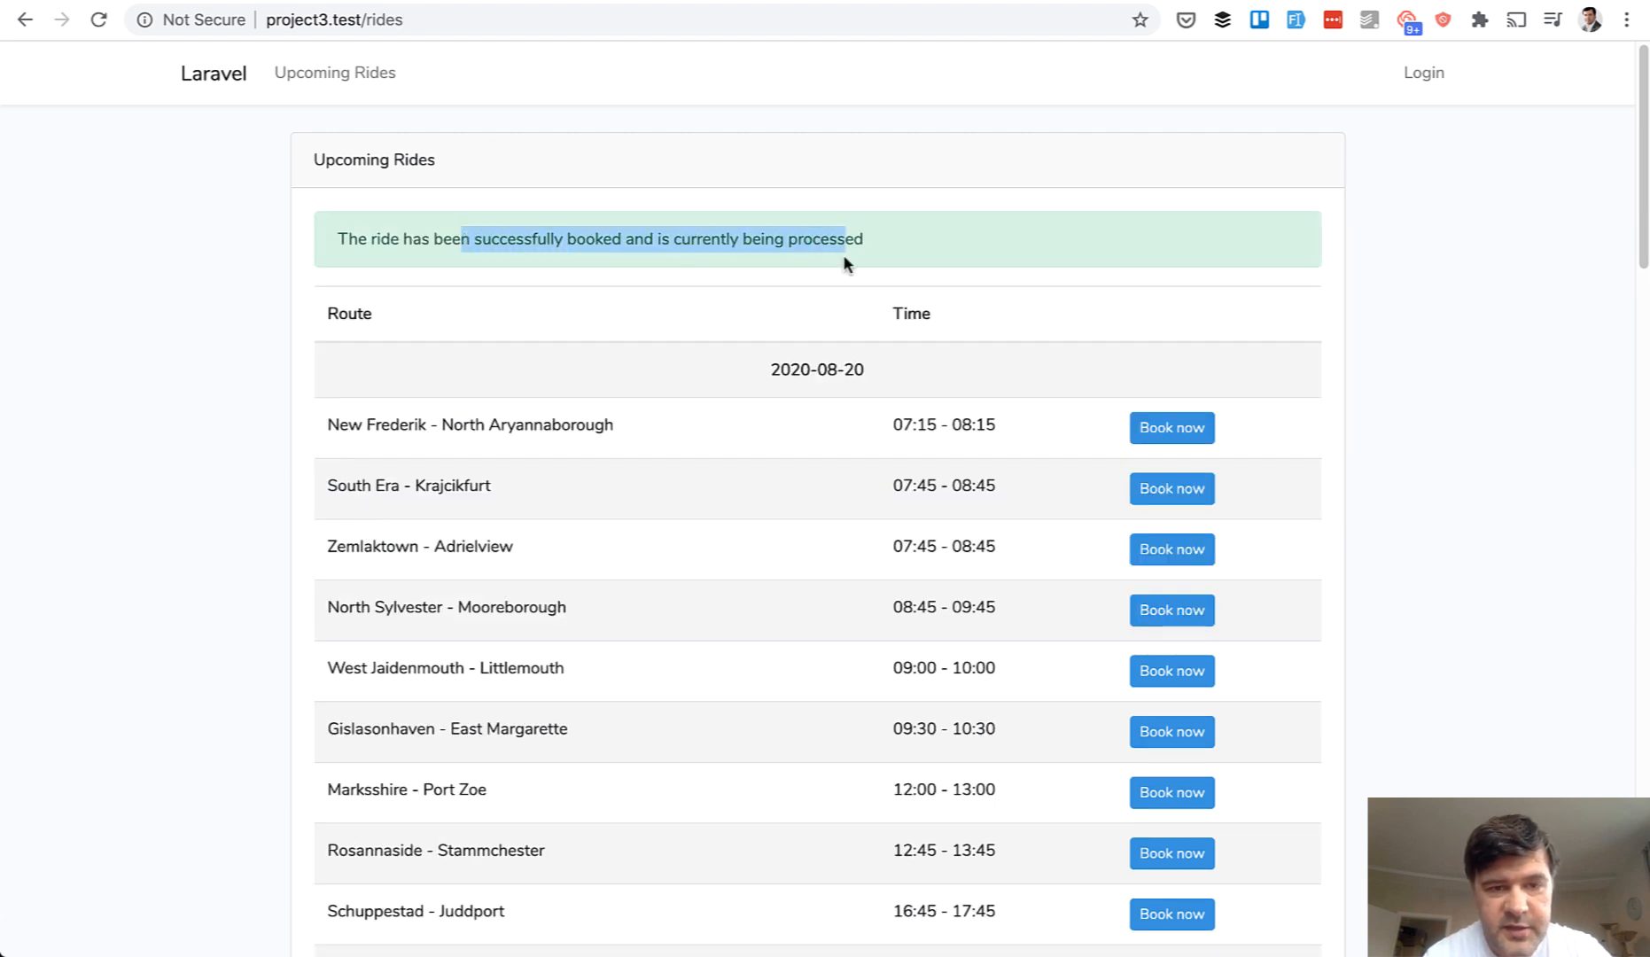
click(842, 263)
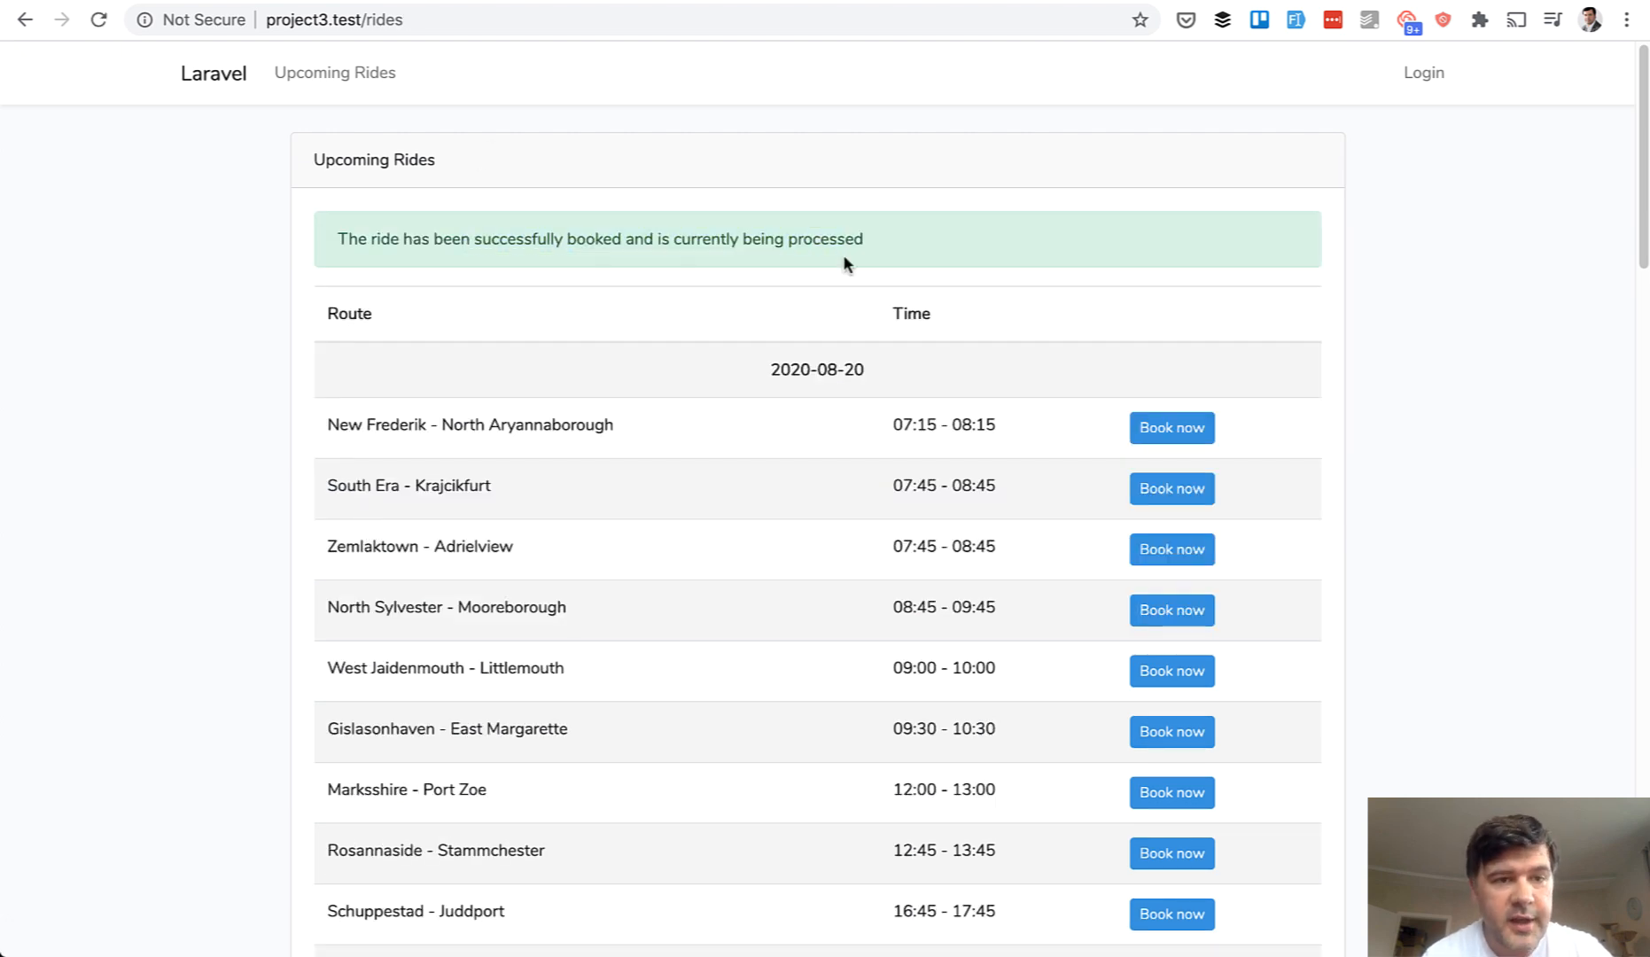
mouse_move(1199, 153)
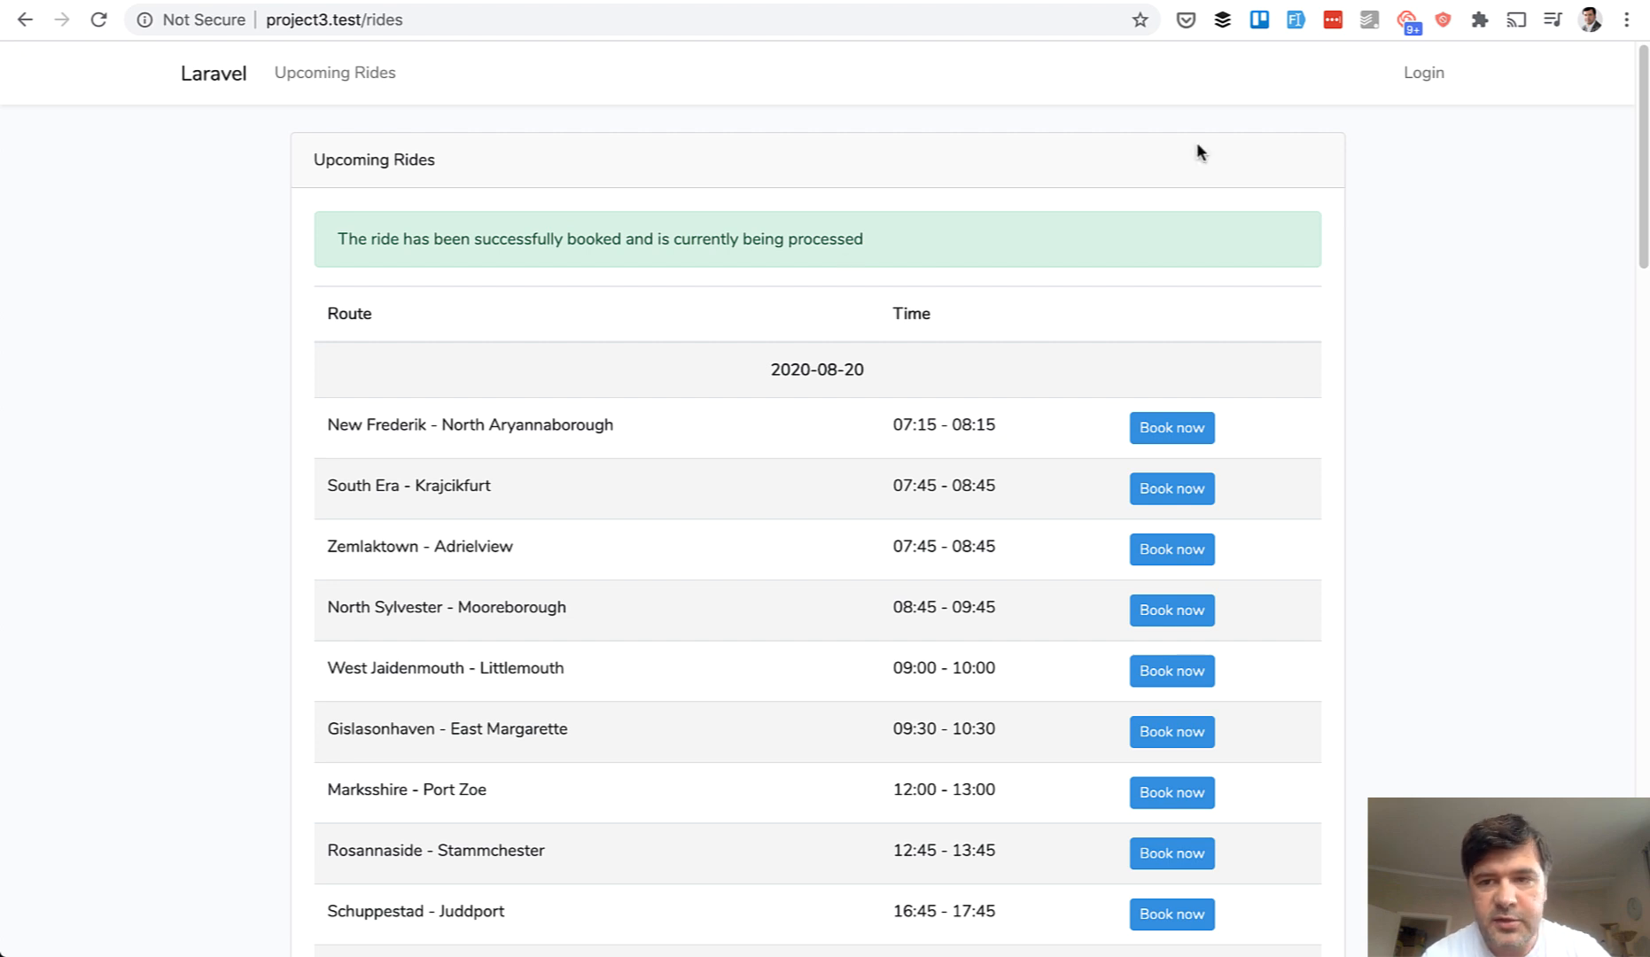
Step: Sign in to the admin panel as admin@admin
click(1422, 72)
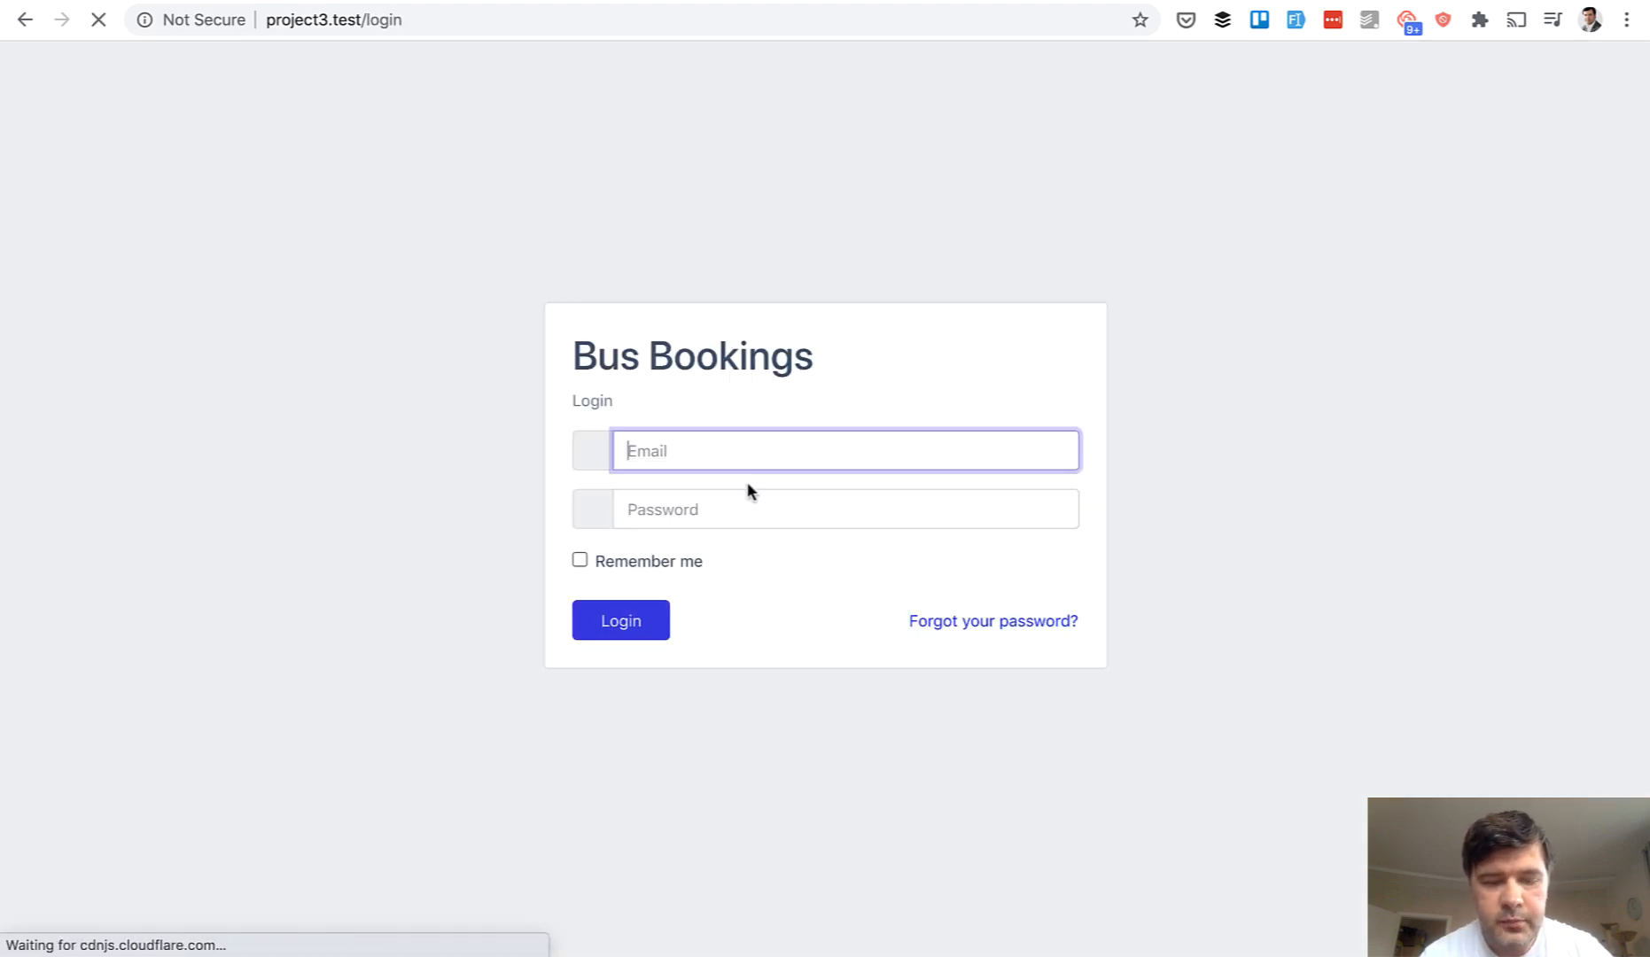
text(admin@admin)
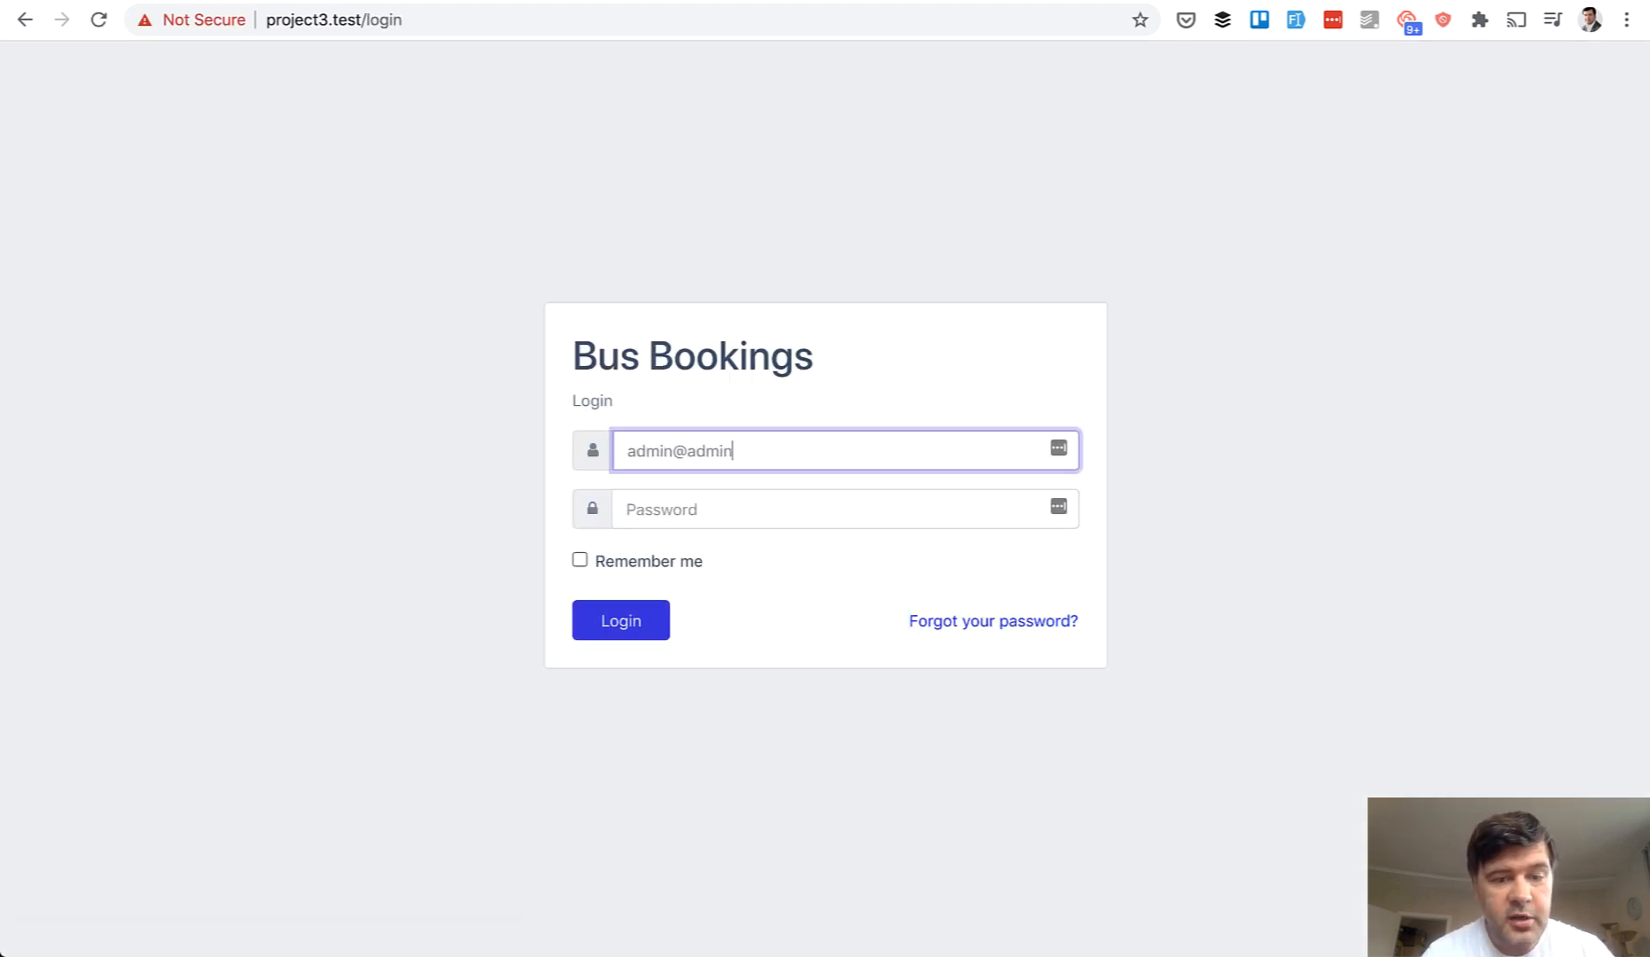
text(••••)
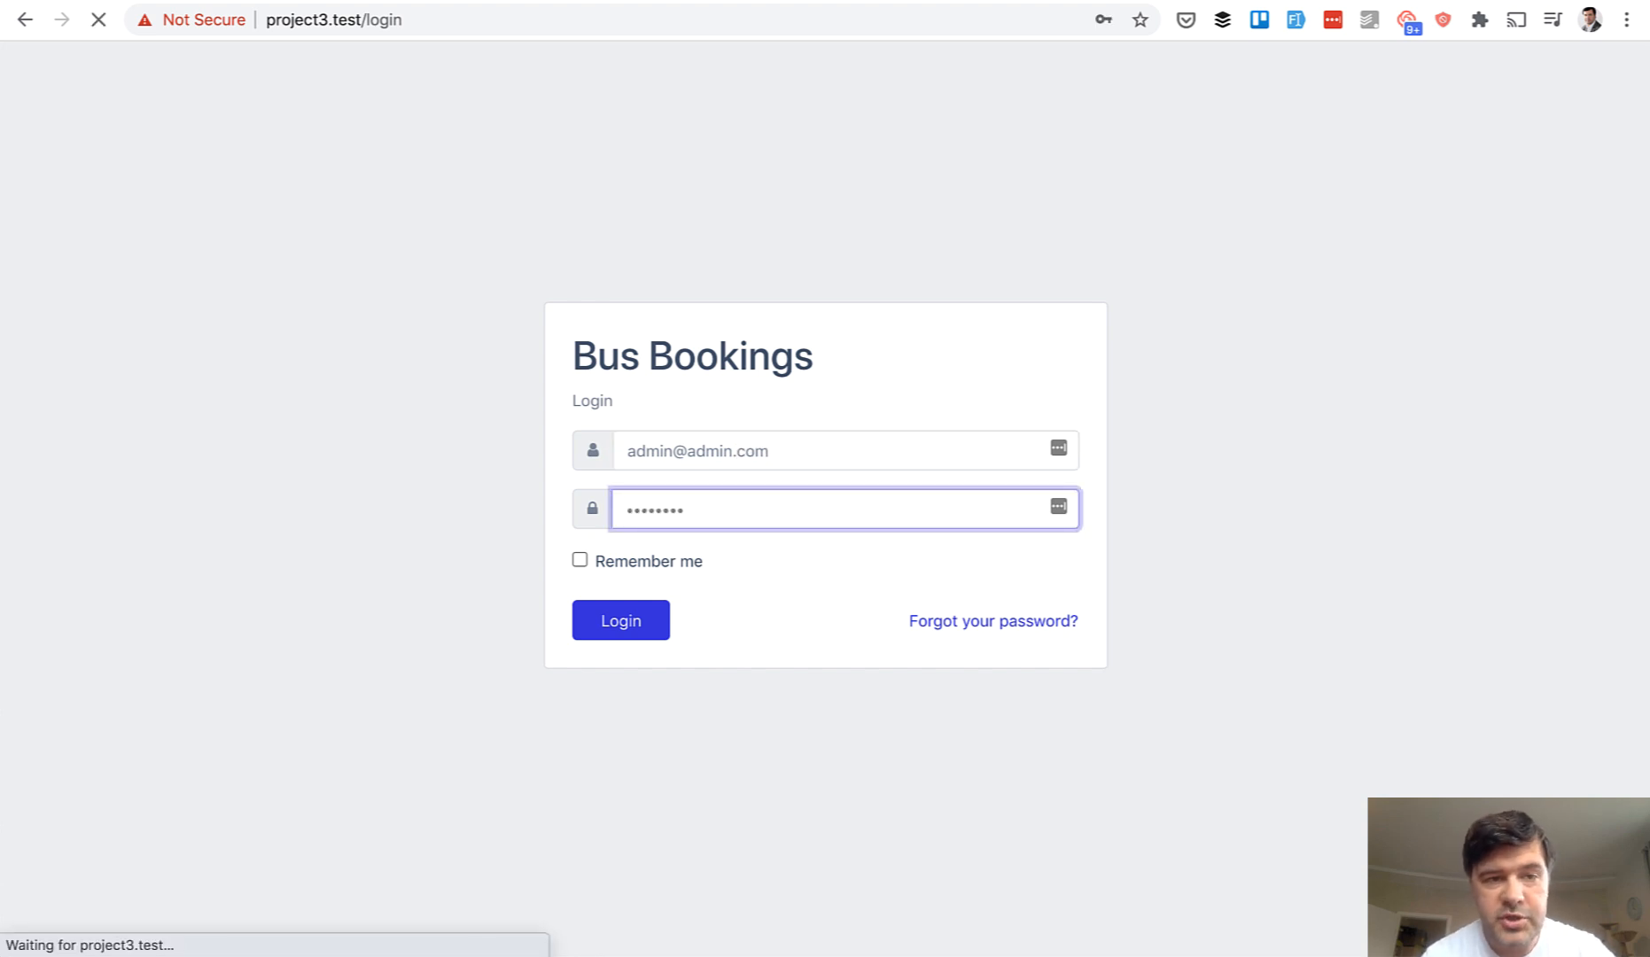
click(620, 620)
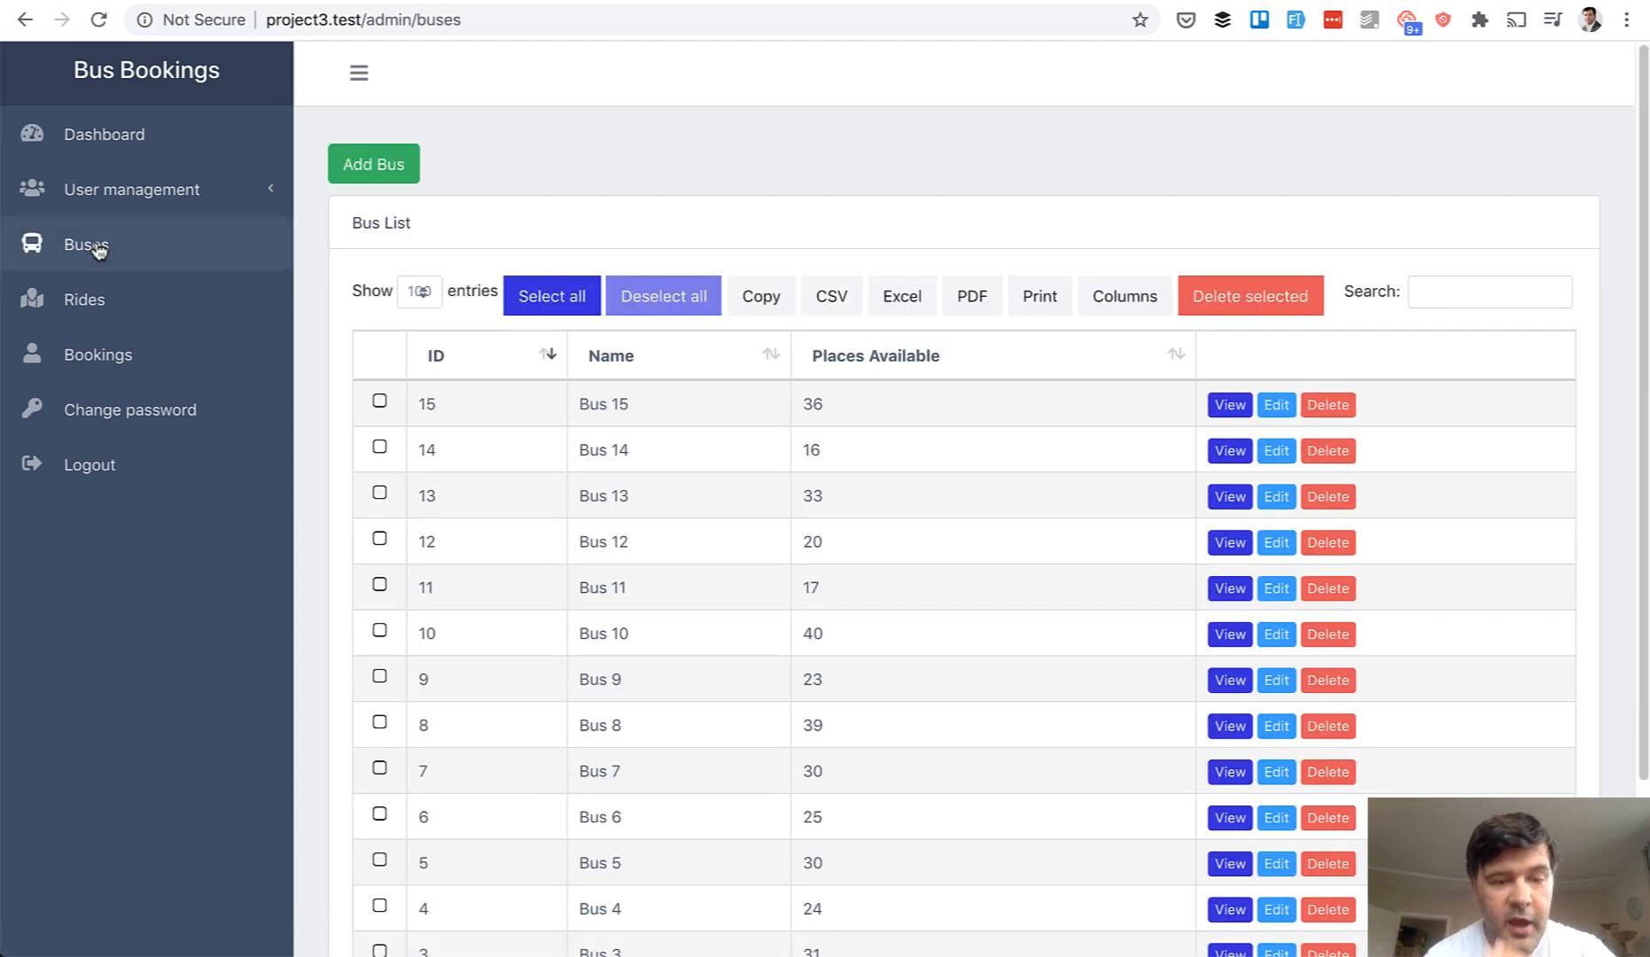
mouse_move(594, 479)
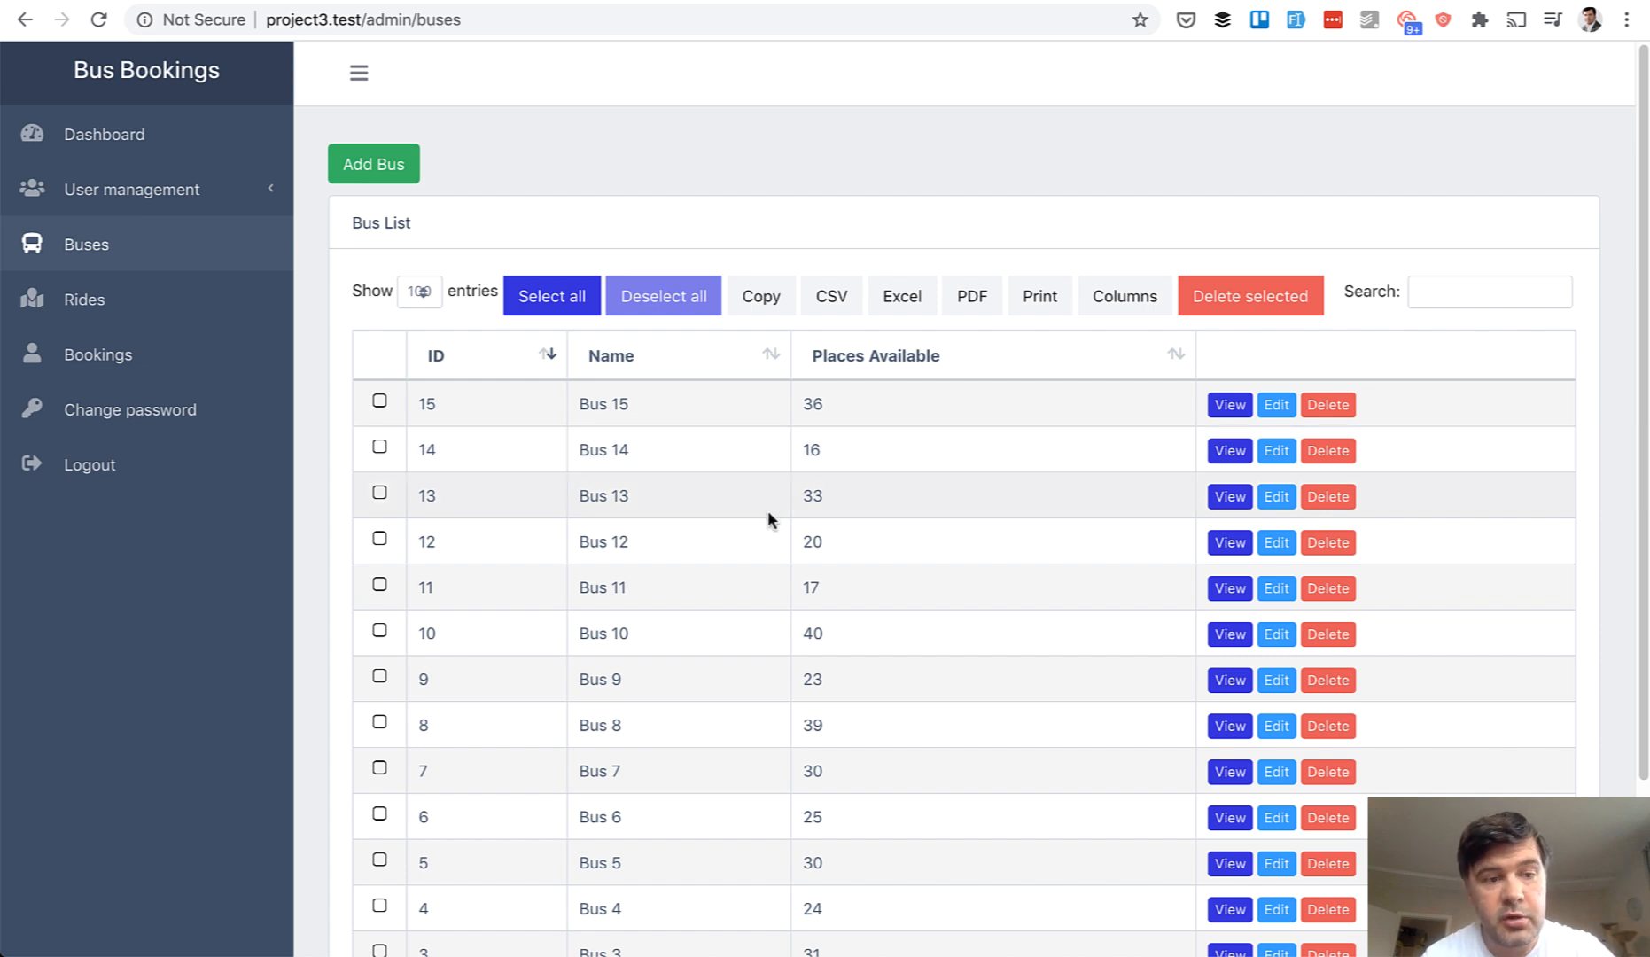
Step: Open Rides and scroll to Port Groverview – West Edward with 1 processing booking
click(84, 298)
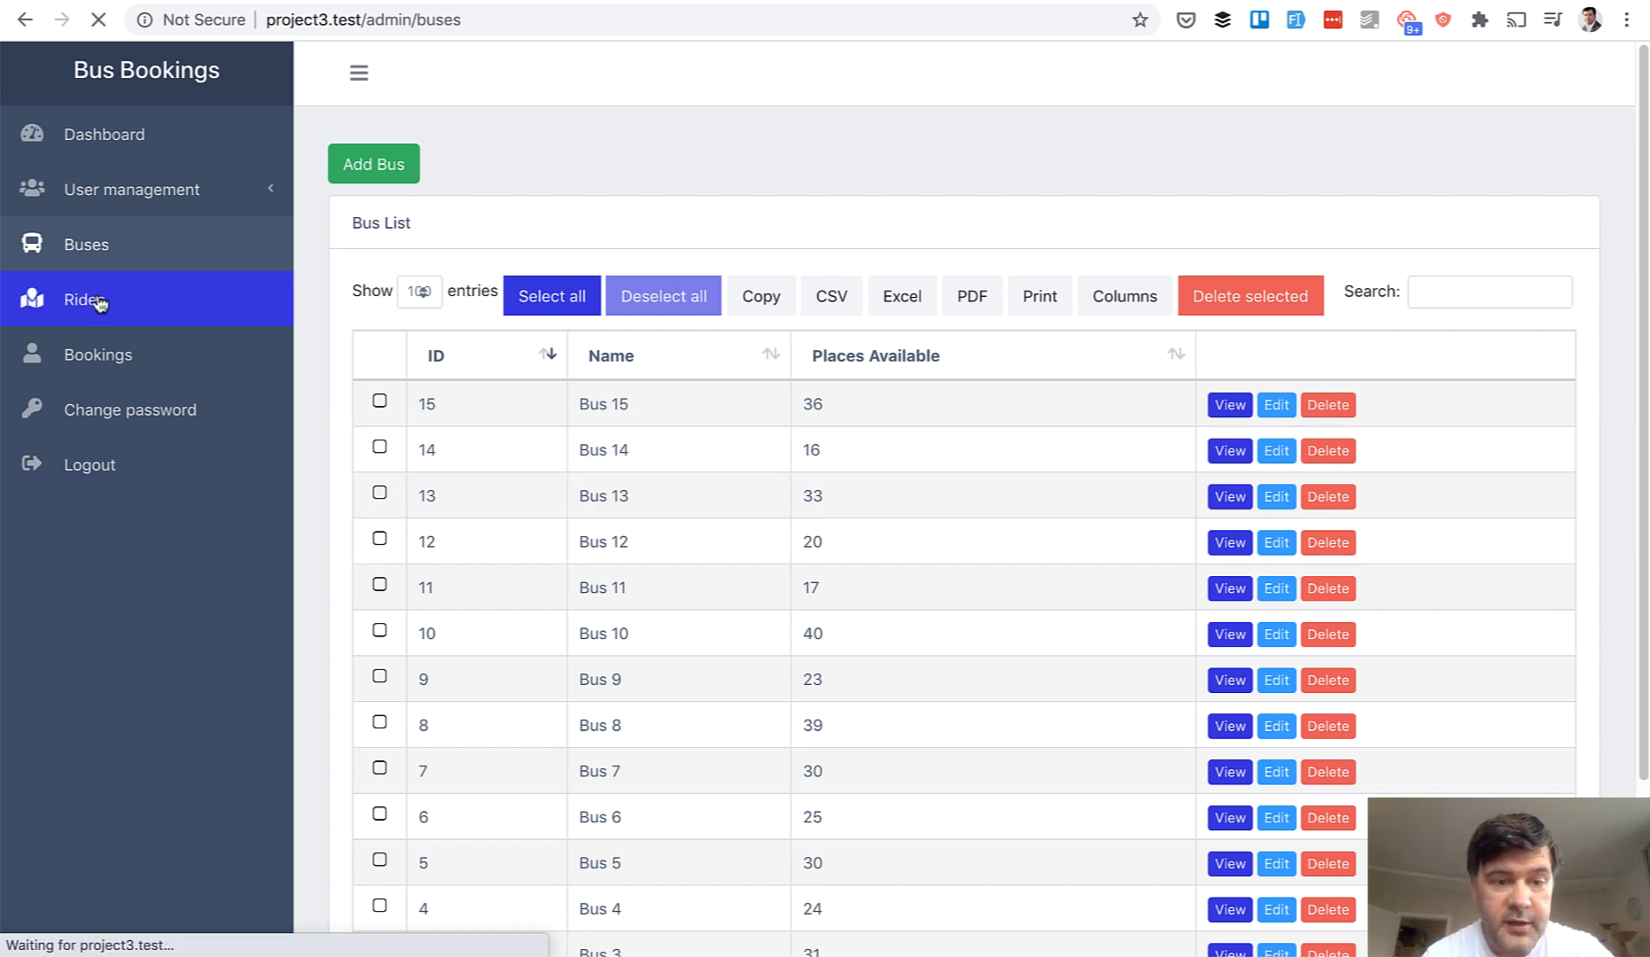
click(85, 298)
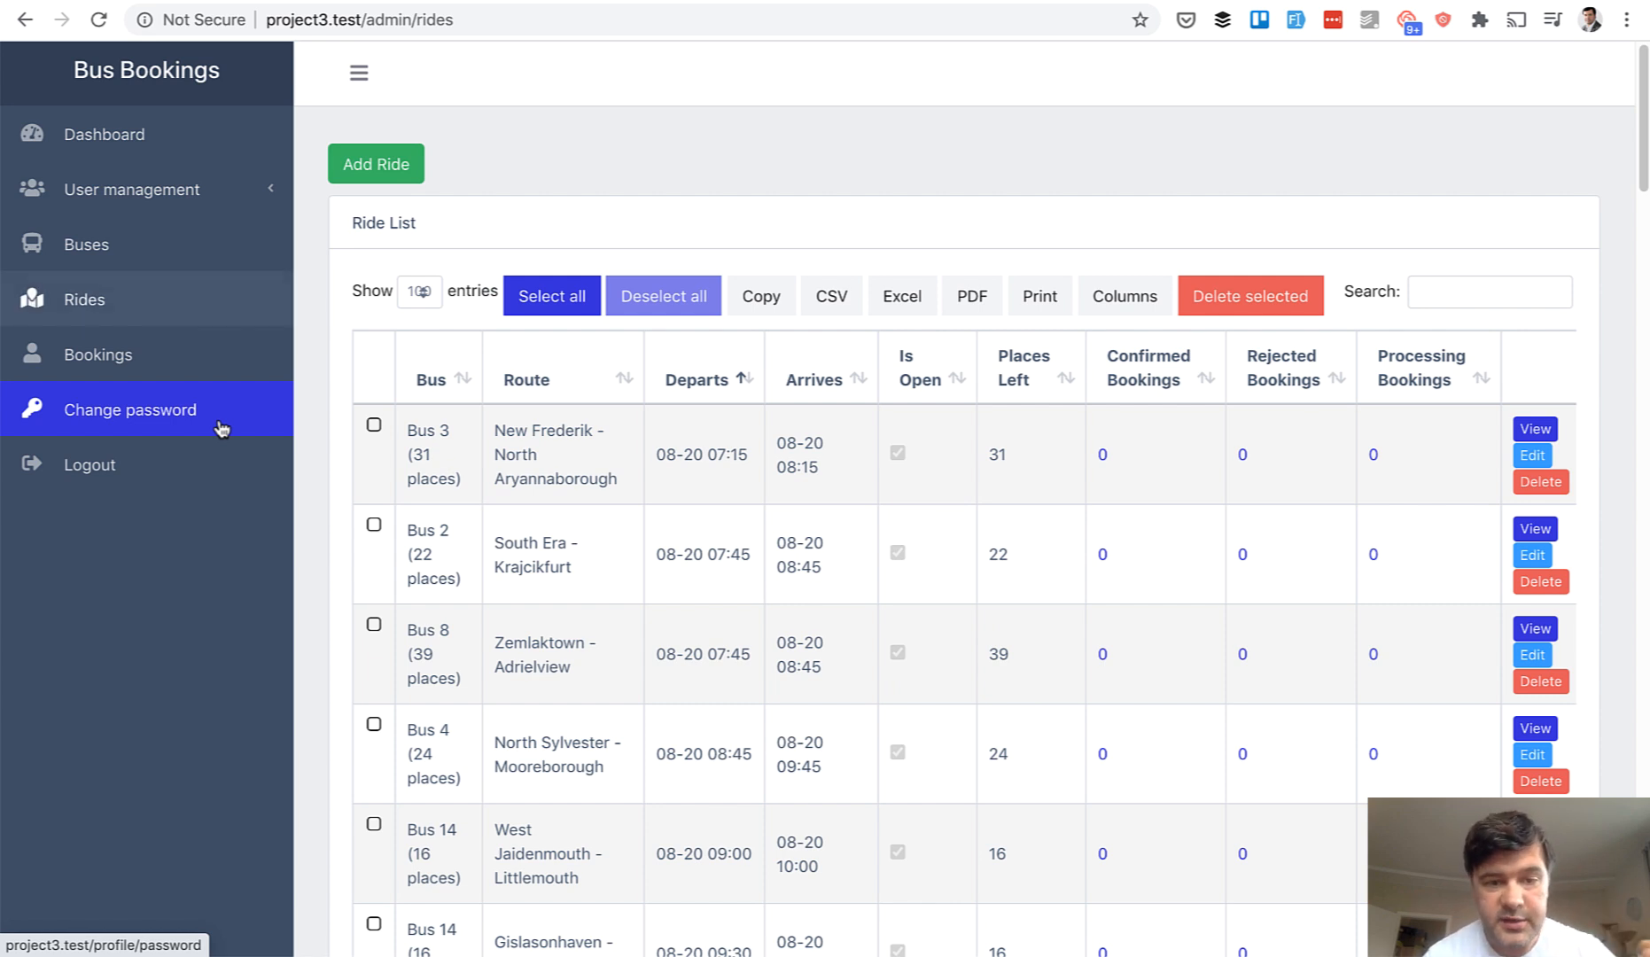
mouse_move(554, 506)
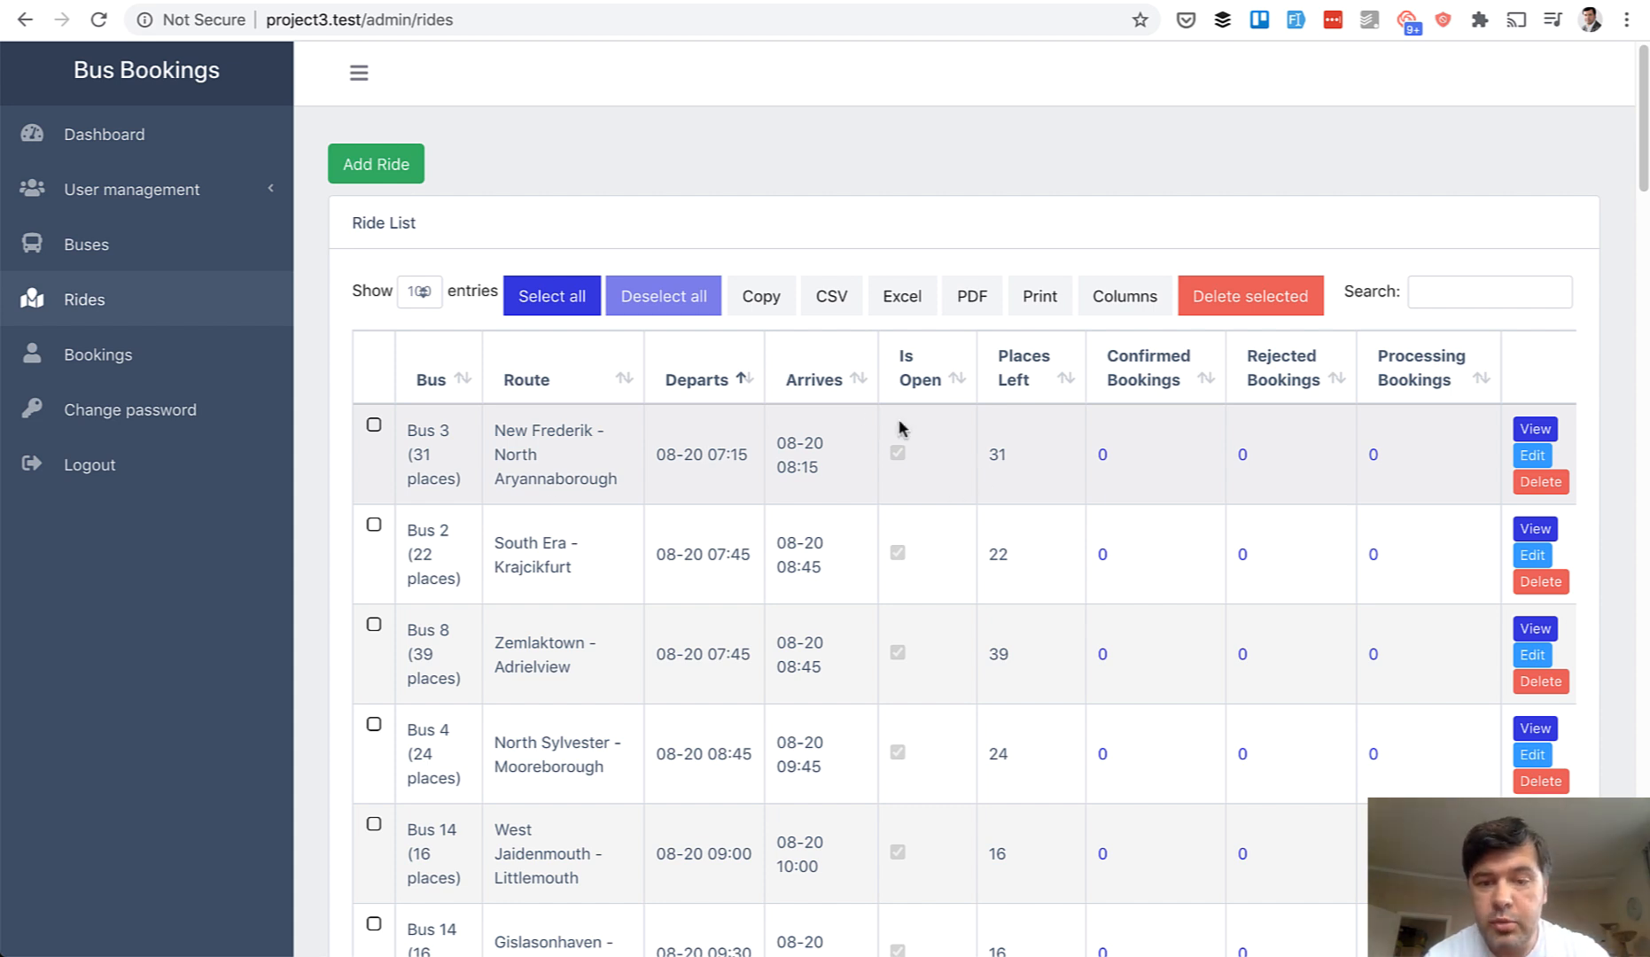
mouse_move(947, 479)
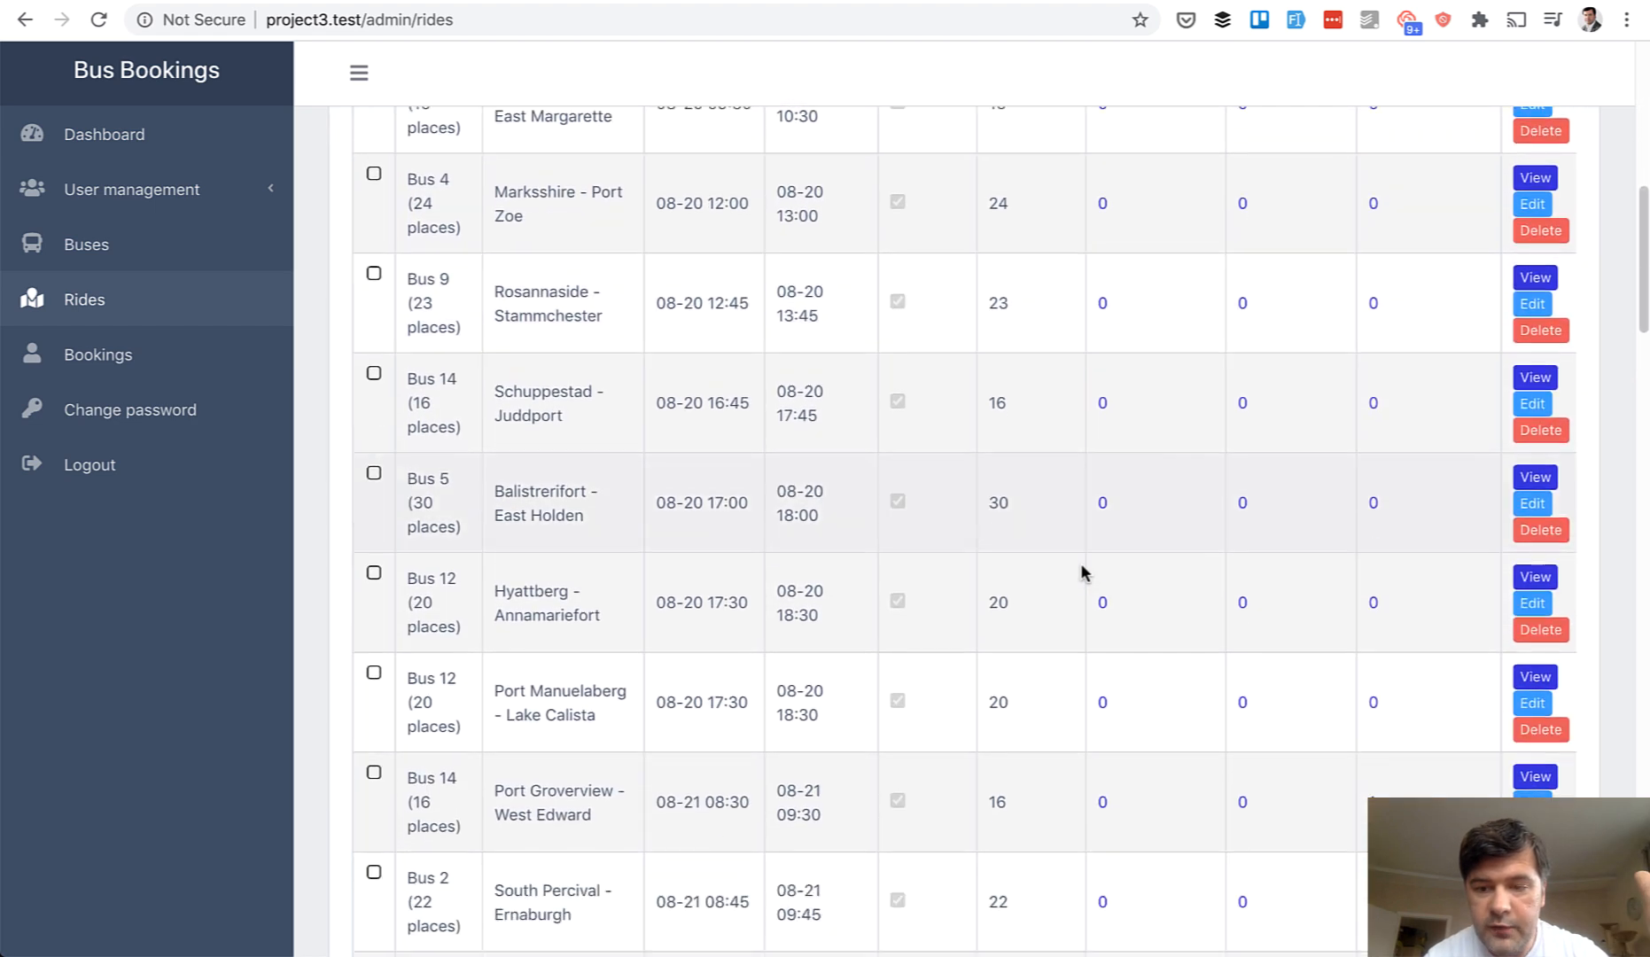
scroll(down, 3)
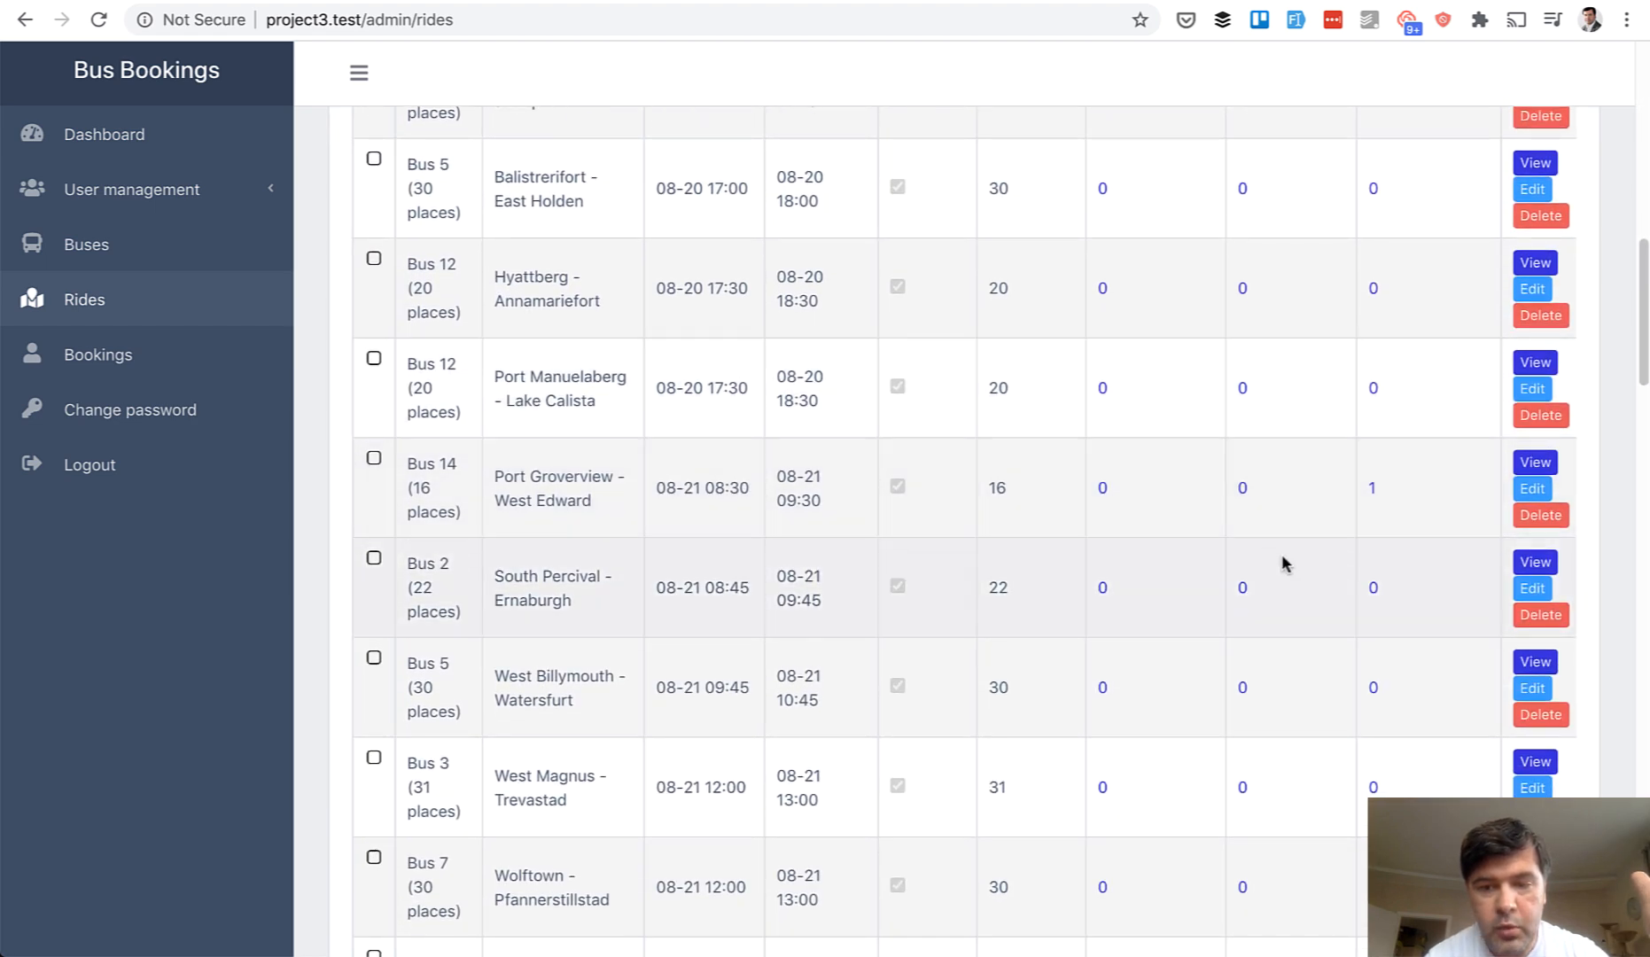
mouse_move(1352, 502)
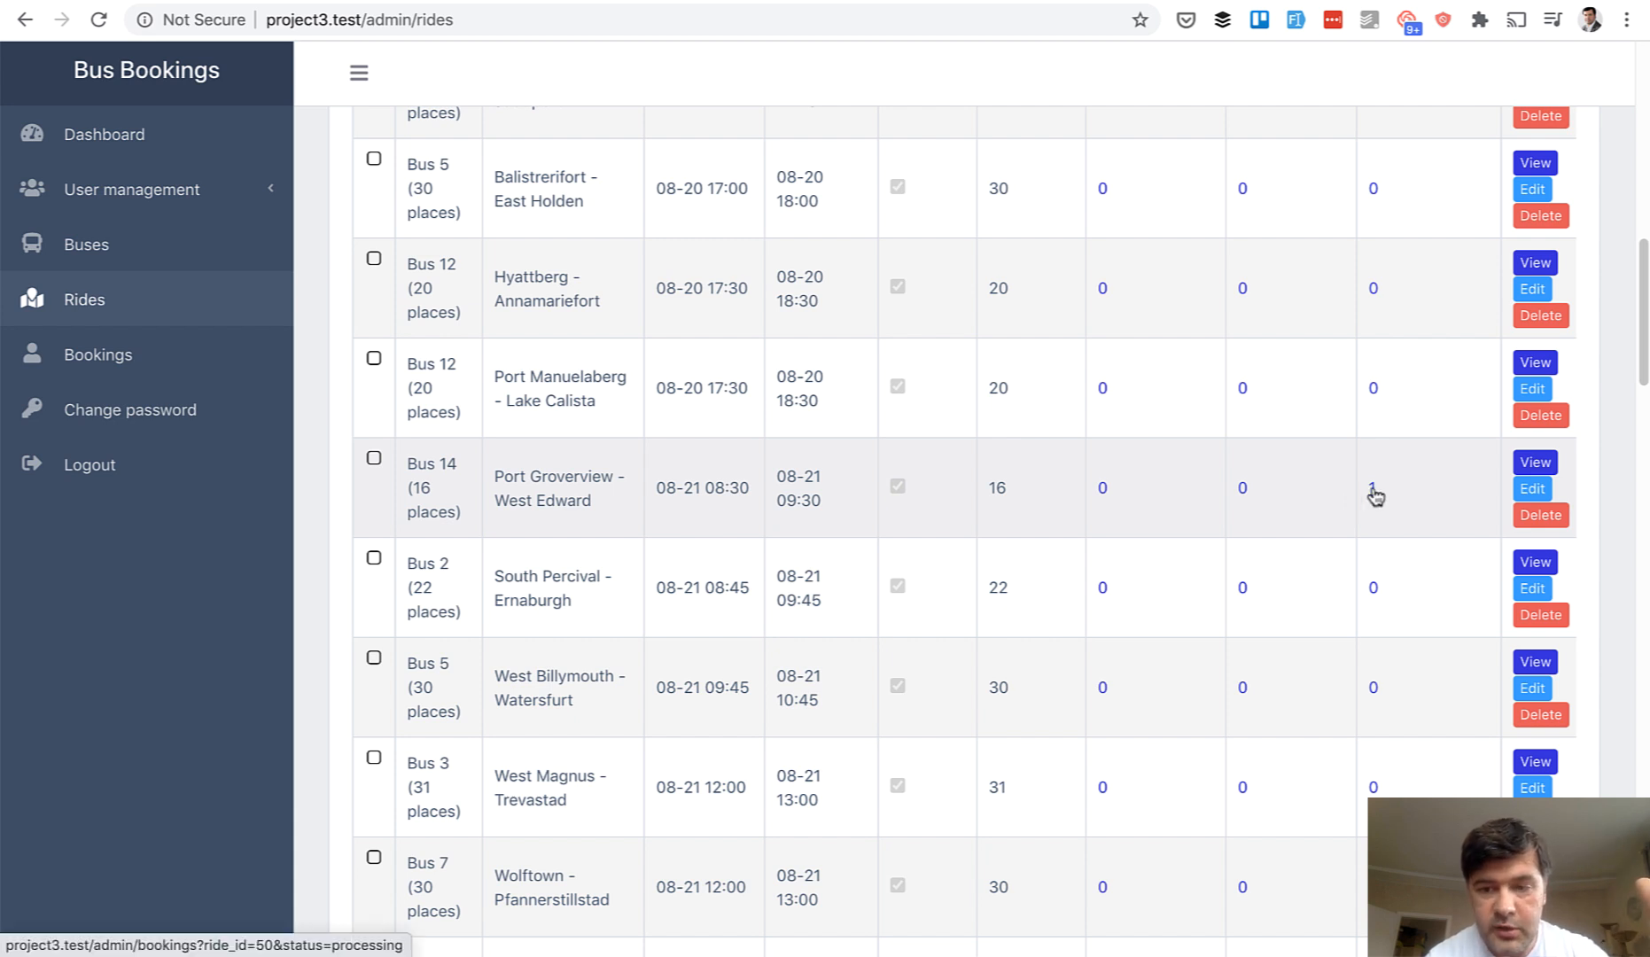
Step: Change the Port Groverview – West Edward booking status to Confirmed and save
click(1371, 487)
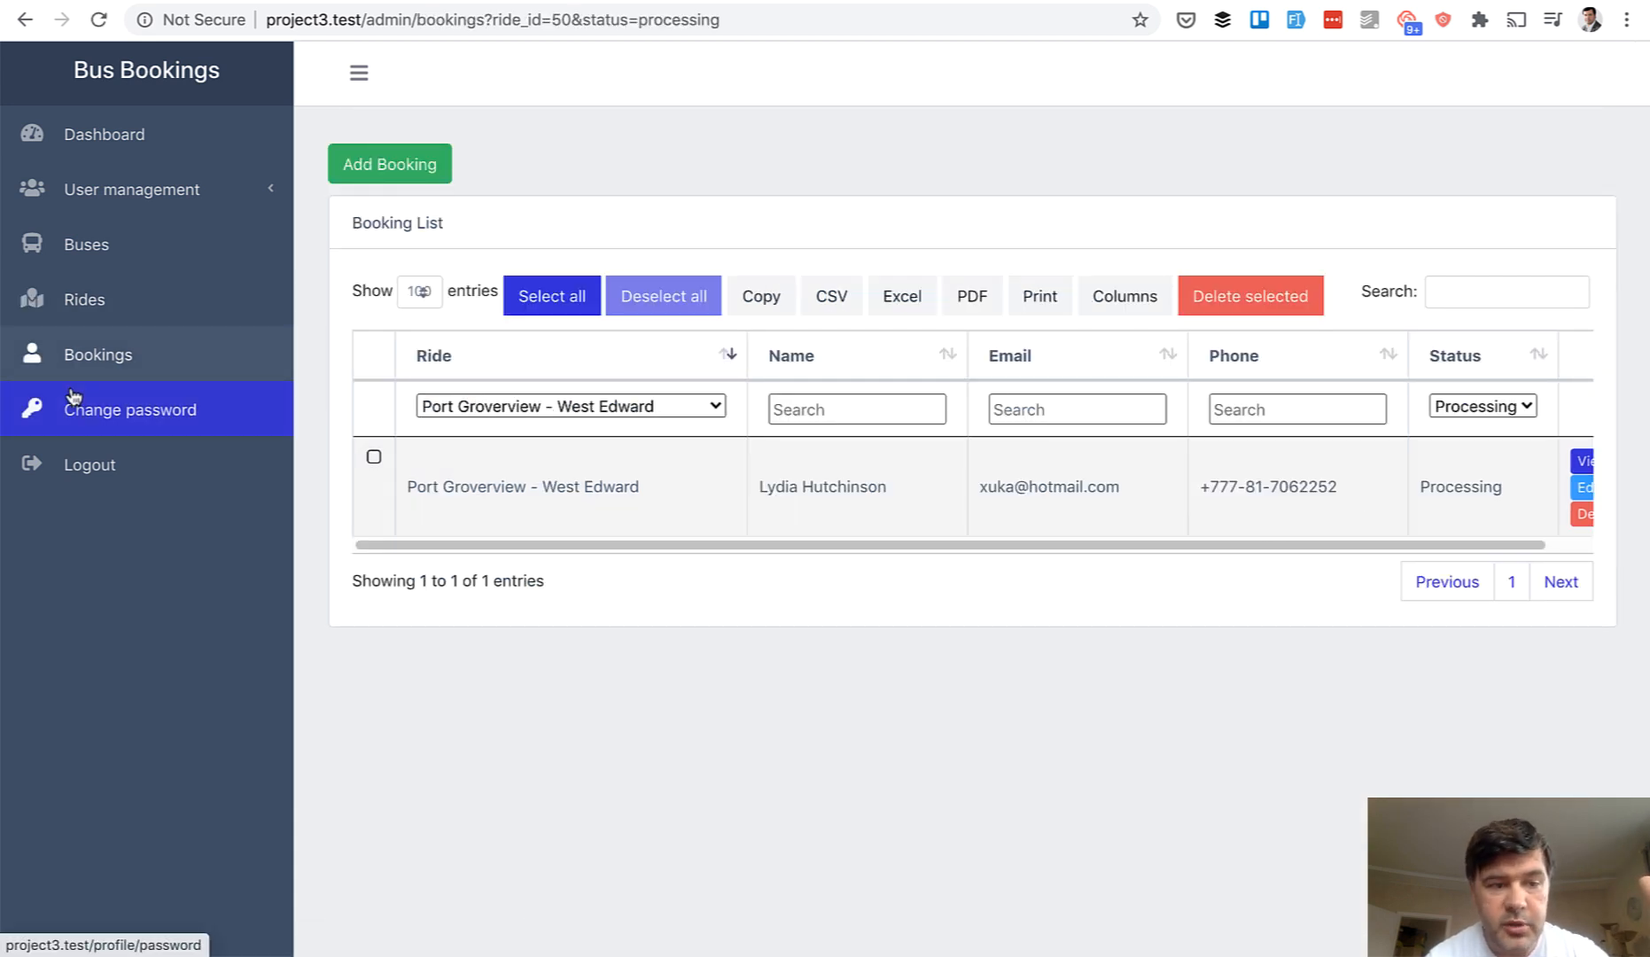
click(568, 405)
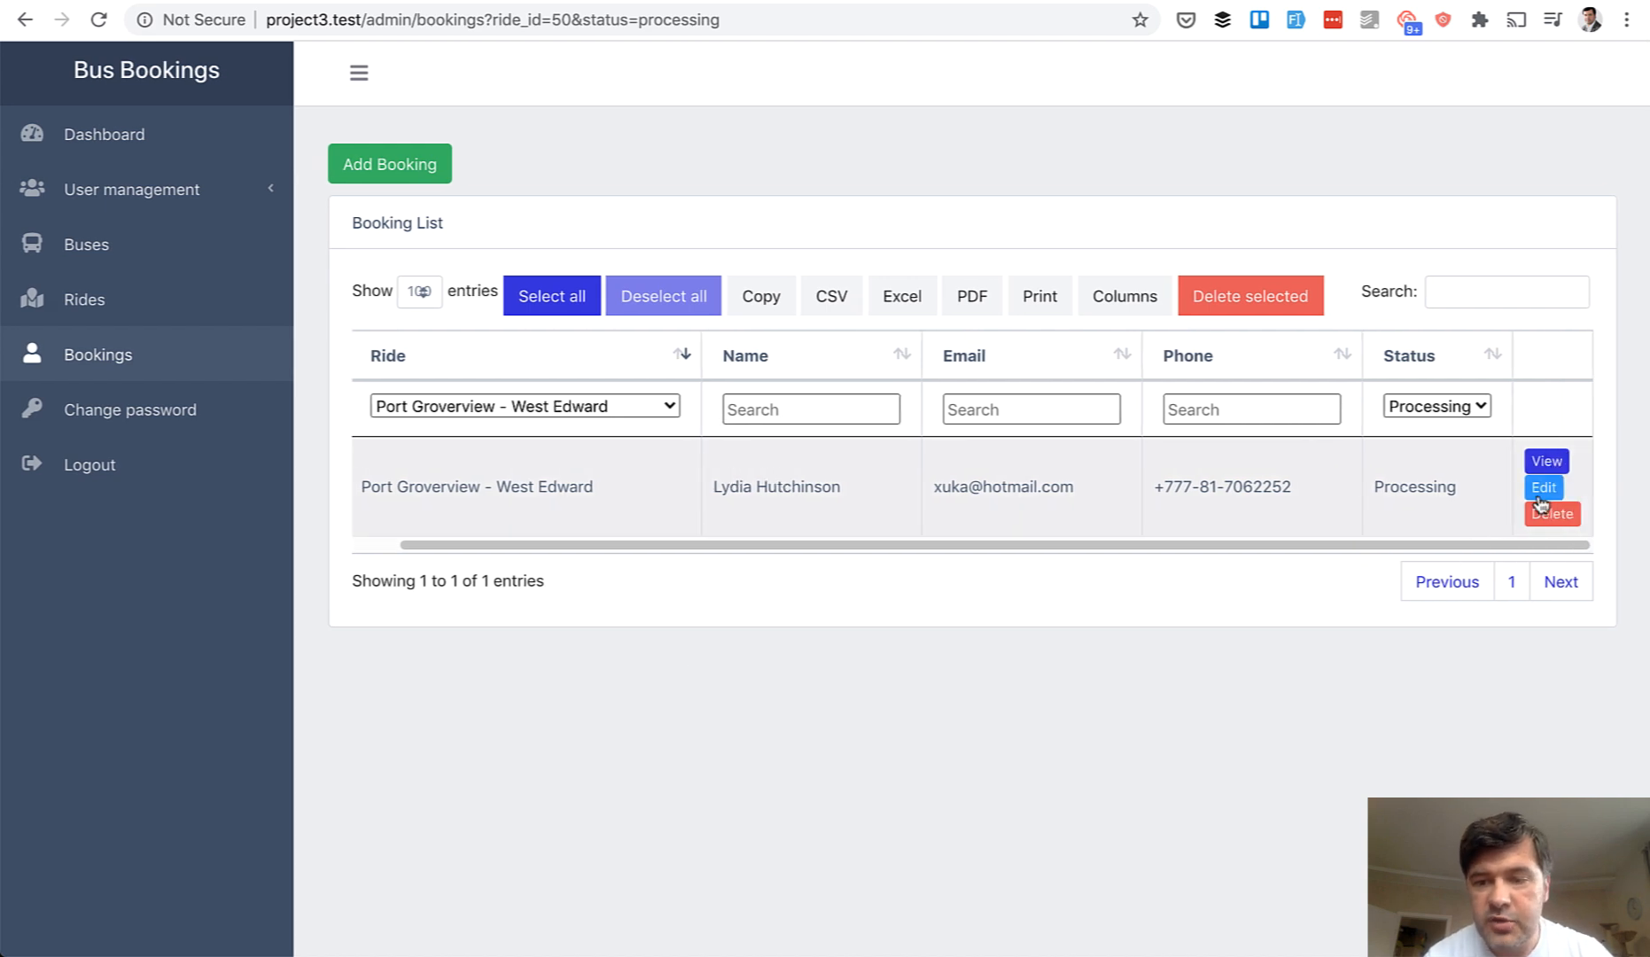
click(1543, 487)
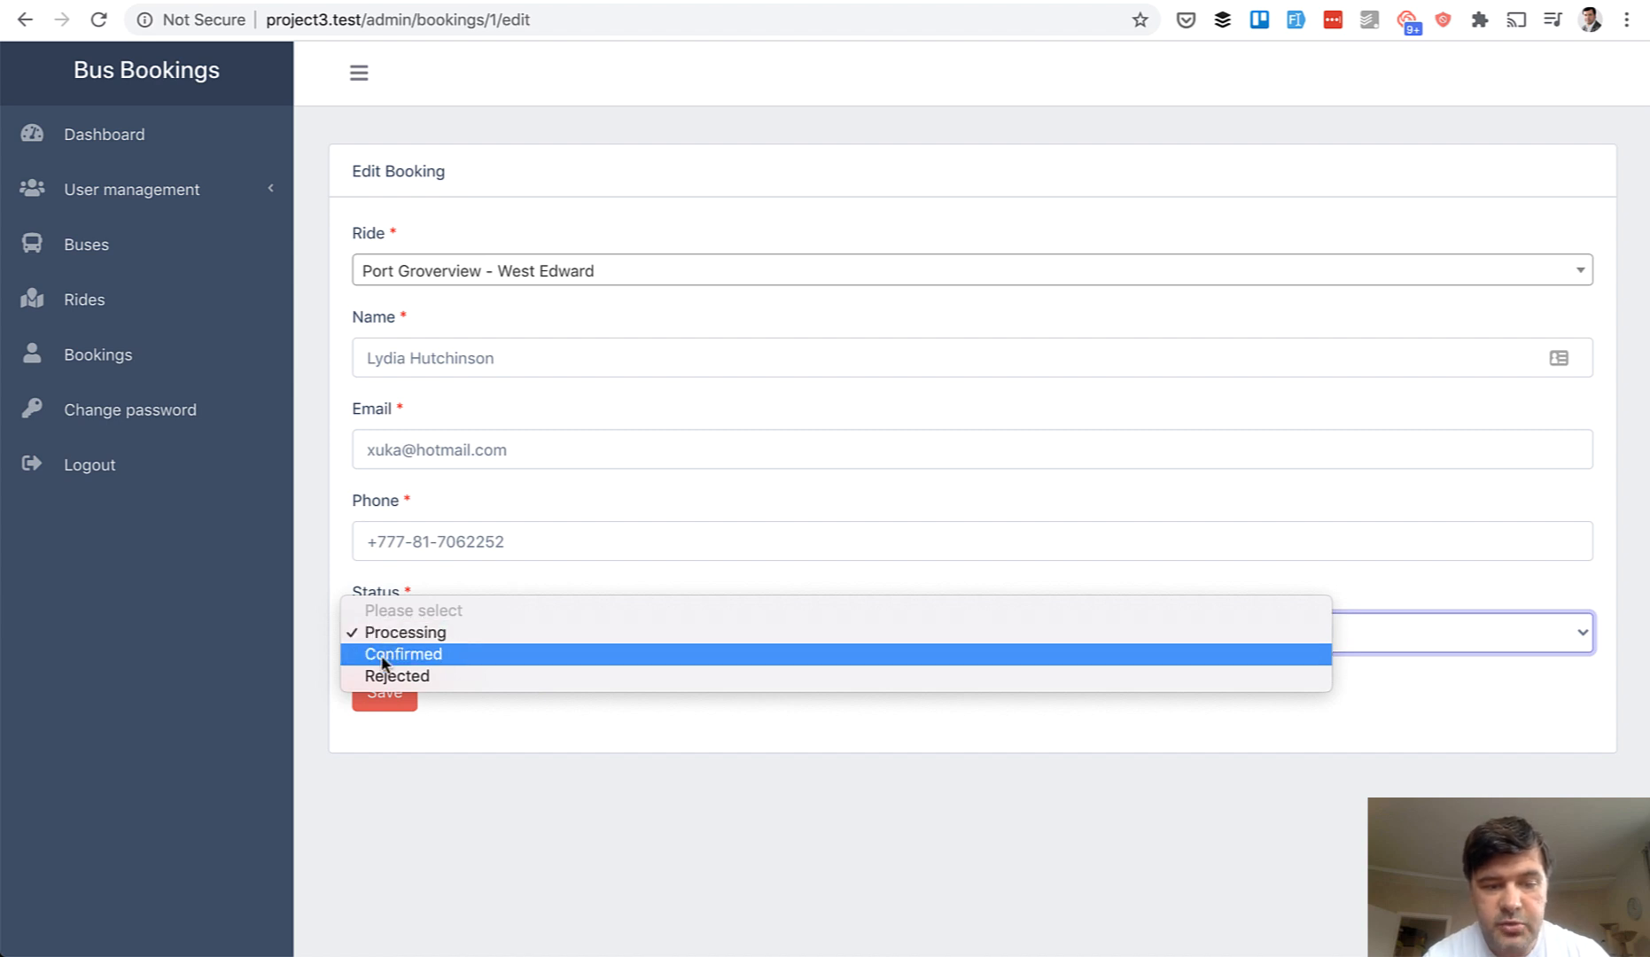
click(403, 654)
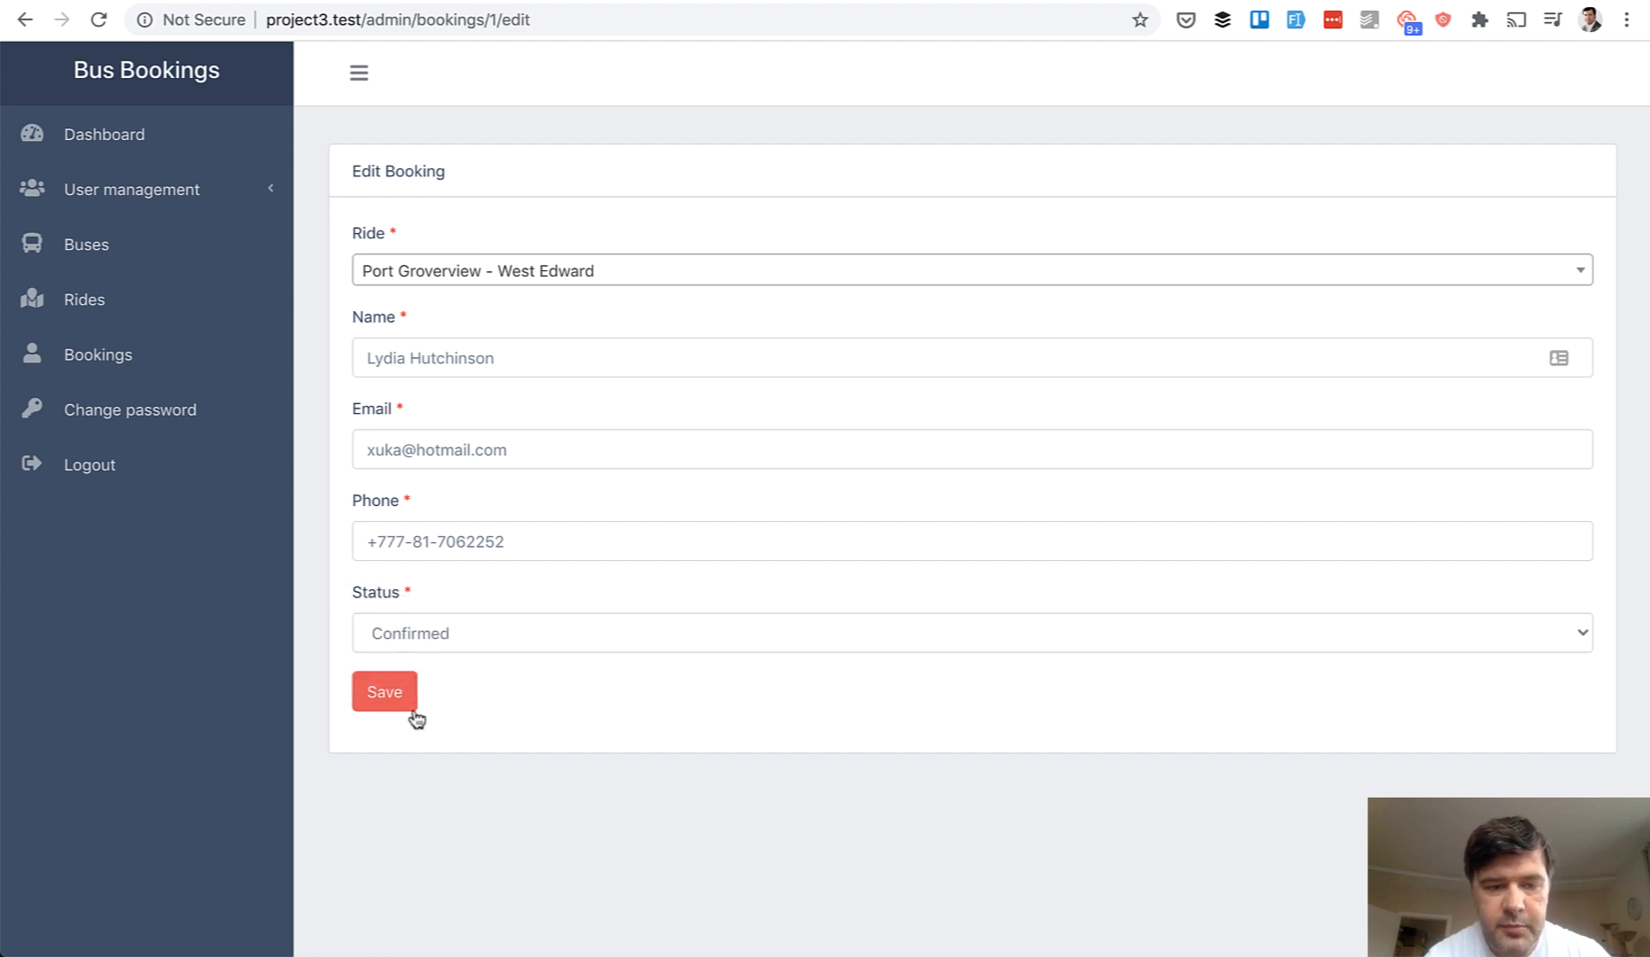
click(383, 693)
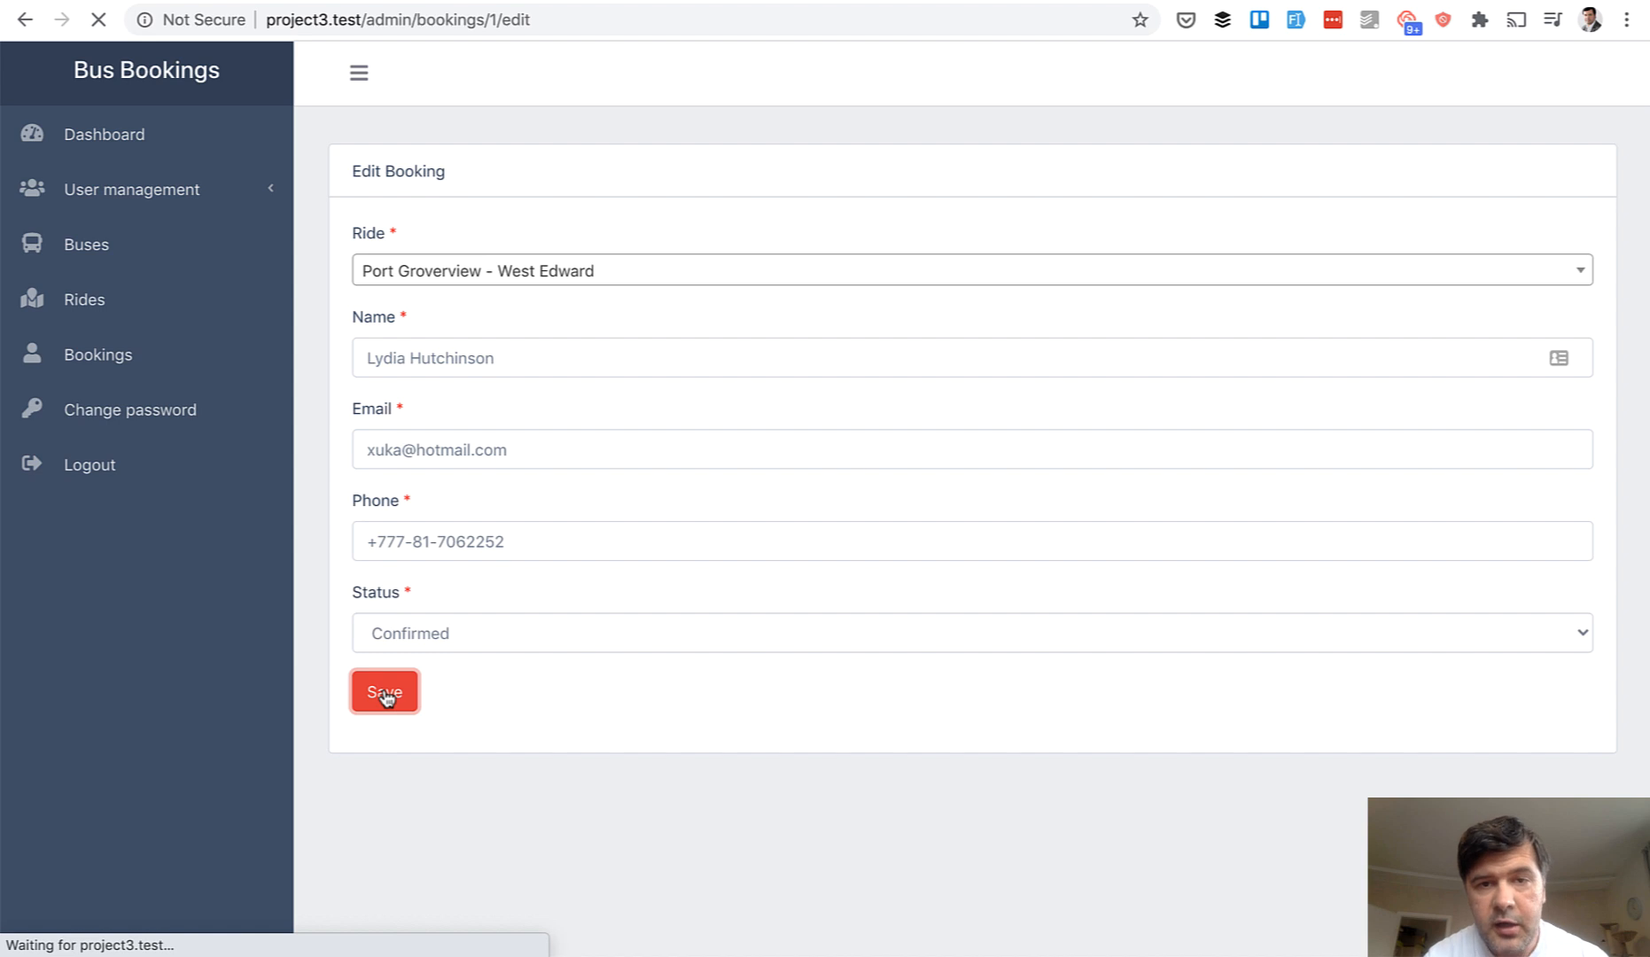
click(384, 692)
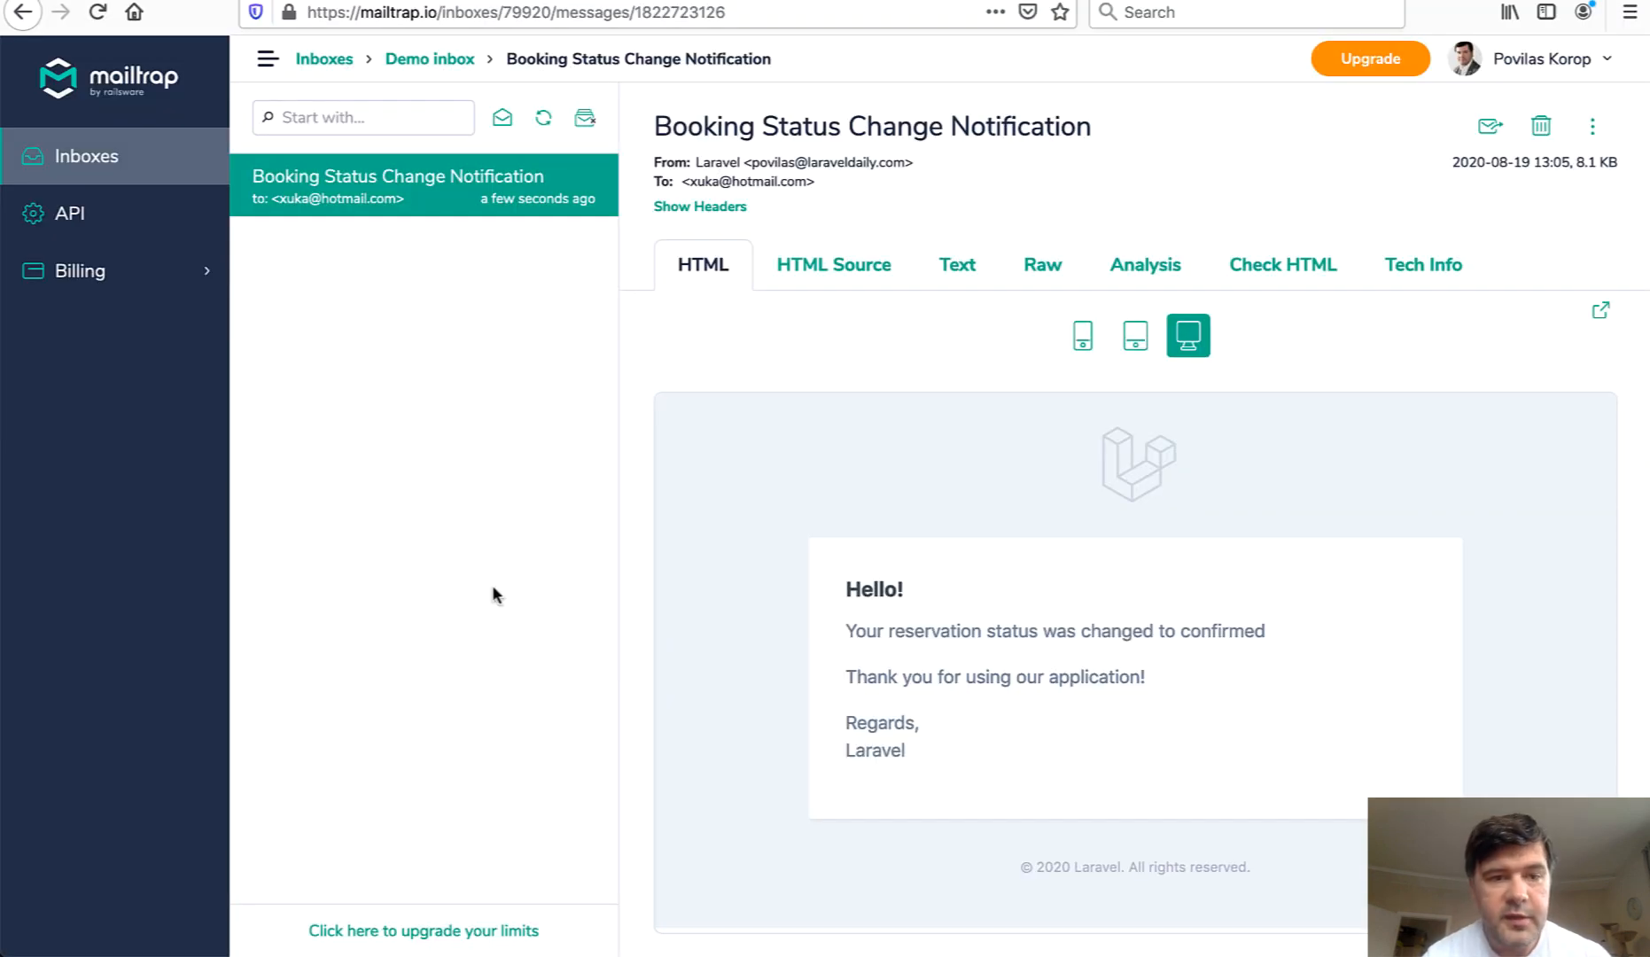
mouse_move(623, 629)
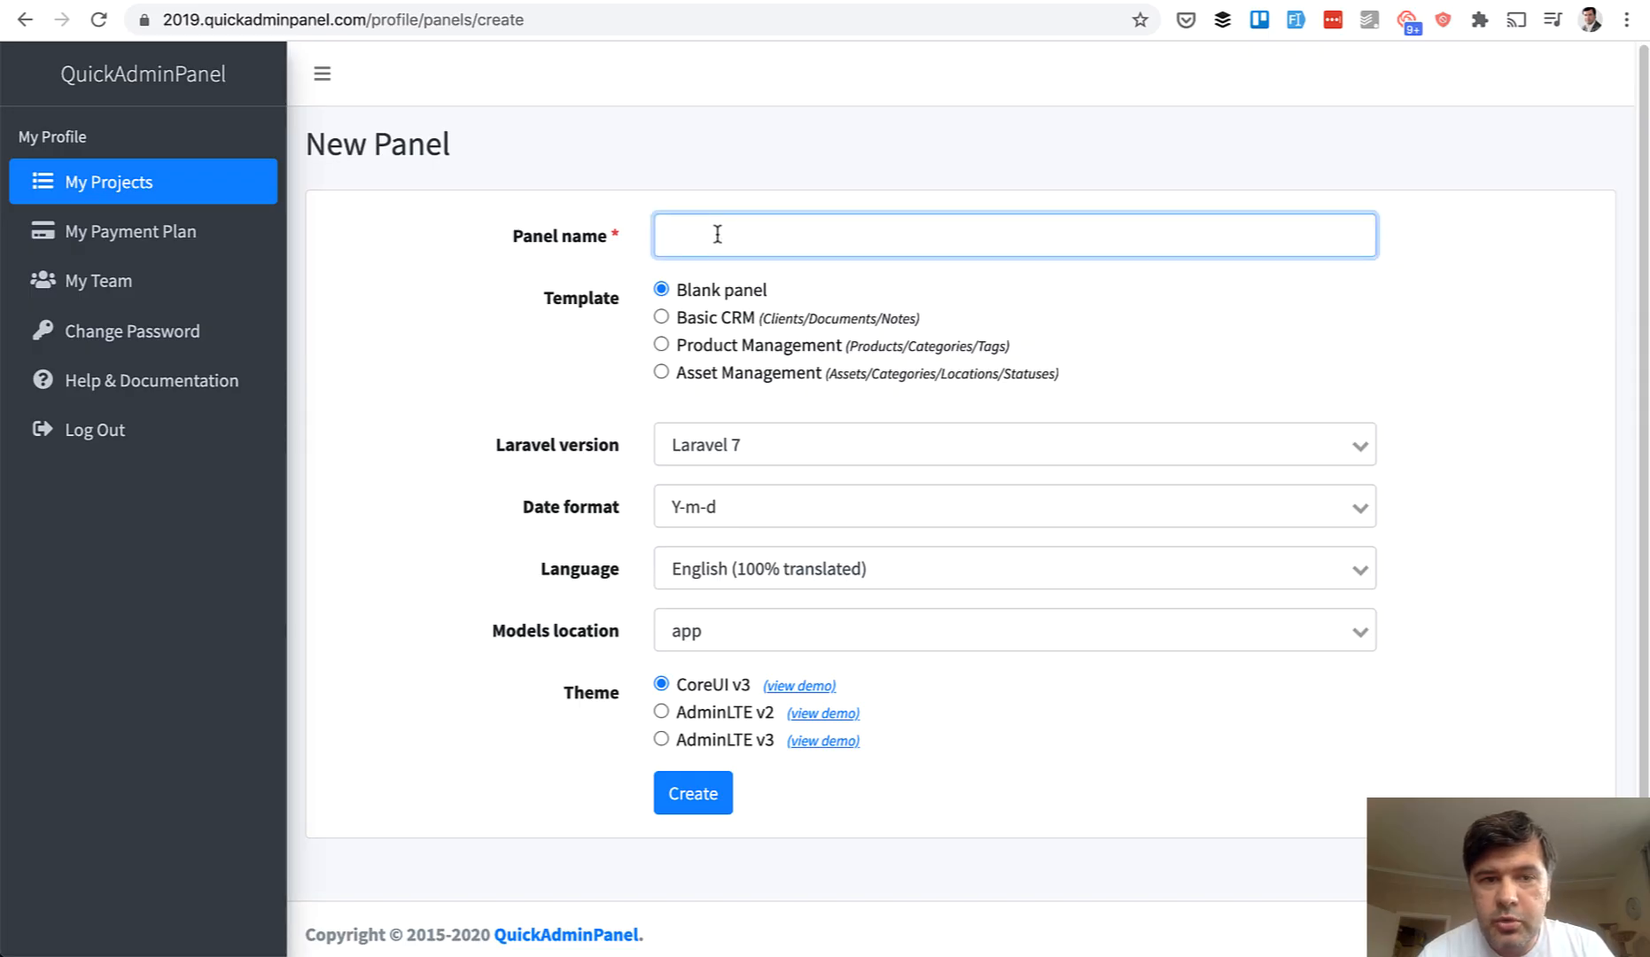
Step: Create a blank panel named 'Buses' with Laravel 7 and CoreUI v3
text(Buse)
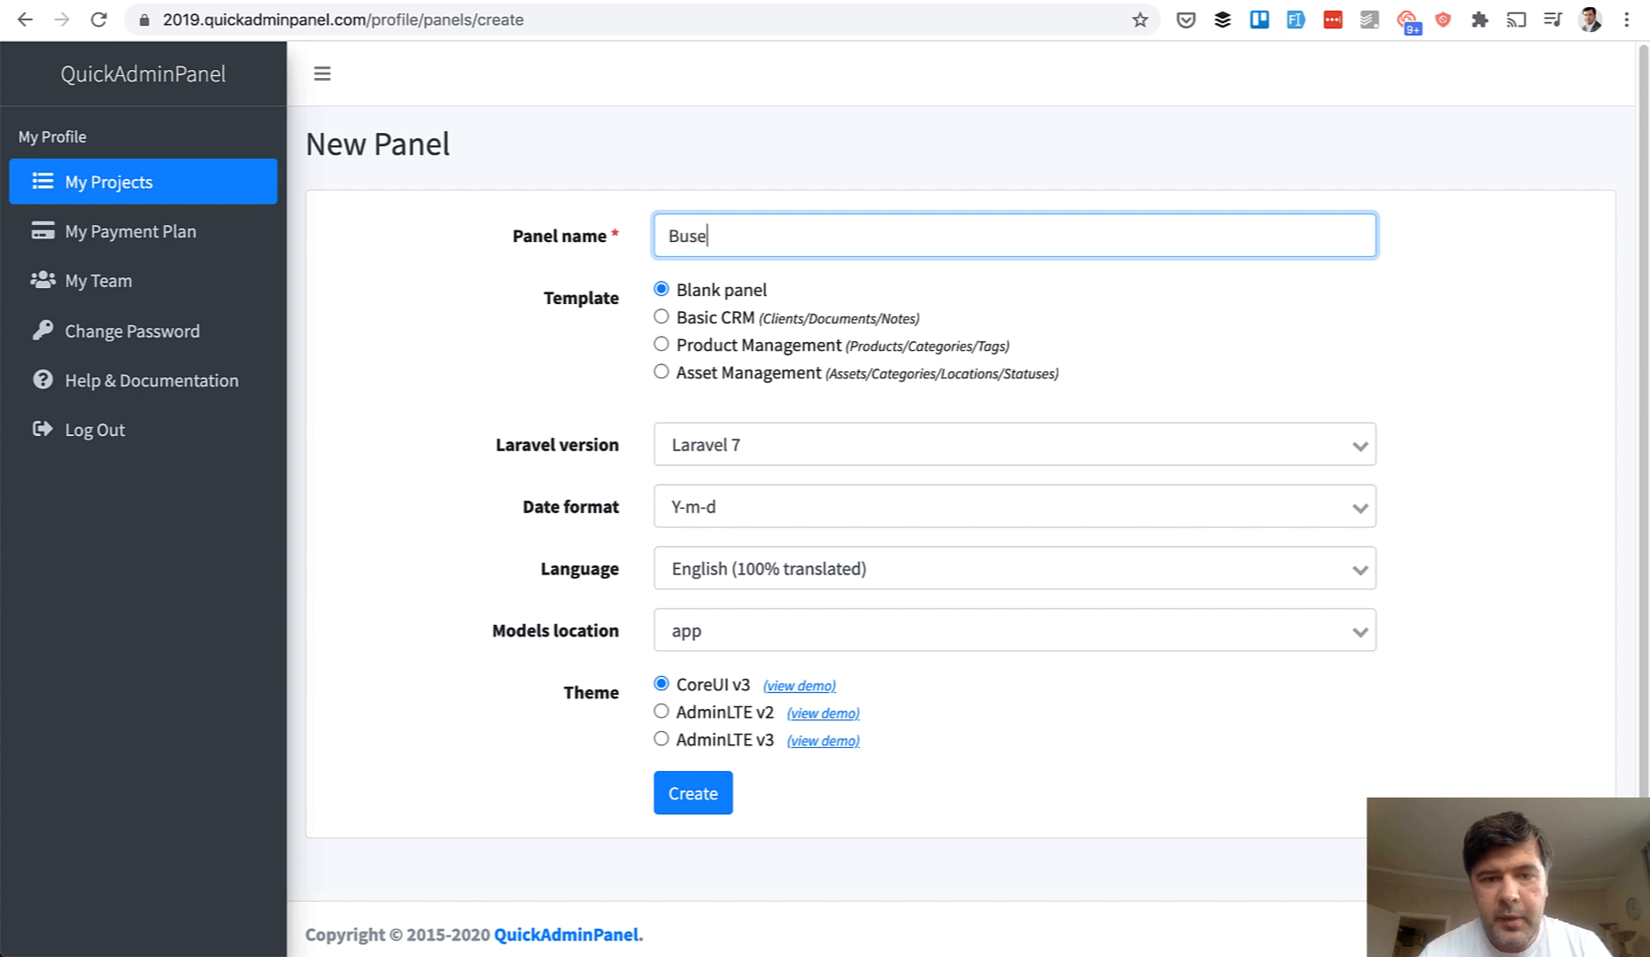
text(s)
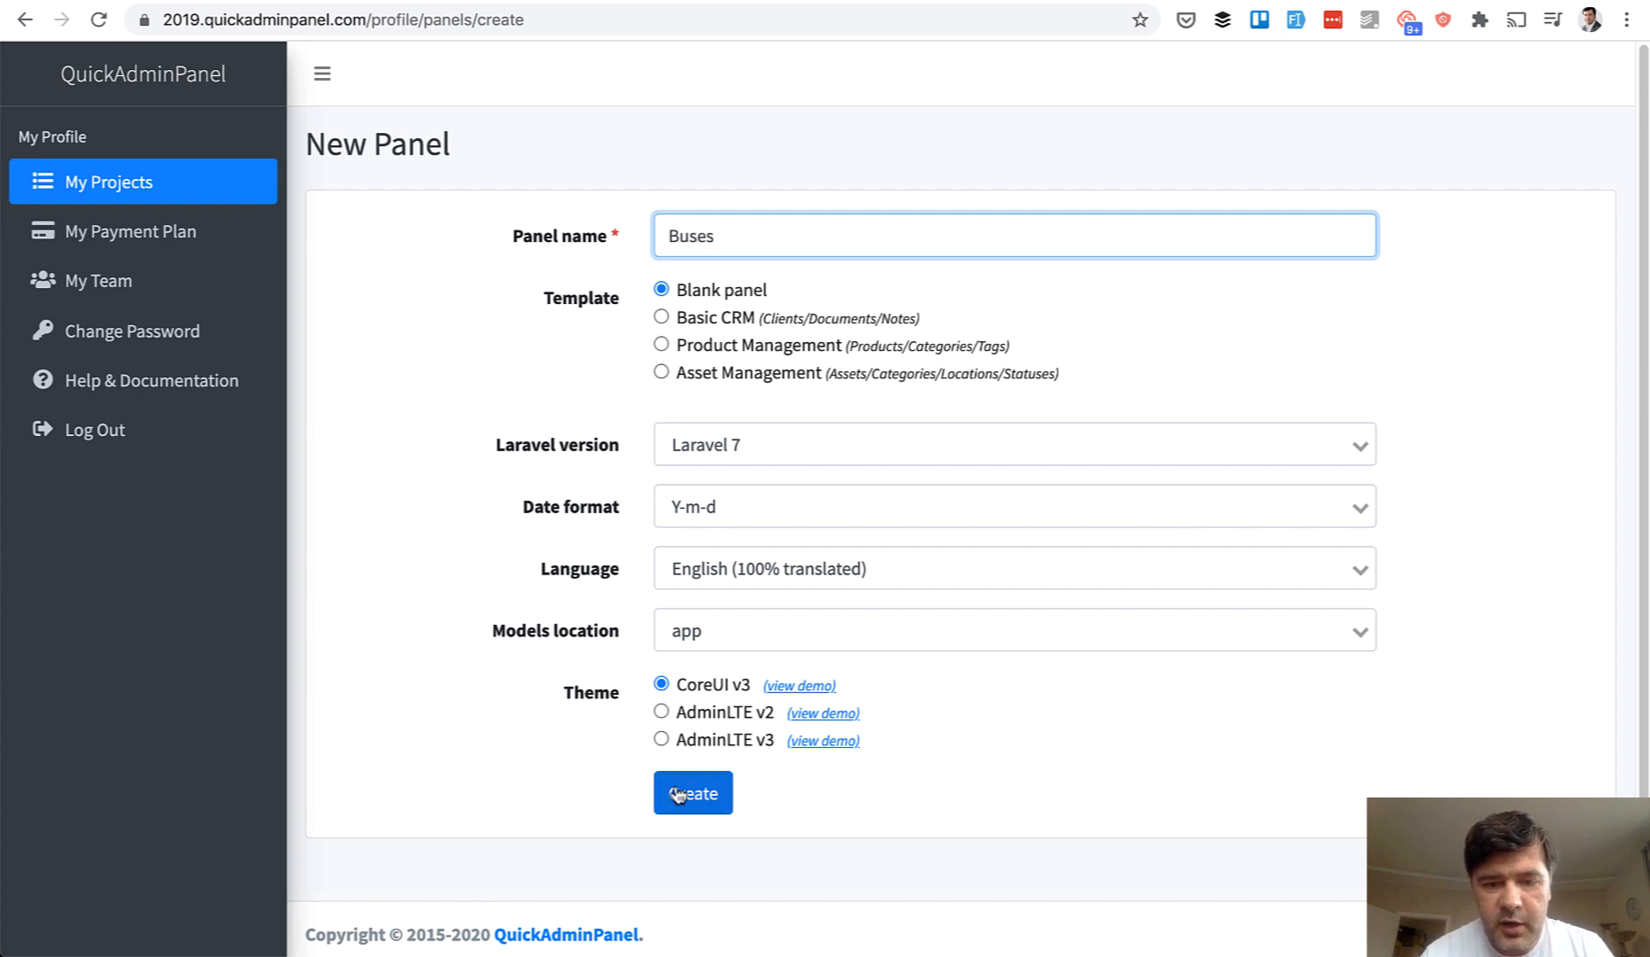
click(692, 794)
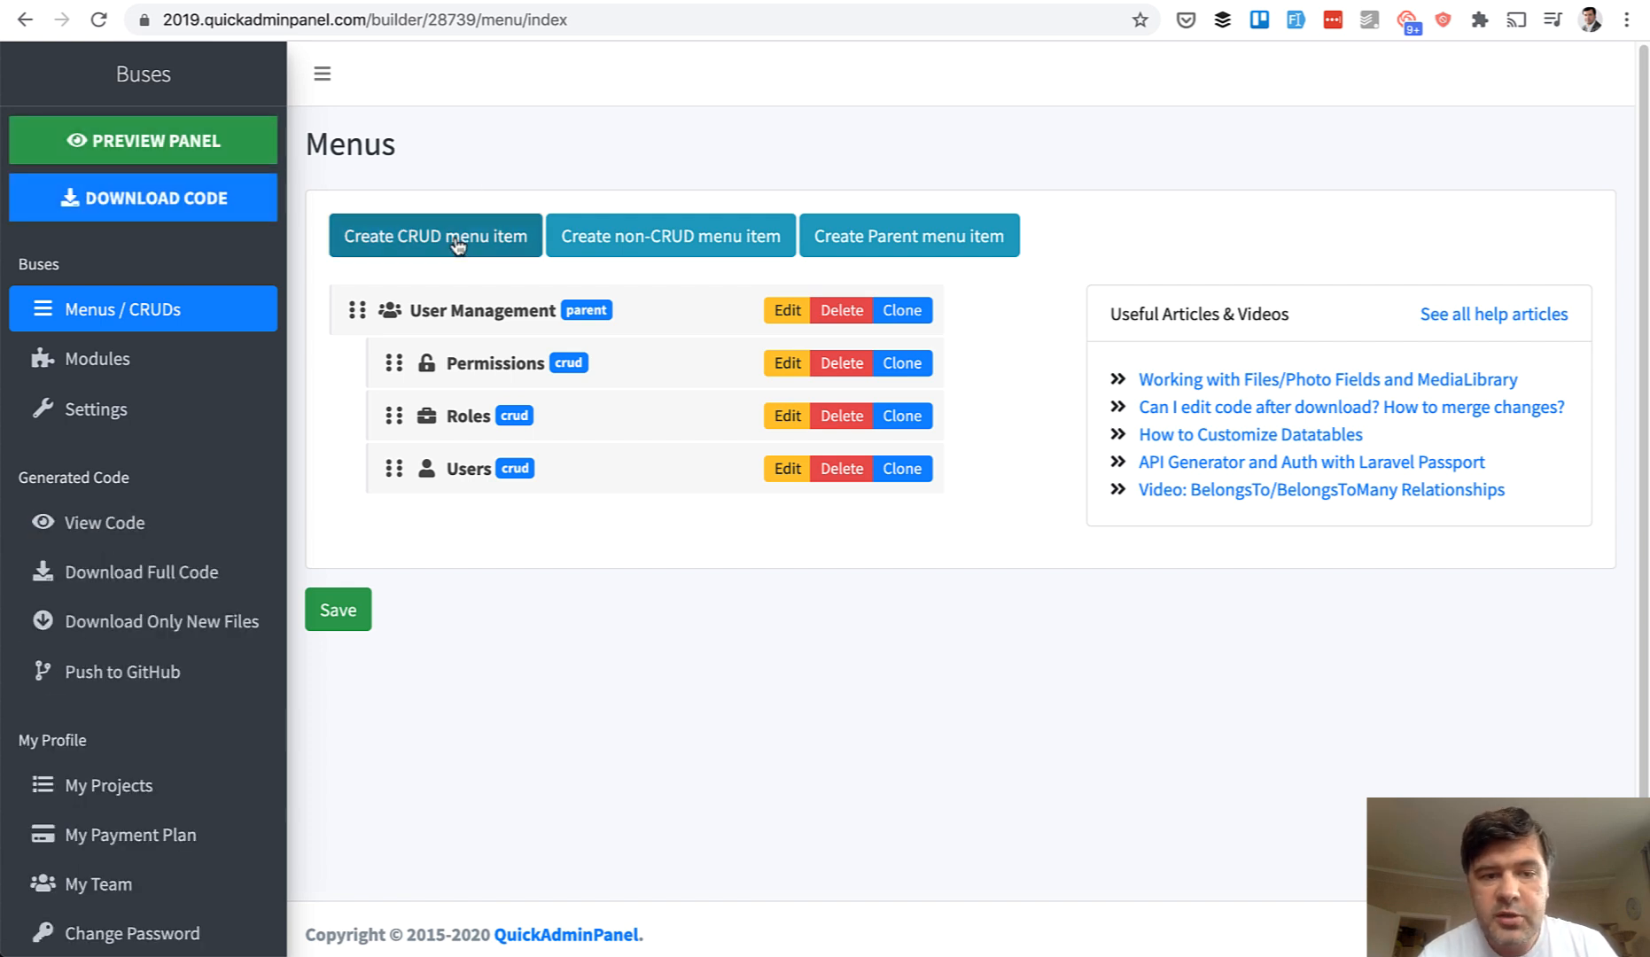
Step: Start a new CRUD named 'Buses'
click(434, 235)
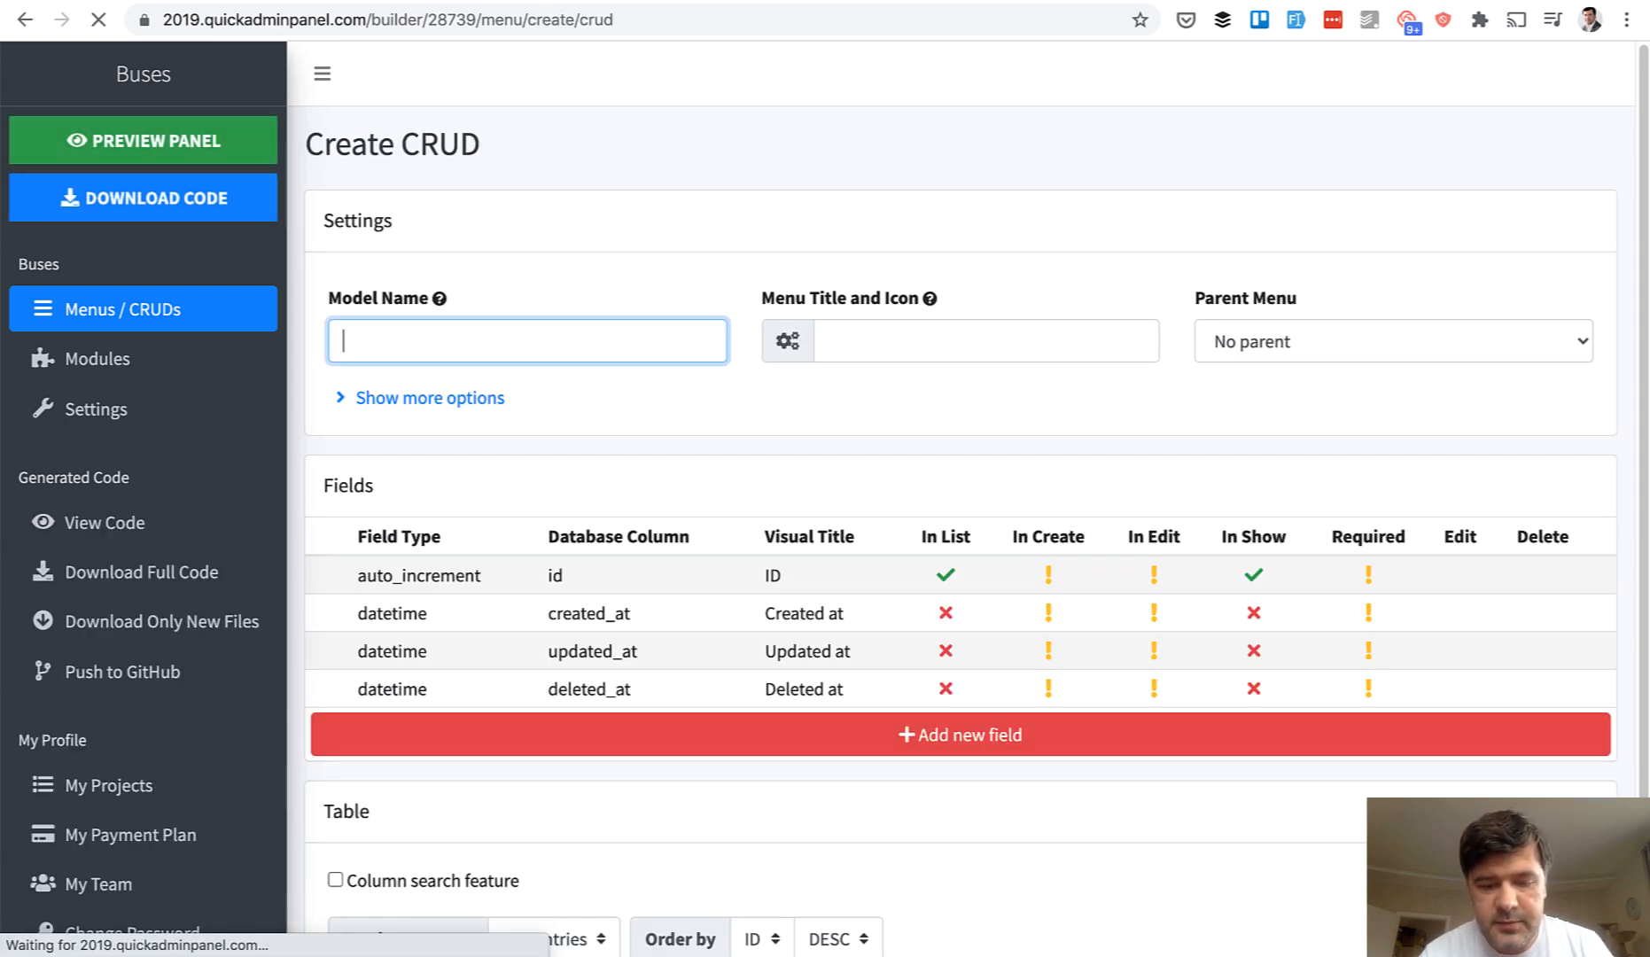
text(Buses)
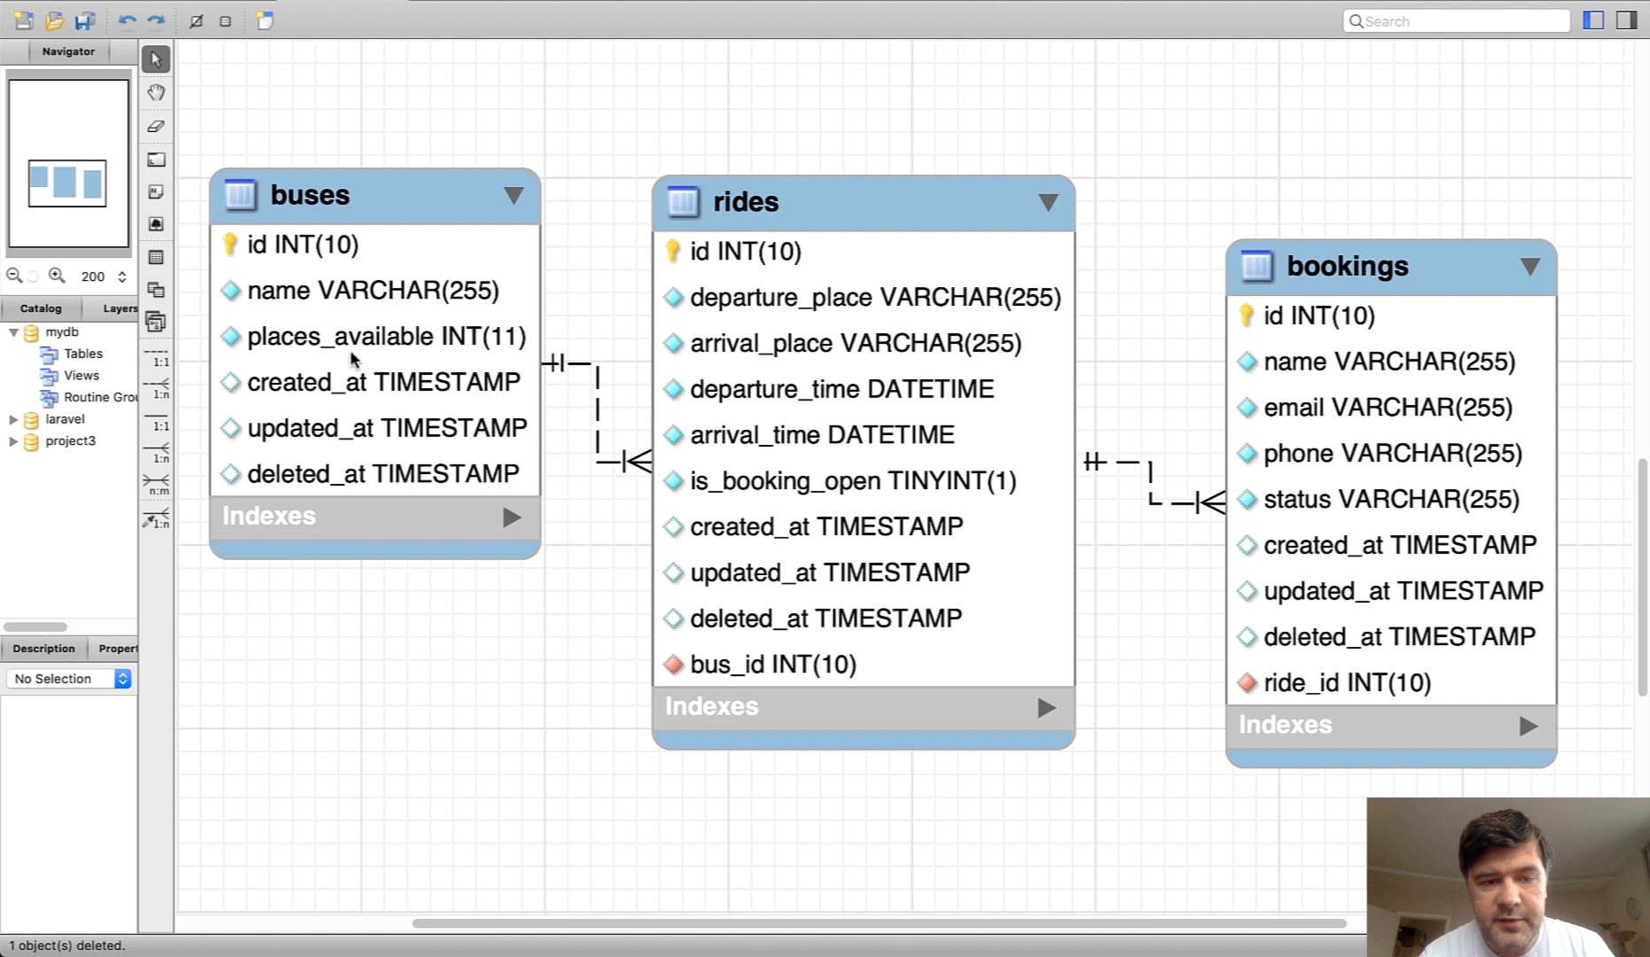
mouse_move(298, 535)
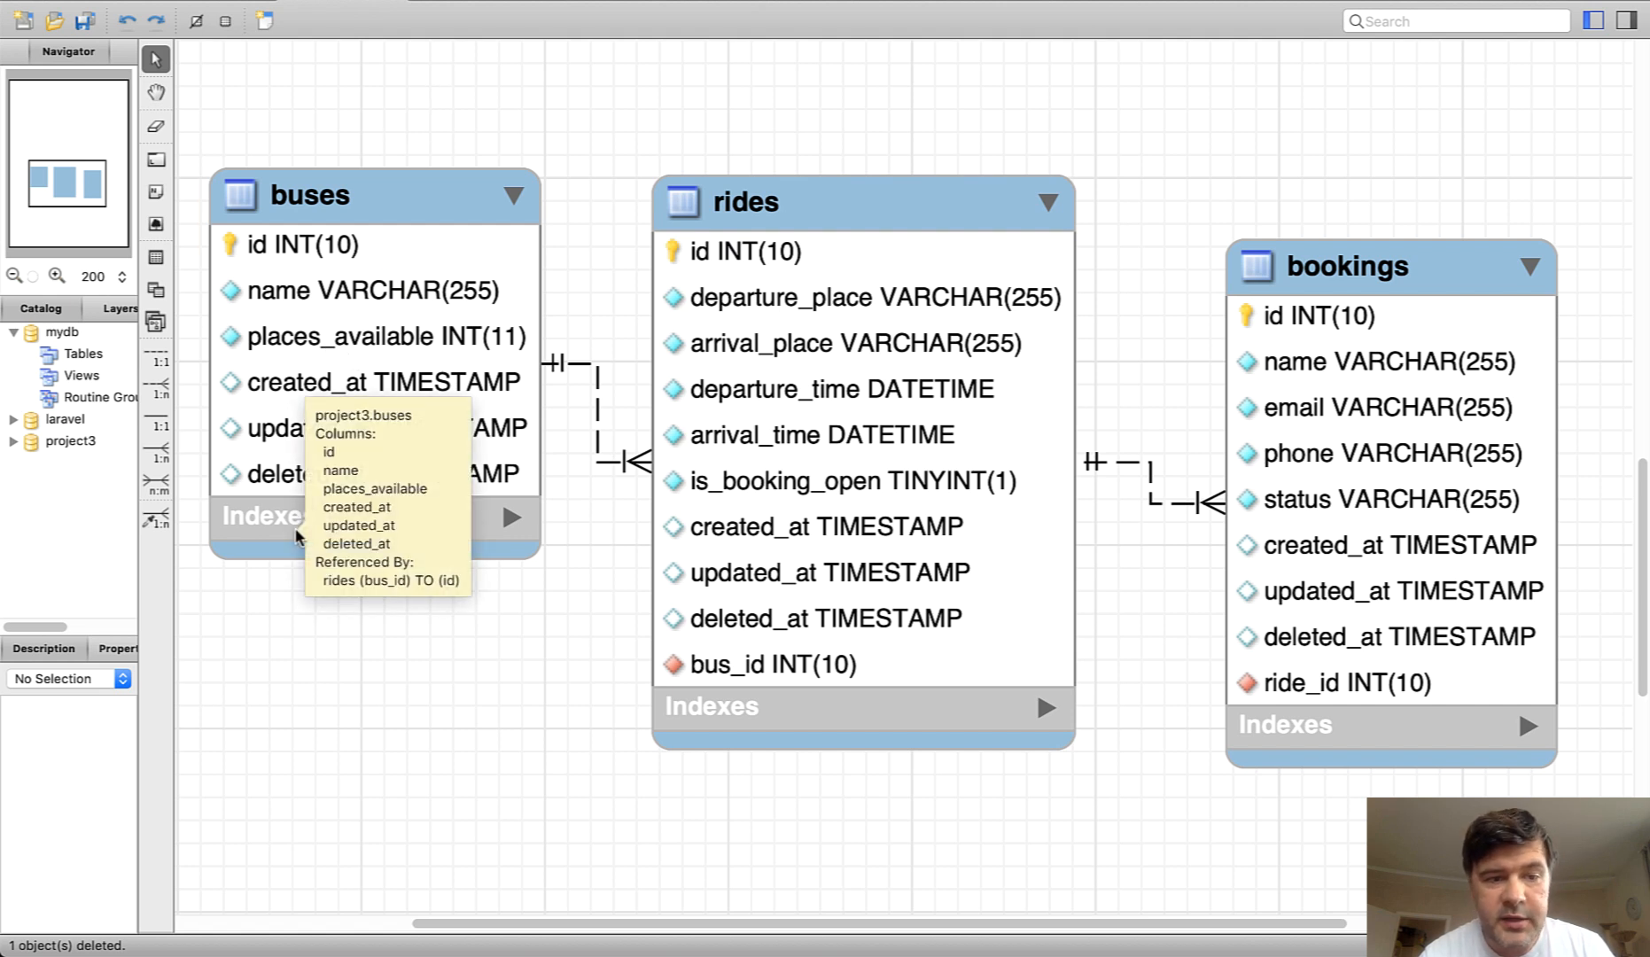
mouse_move(321, 690)
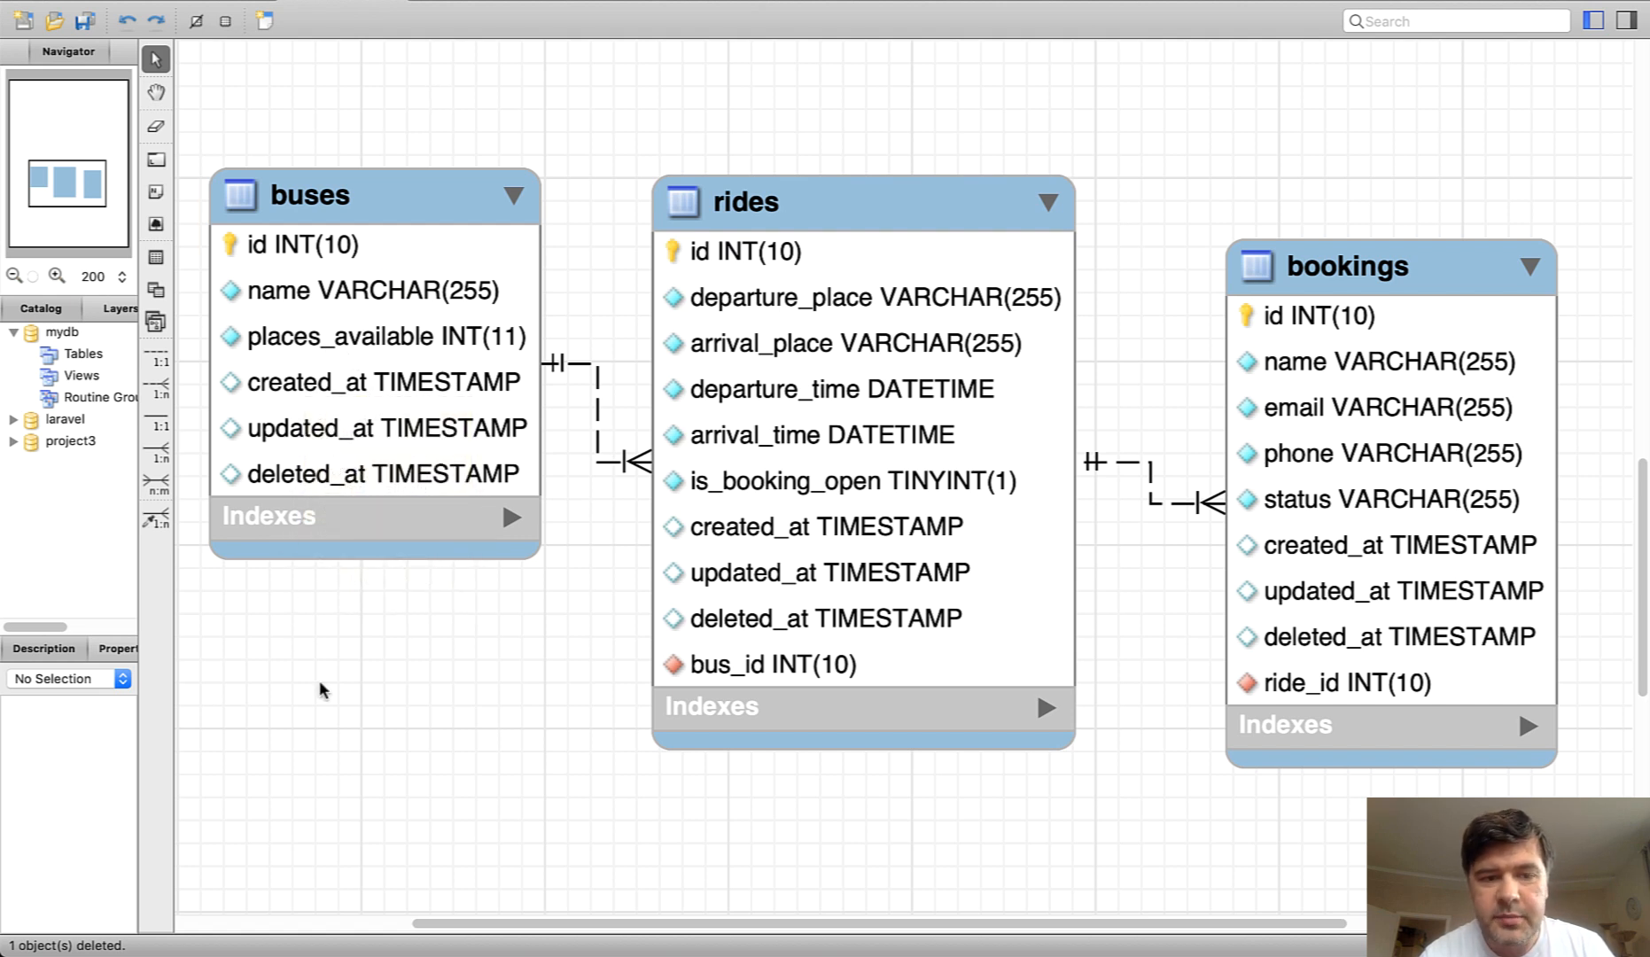
mouse_move(279, 458)
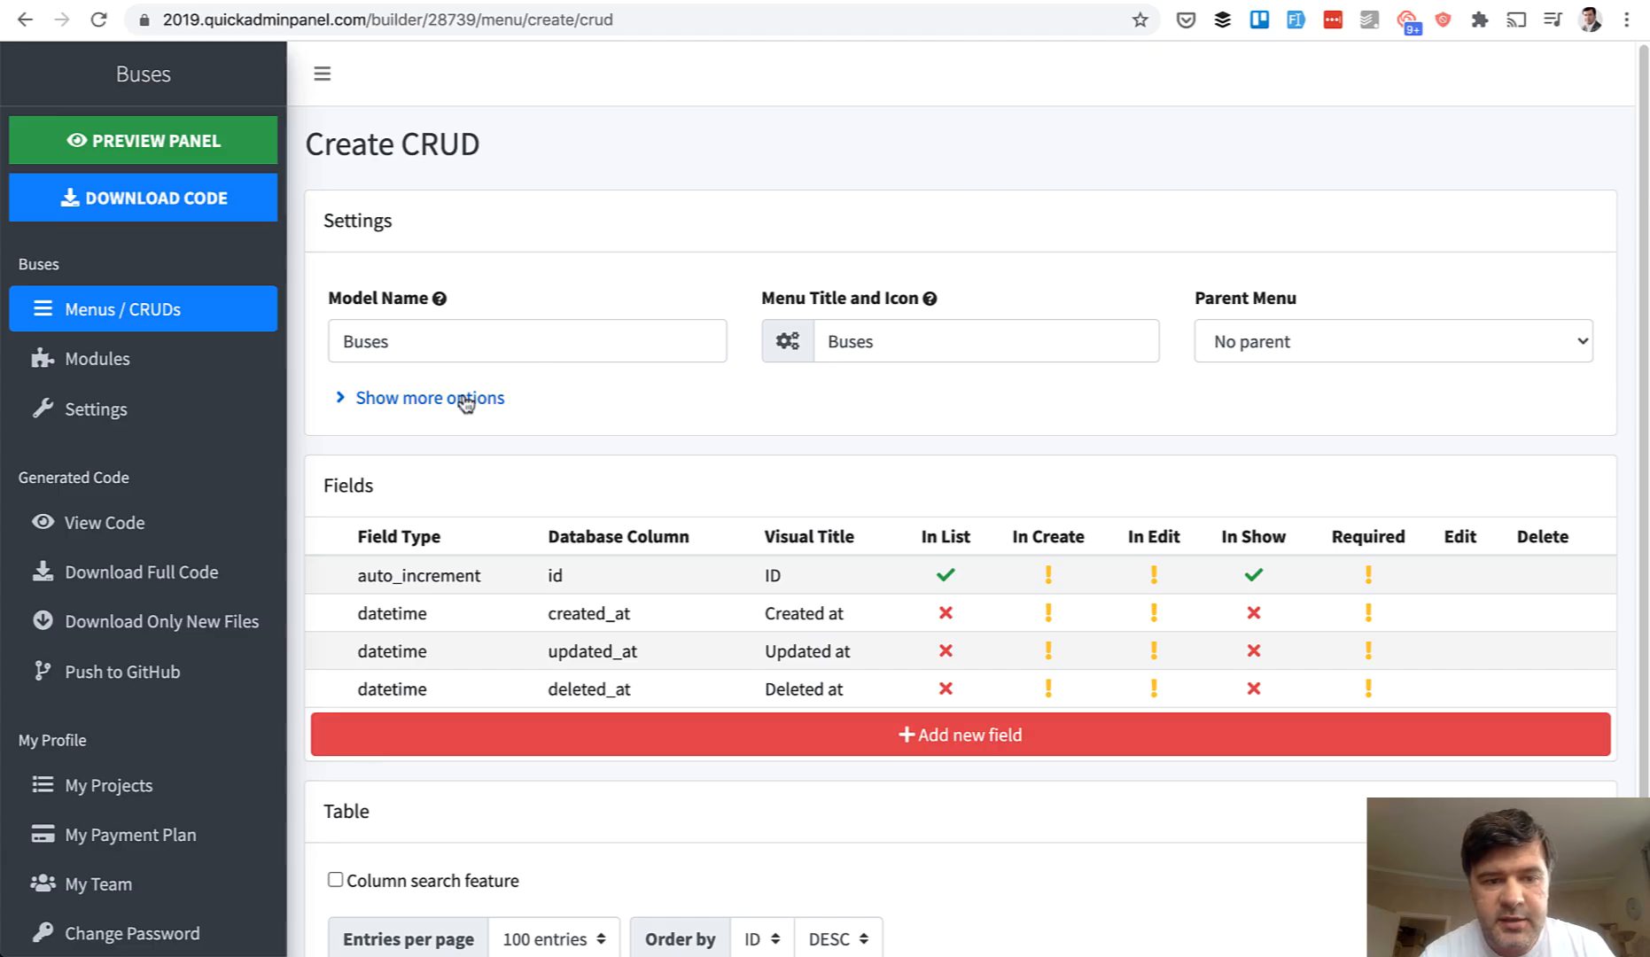
click(428, 397)
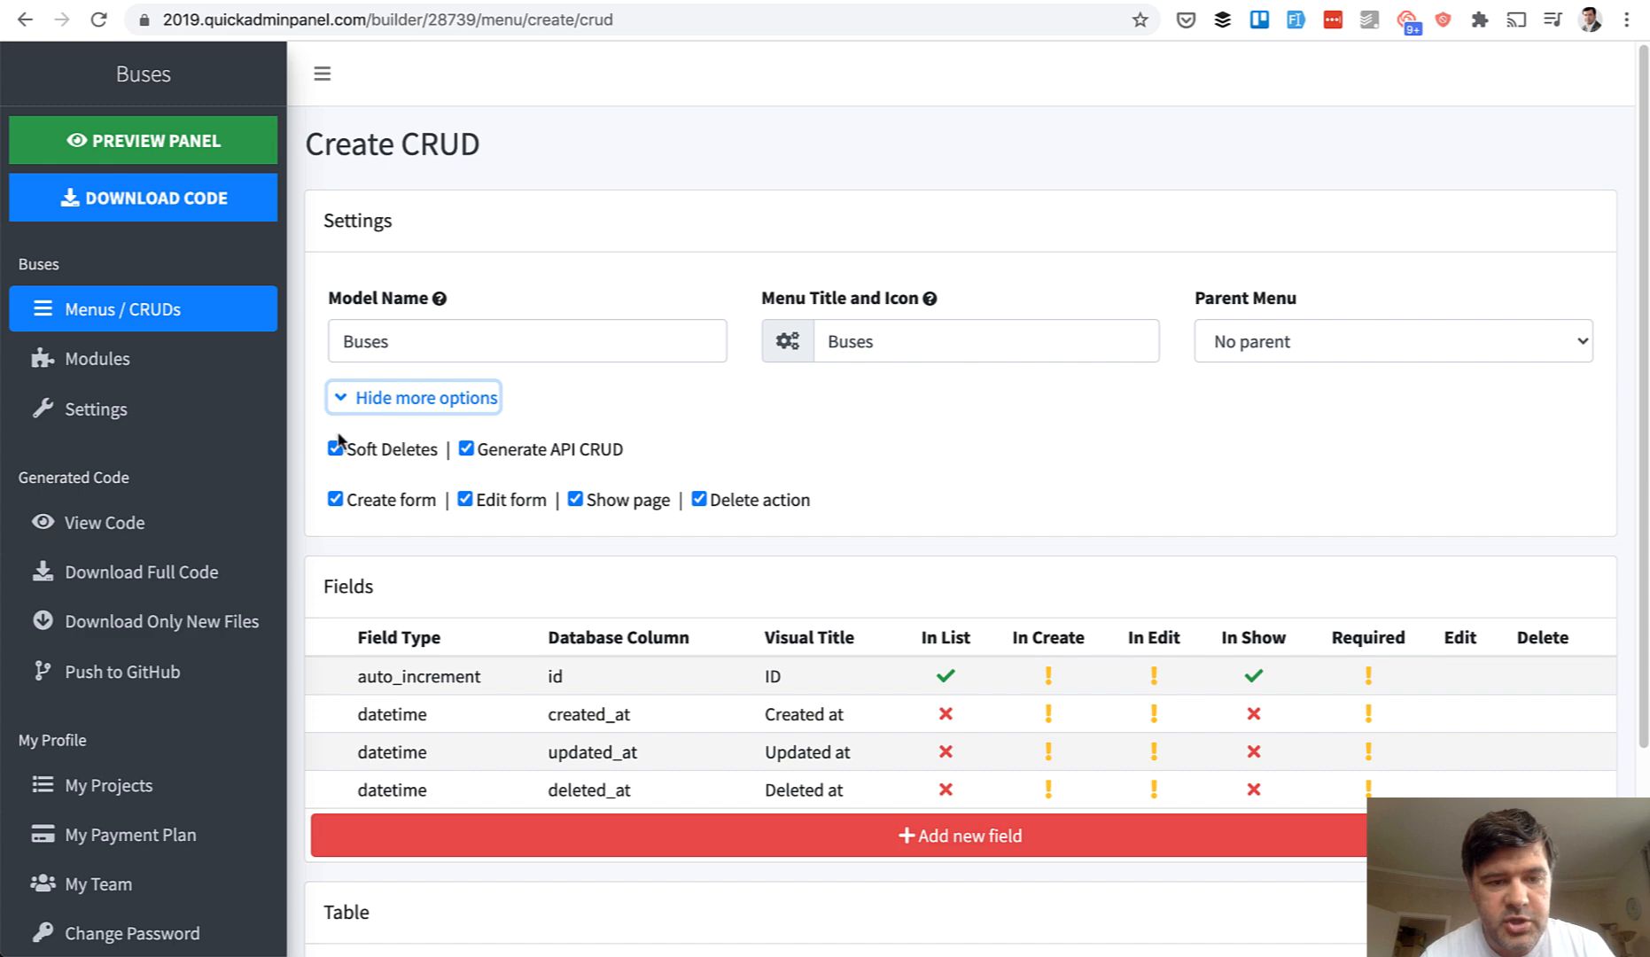
click(415, 397)
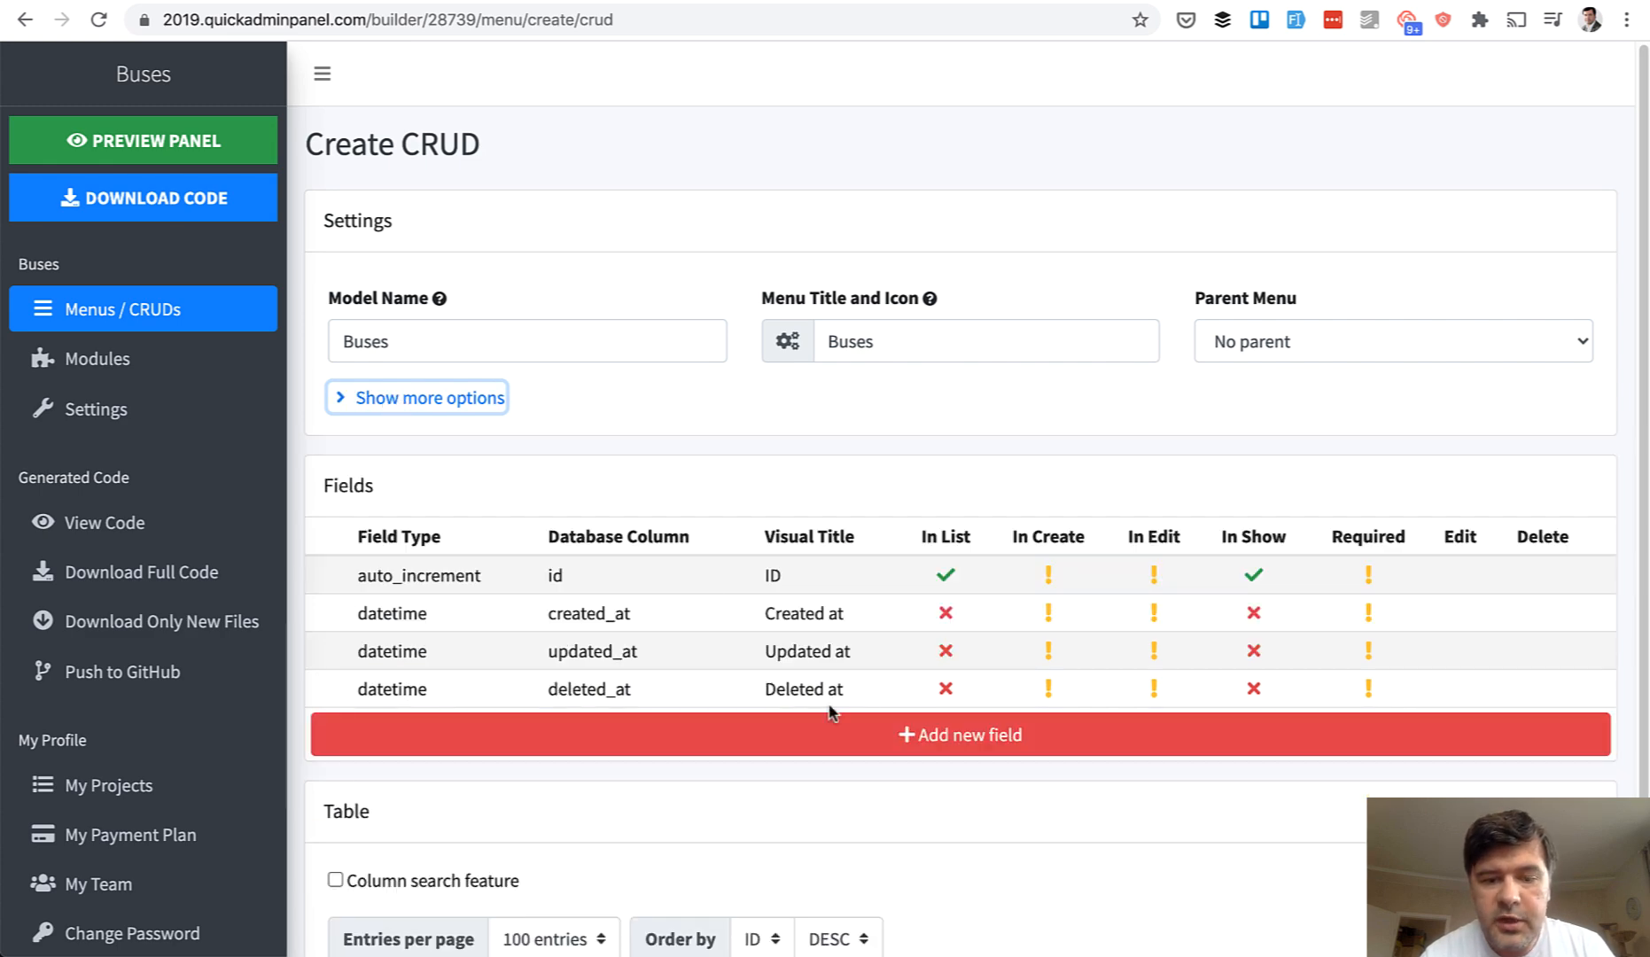
Step: Add a required text 'name' field and a required integer 'places_available' field
click(958, 734)
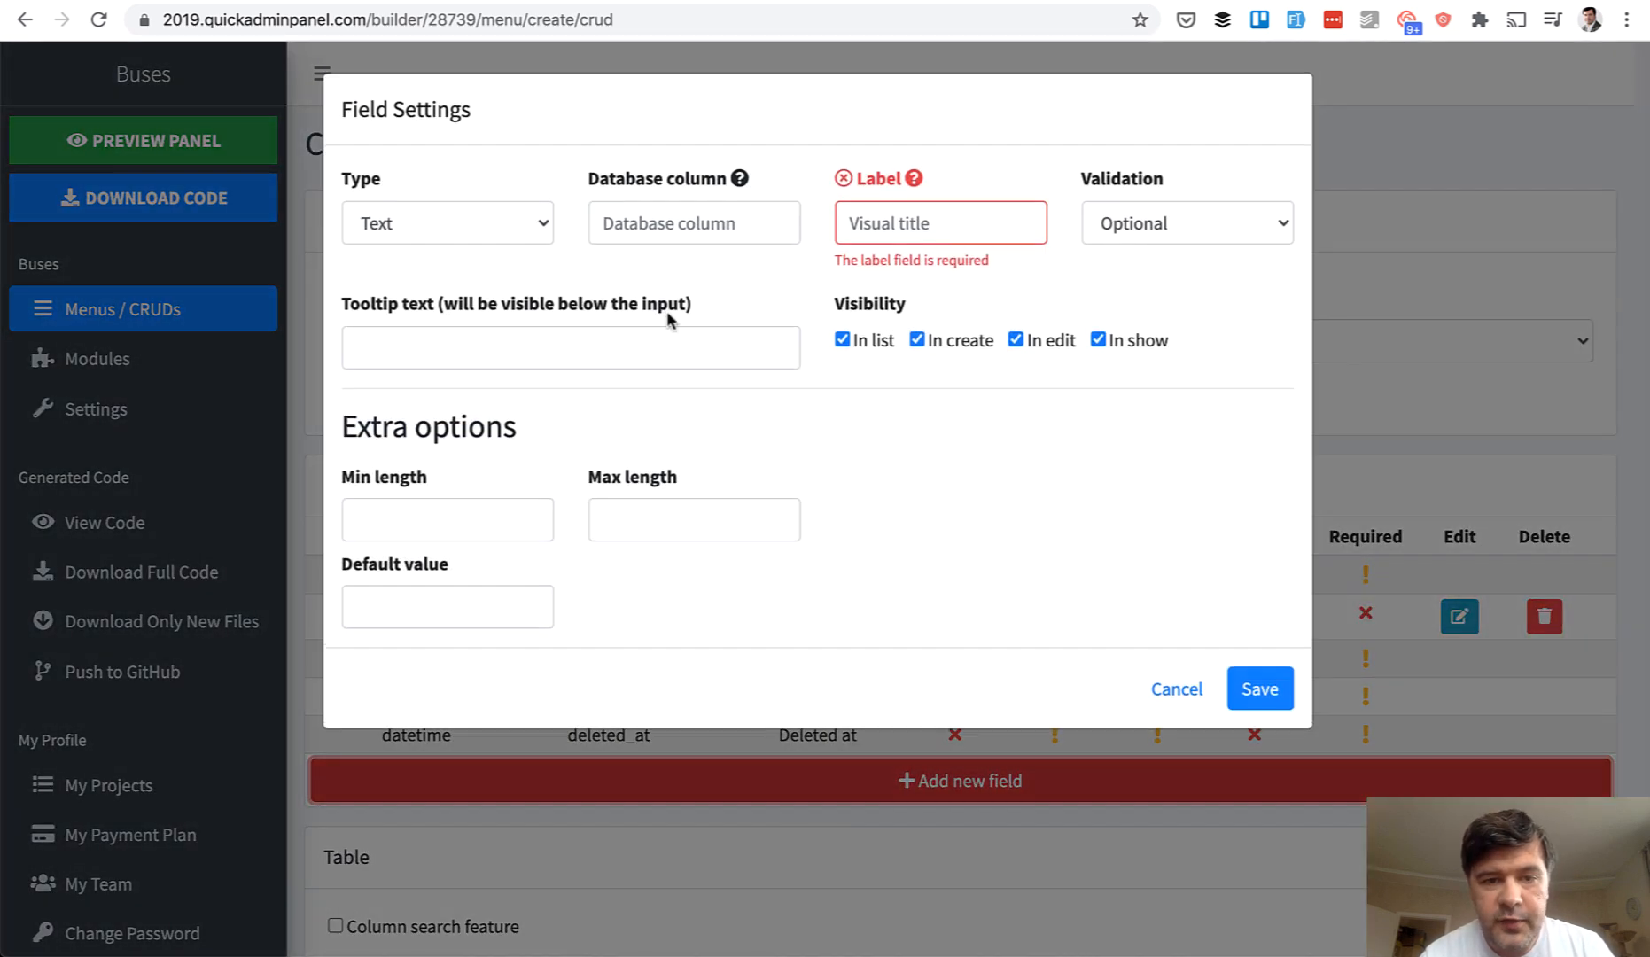
text(name)
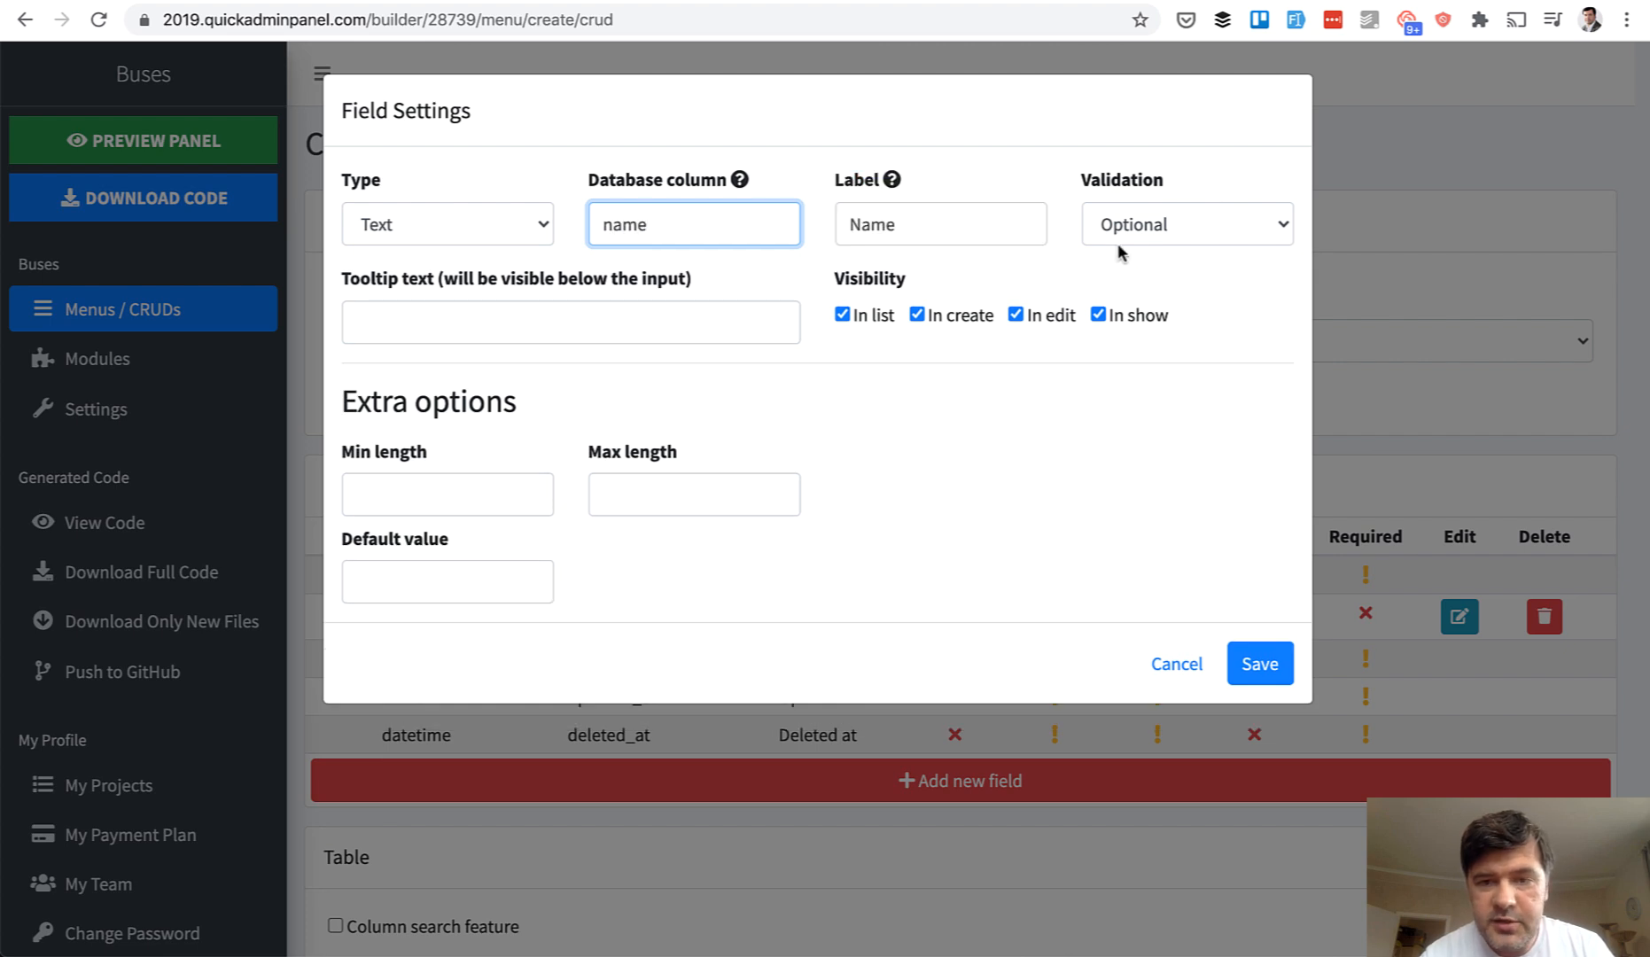
click(1258, 664)
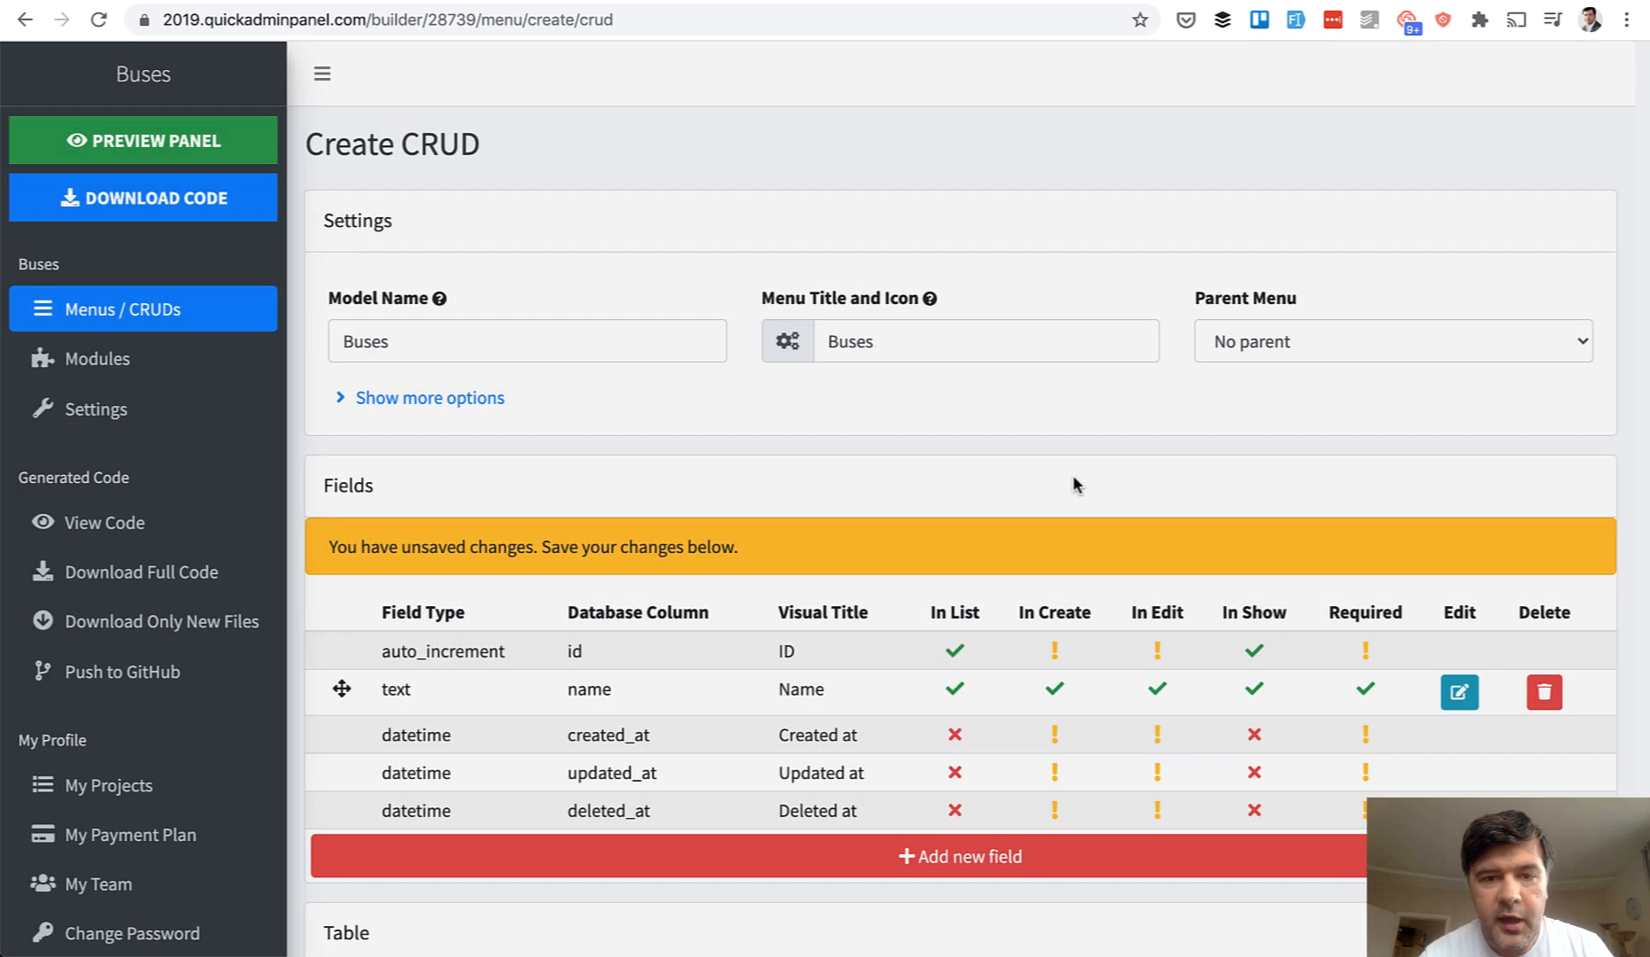
click(958, 856)
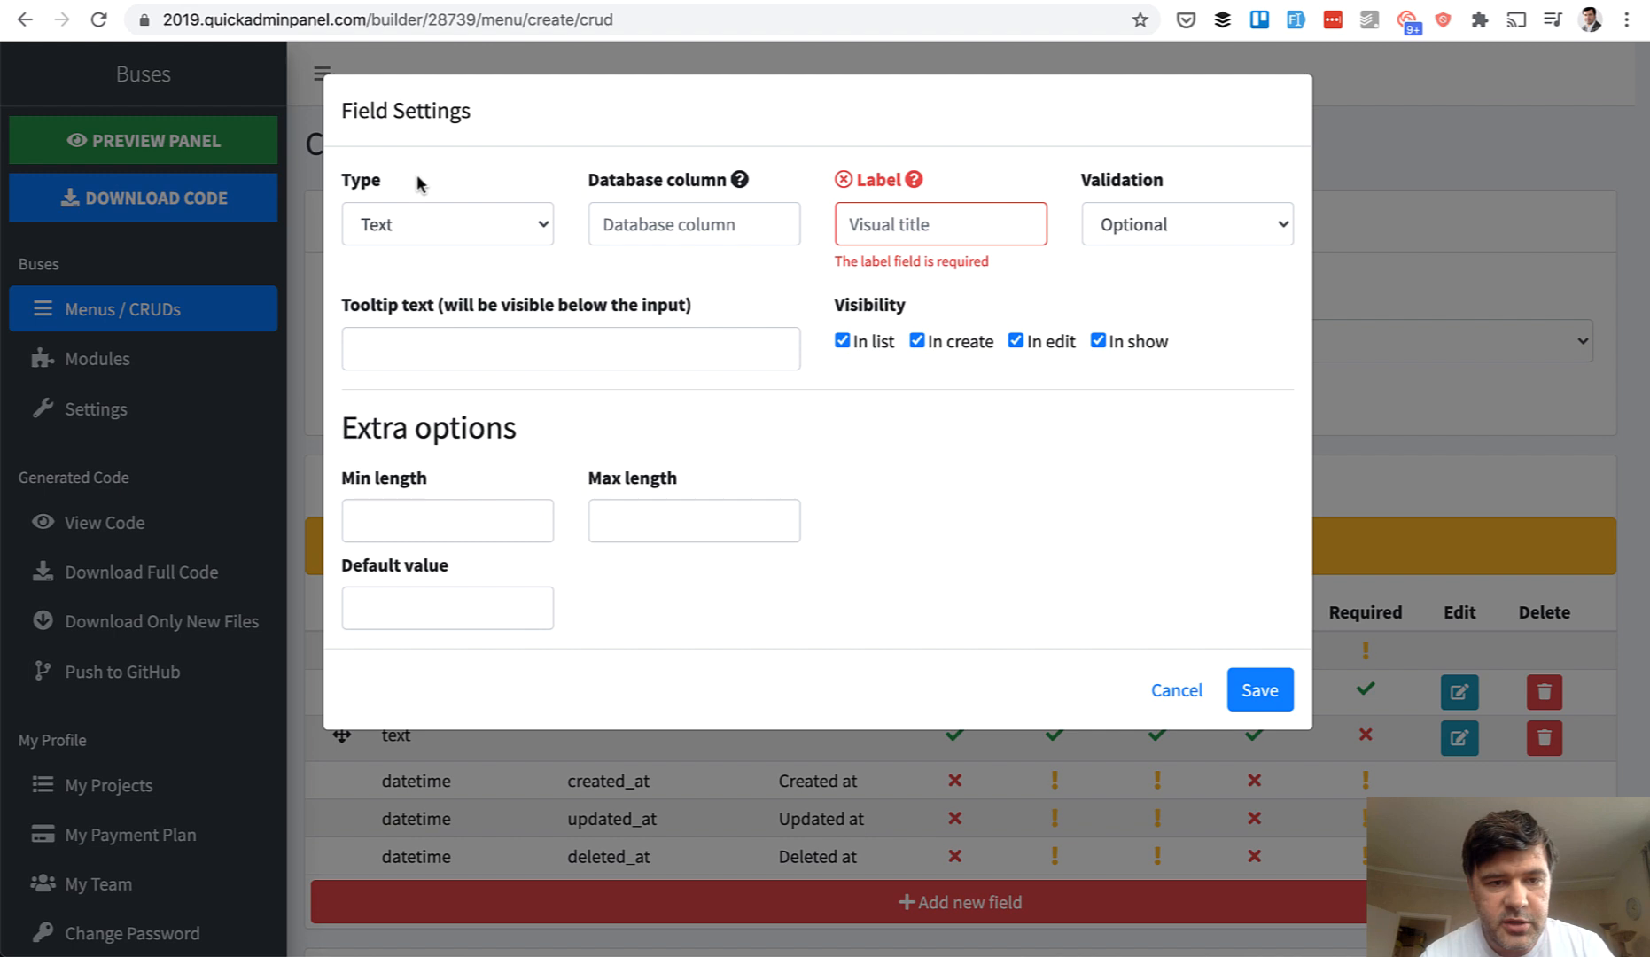
click(447, 223)
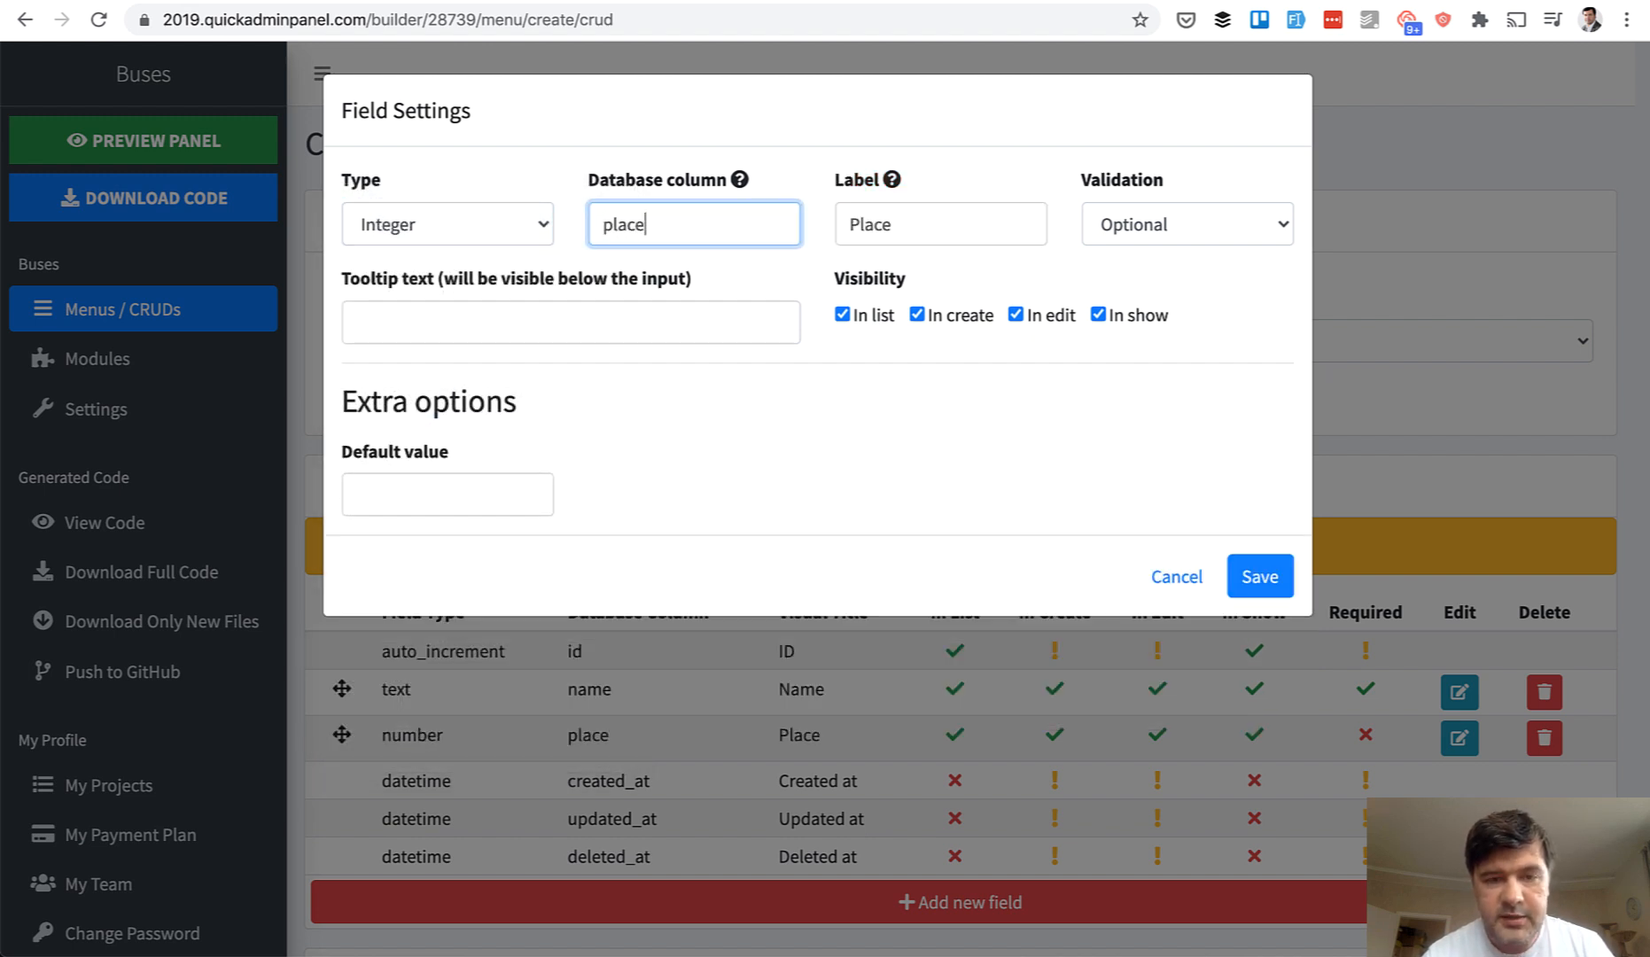
click(1185, 223)
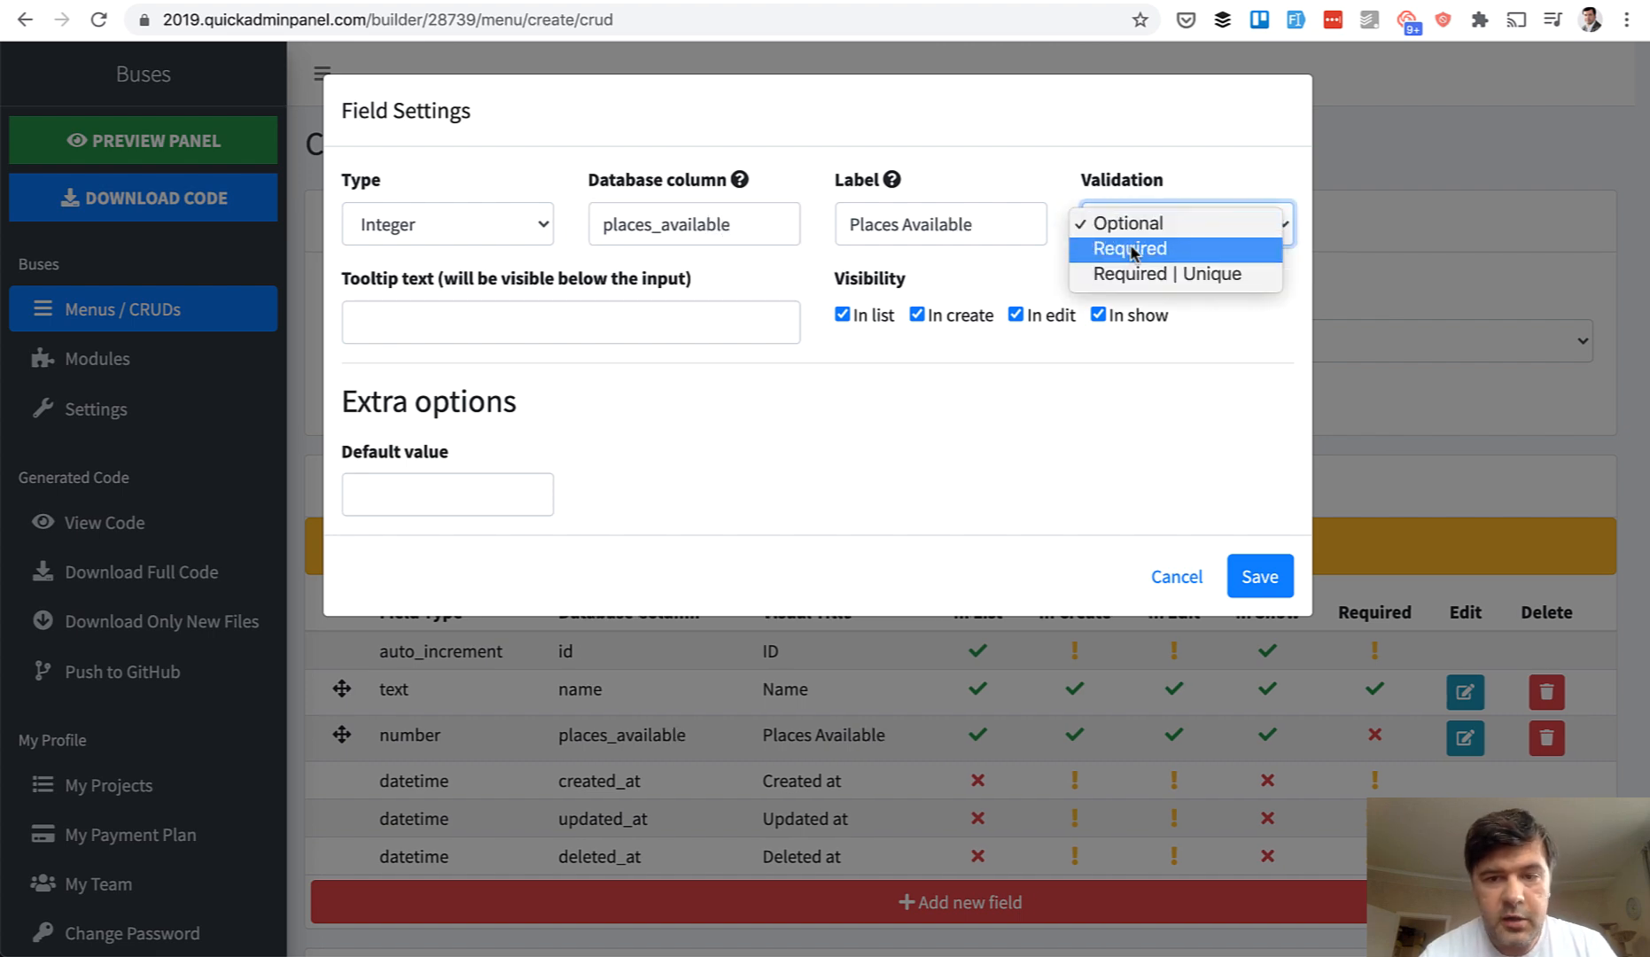
click(1258, 576)
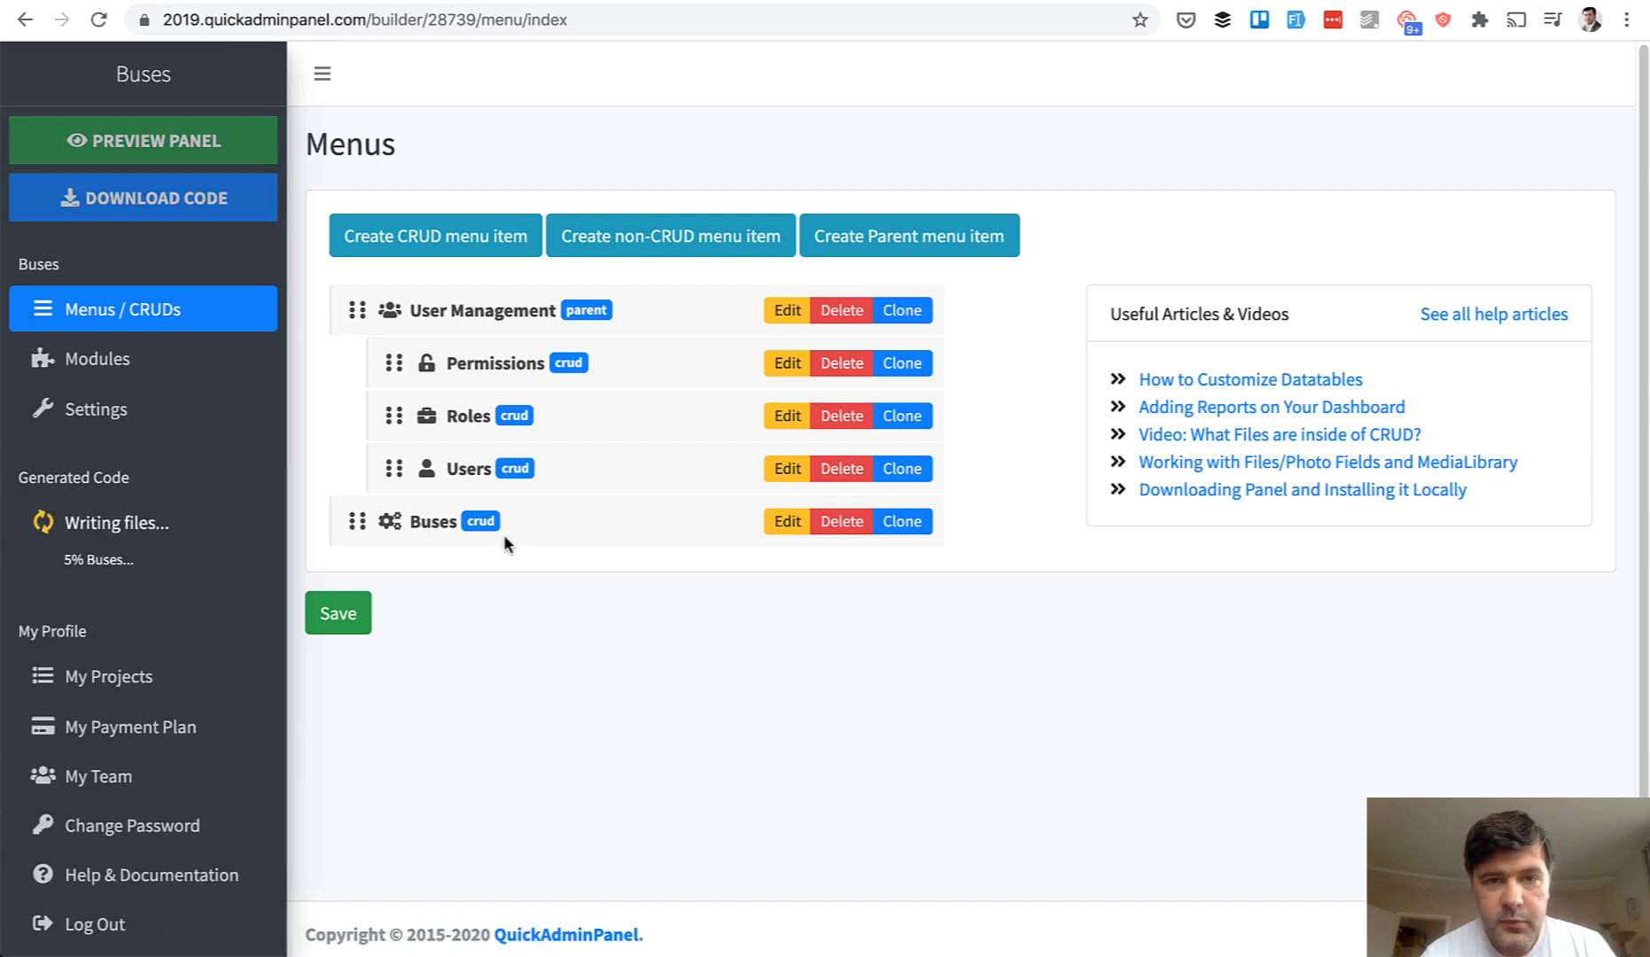
Step: Start a Rides CRUD with a 'bus' BelongsTo field linked to the Buses model
click(434, 235)
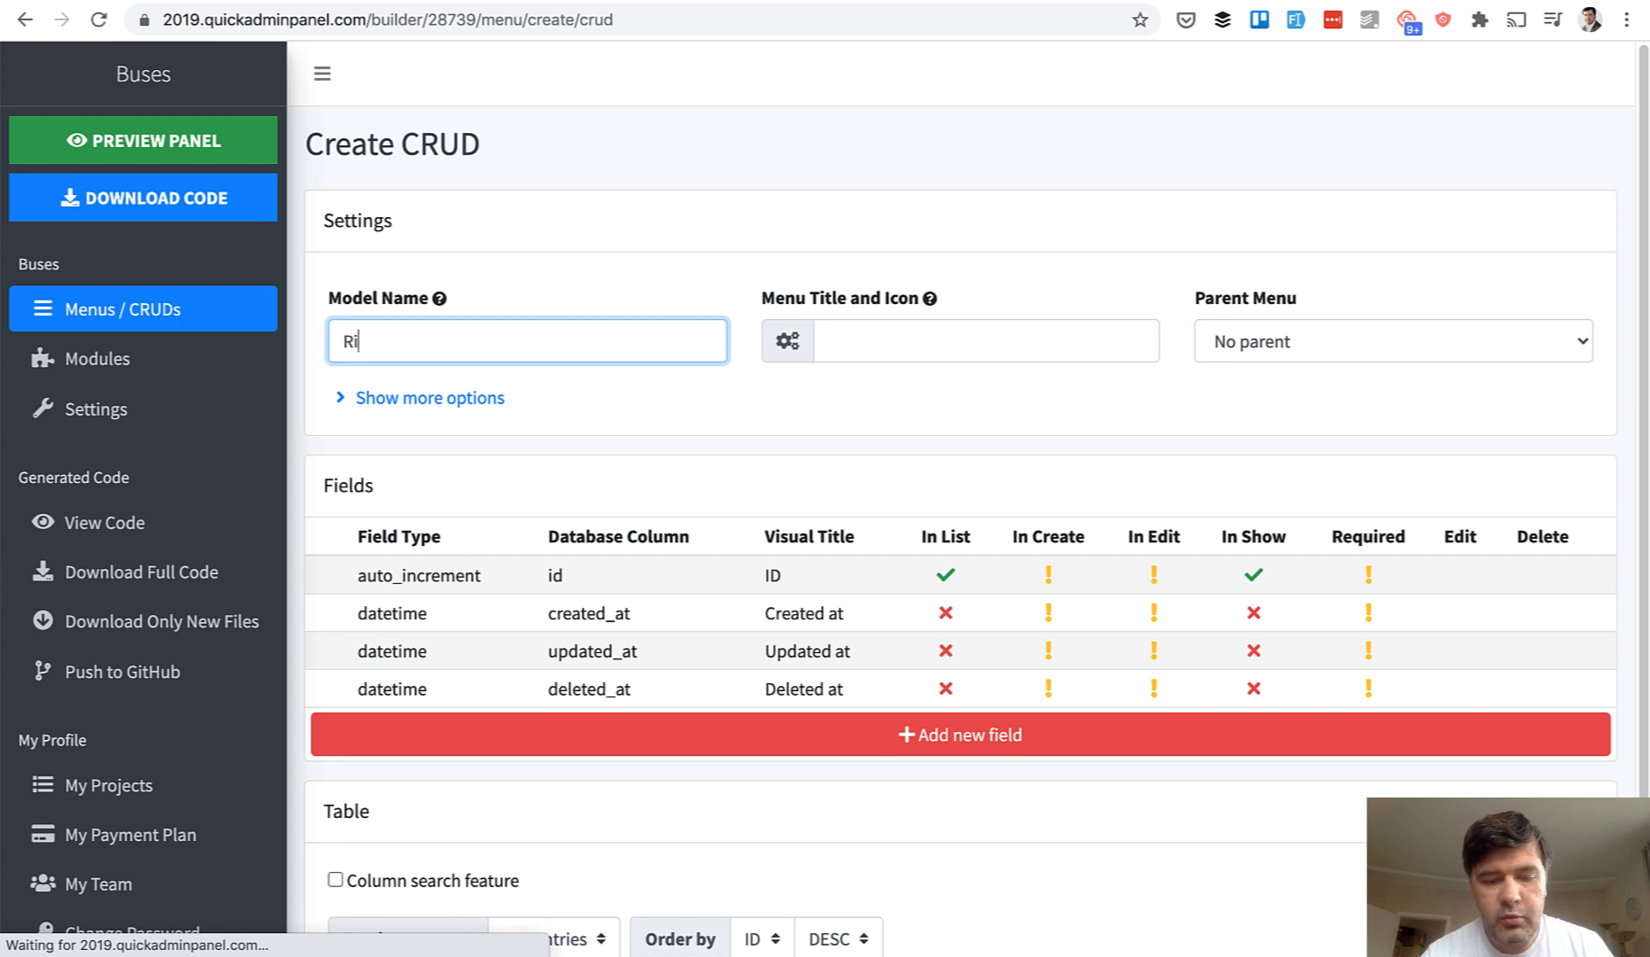
click(786, 340)
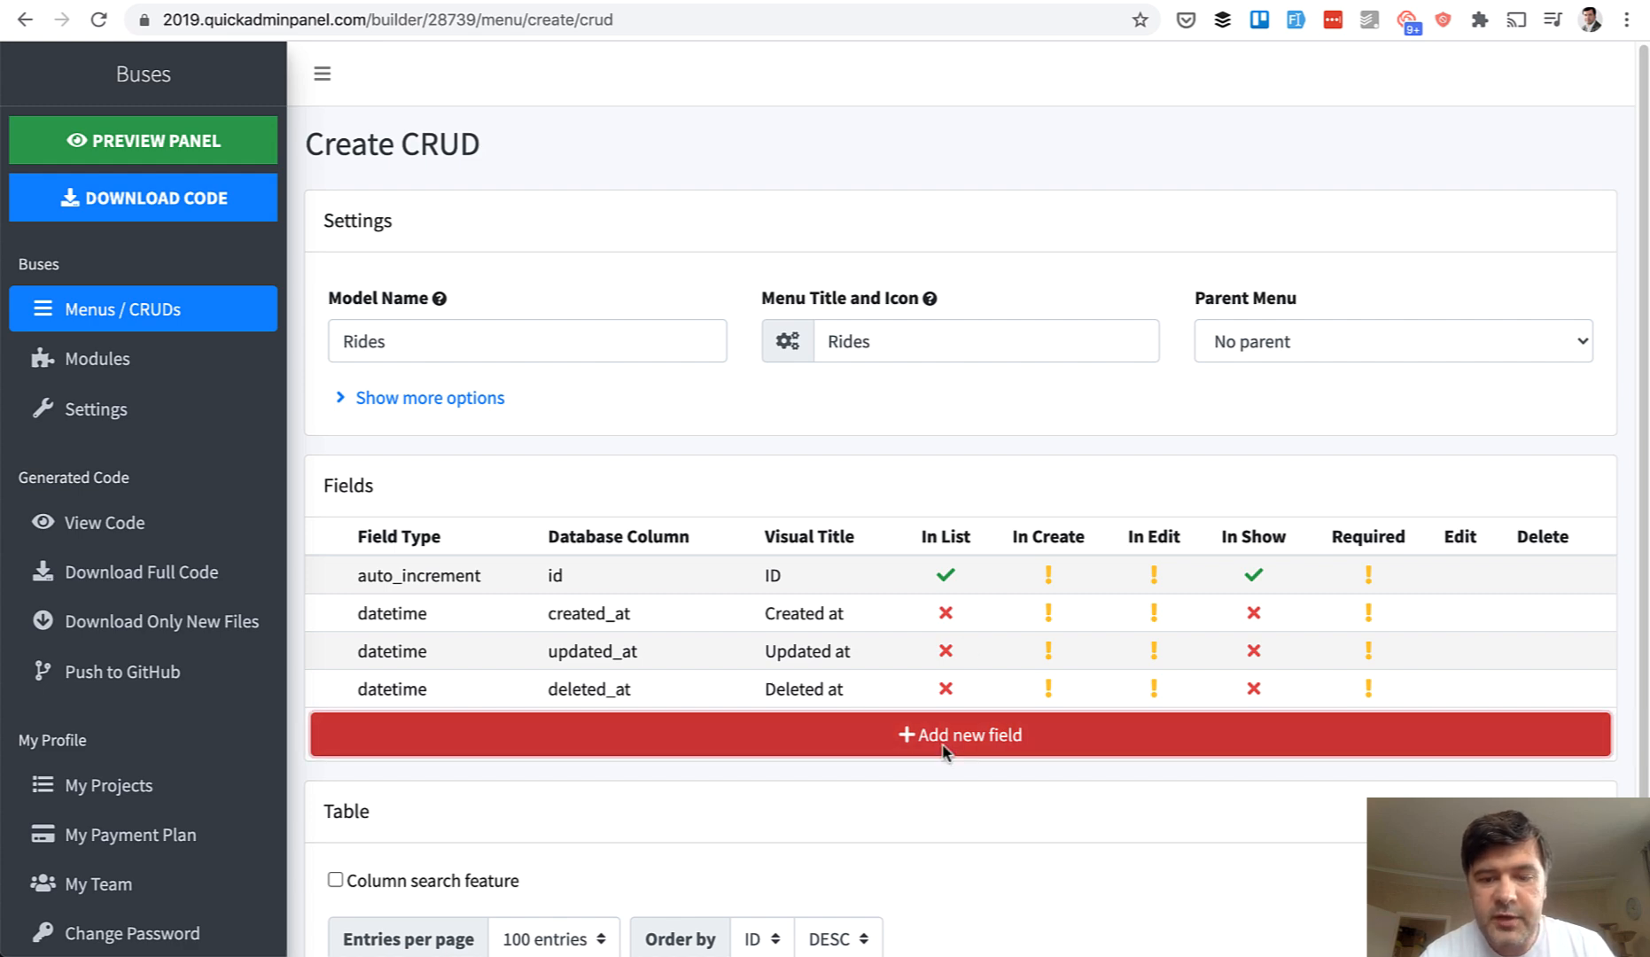
click(959, 734)
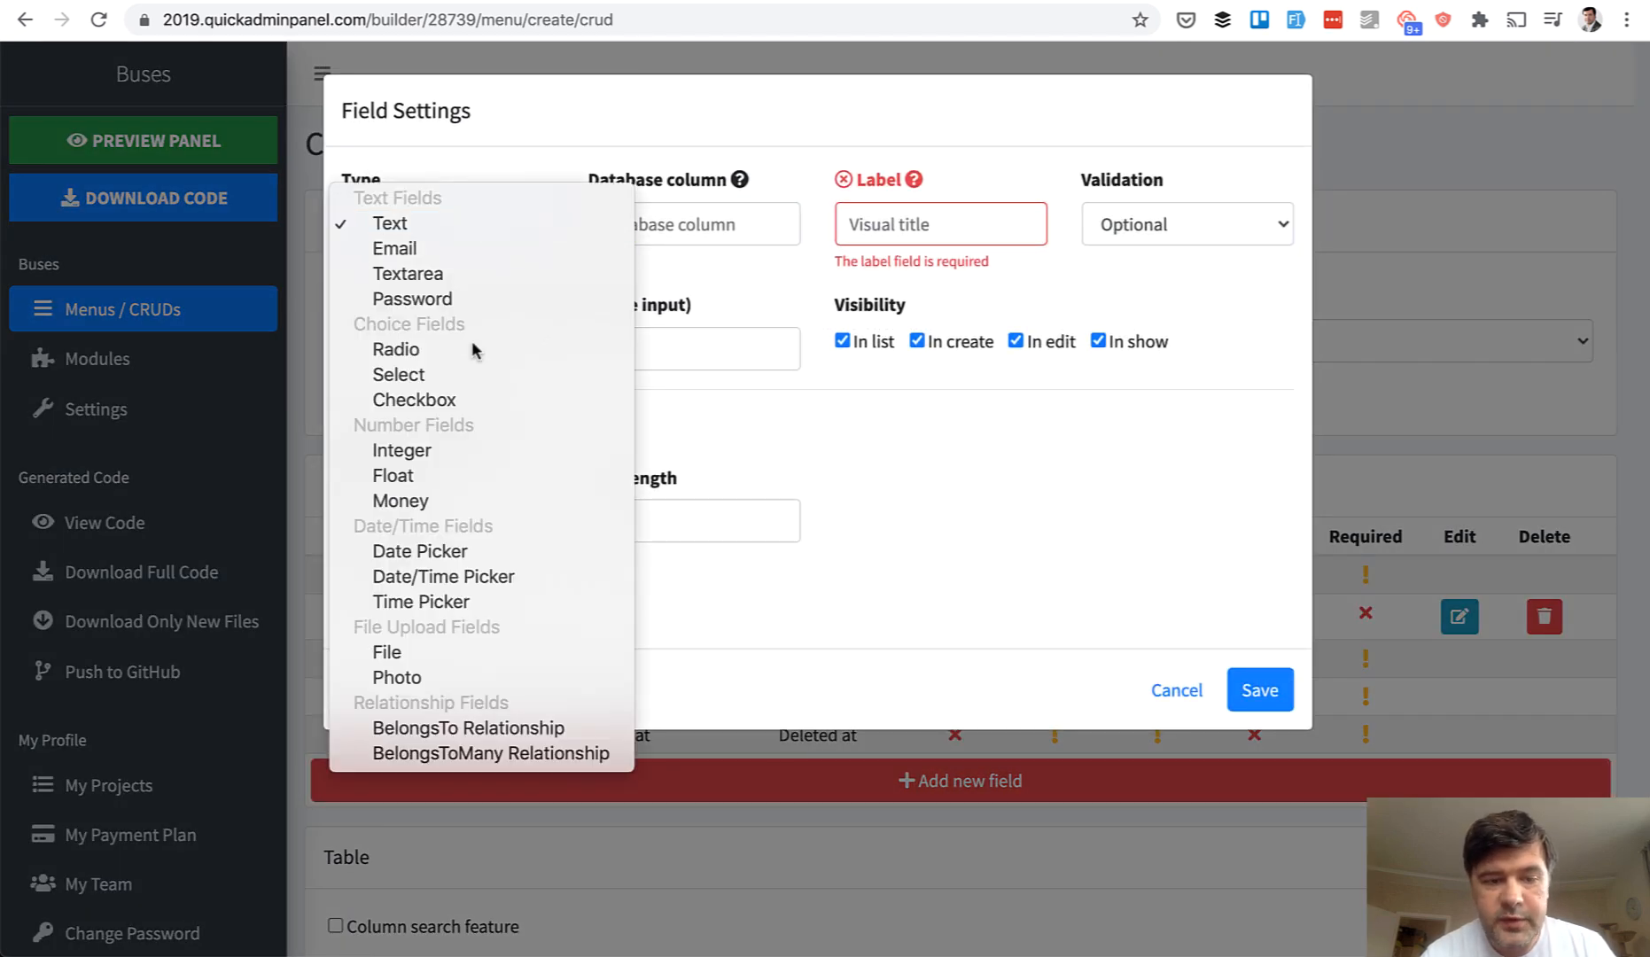
click(468, 727)
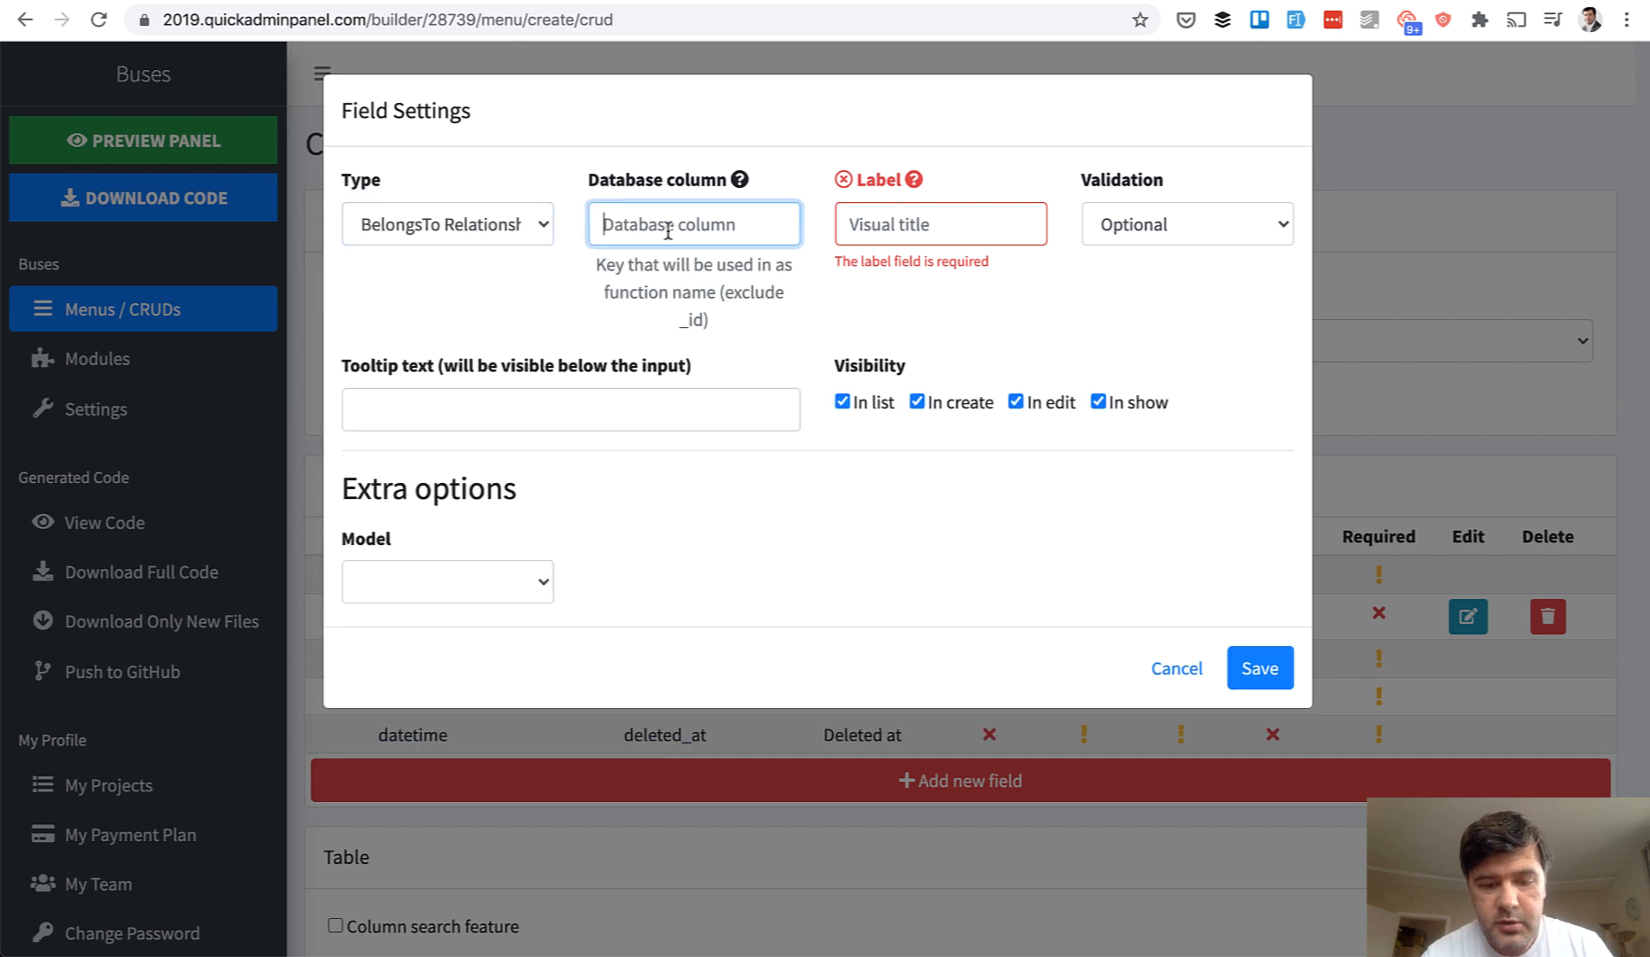
text(bus)
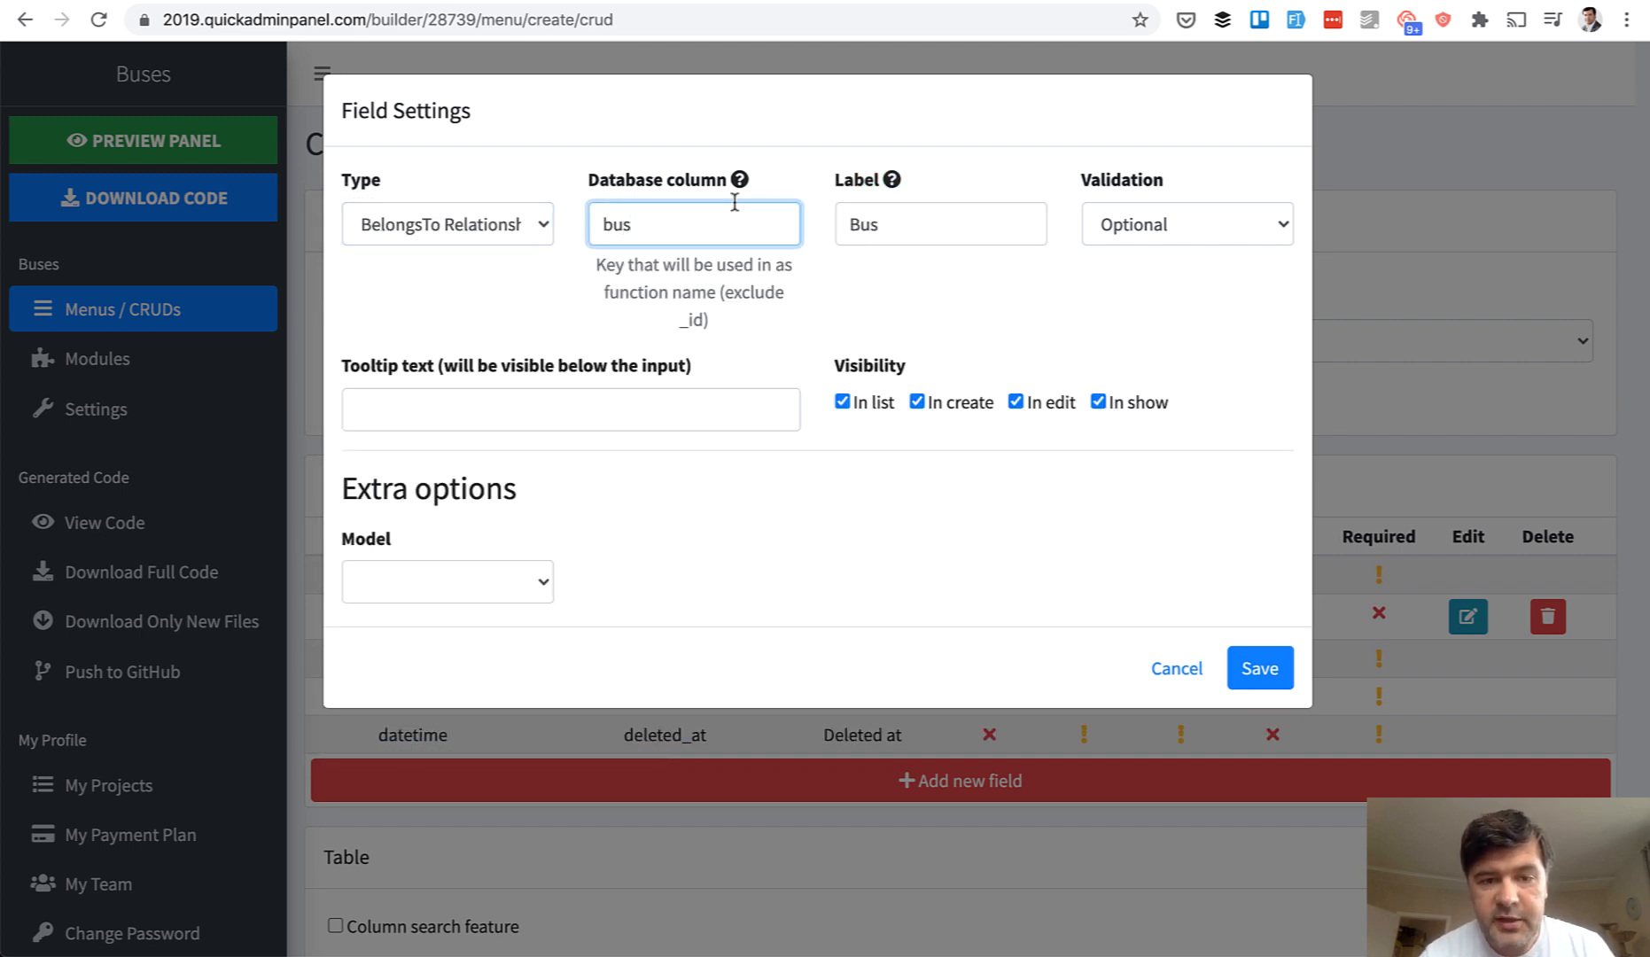
mouse_move(711, 337)
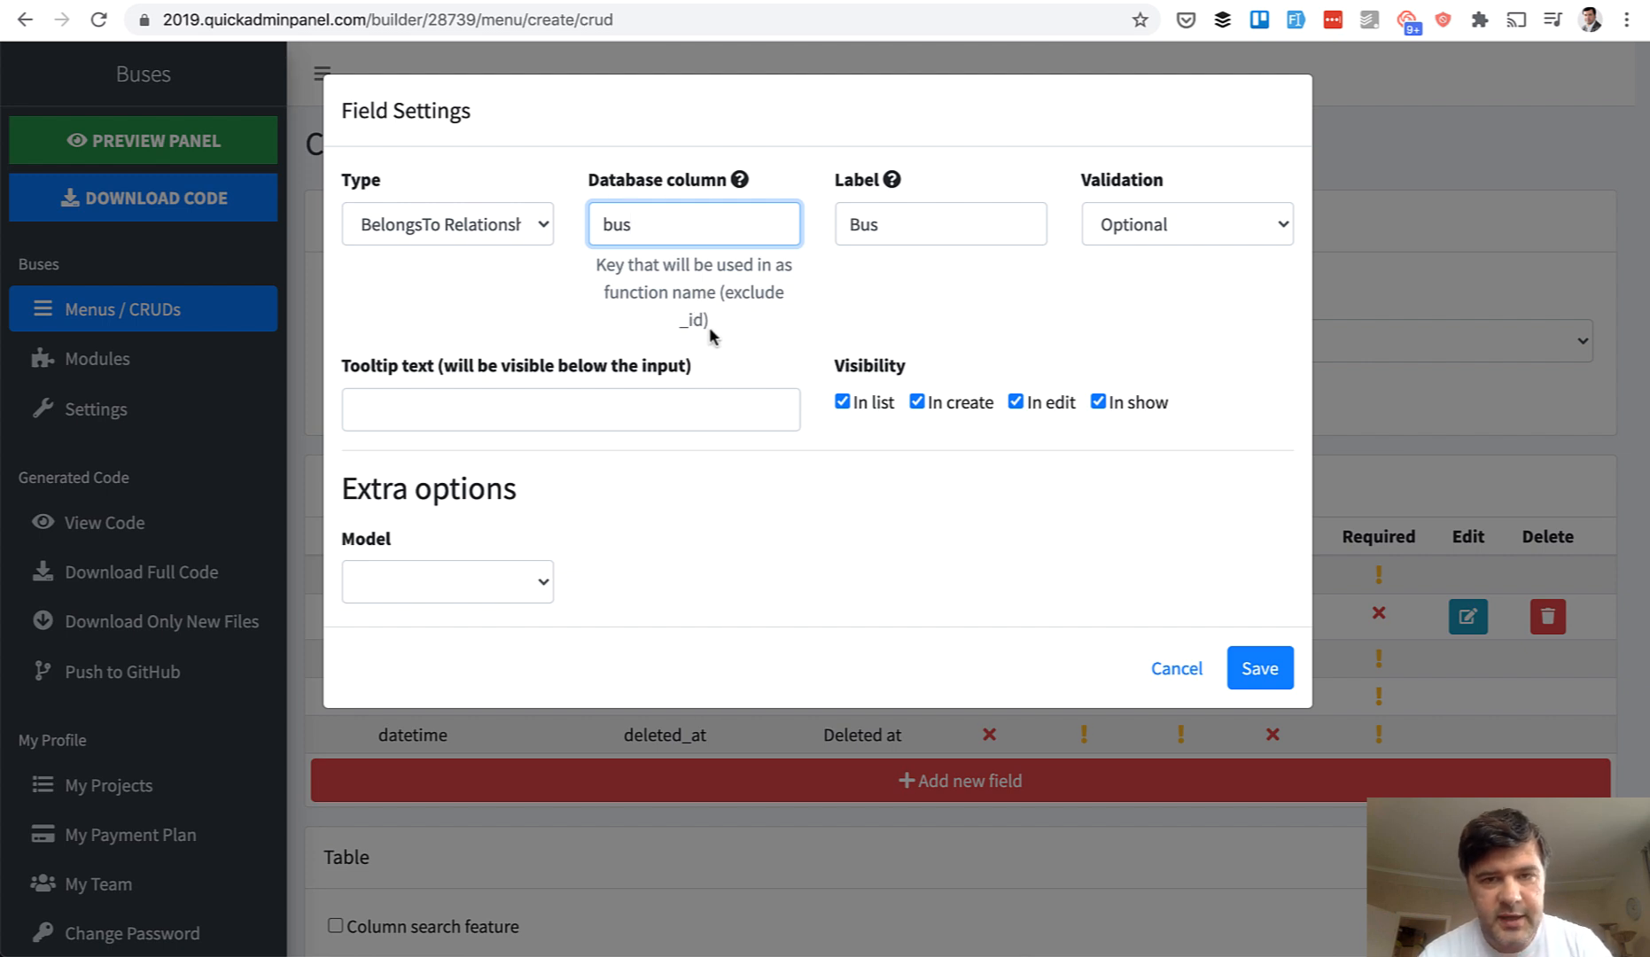
click(446, 581)
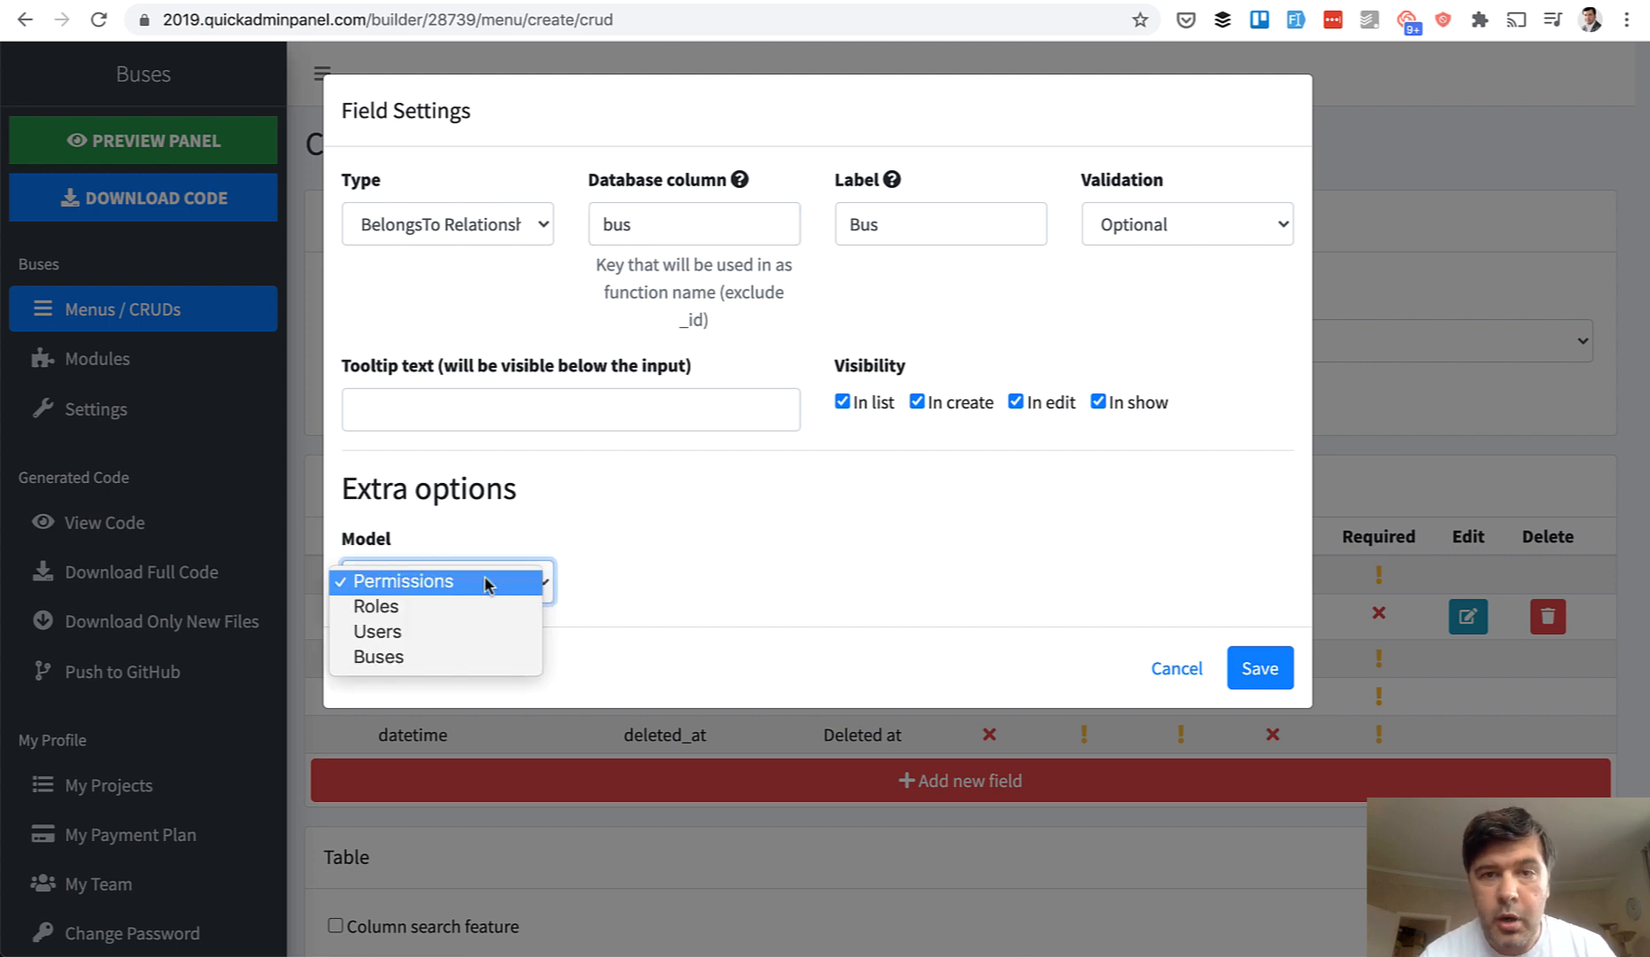
click(377, 655)
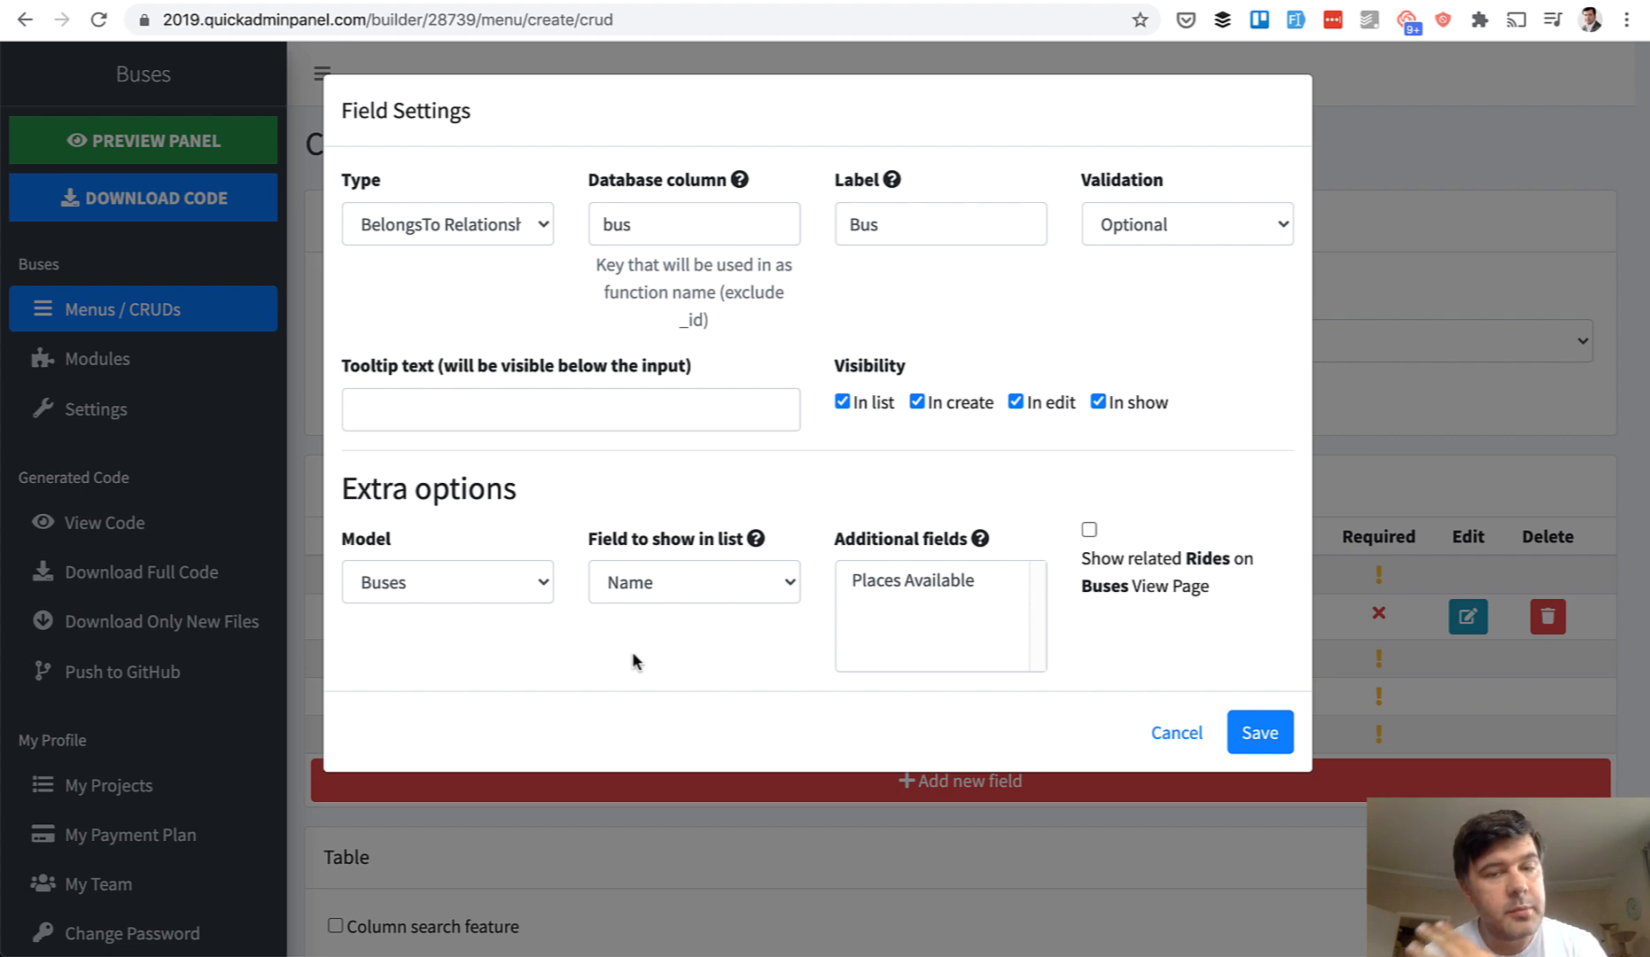
click(1258, 732)
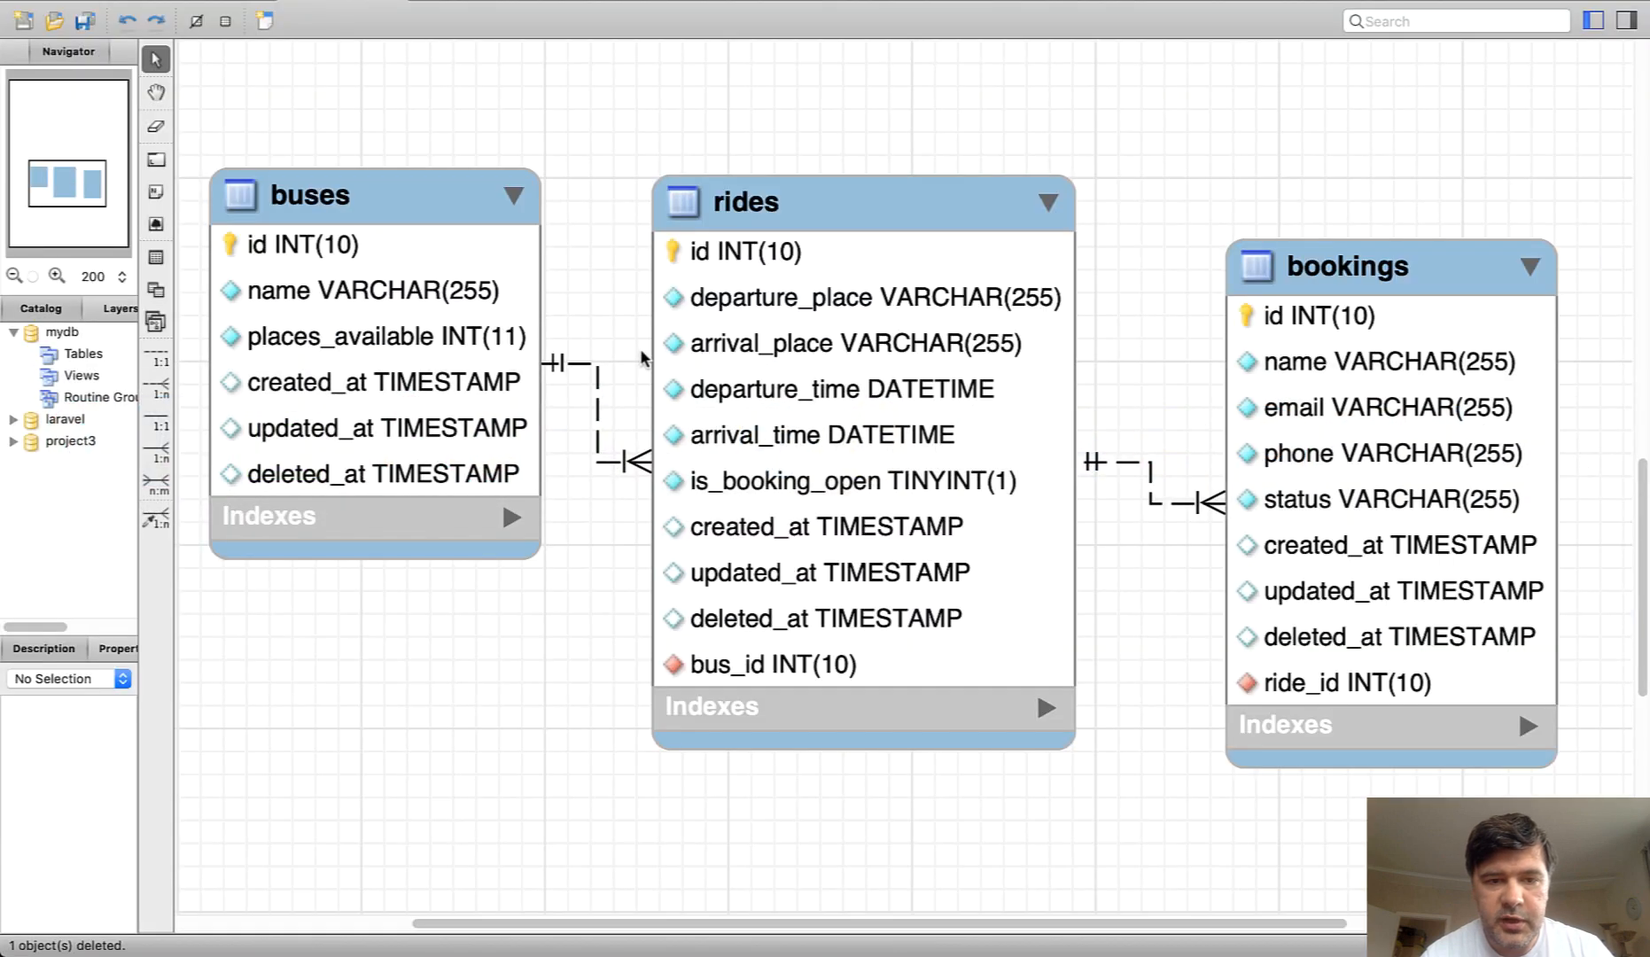
mouse_move(716, 390)
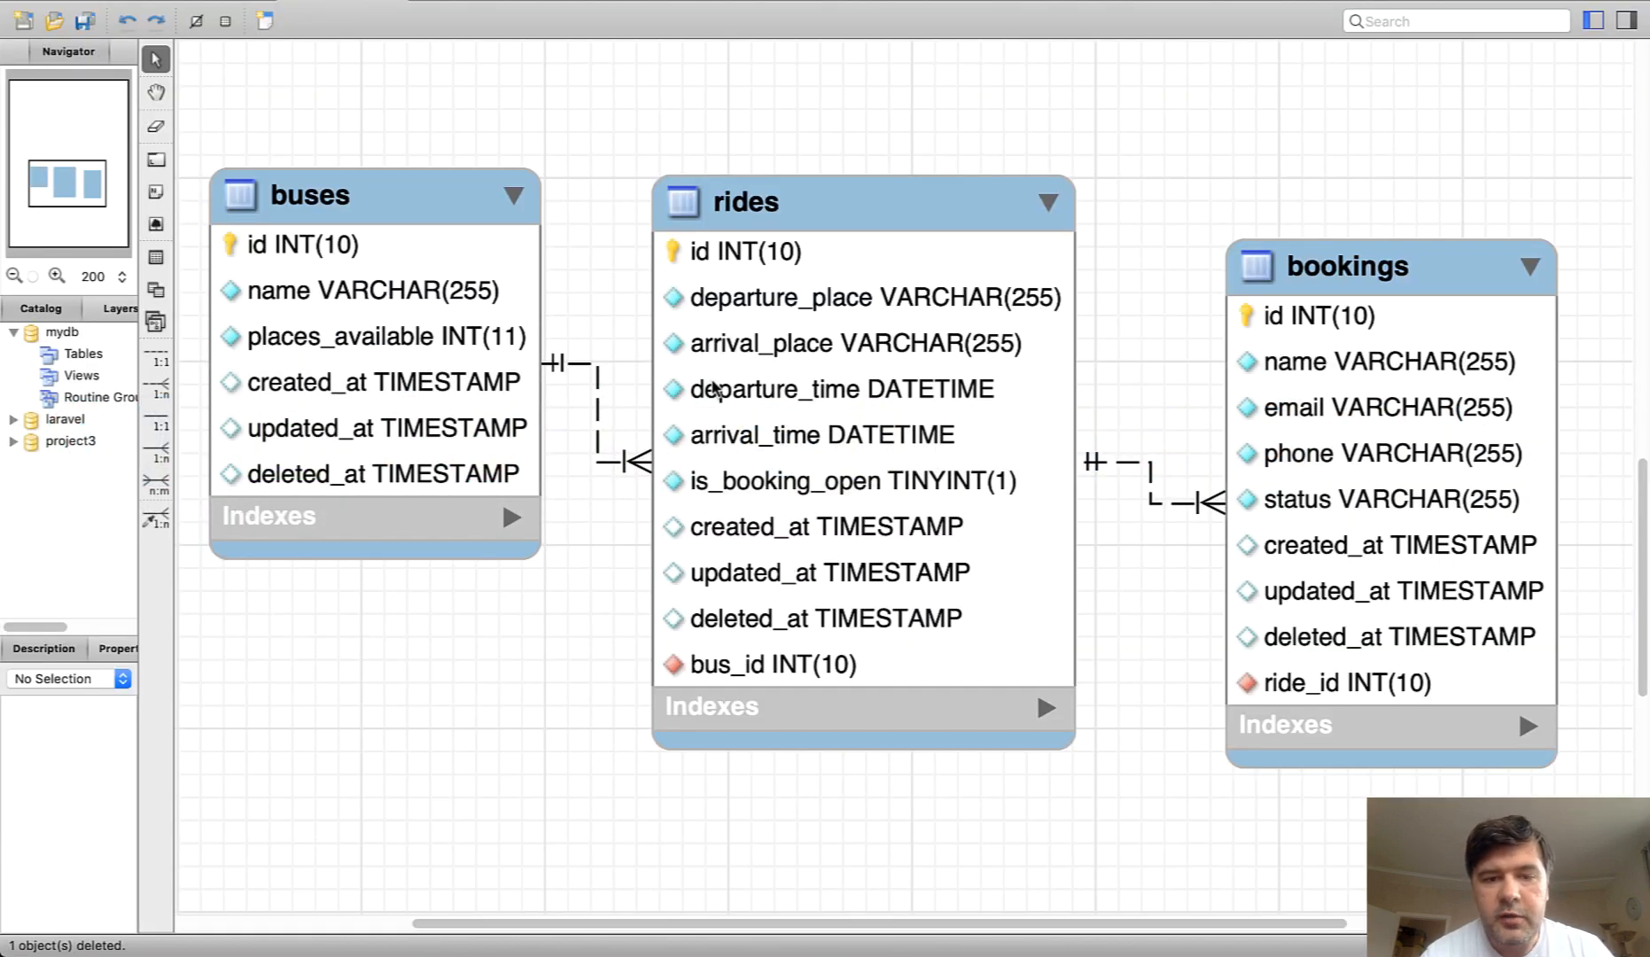
mouse_move(748, 436)
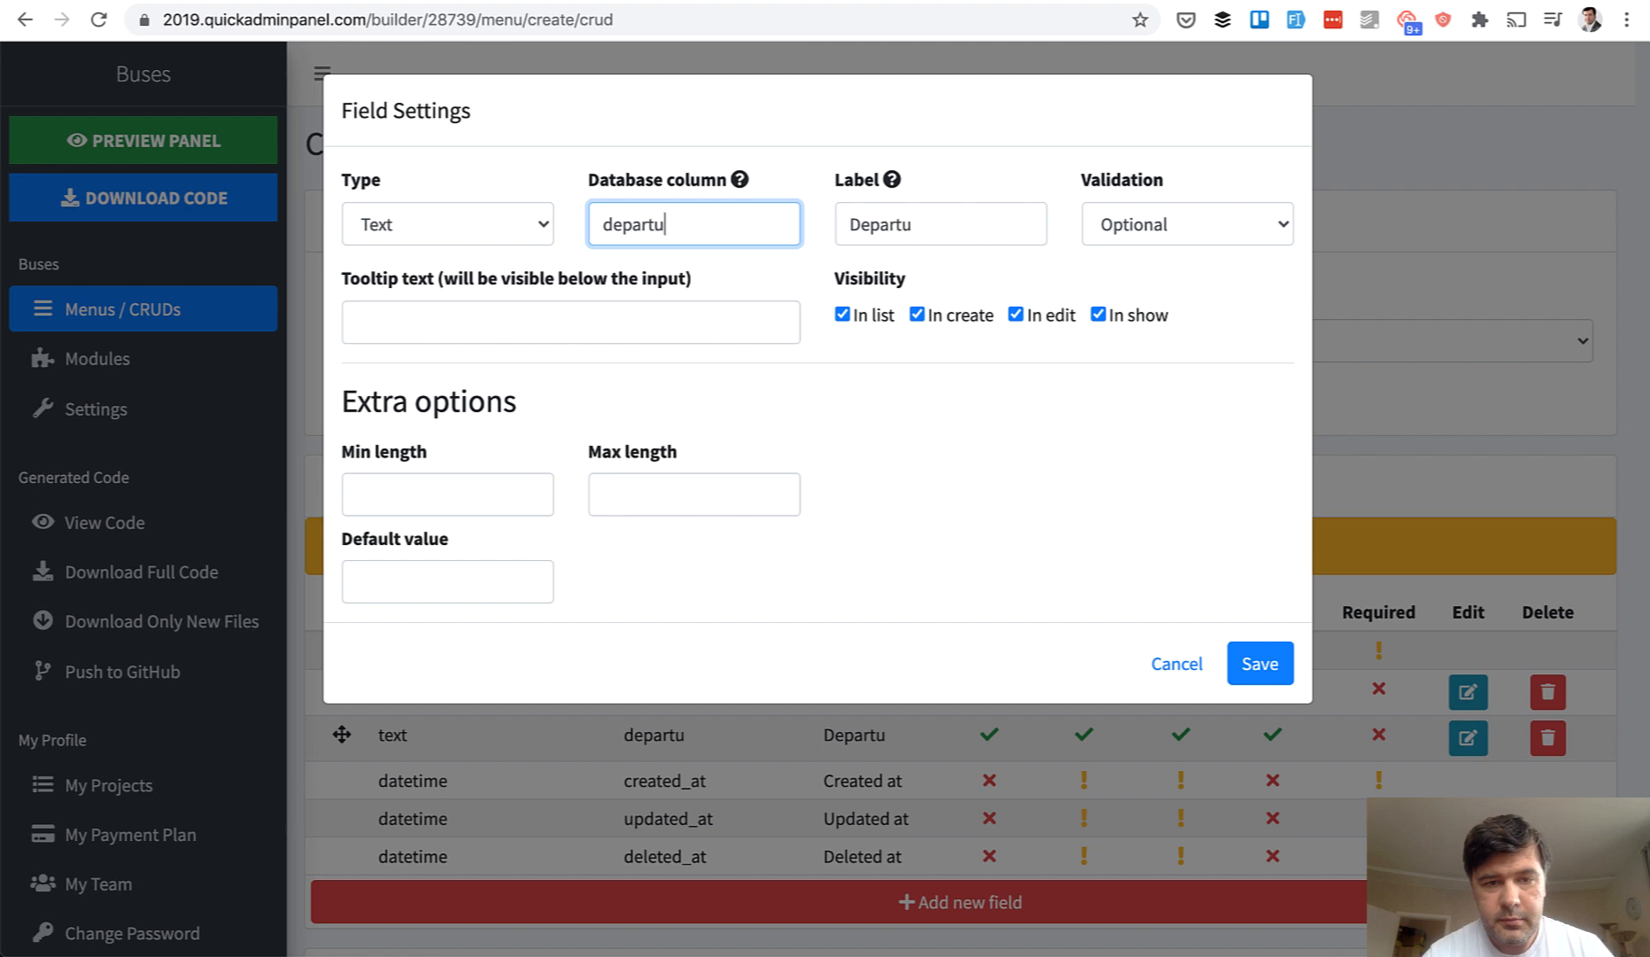
Step: Add departure_place and arrival_place text fields to Rides
click(1186, 223)
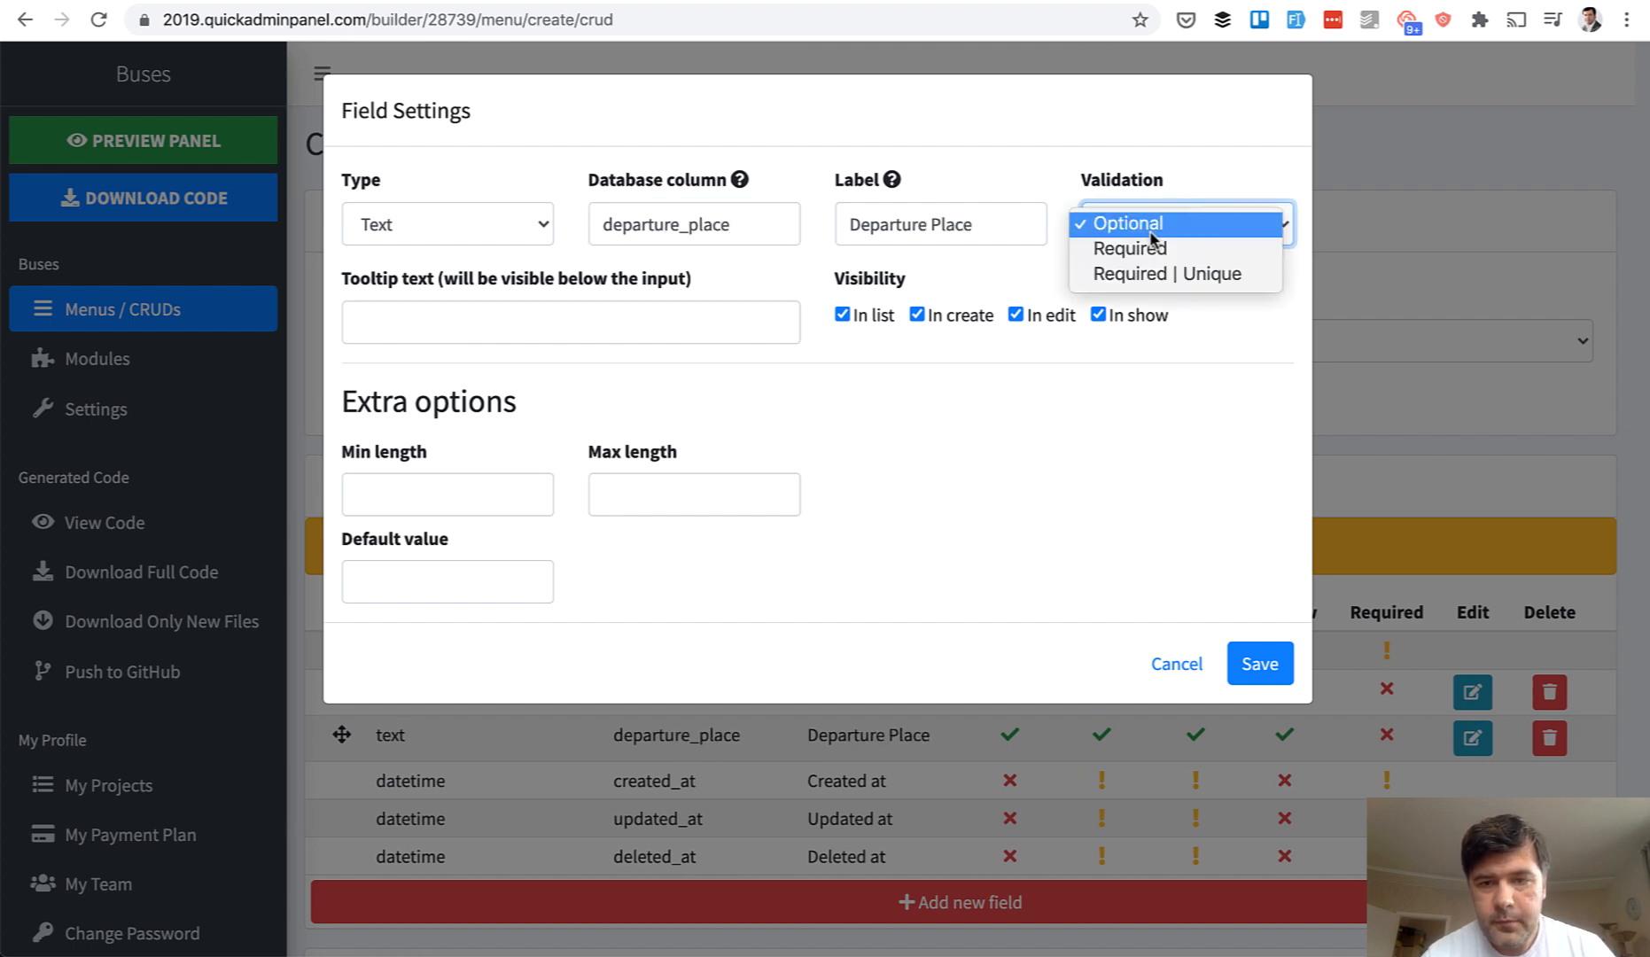
click(1259, 663)
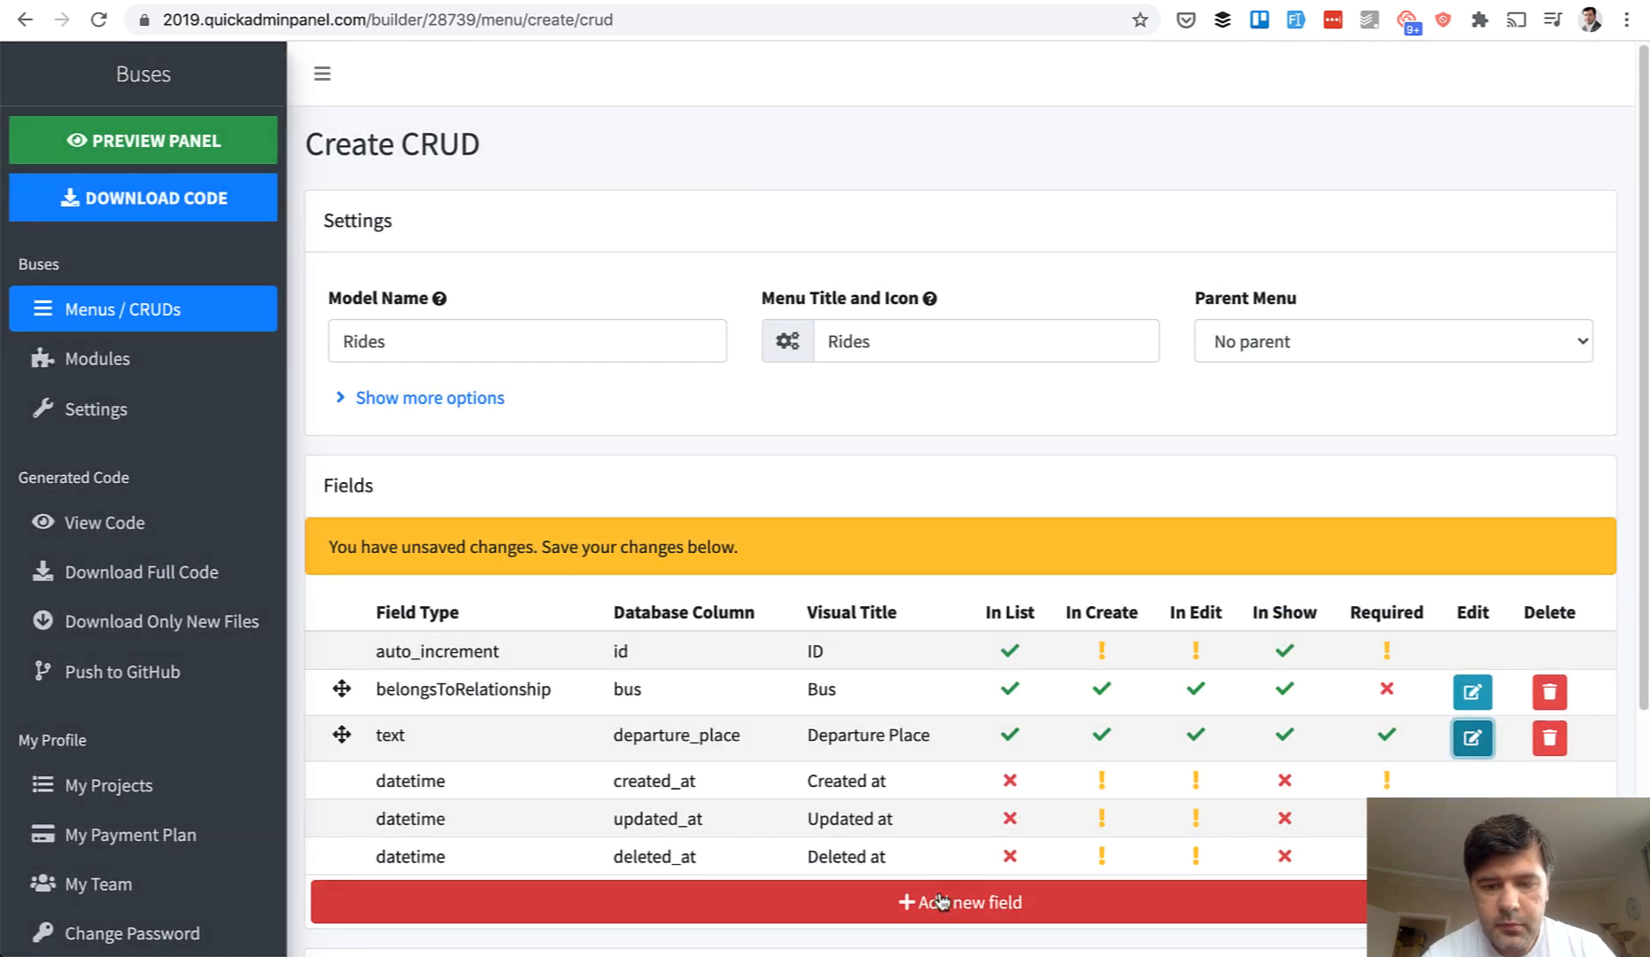
click(959, 902)
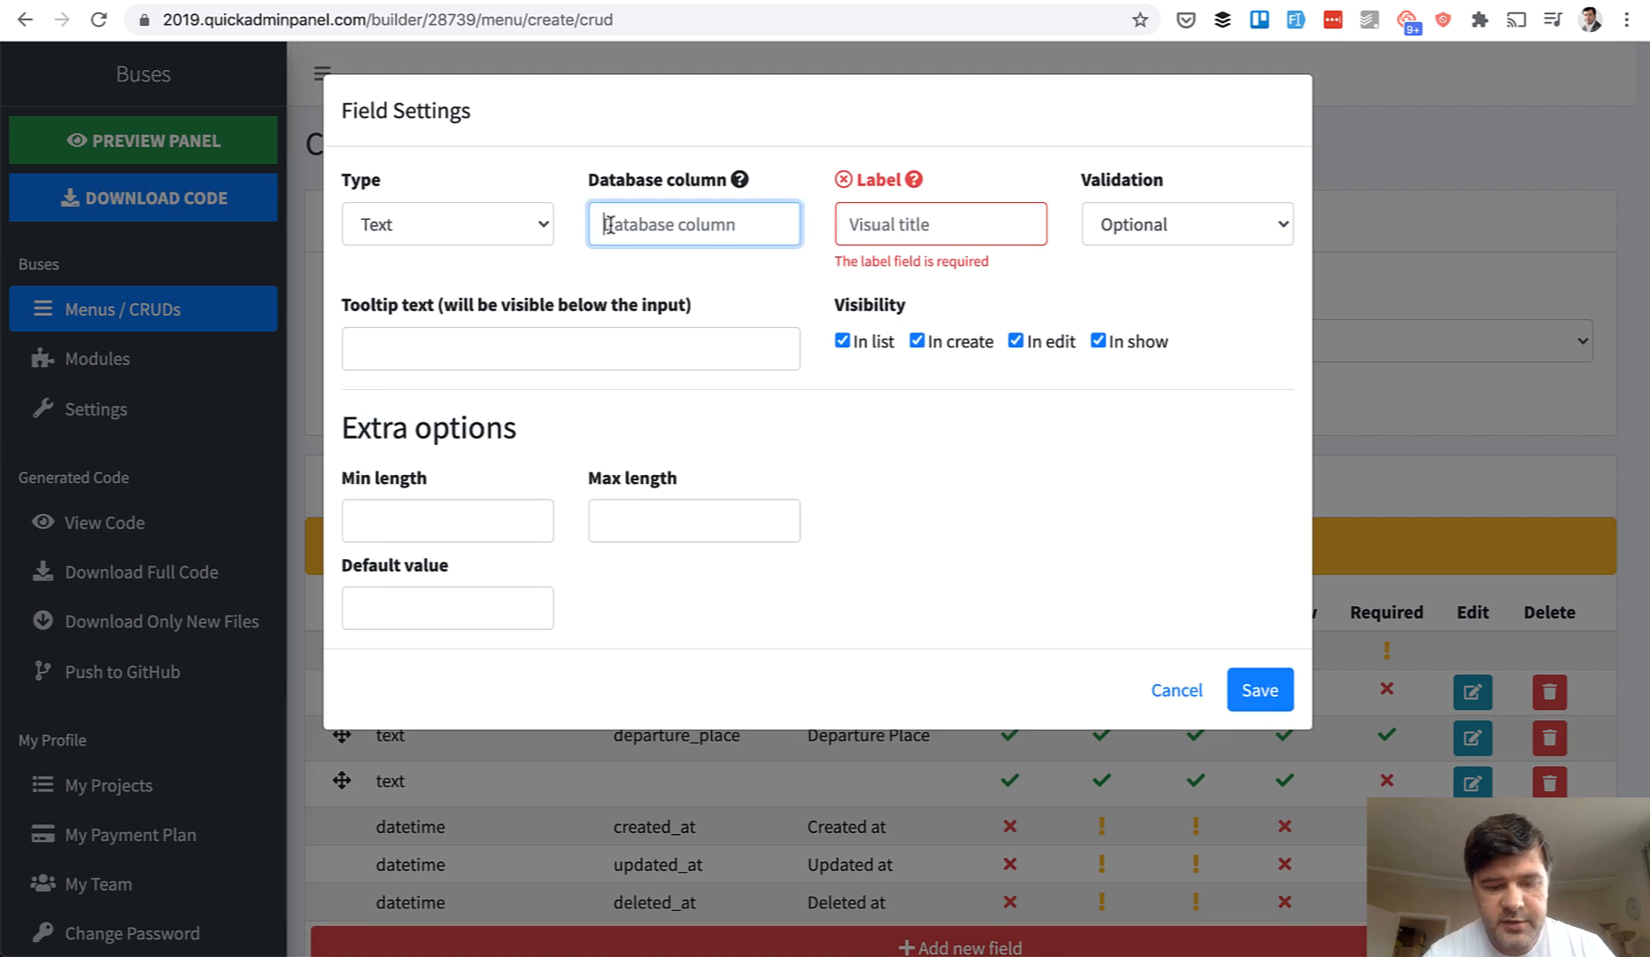
text(arrival_place)
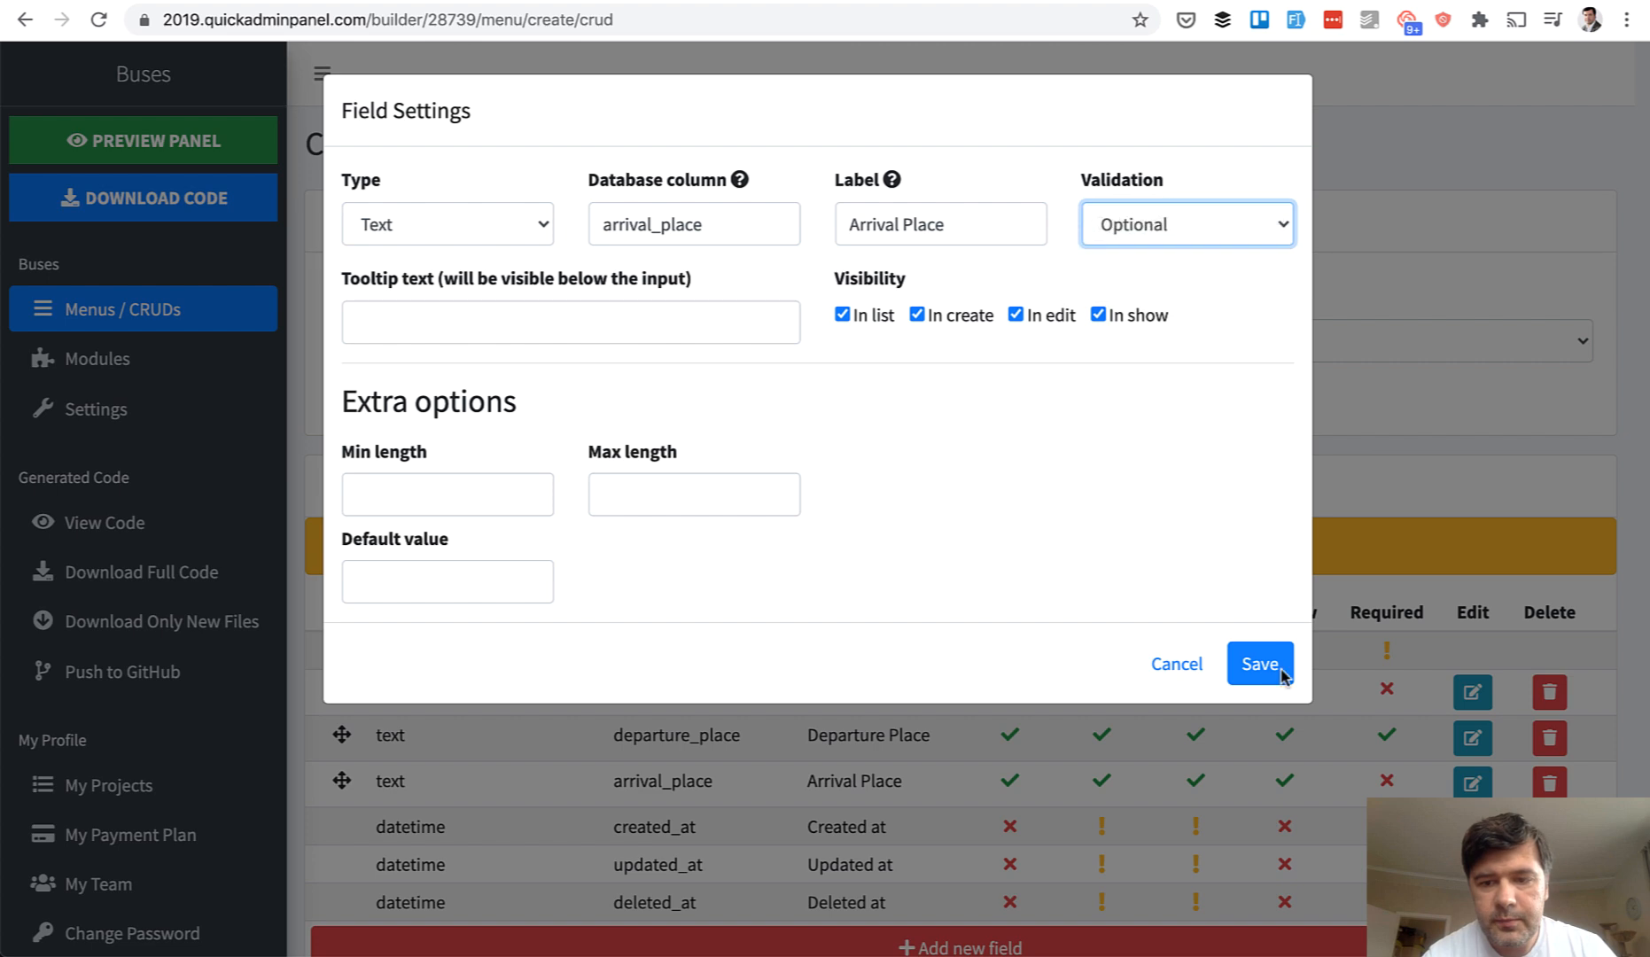
click(1259, 663)
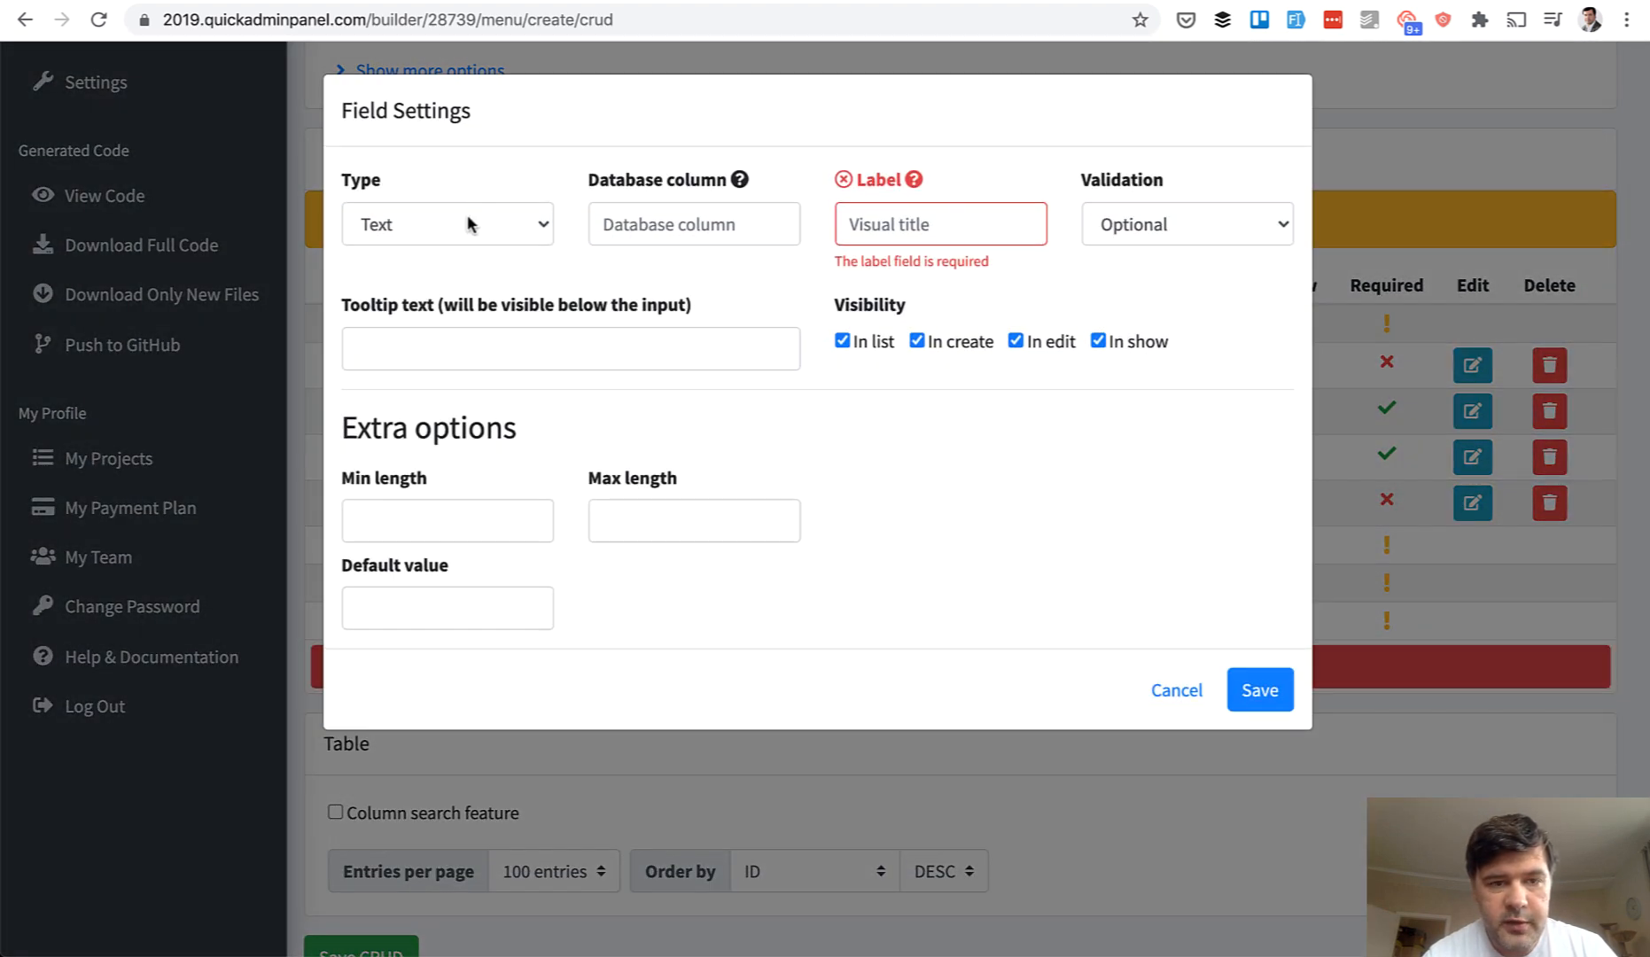
Step: Add required departure_time and arrival_time Date/Time Picker fields
click(447, 223)
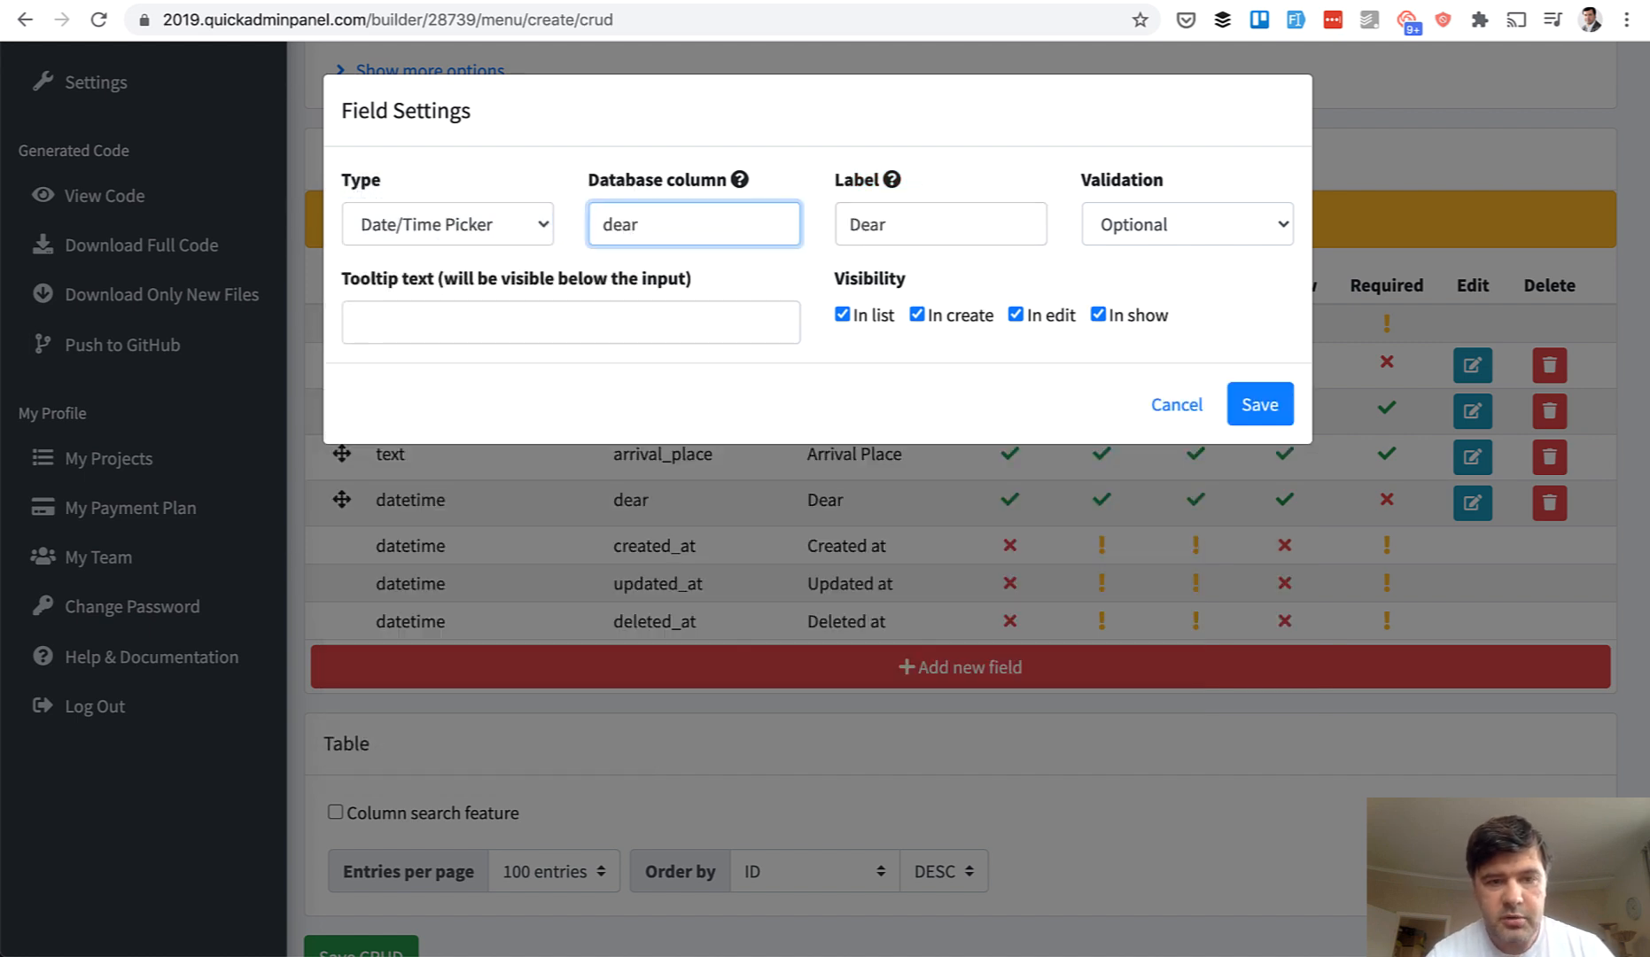
text(departure_)
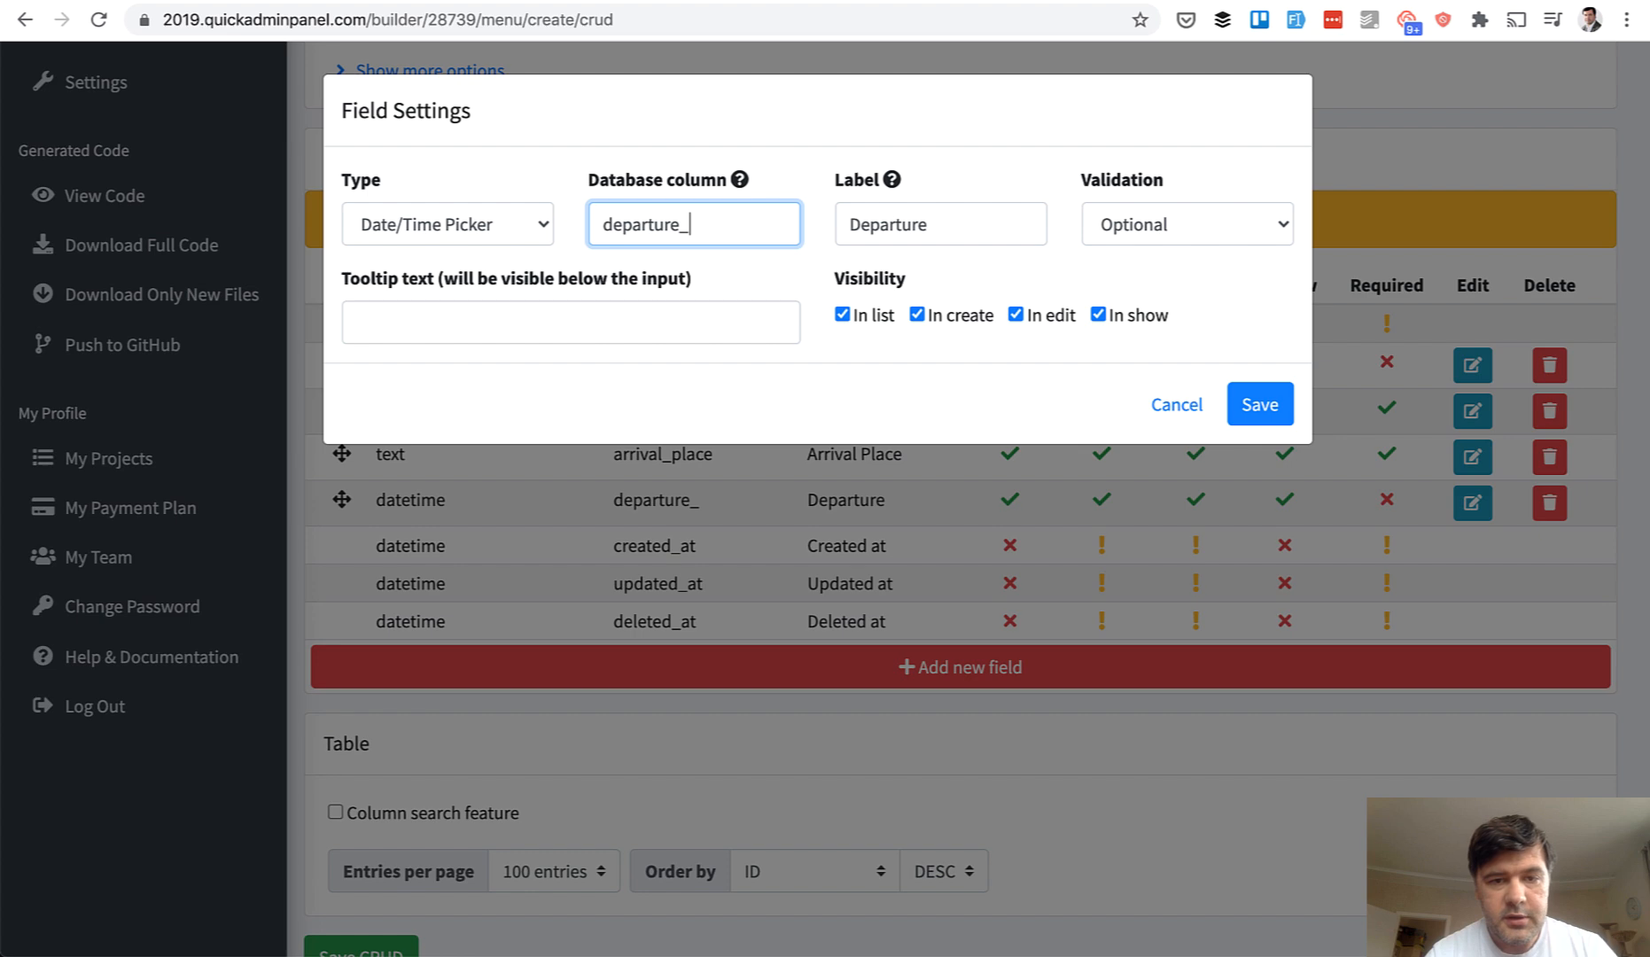
click(1185, 224)
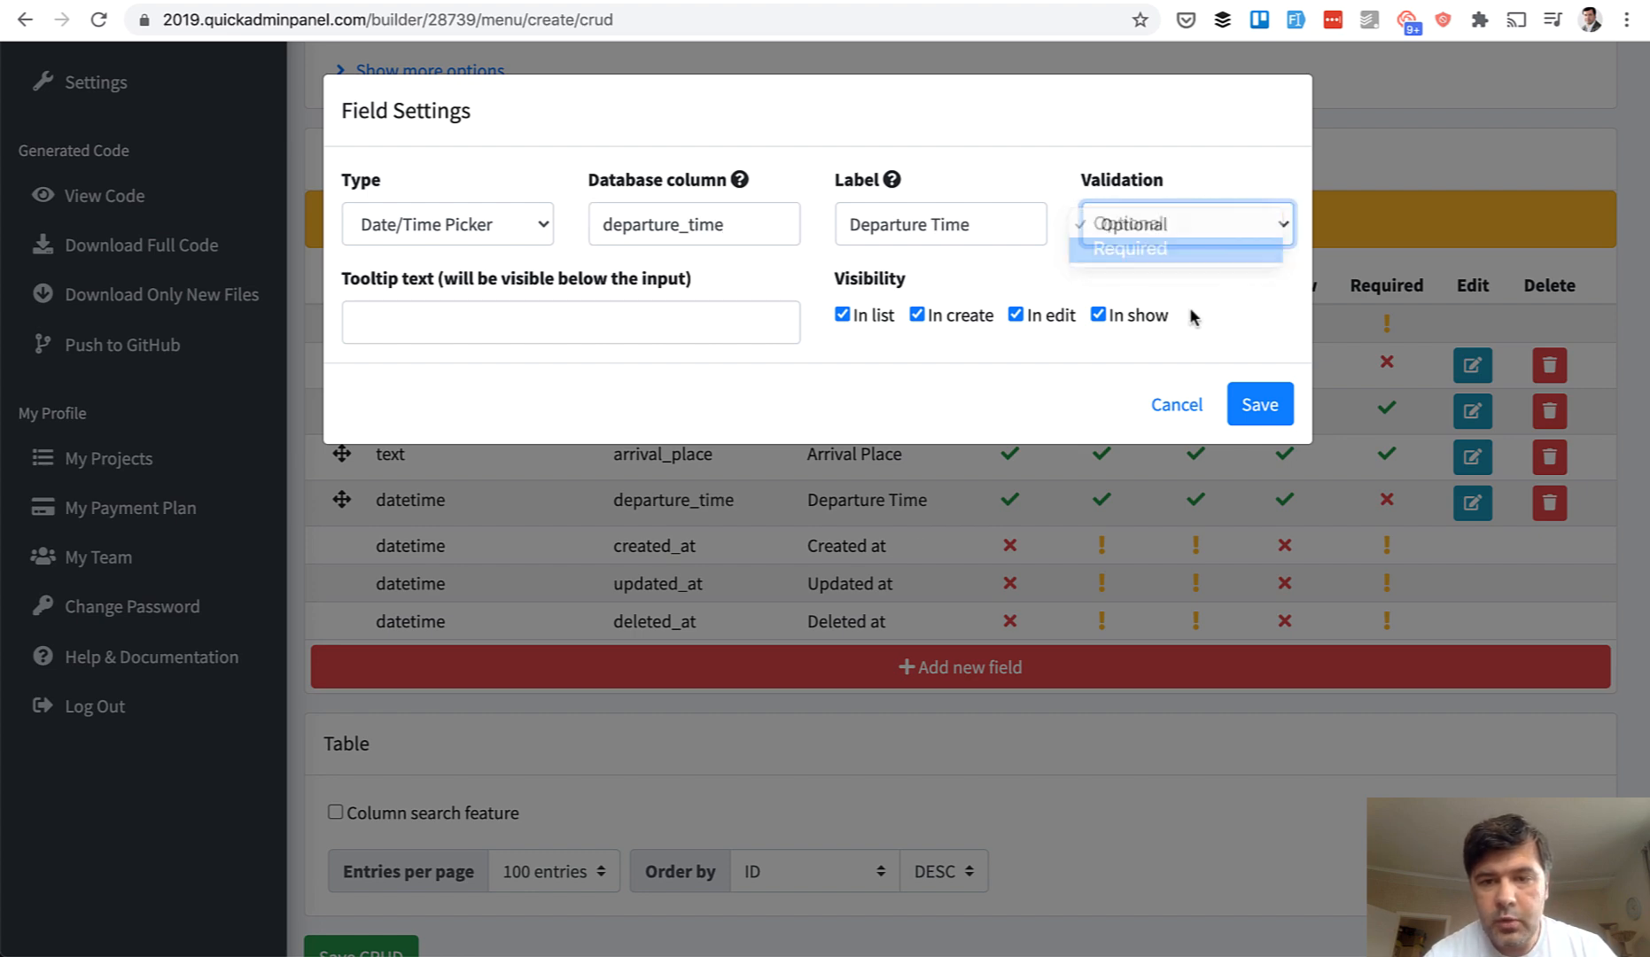
click(1259, 404)
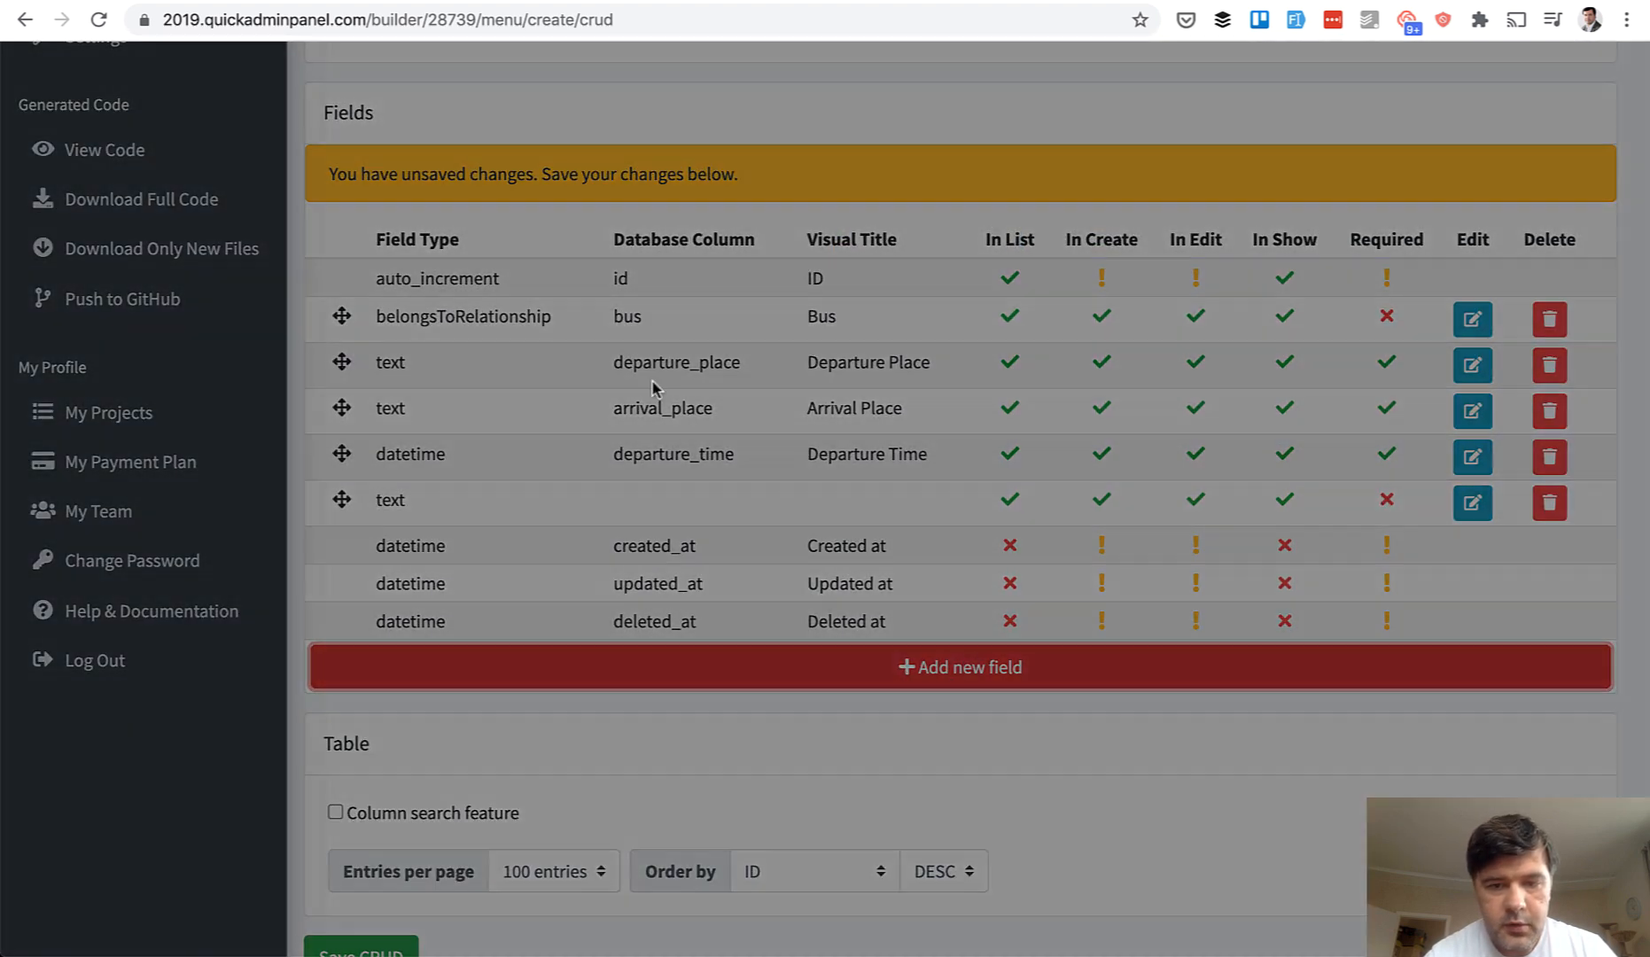
click(1471, 503)
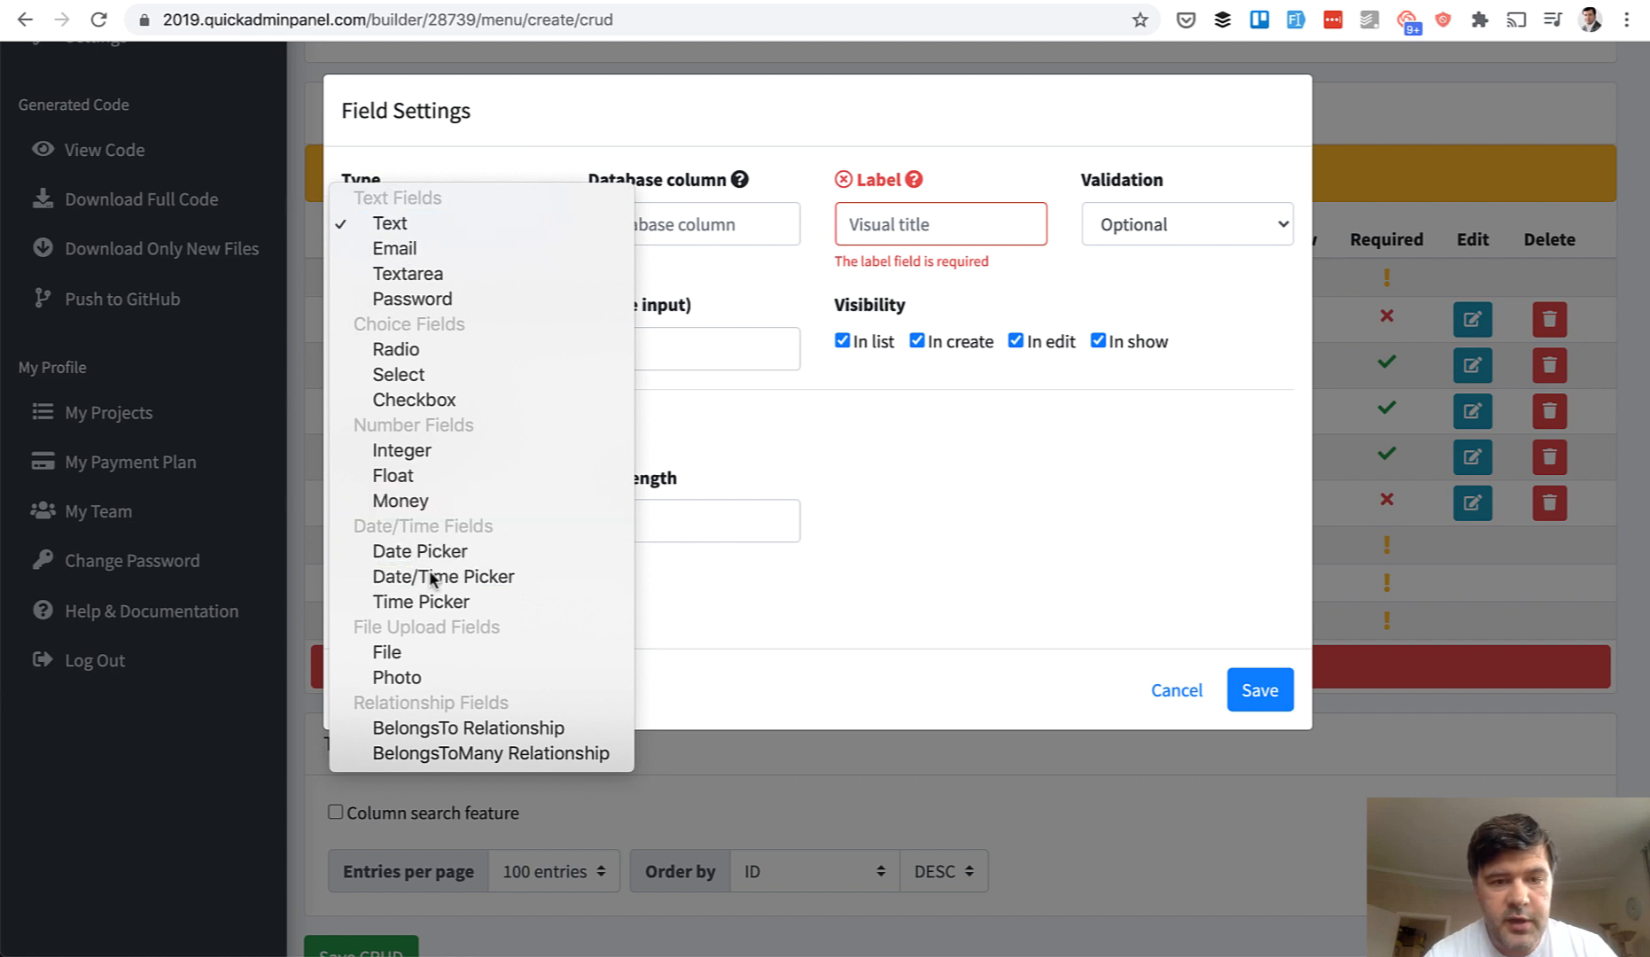
click(443, 576)
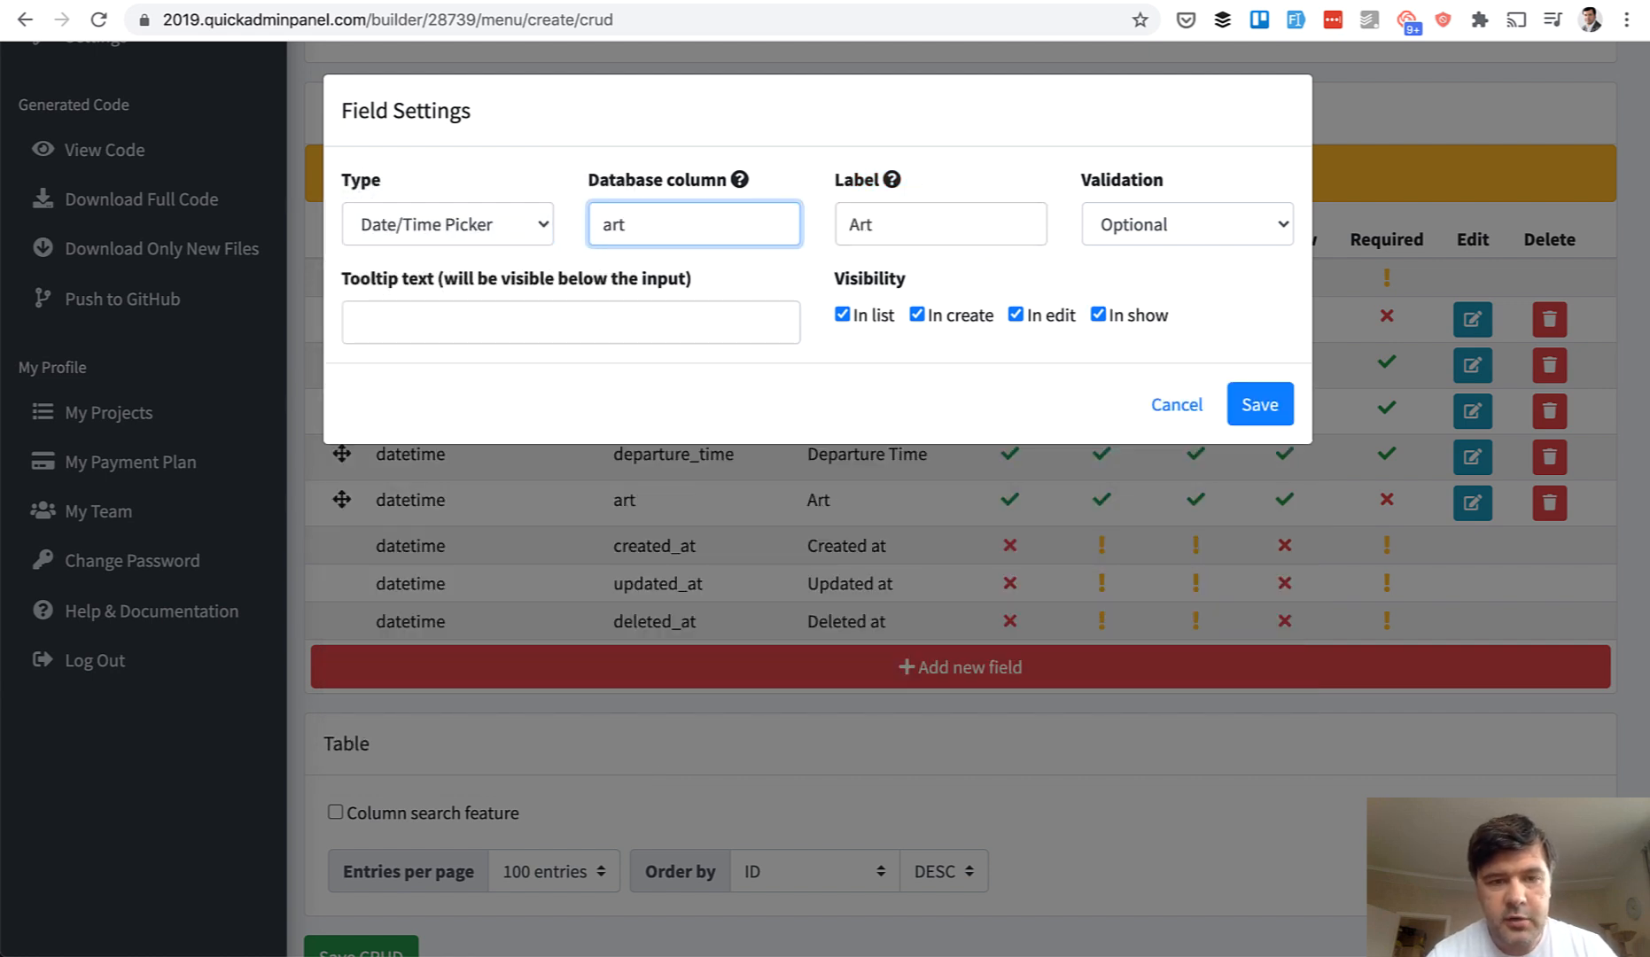
text(arrival_time)
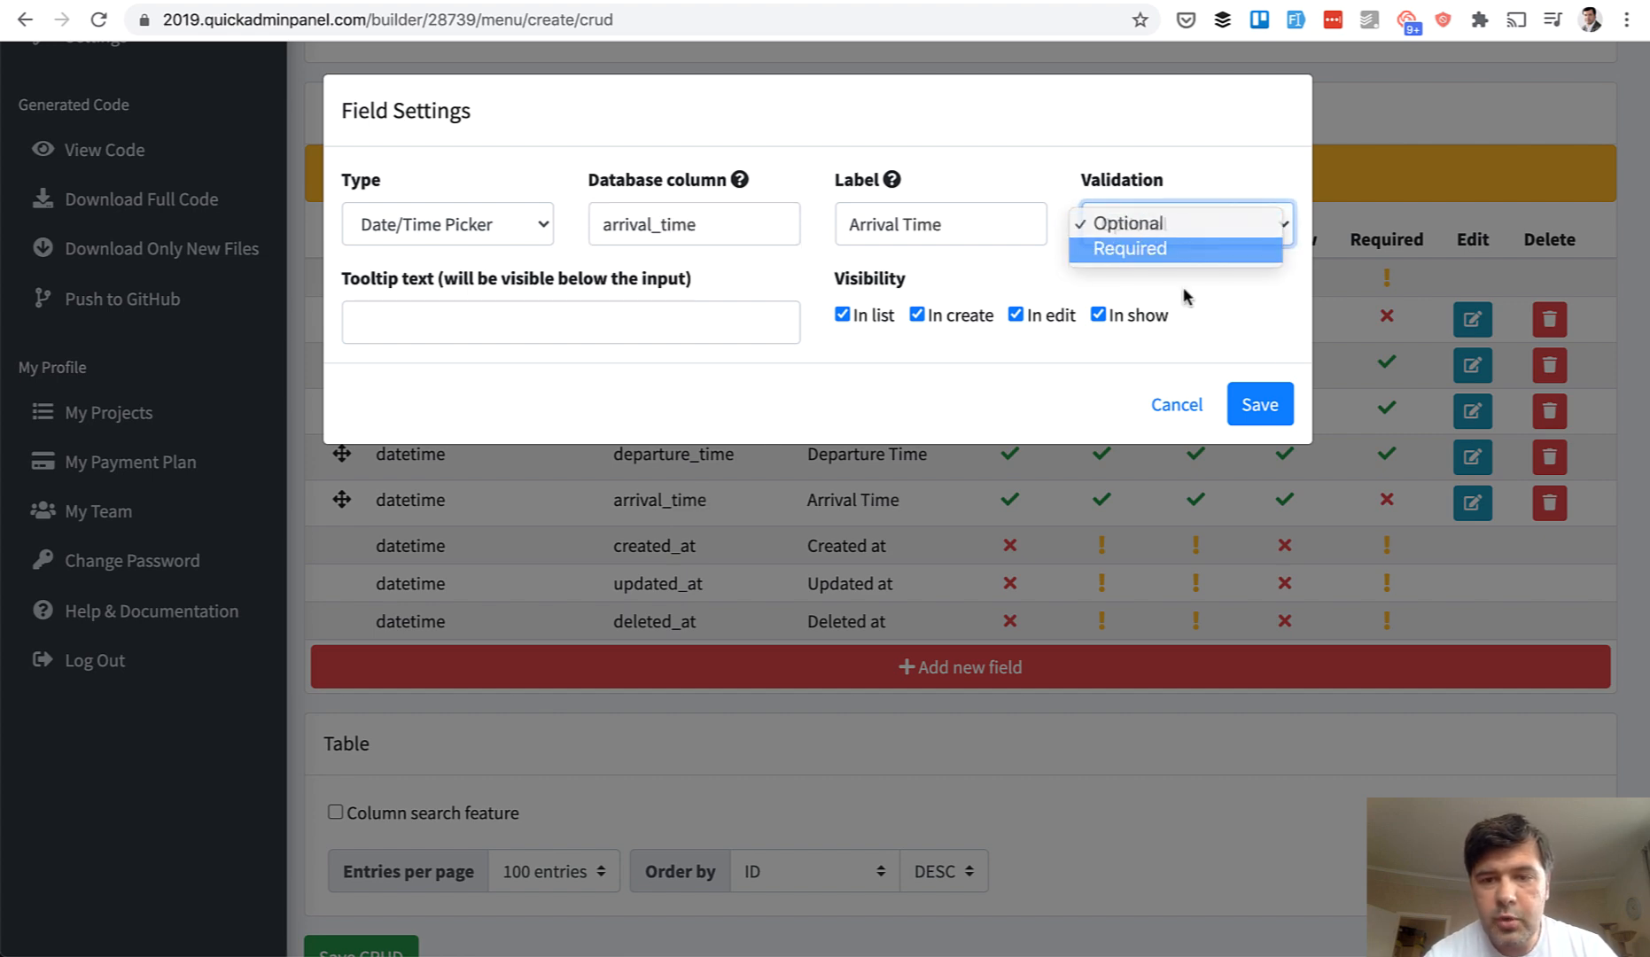
click(1259, 404)
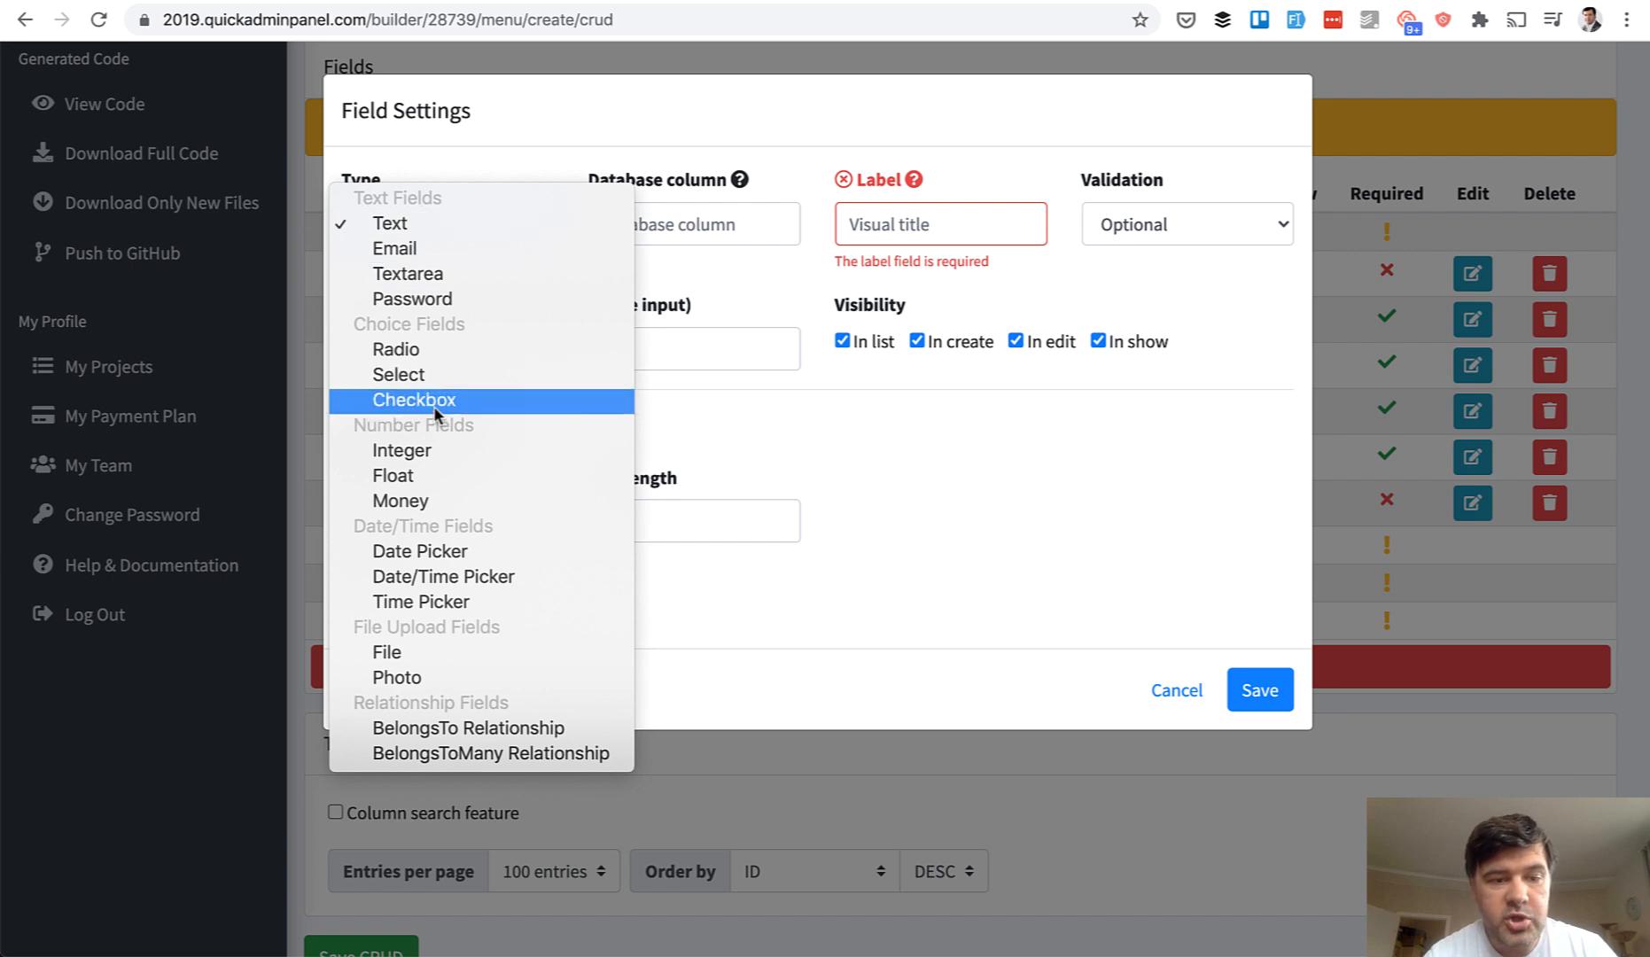
Step: Add an is_booking_open checkbox field checked by default
click(413, 400)
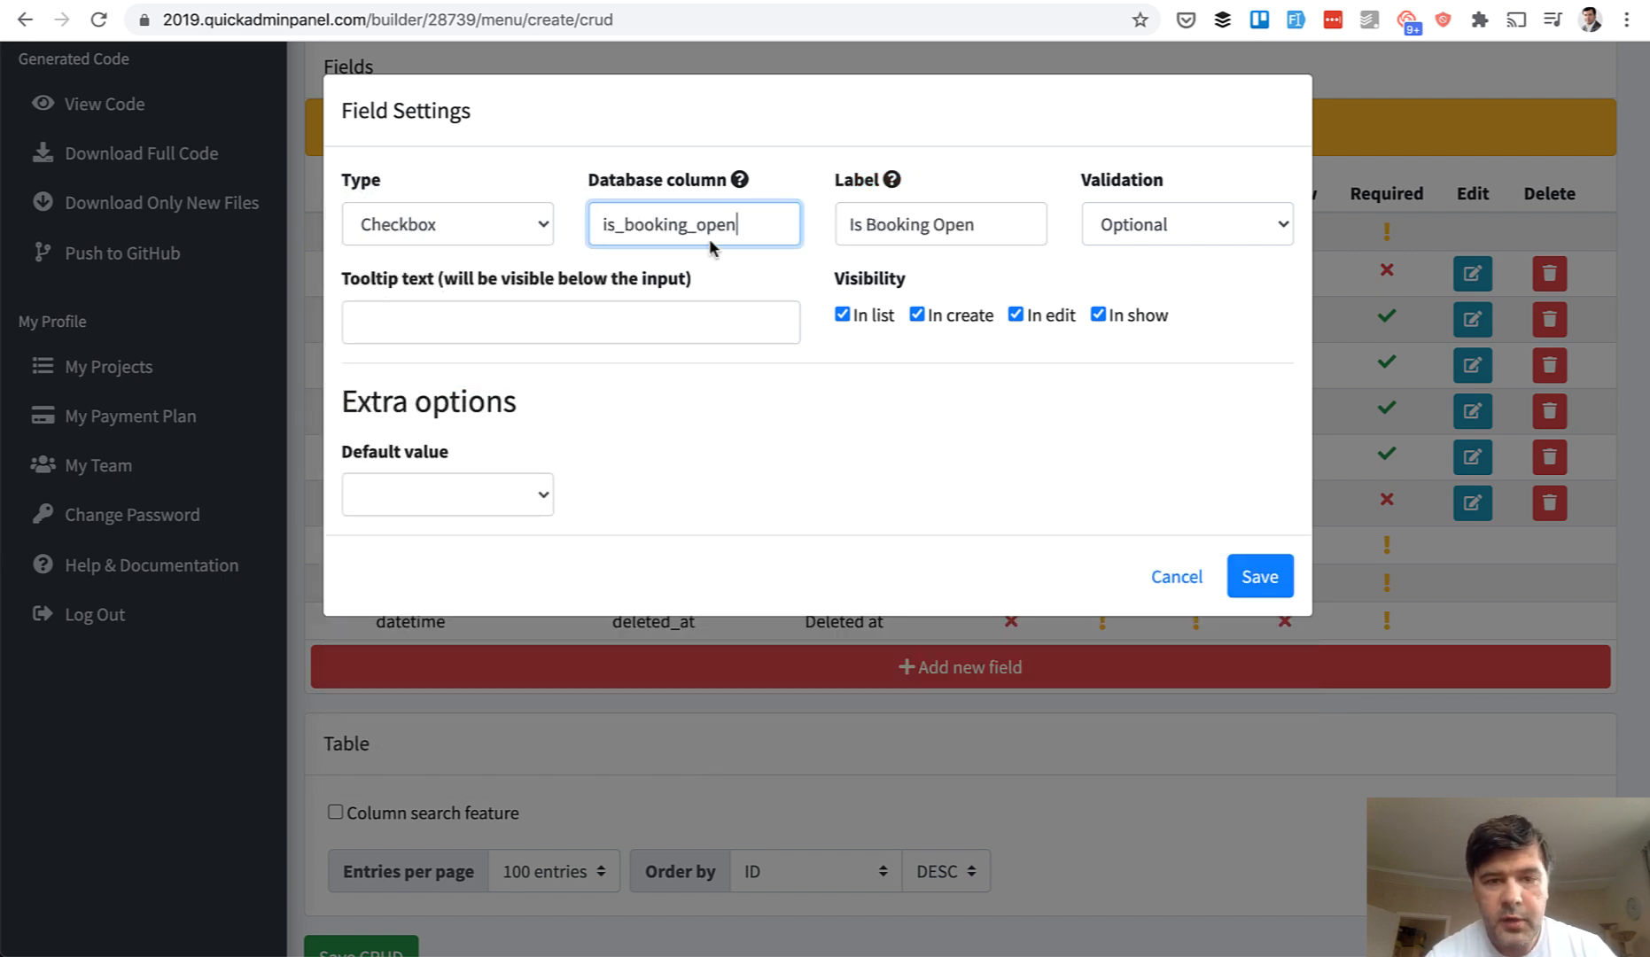
click(447, 494)
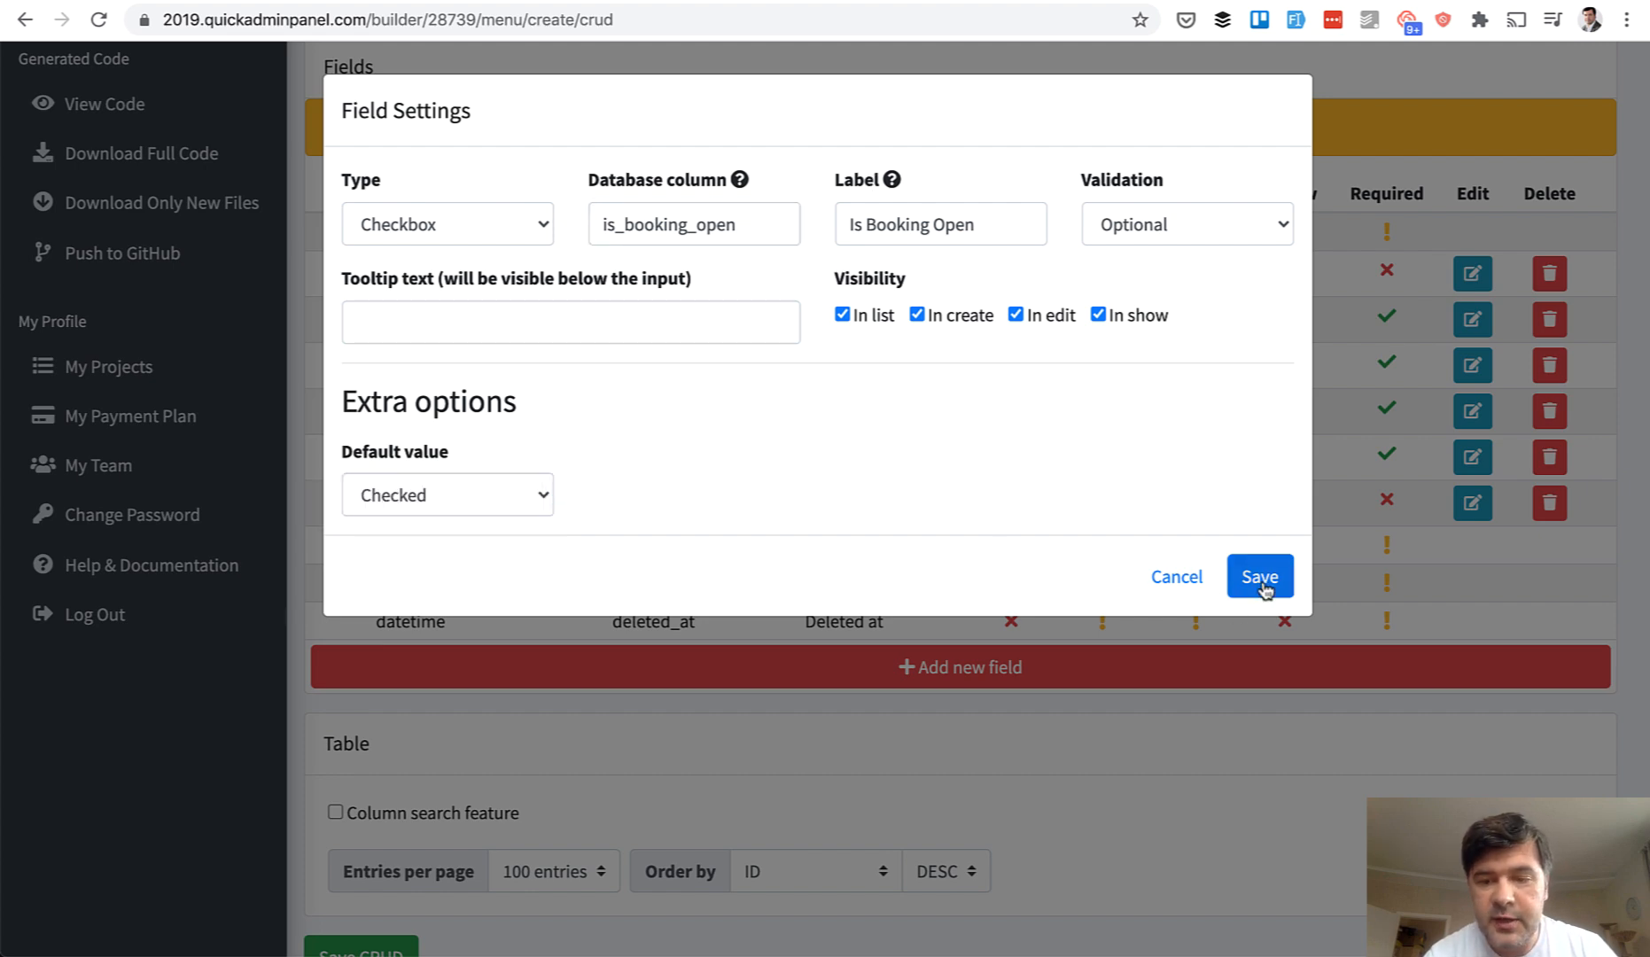
click(1259, 577)
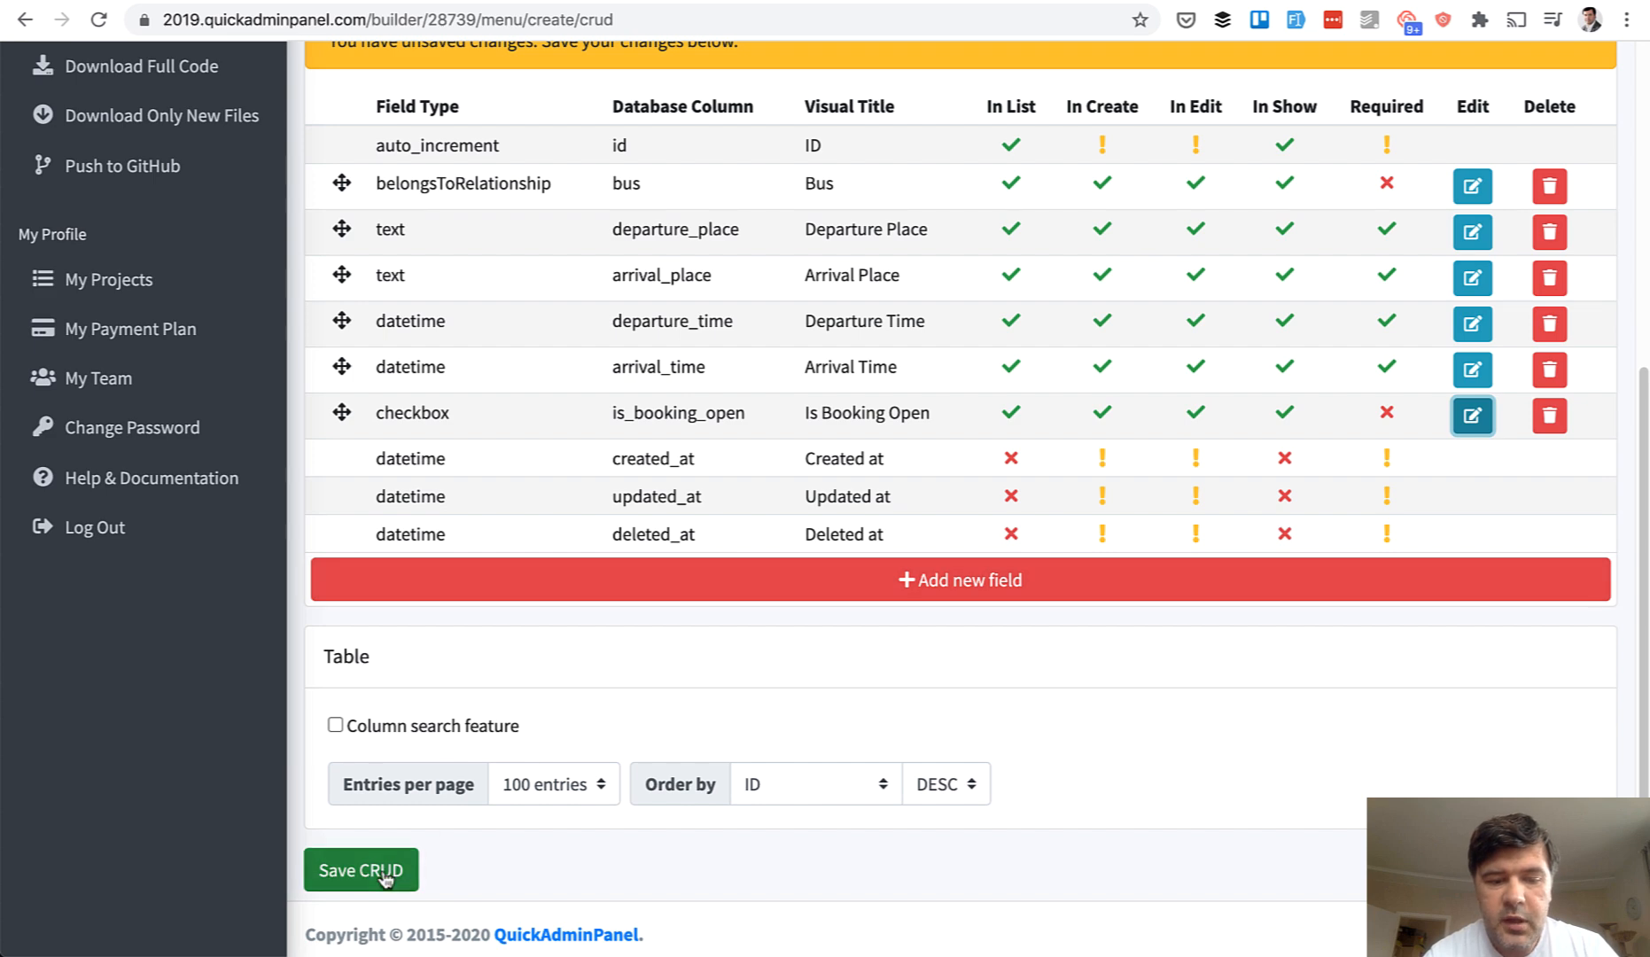
Step: Save the Rides CRUD and start a new CRUD named 'Bookings'
click(360, 869)
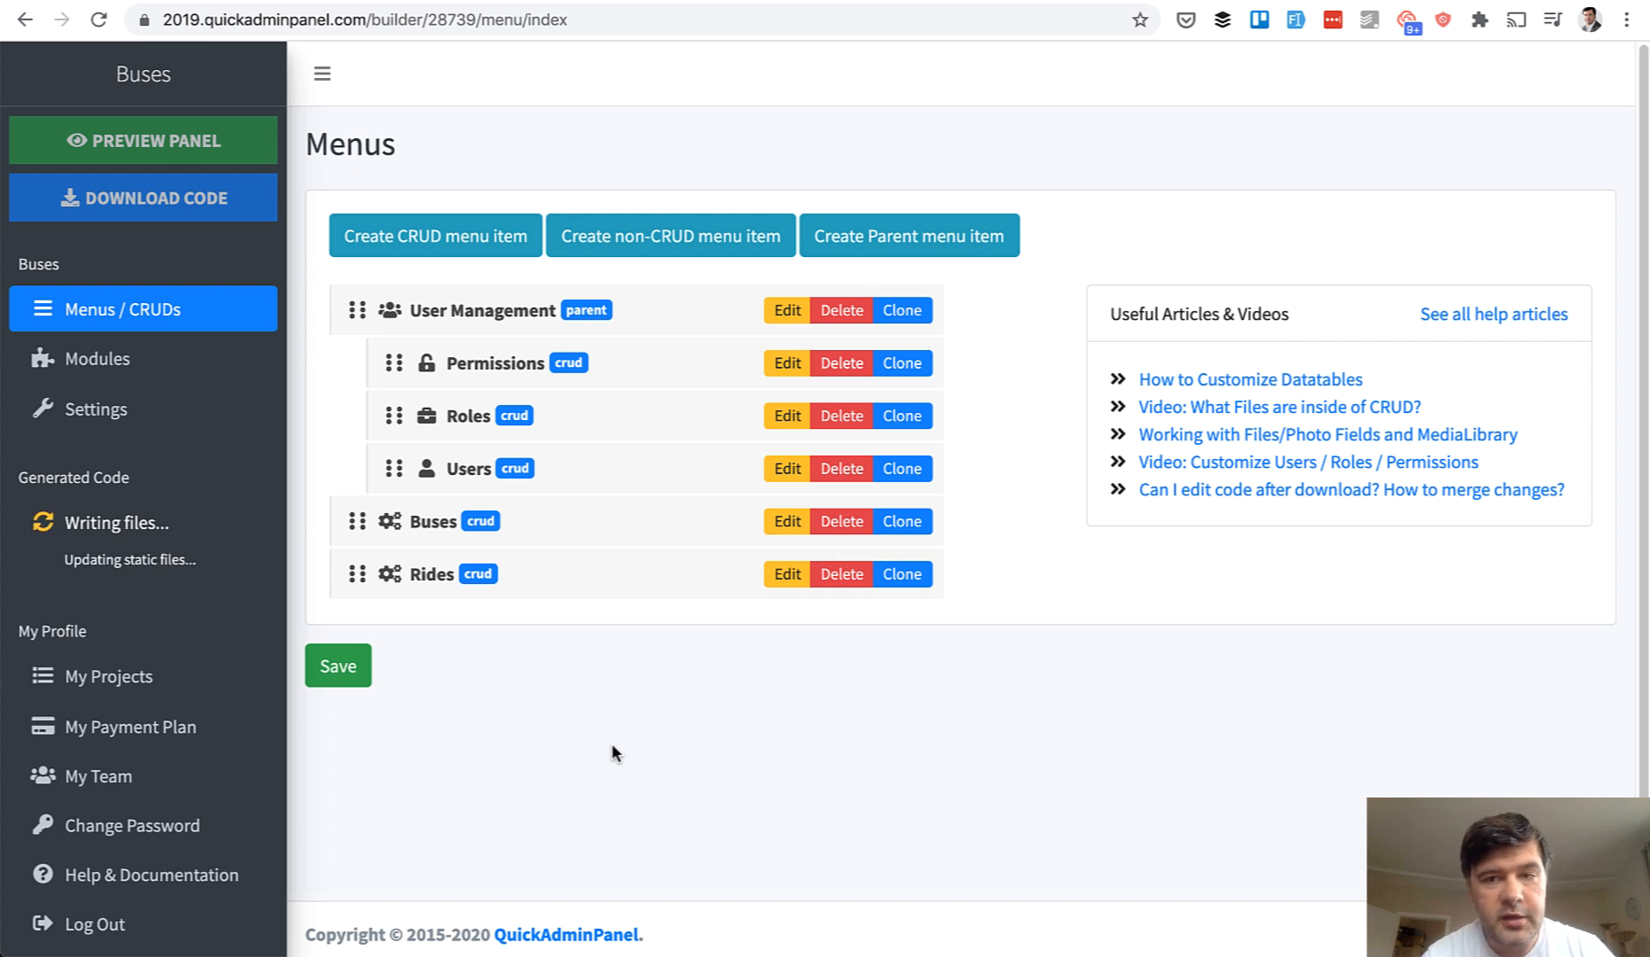
click(433, 235)
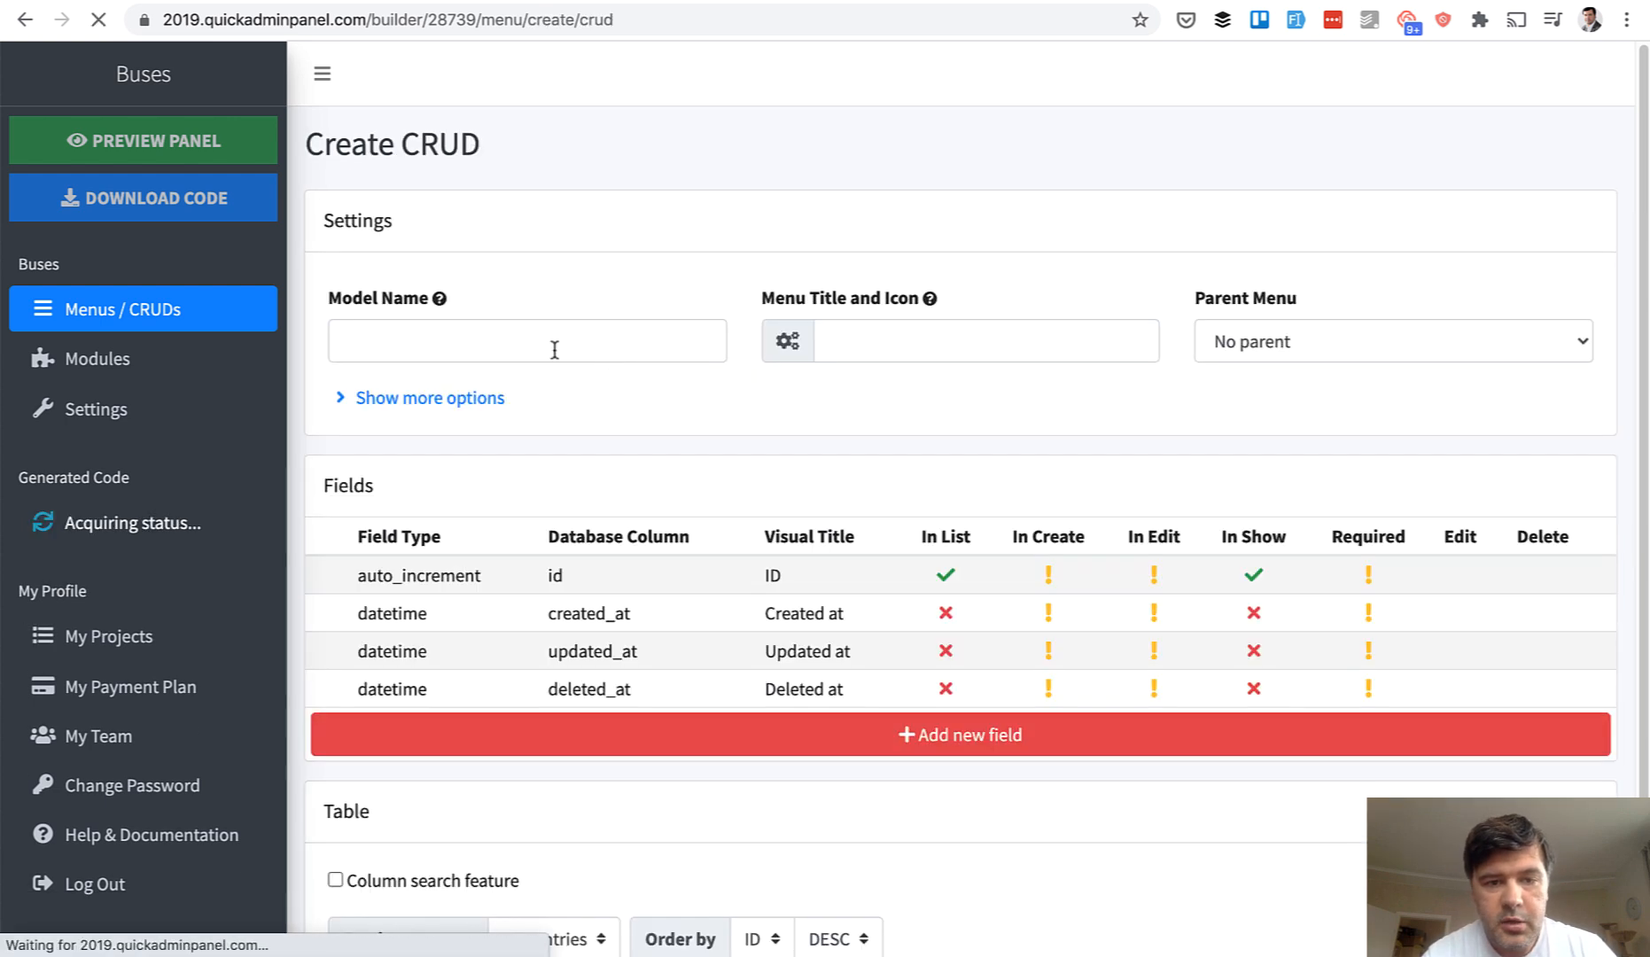
text(Bookings)
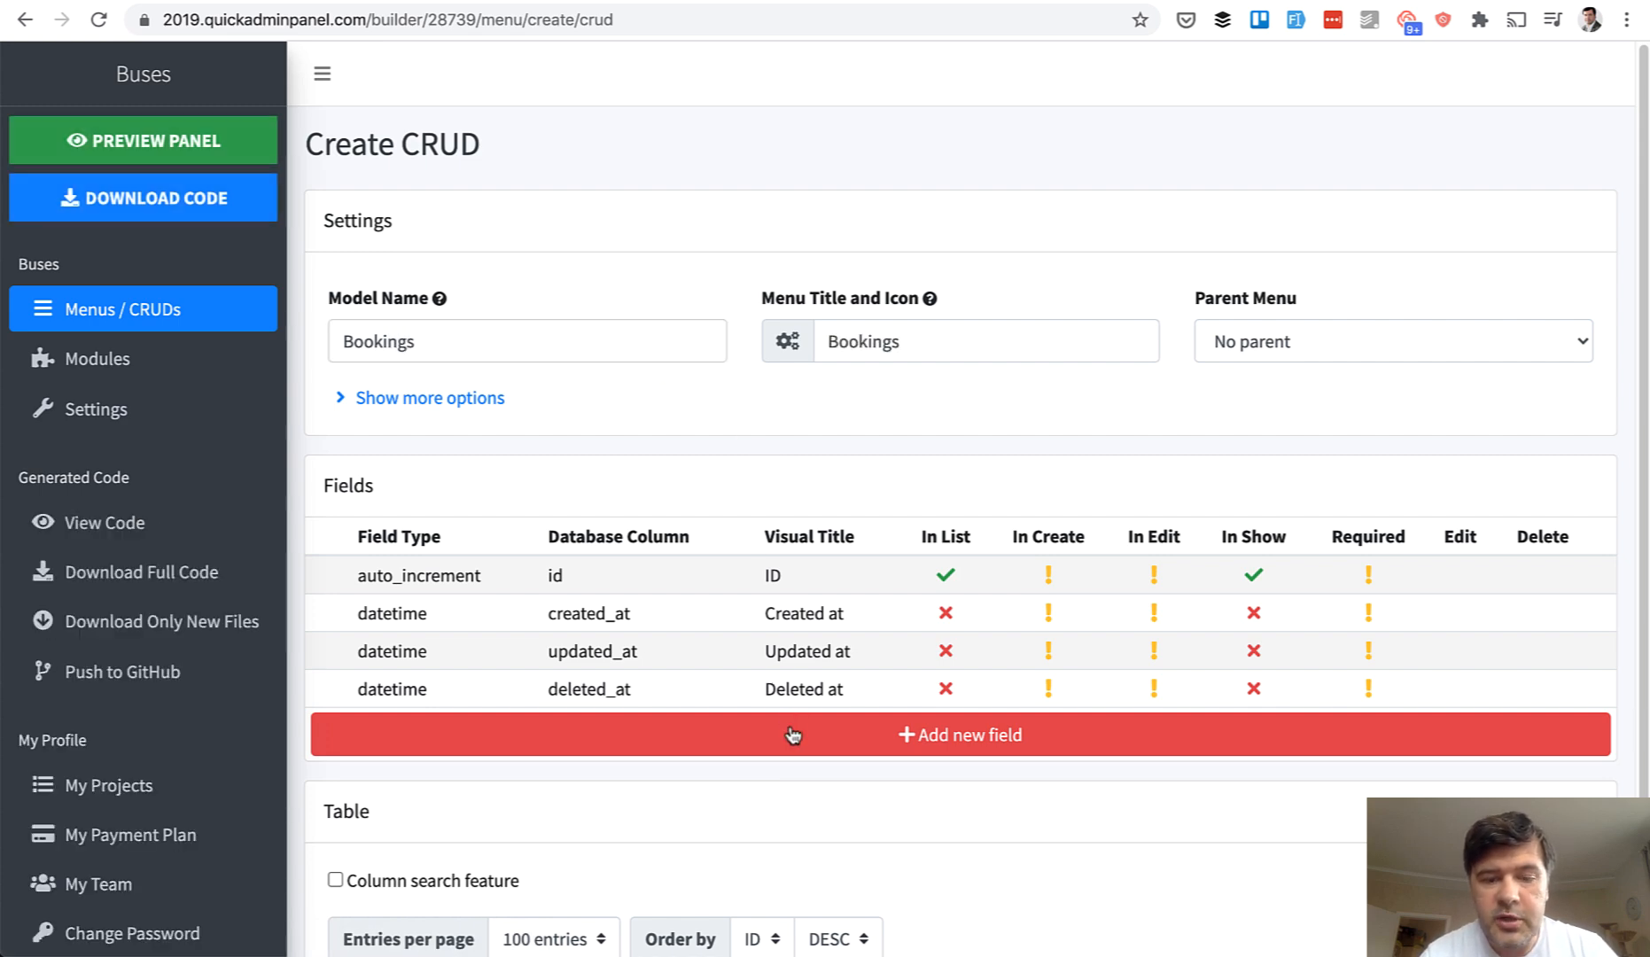
Step: Add a 'ride' BelongsTo Relationship field linked to the Rides model
click(958, 734)
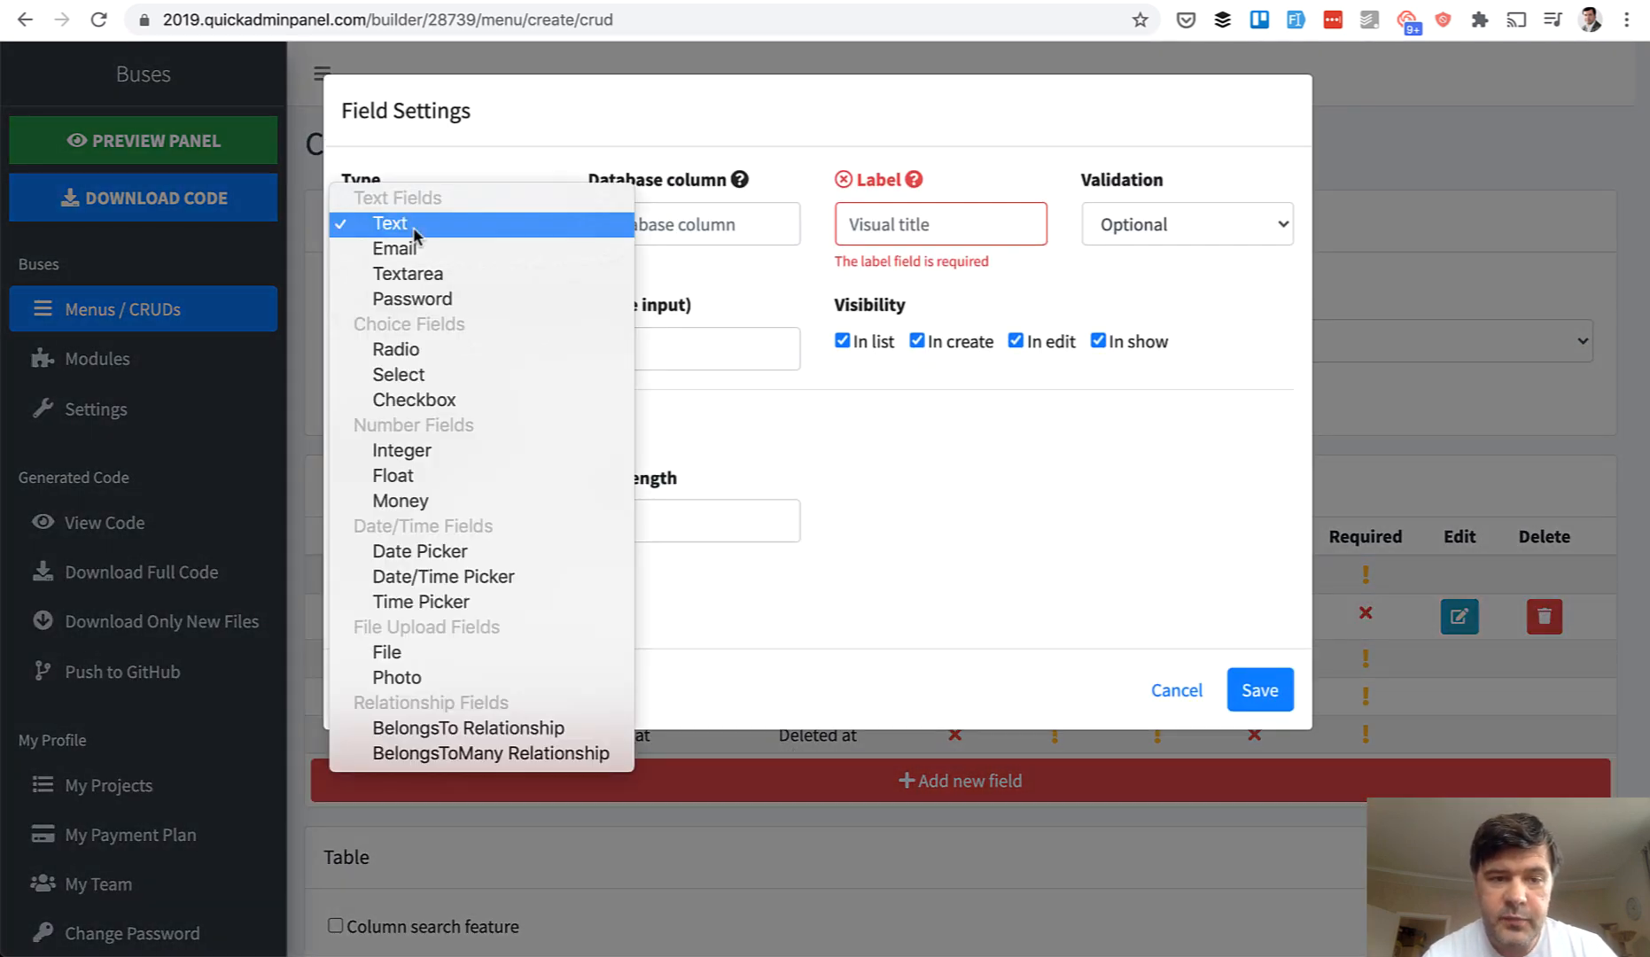
click(467, 728)
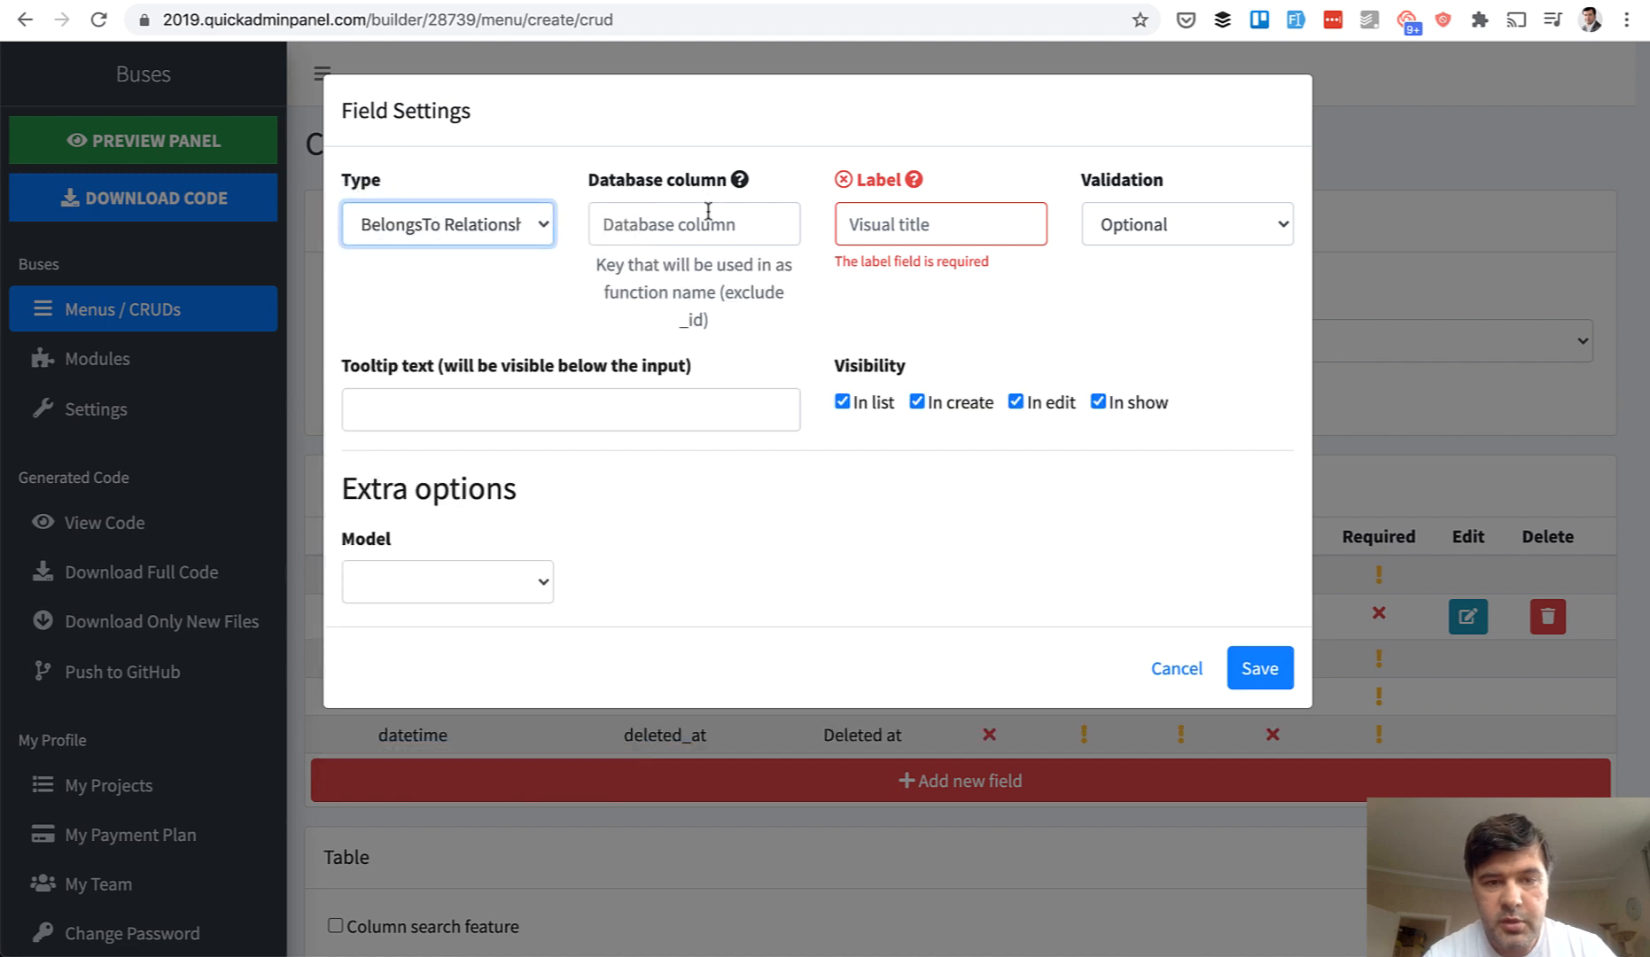
text(ride)
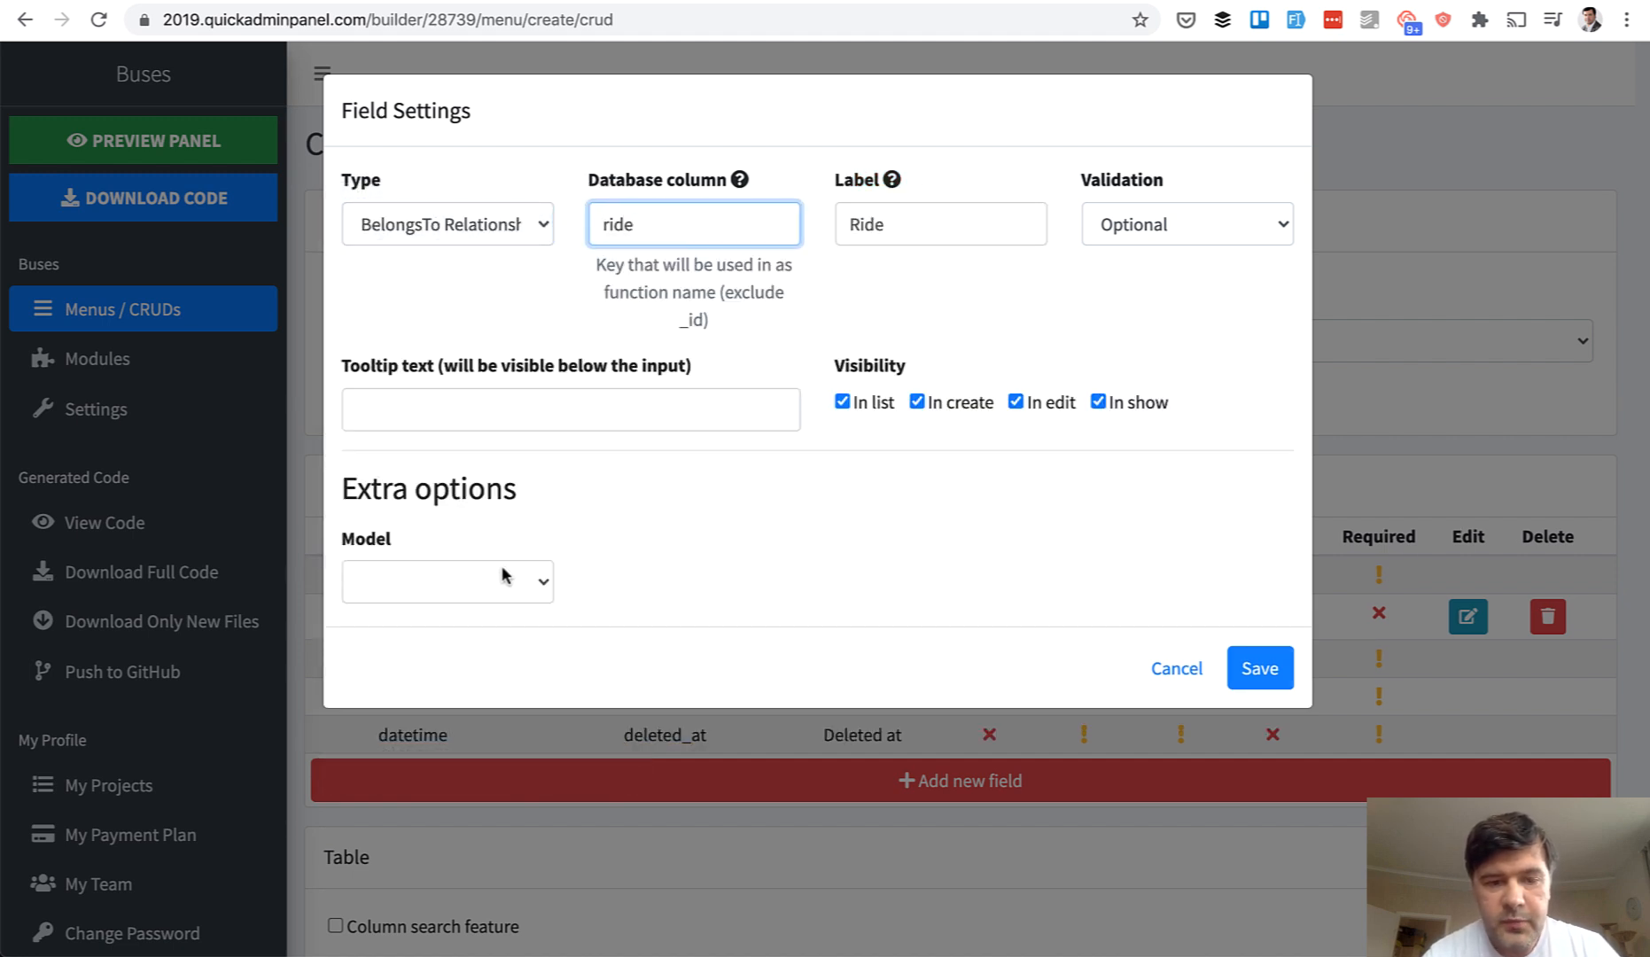
click(446, 581)
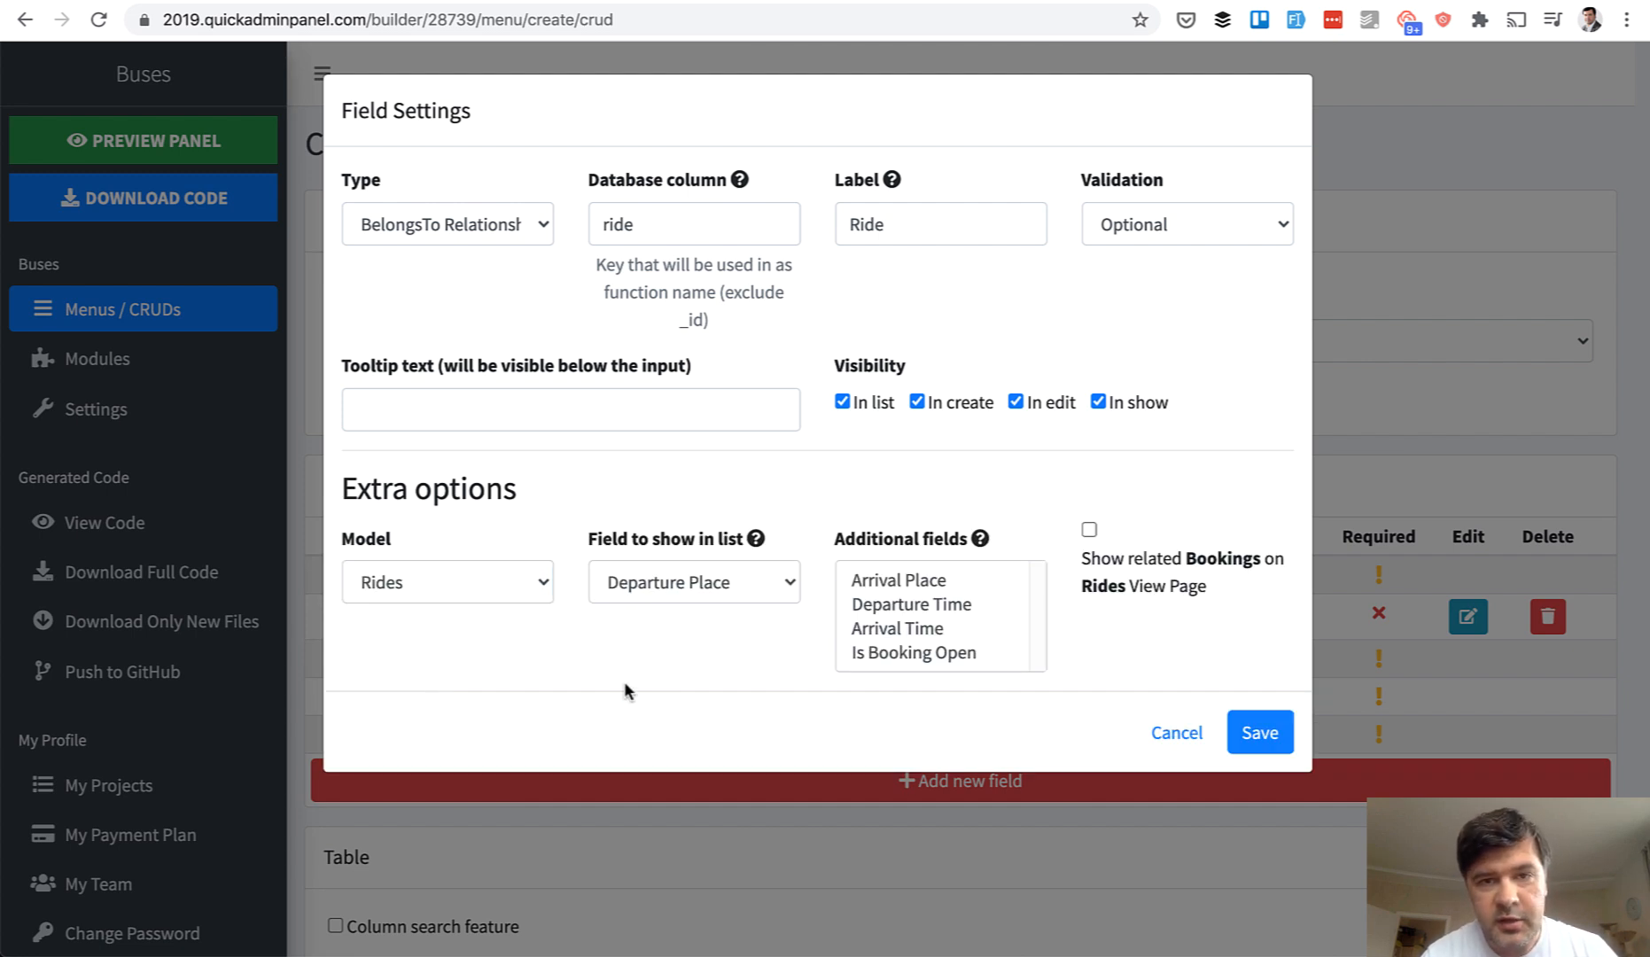
mouse_move(660, 621)
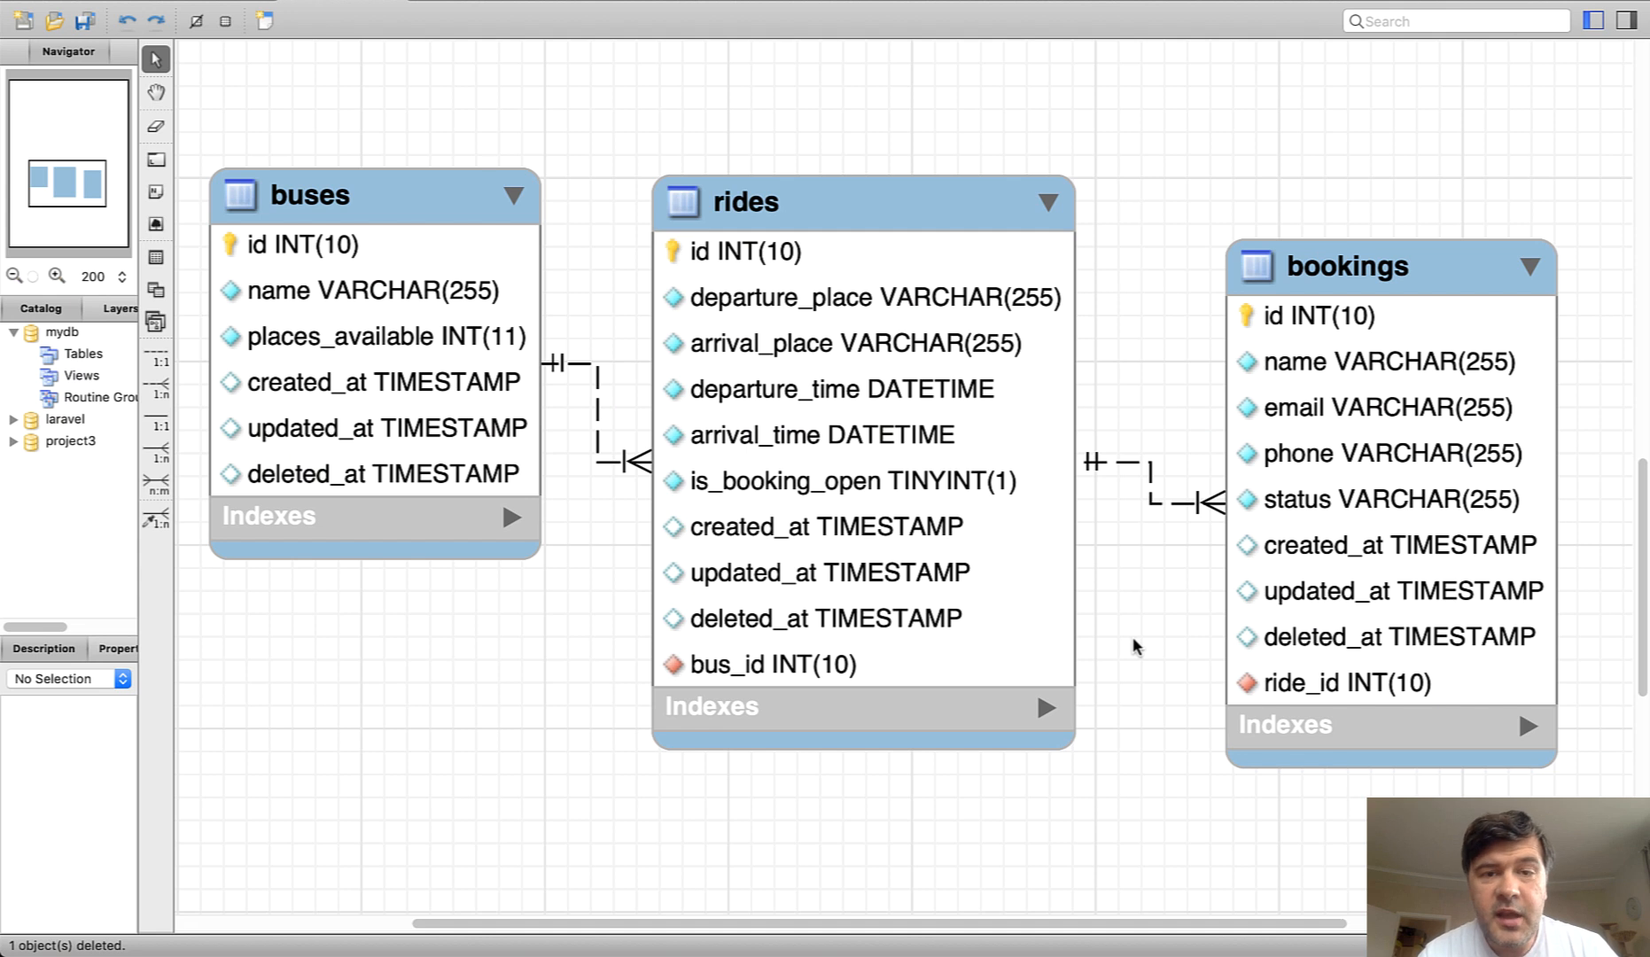
mouse_move(1145, 643)
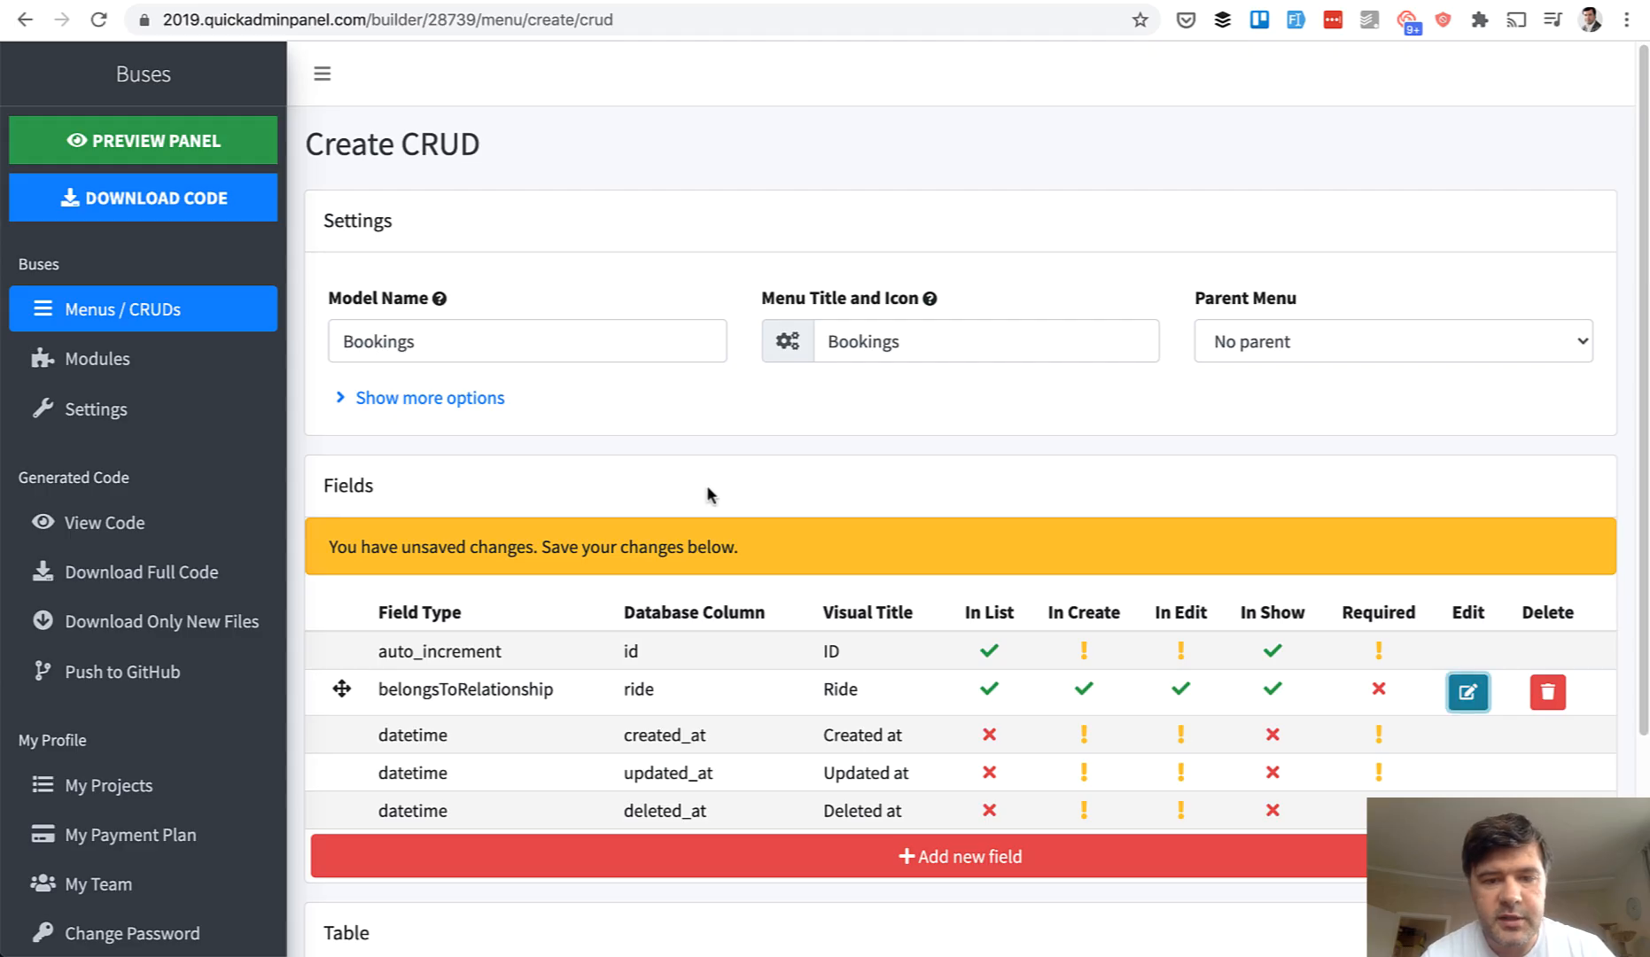
Step: Add a 'name' field, an Email-type 'email' field and a text 'phone' field
click(958, 856)
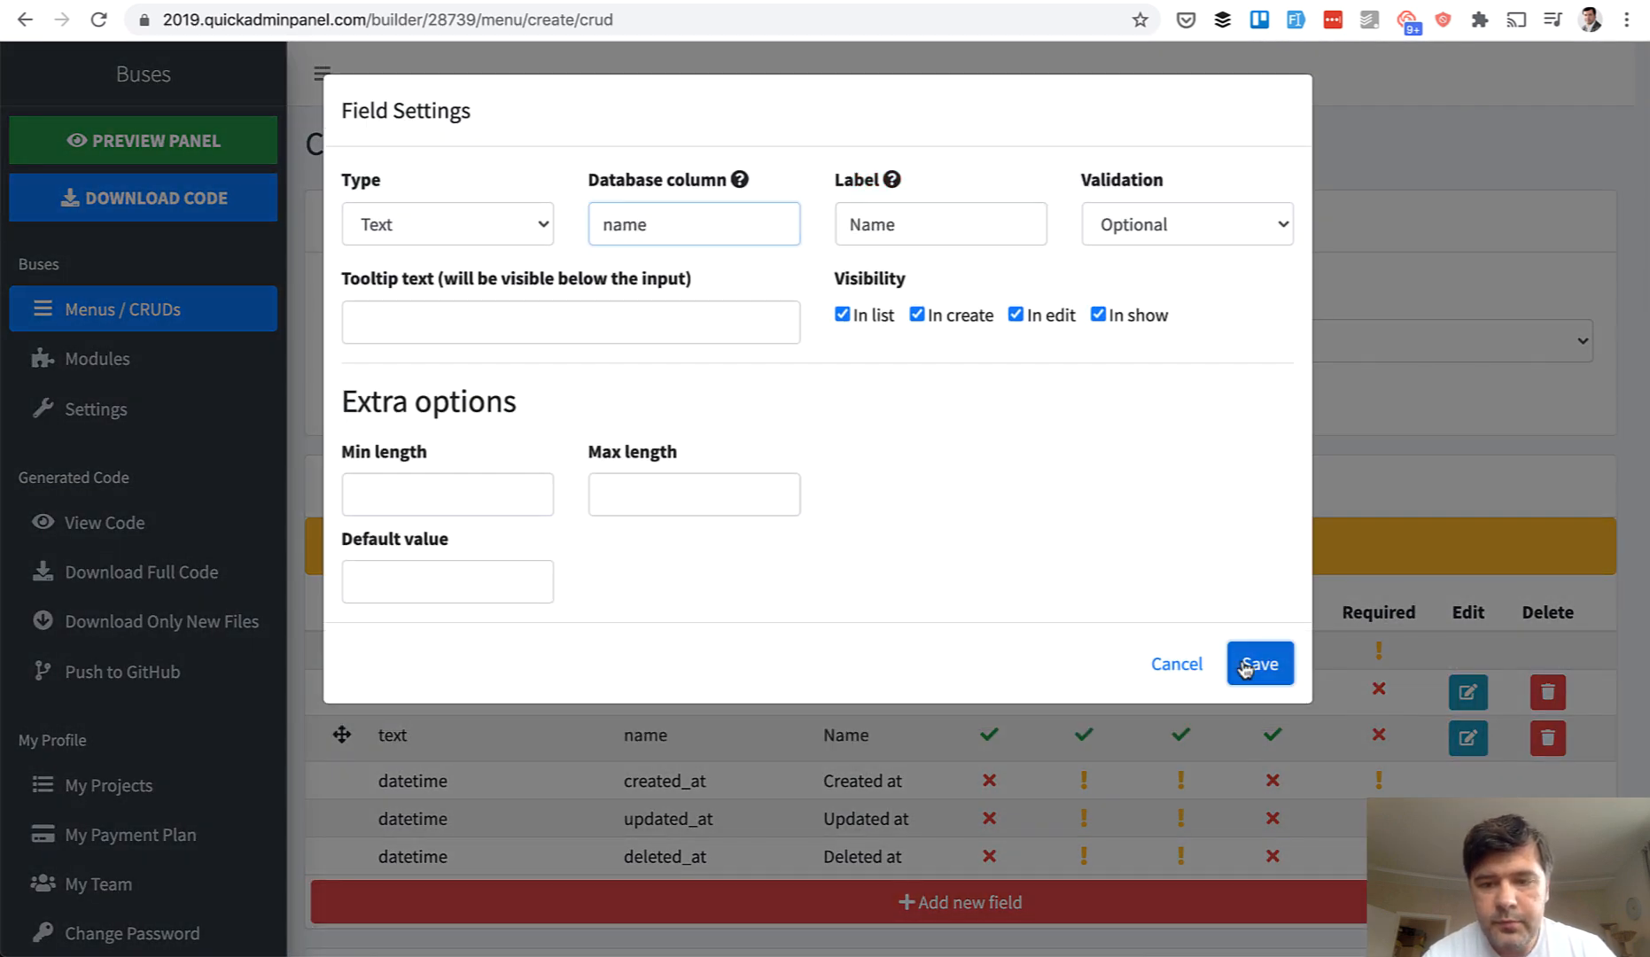
click(1259, 664)
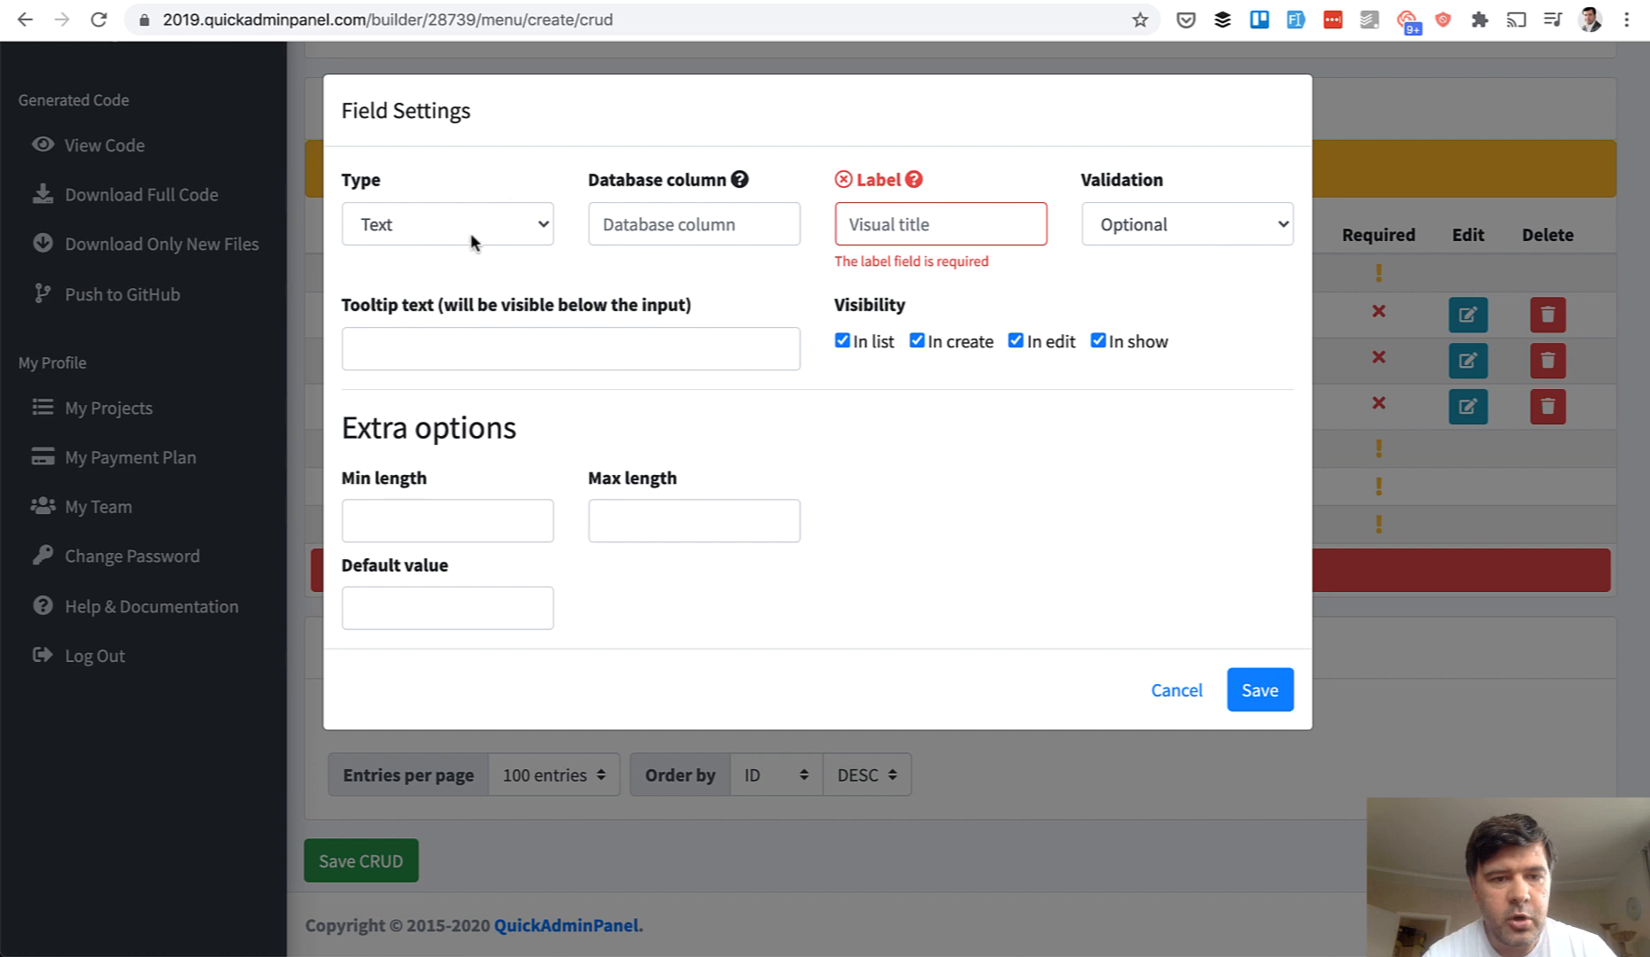
text(email)
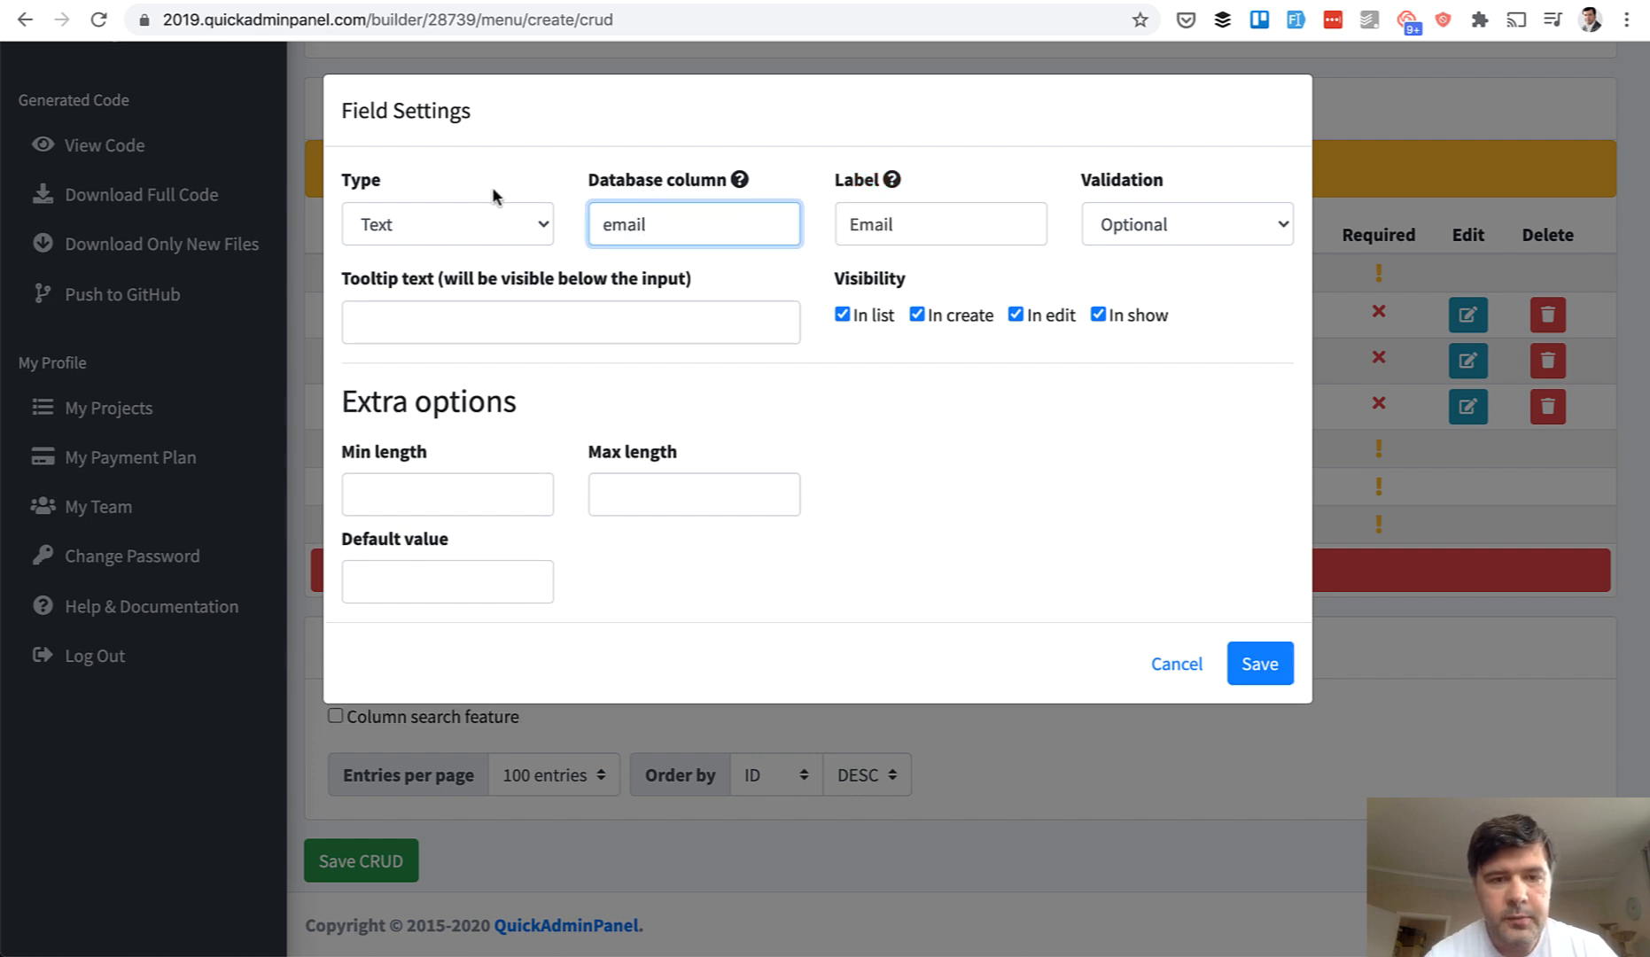
click(447, 223)
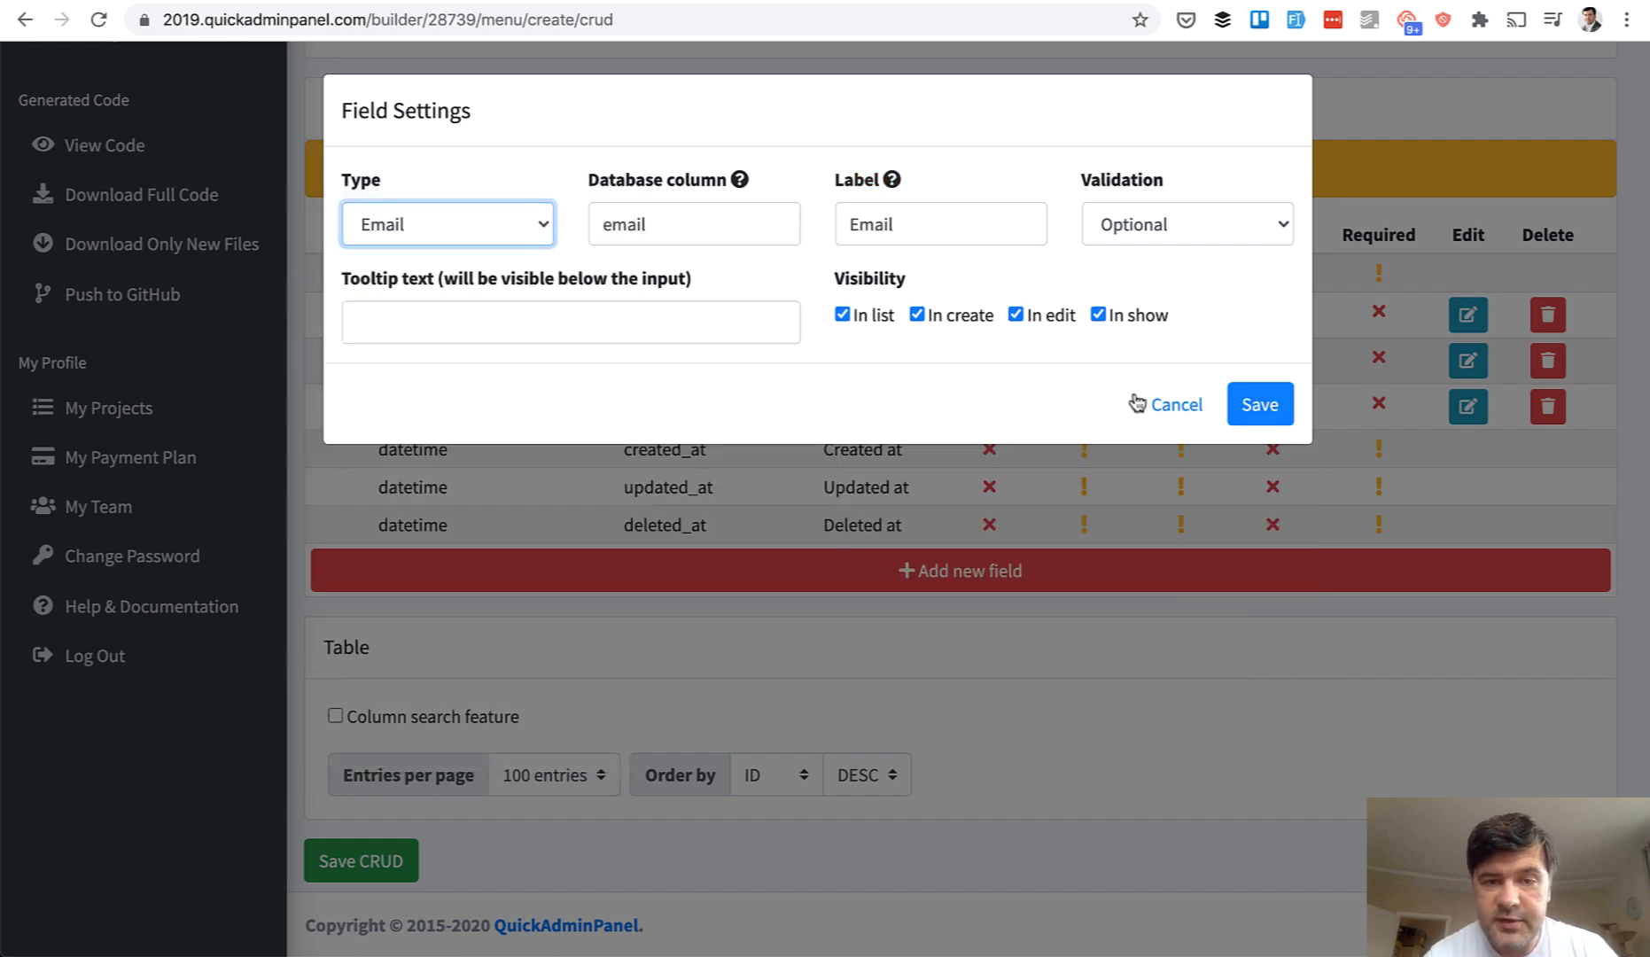
click(446, 224)
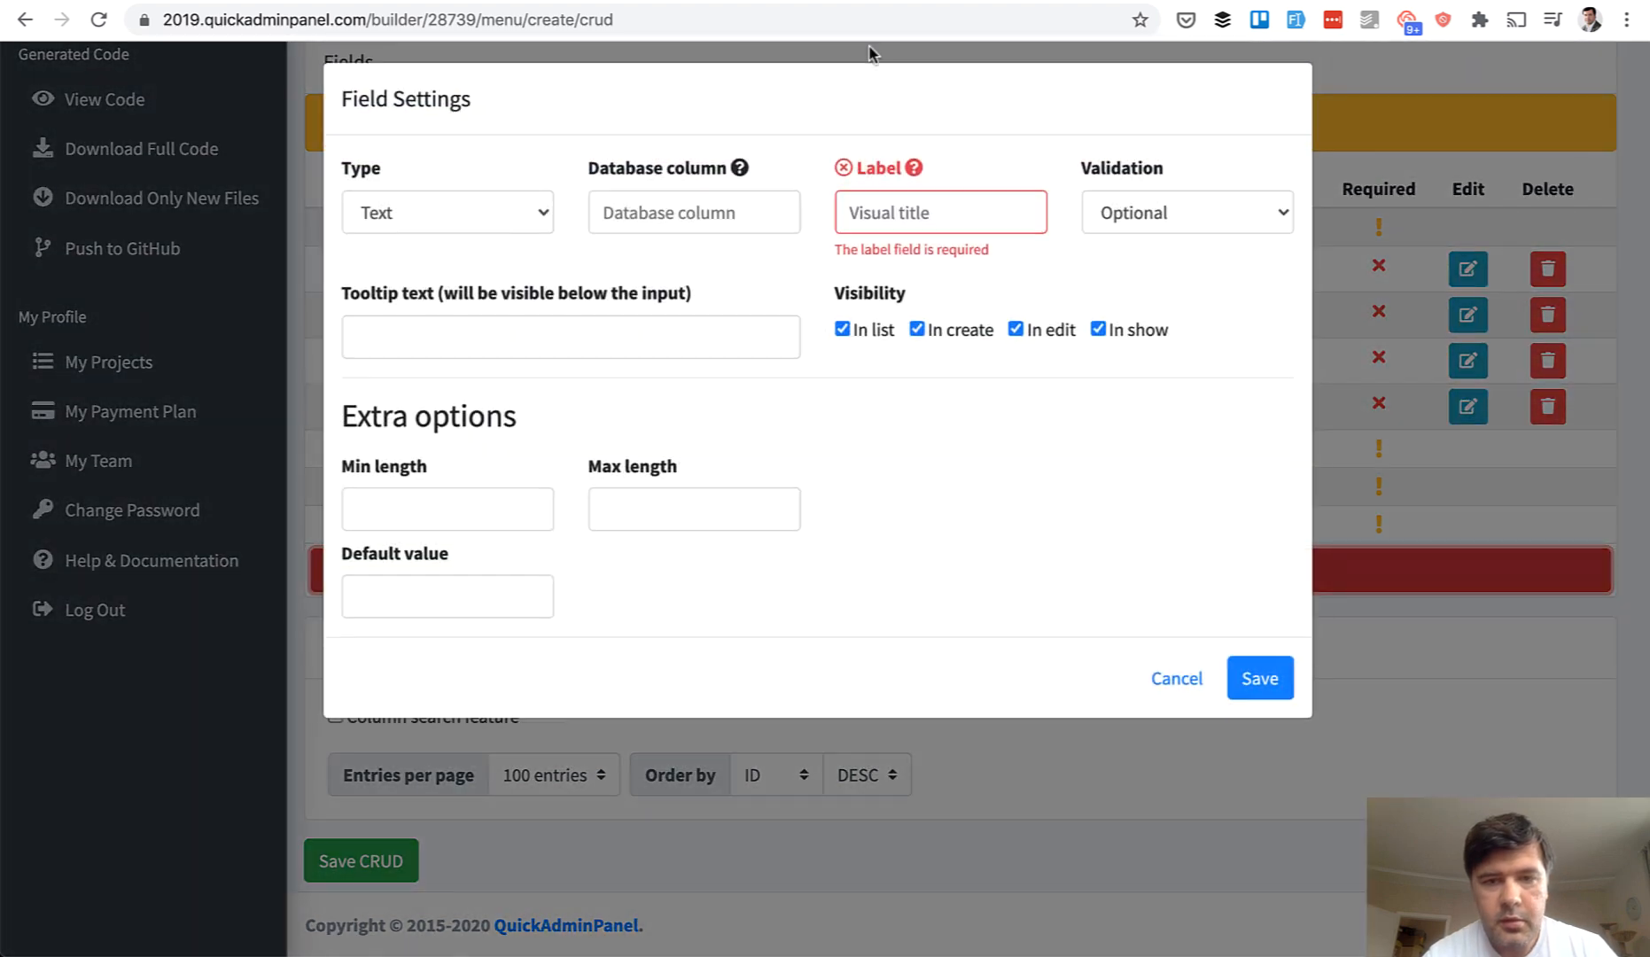
text(phone)
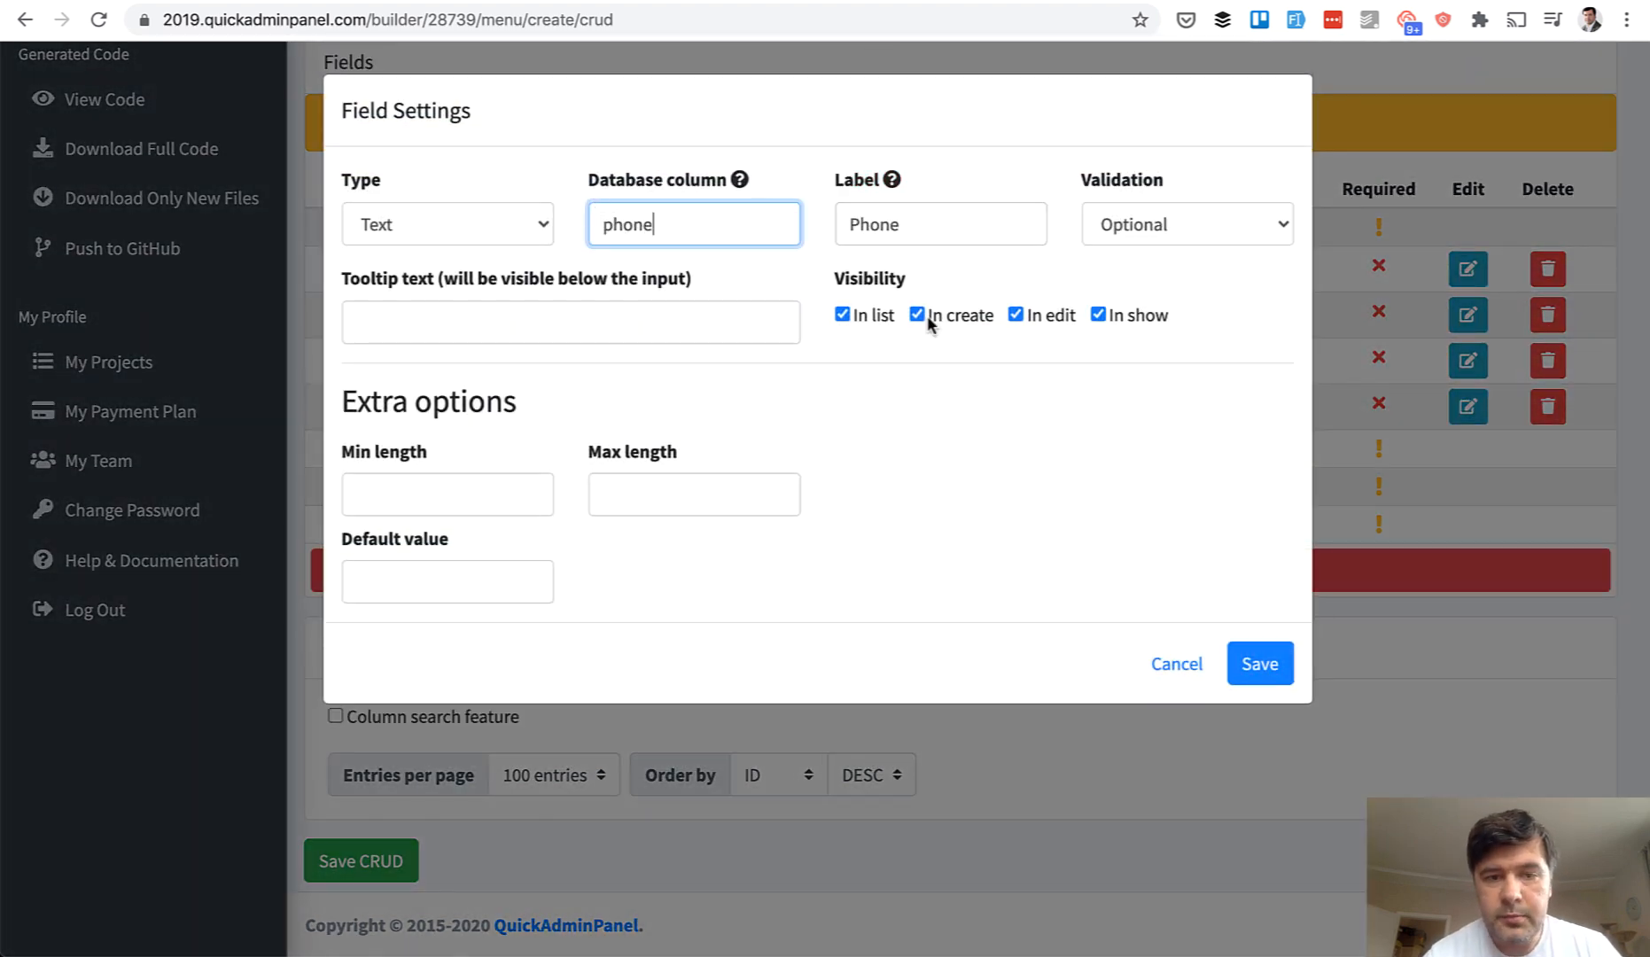
click(1260, 663)
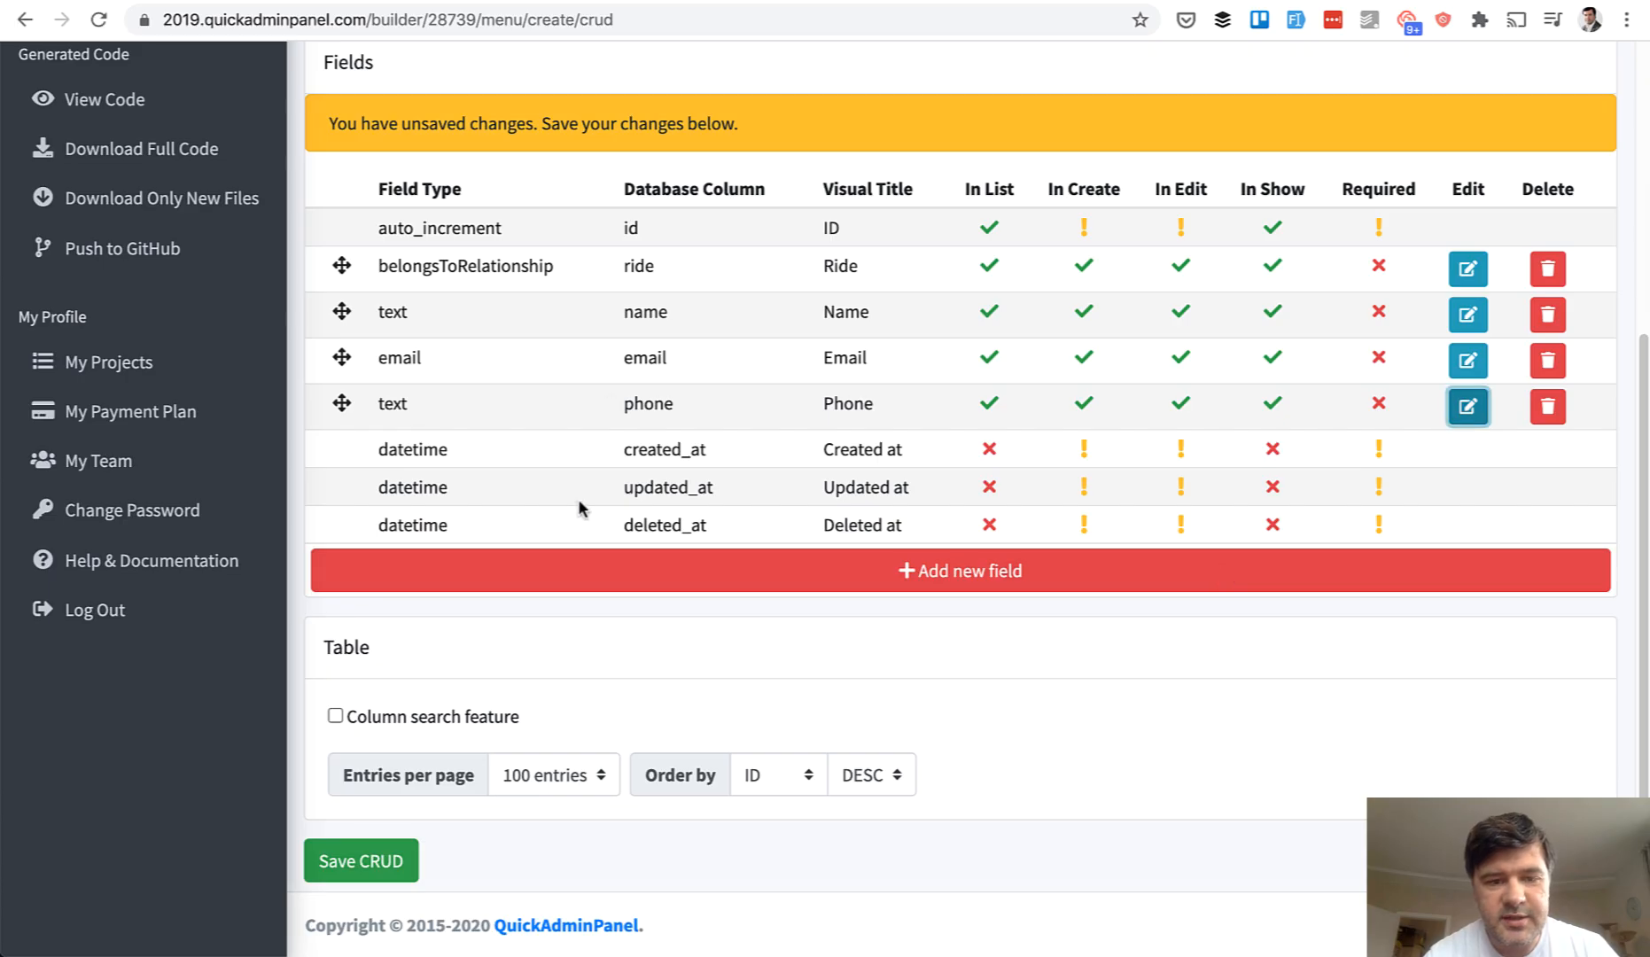
Step: Add a new required Select field for status
click(1467, 406)
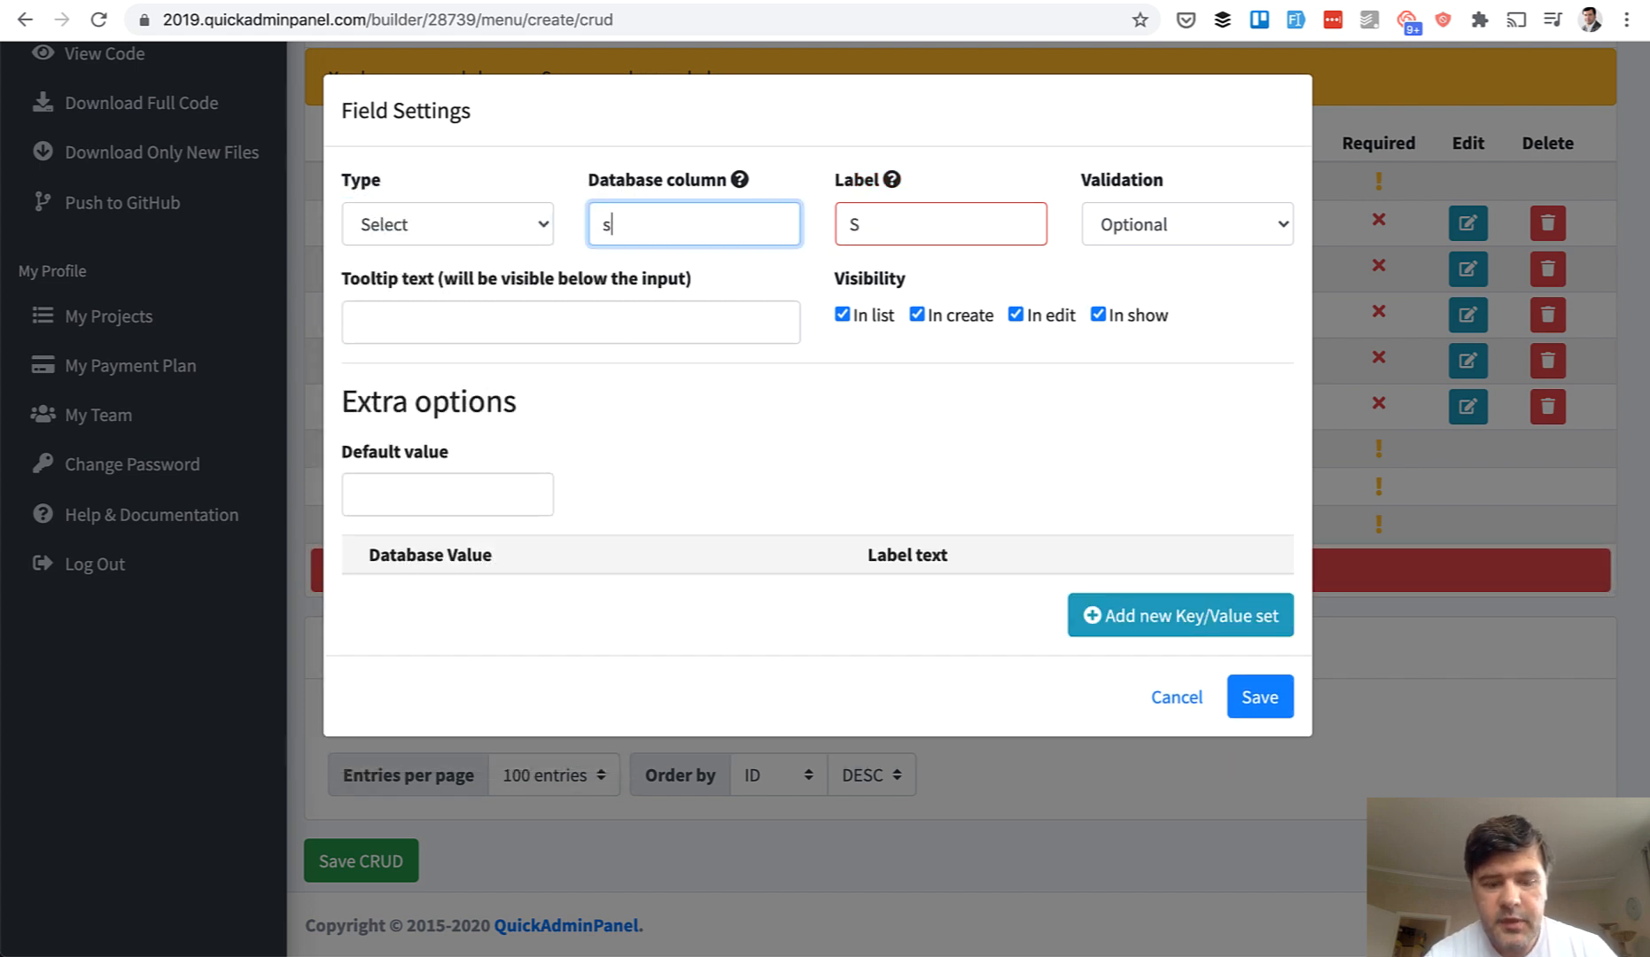
click(1186, 224)
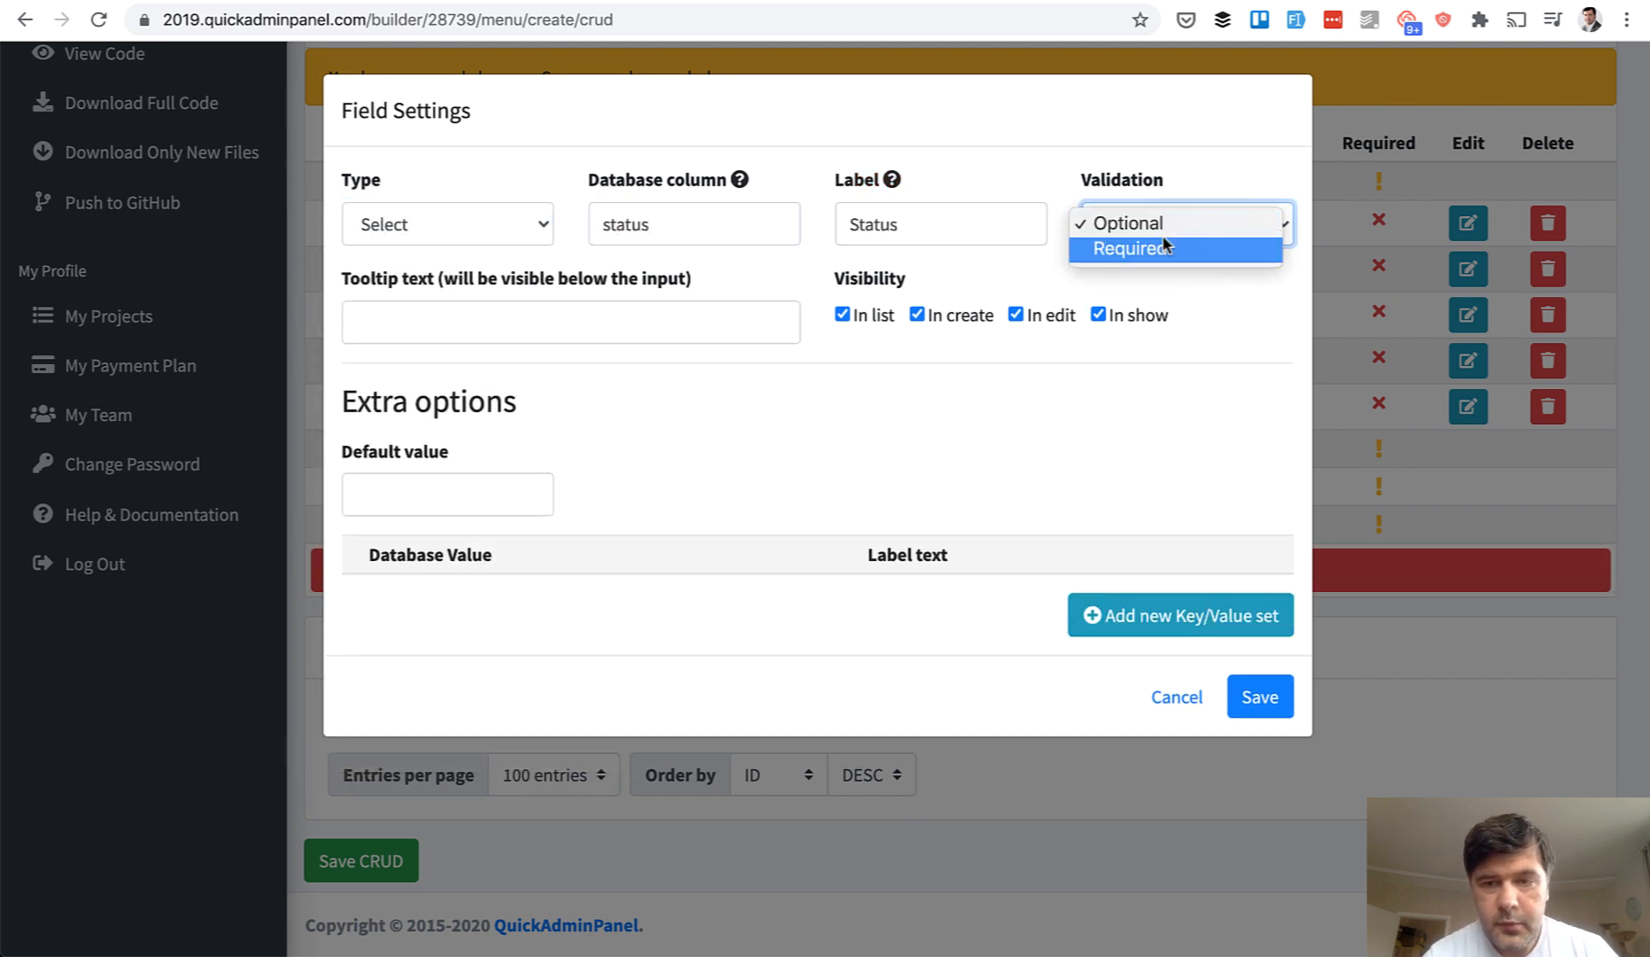
click(1127, 248)
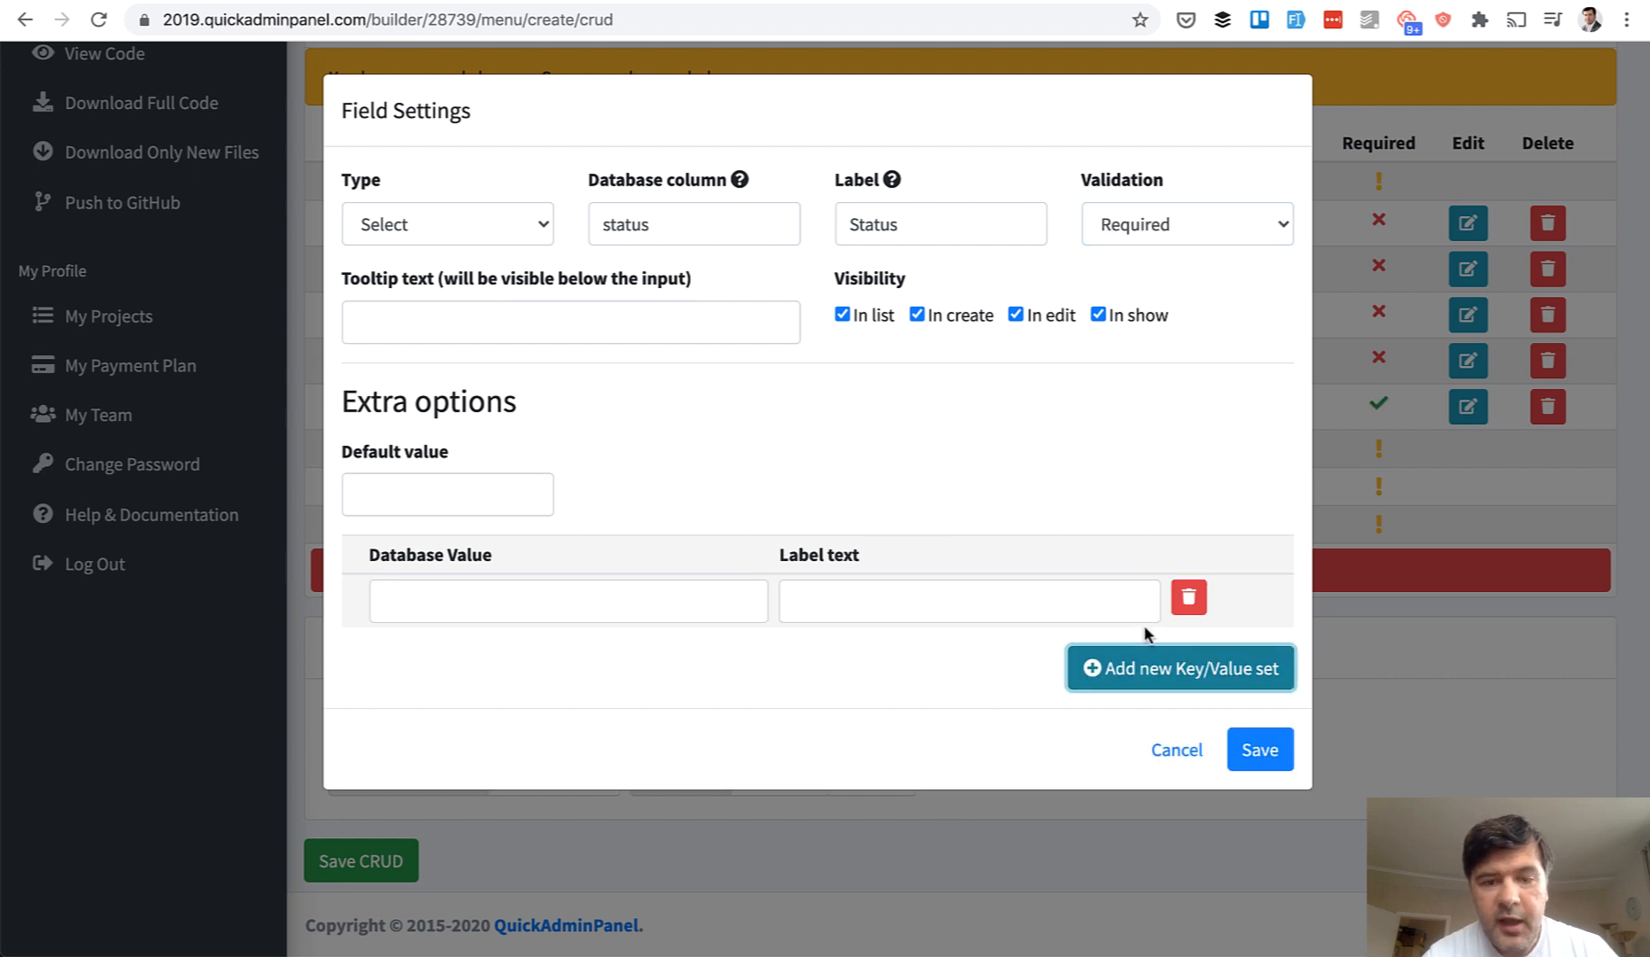
Step: Give status options Processing, Confirmed and Rejected, default Processing, and save
click(967, 600)
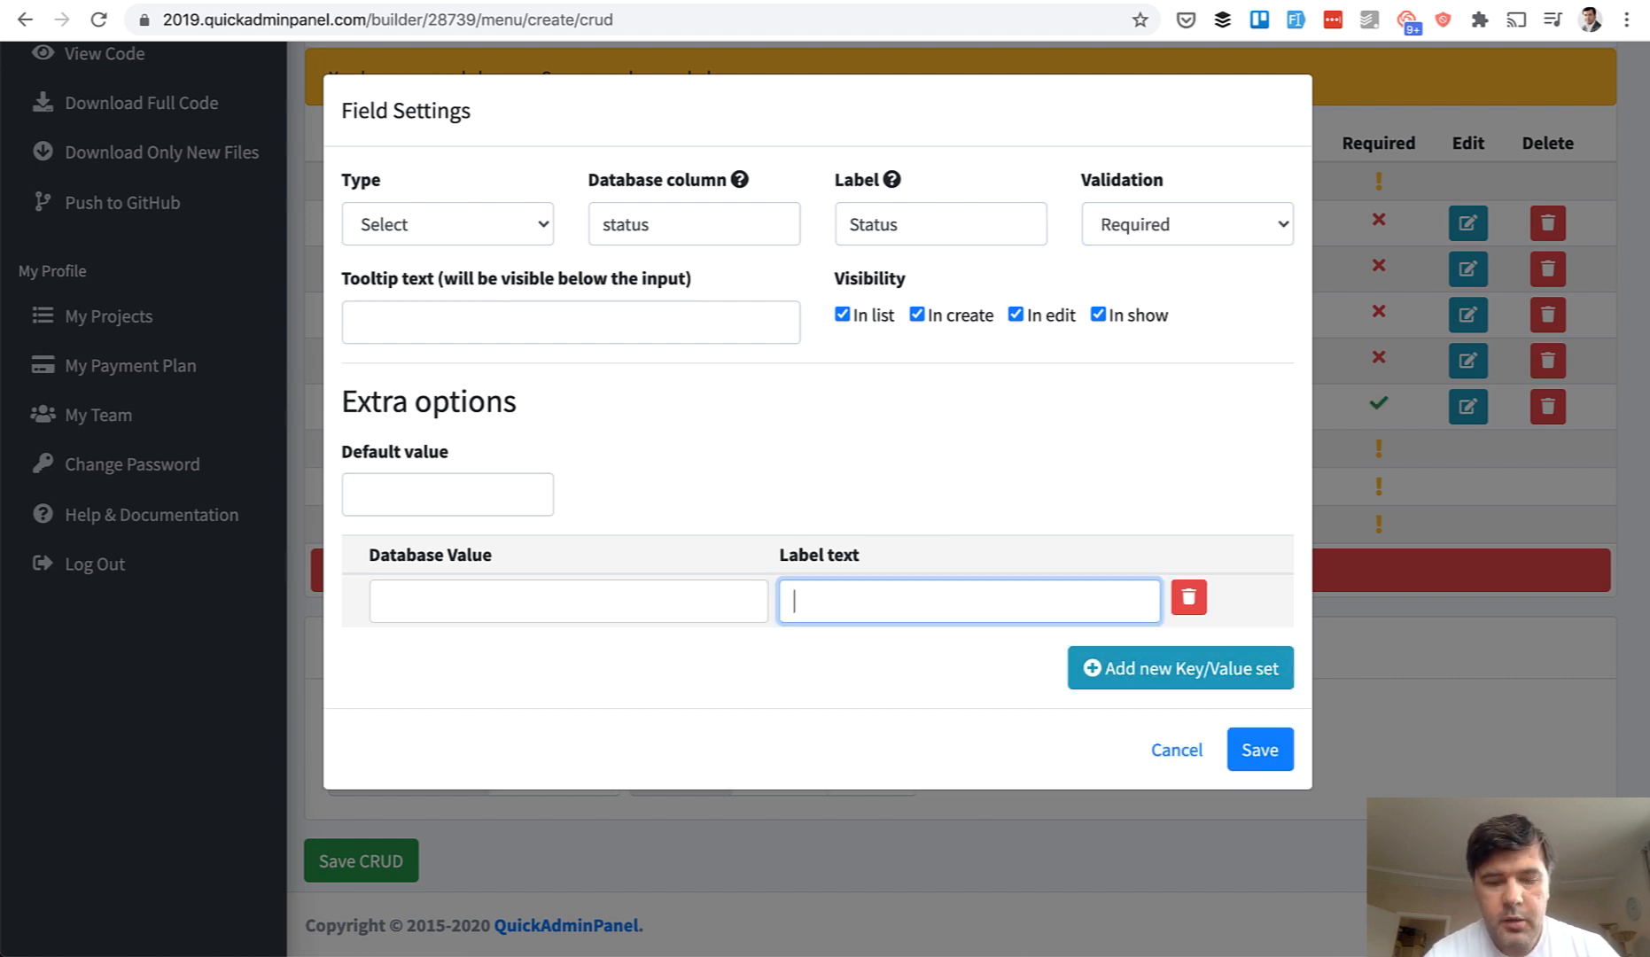
text(Processing)
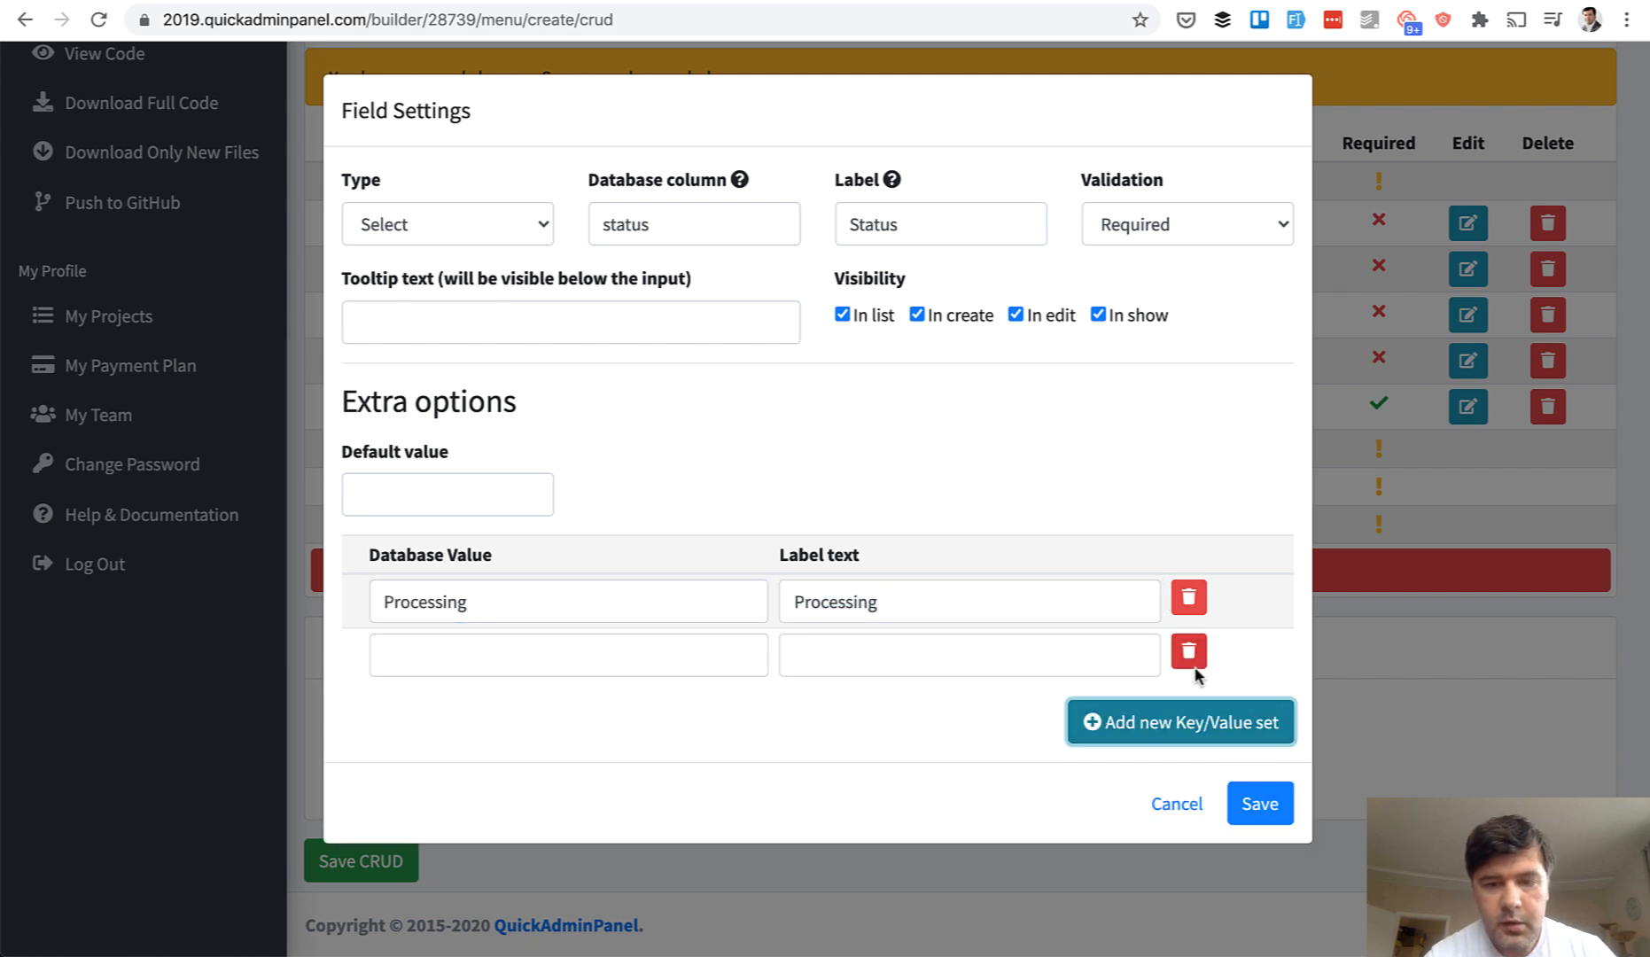
text(Confi)
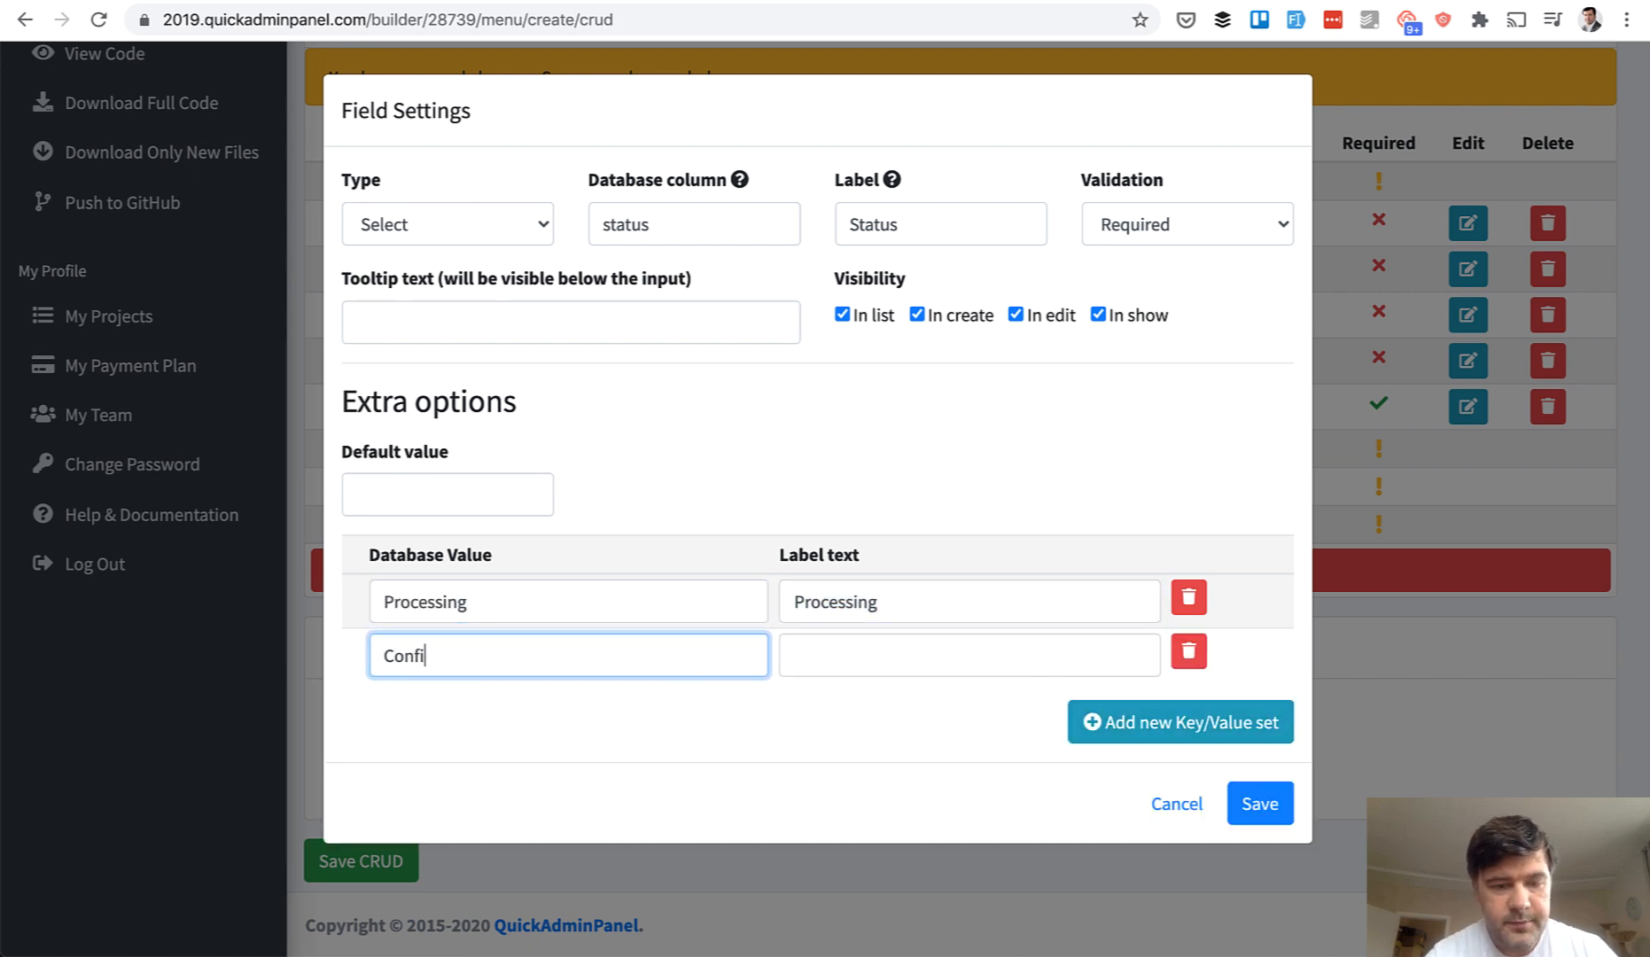
text(Confirmed)
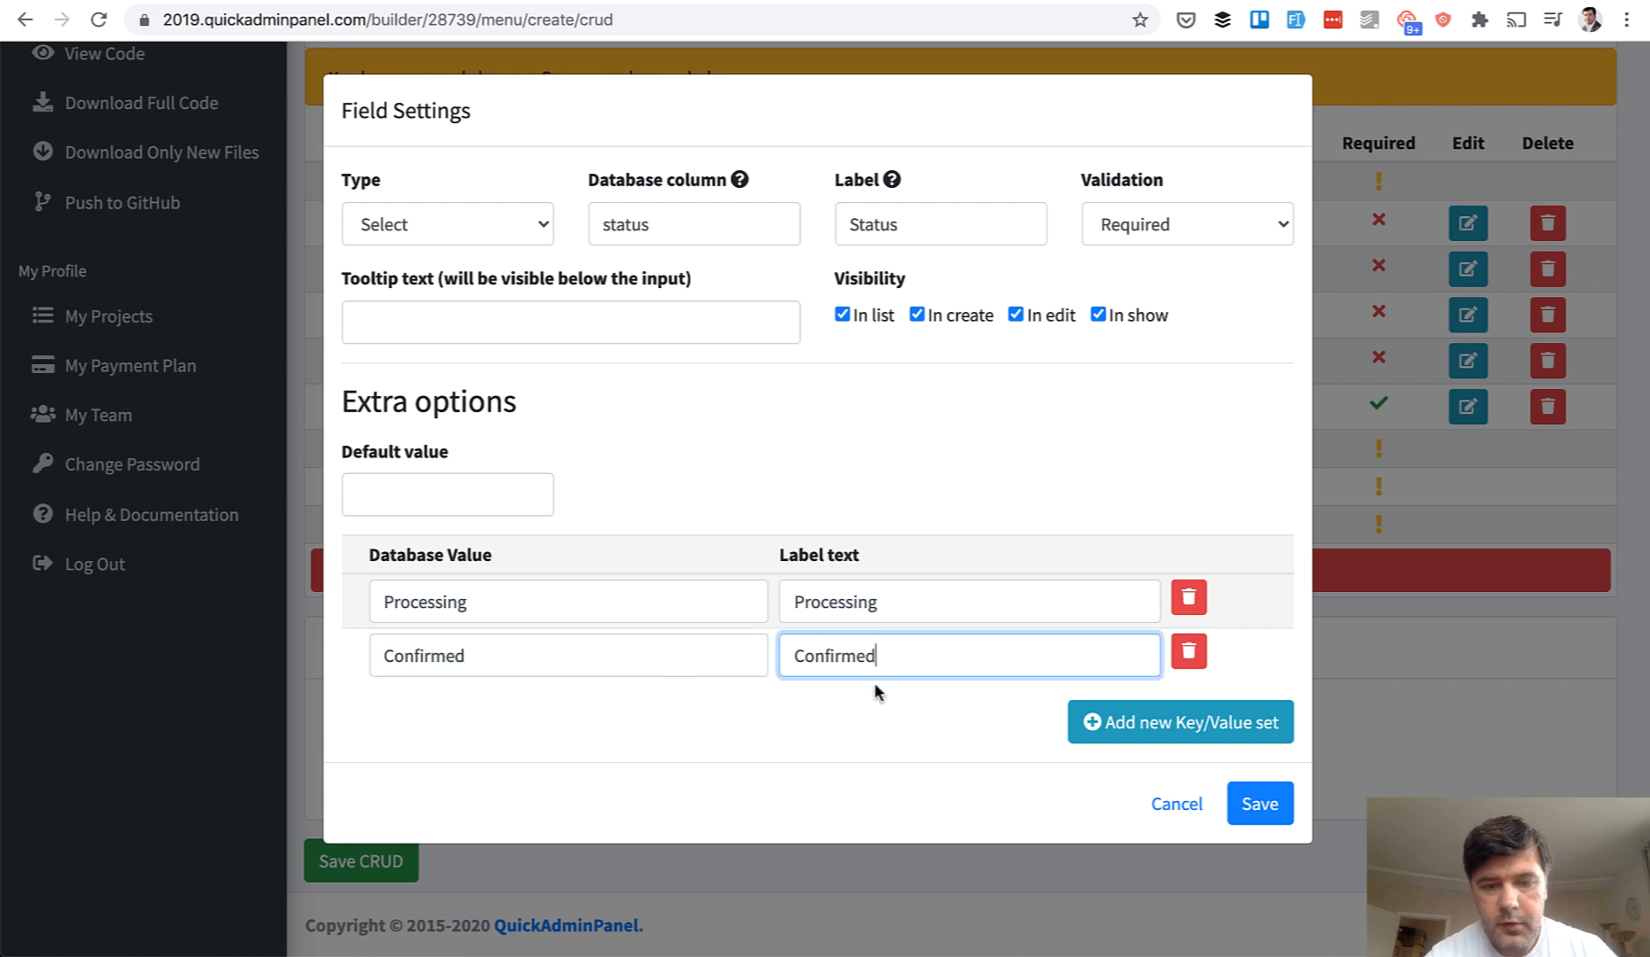
text(R)
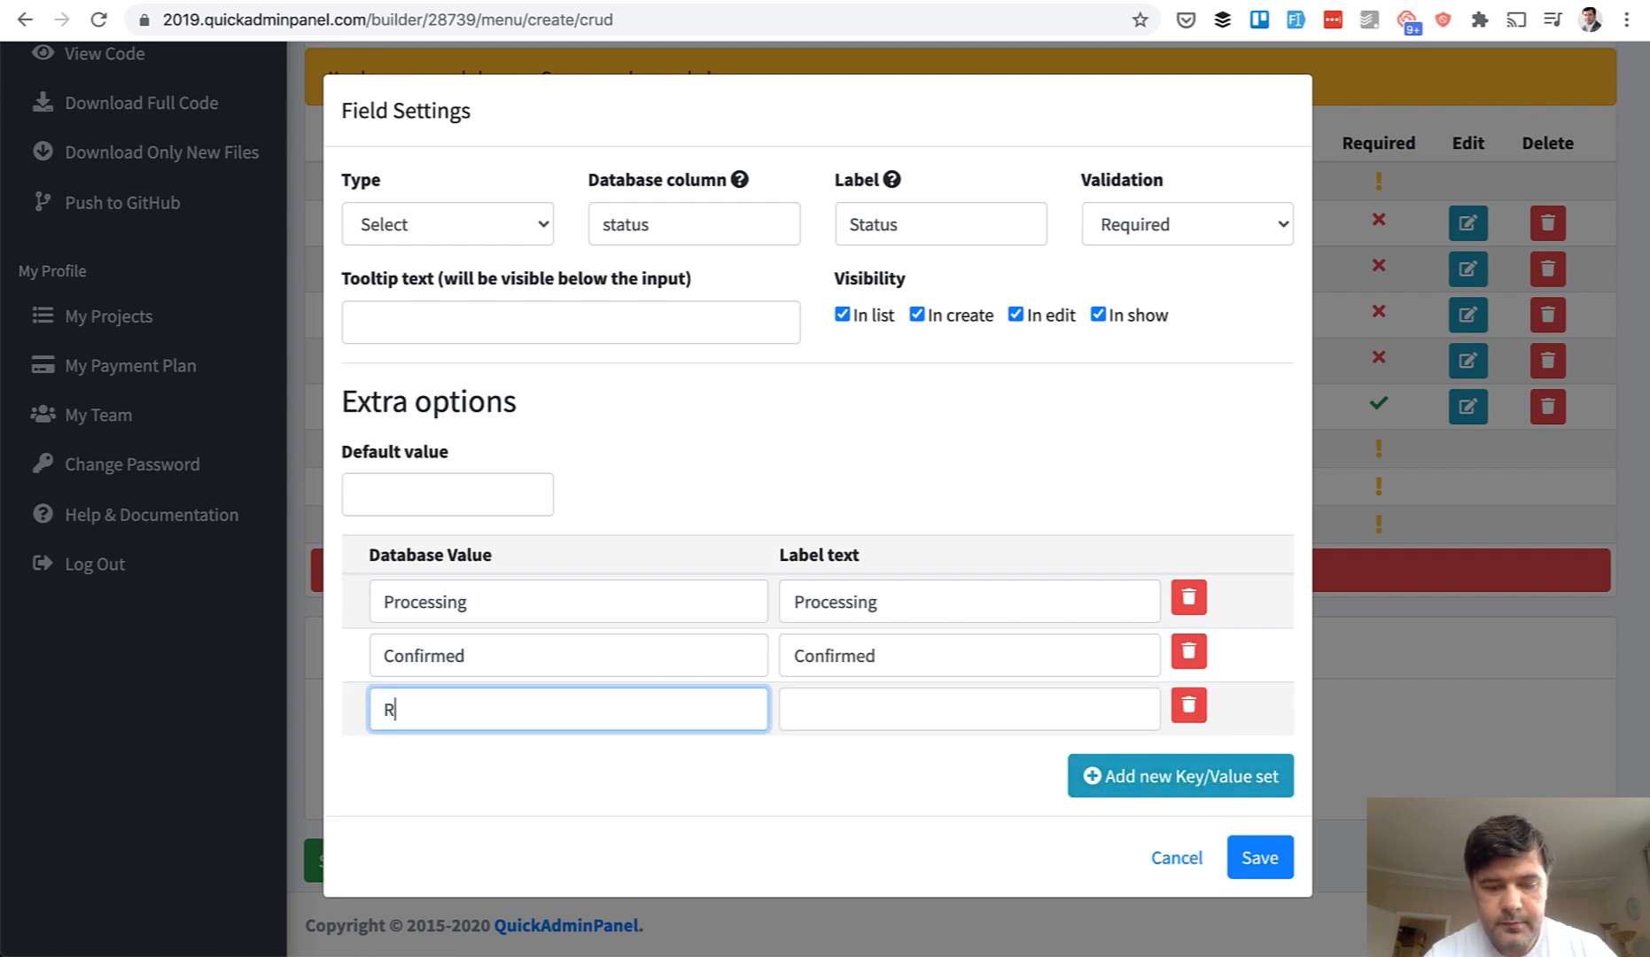
text(Rejected)
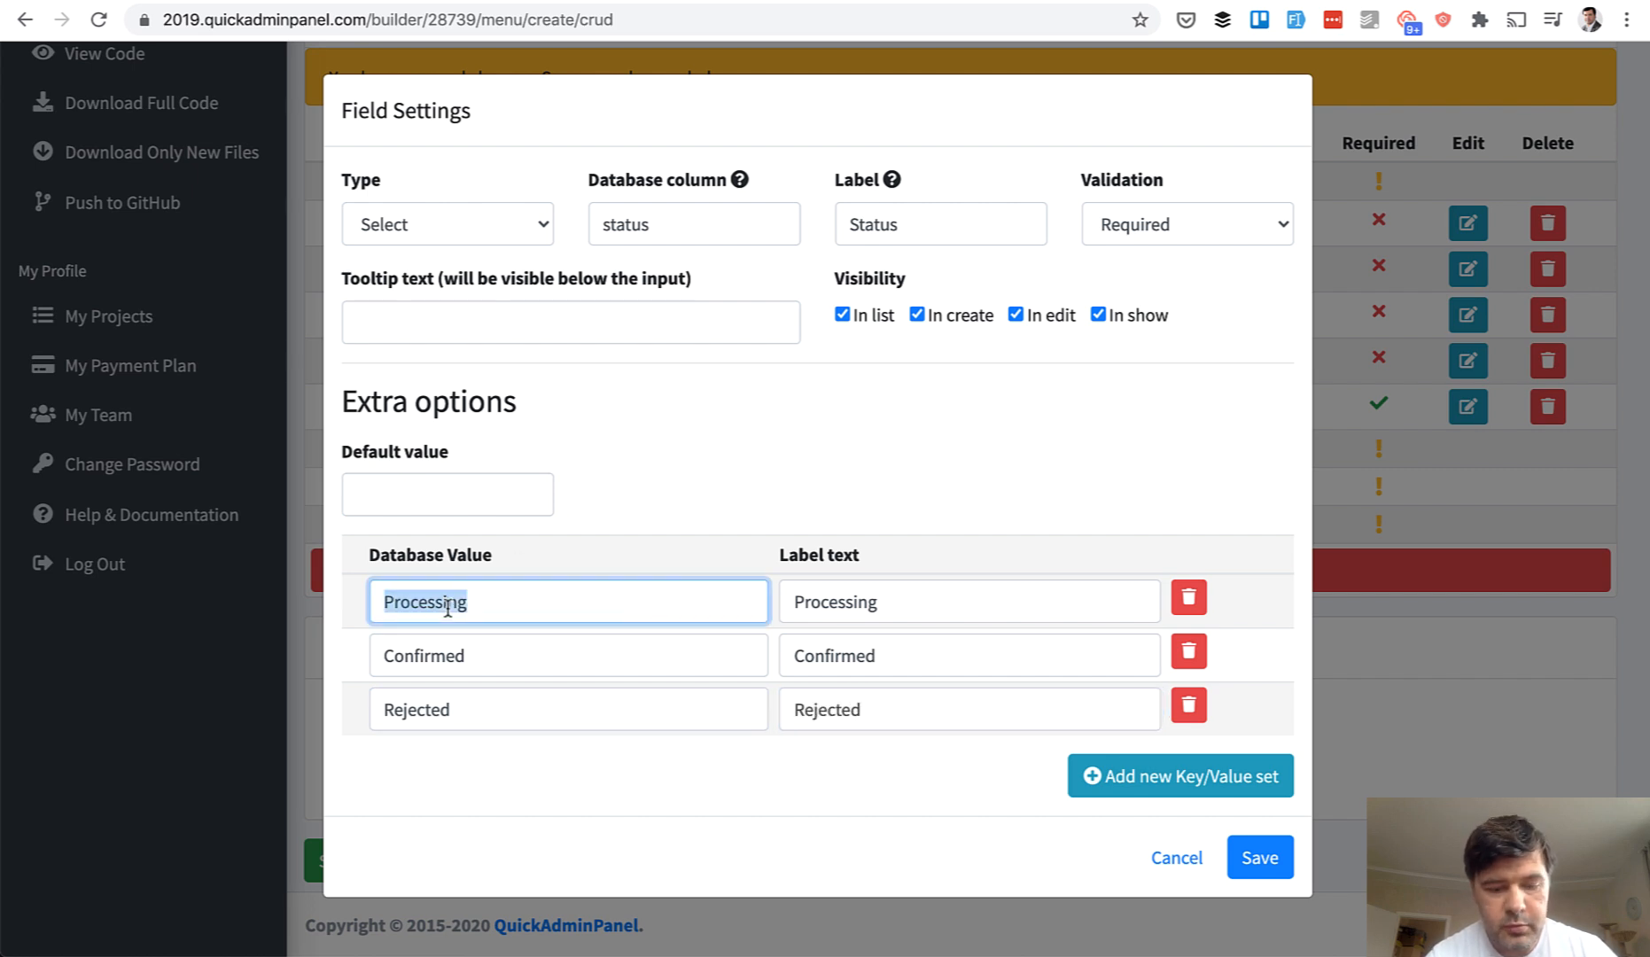
text(Processing)
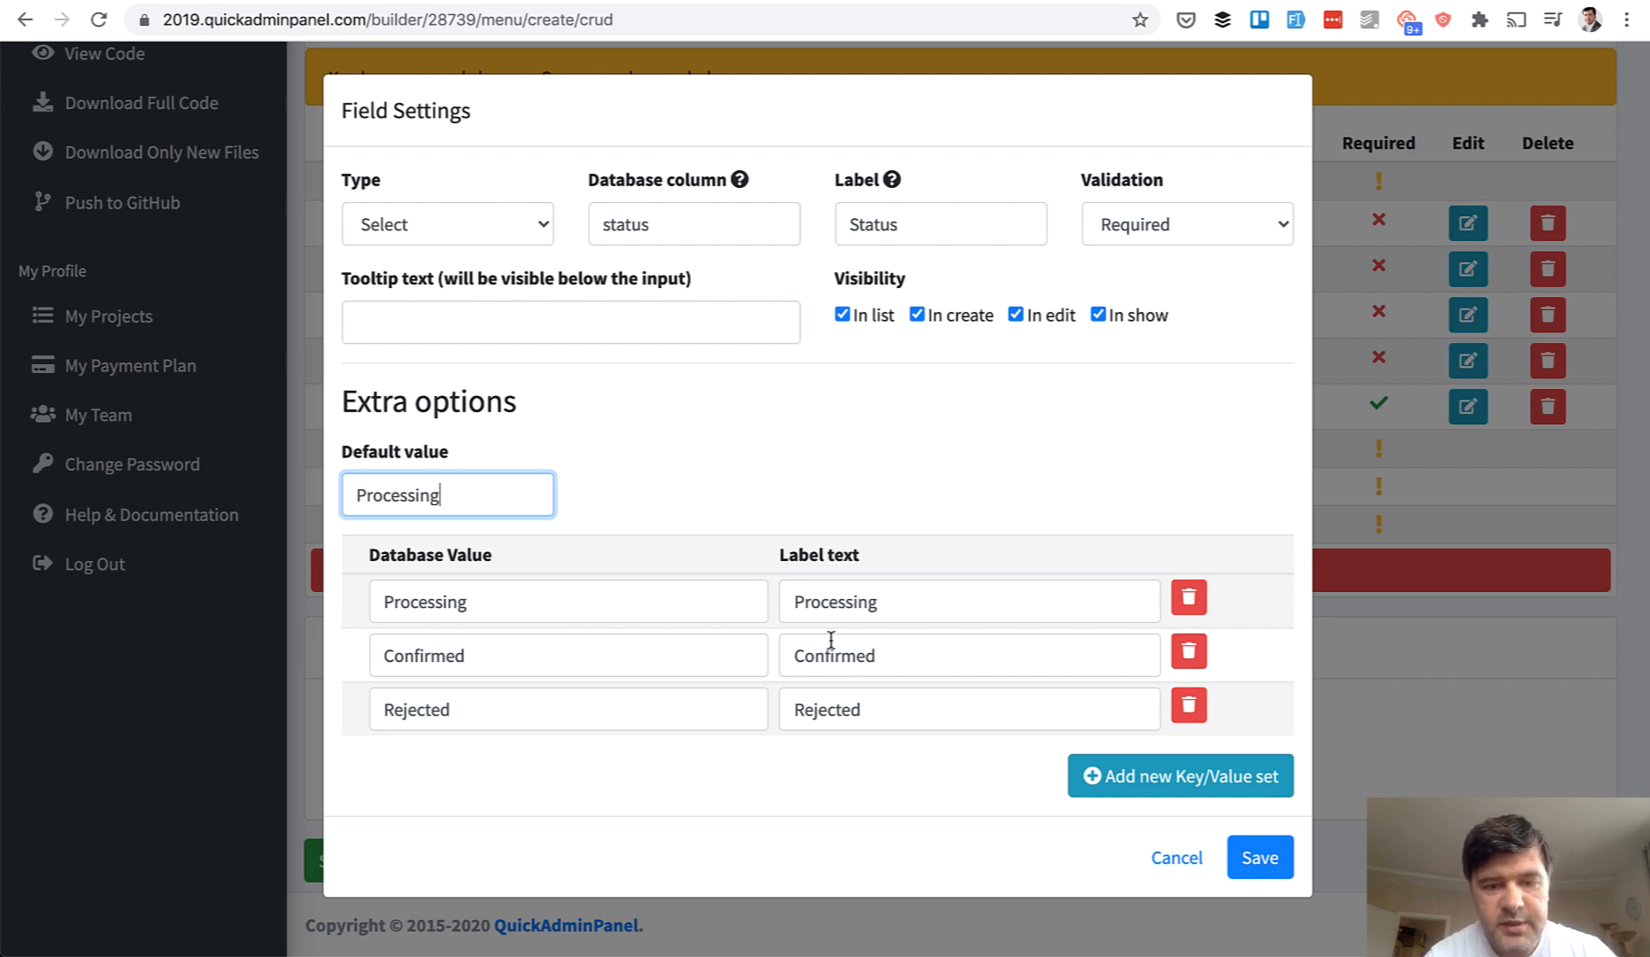
mouse_move(790, 829)
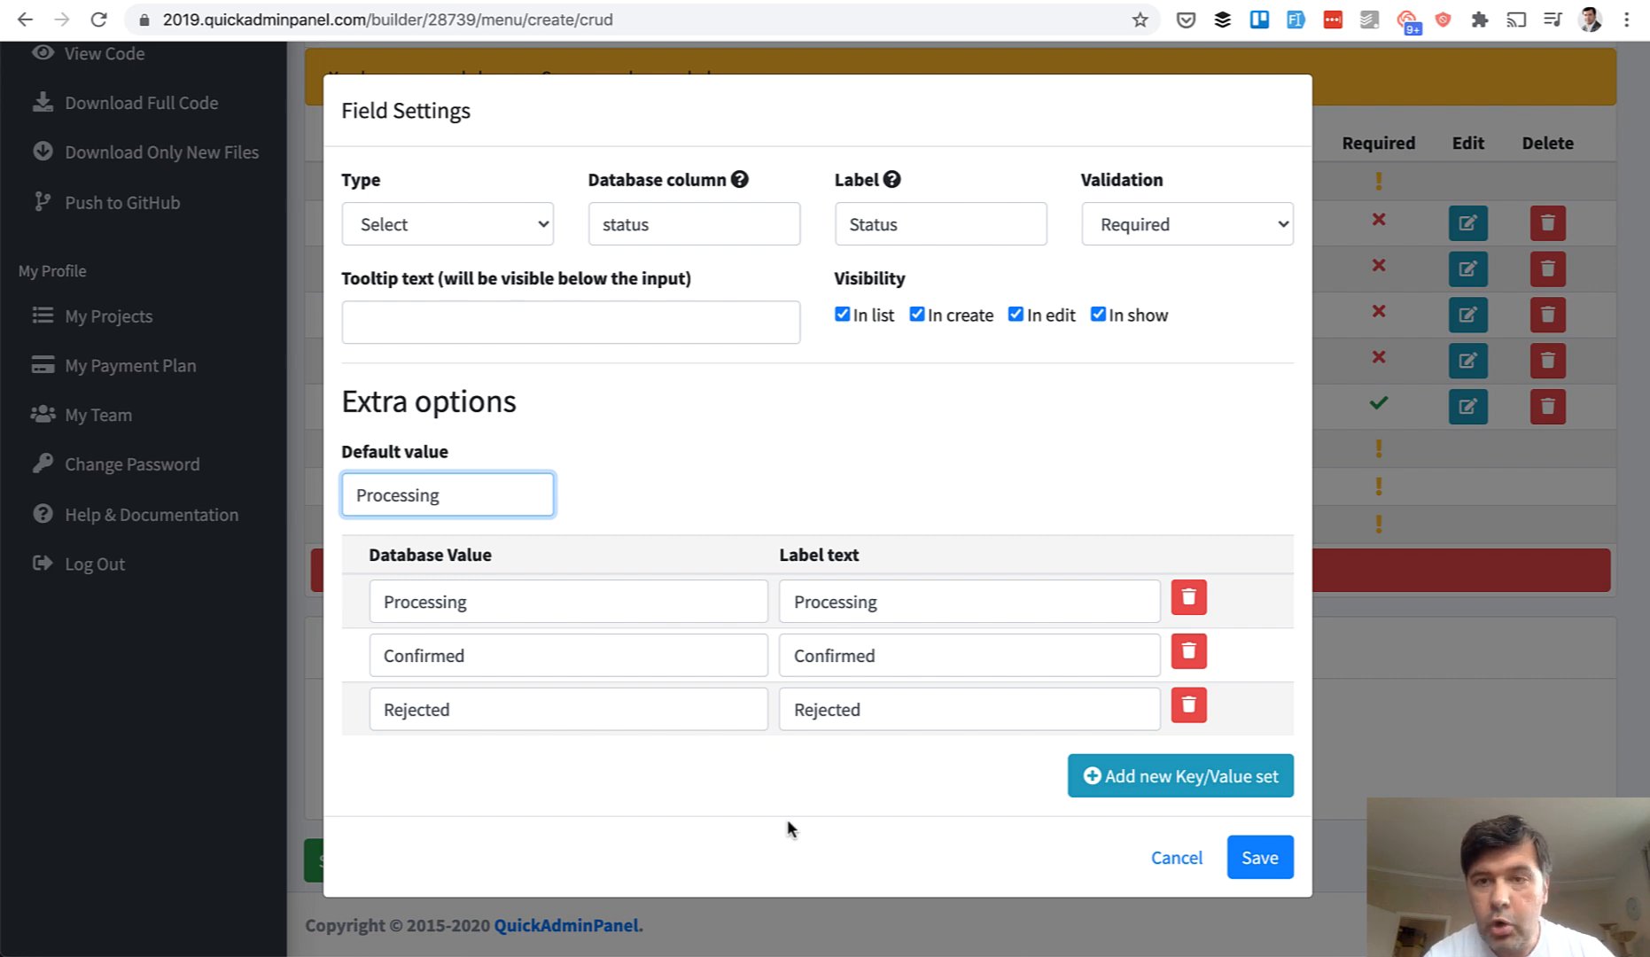
click(567, 600)
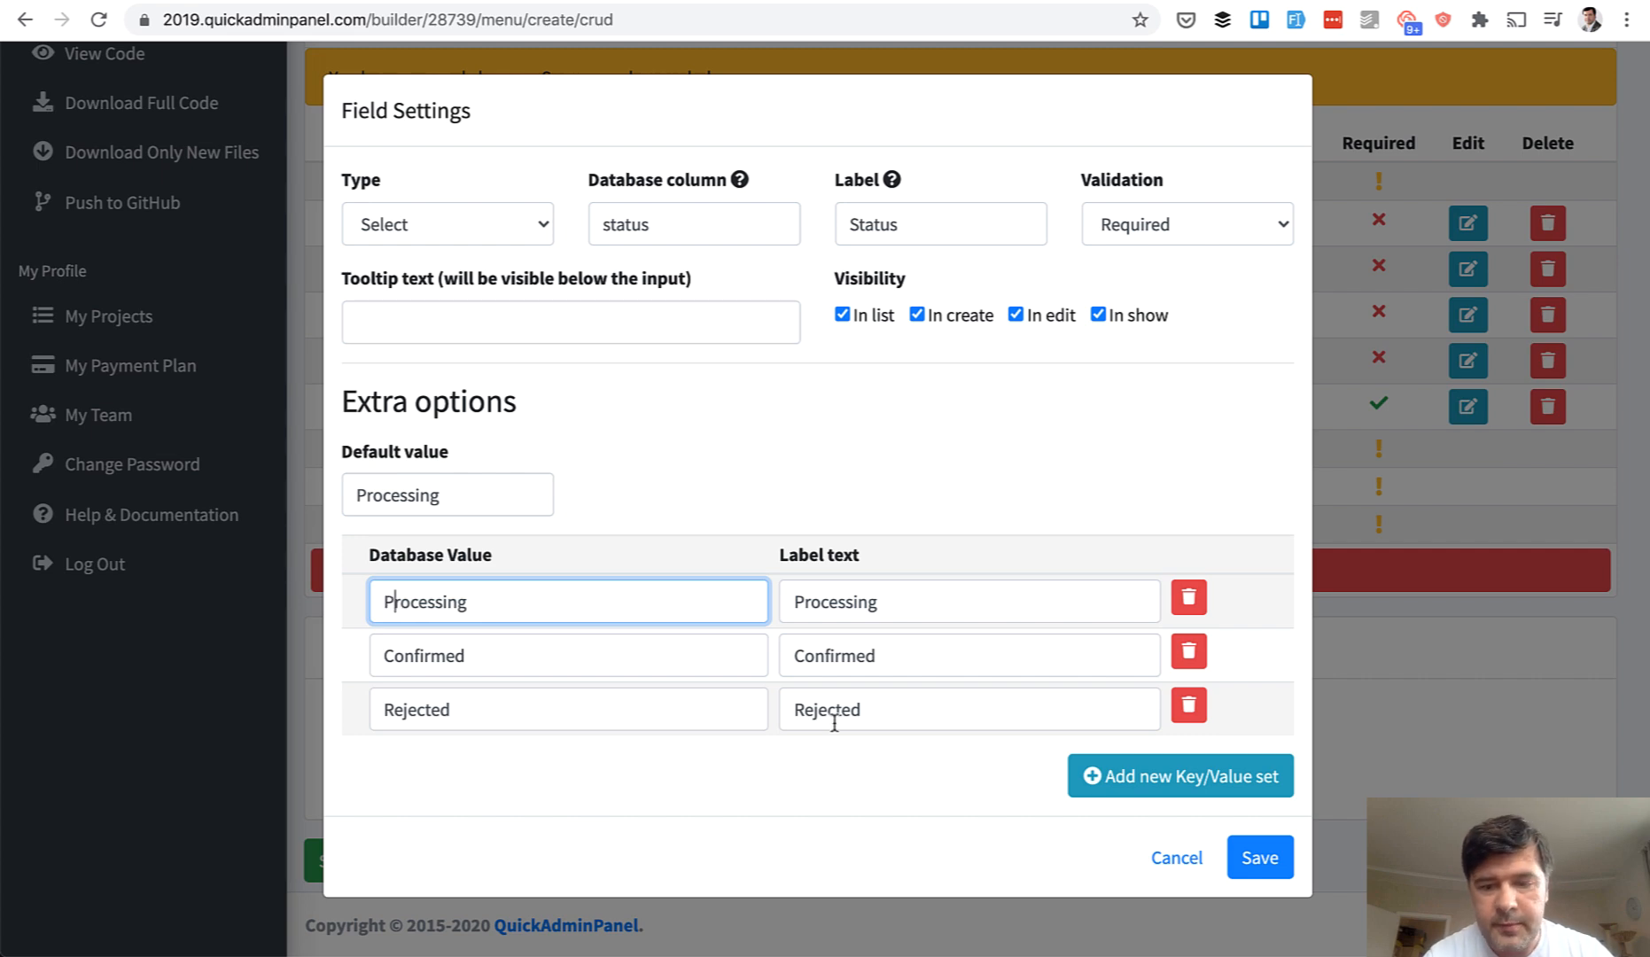
click(1258, 856)
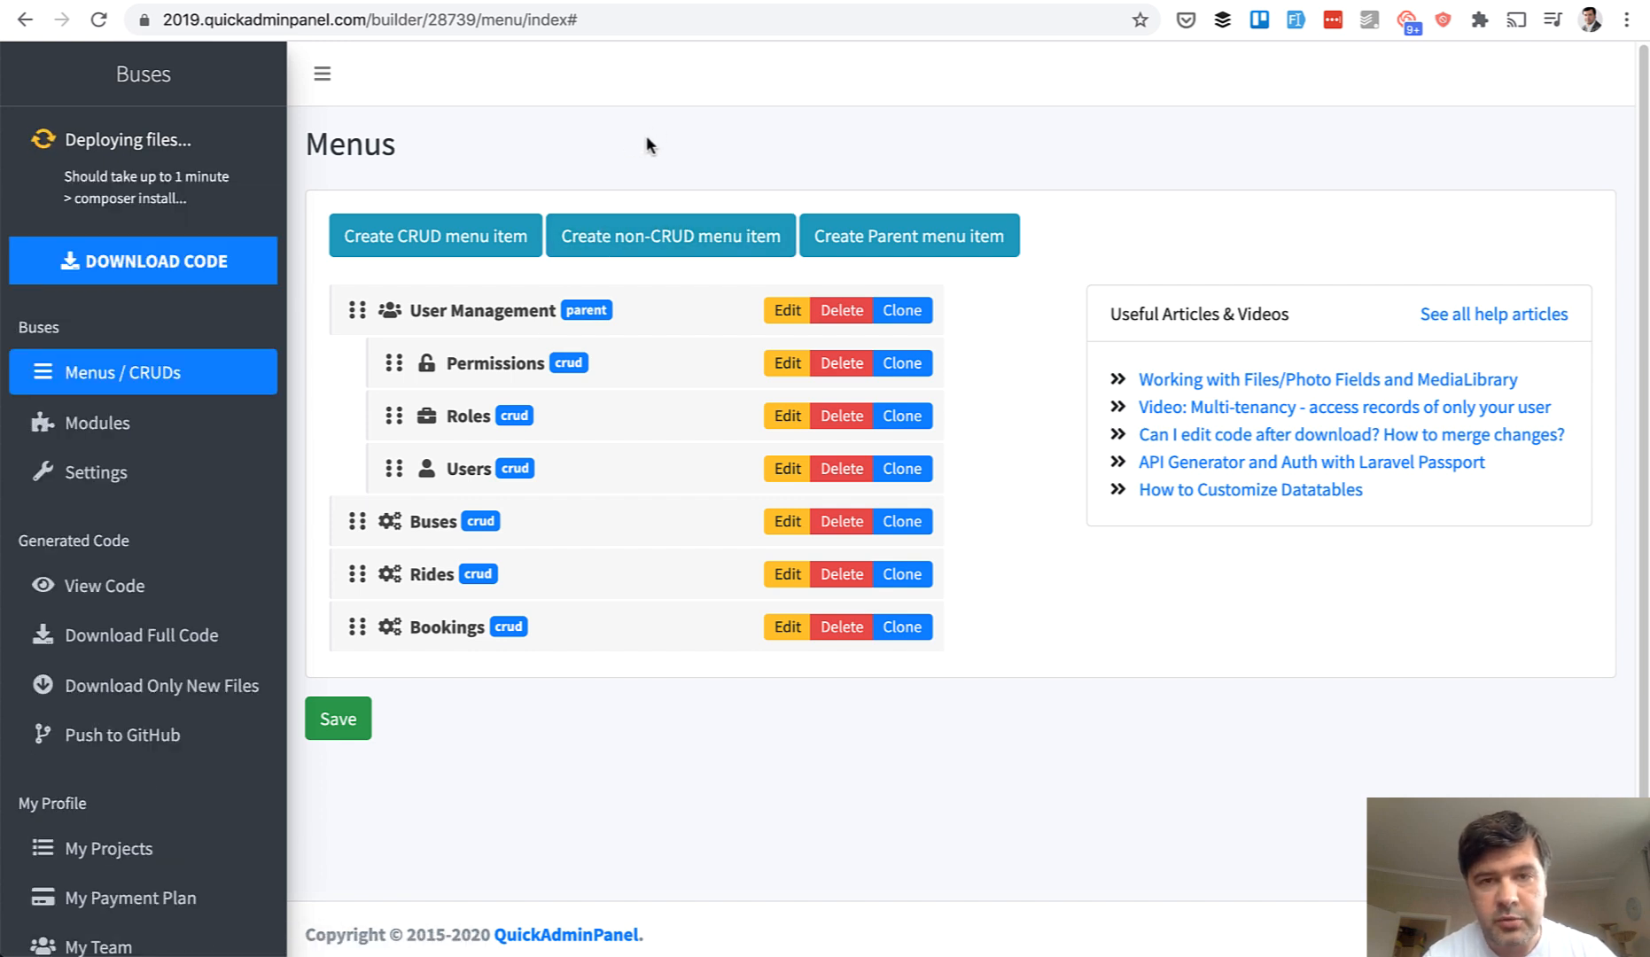
mouse_move(657, 752)
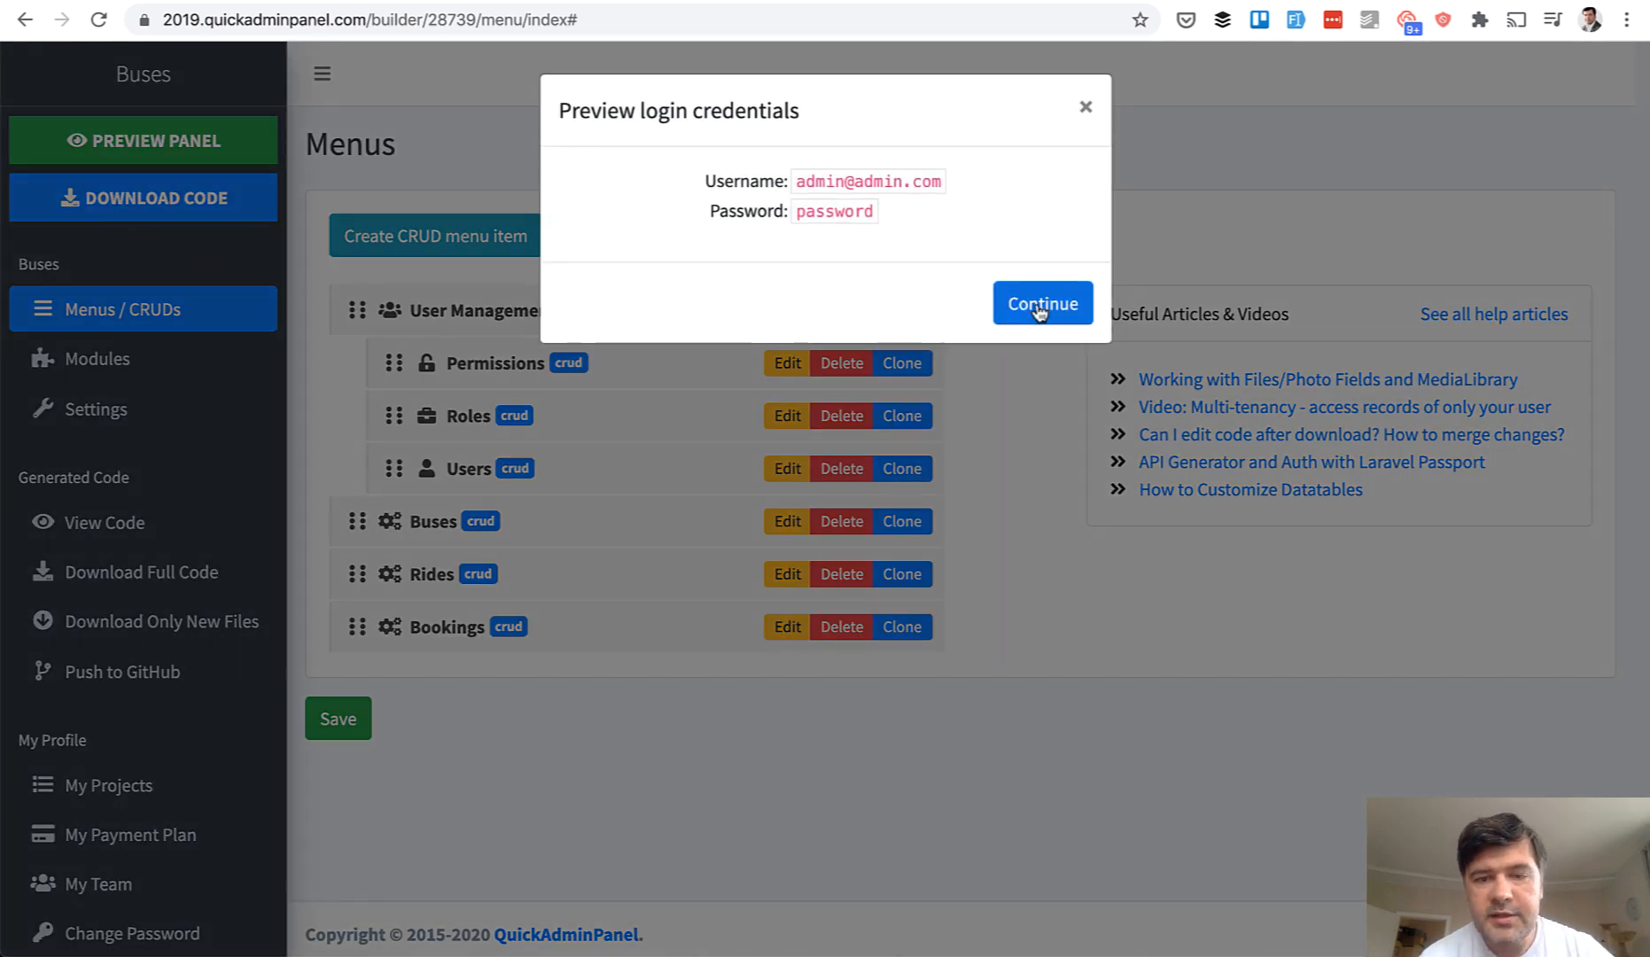
Step: Accept the preview credentials to reach the generated Buses admin login page
click(1041, 303)
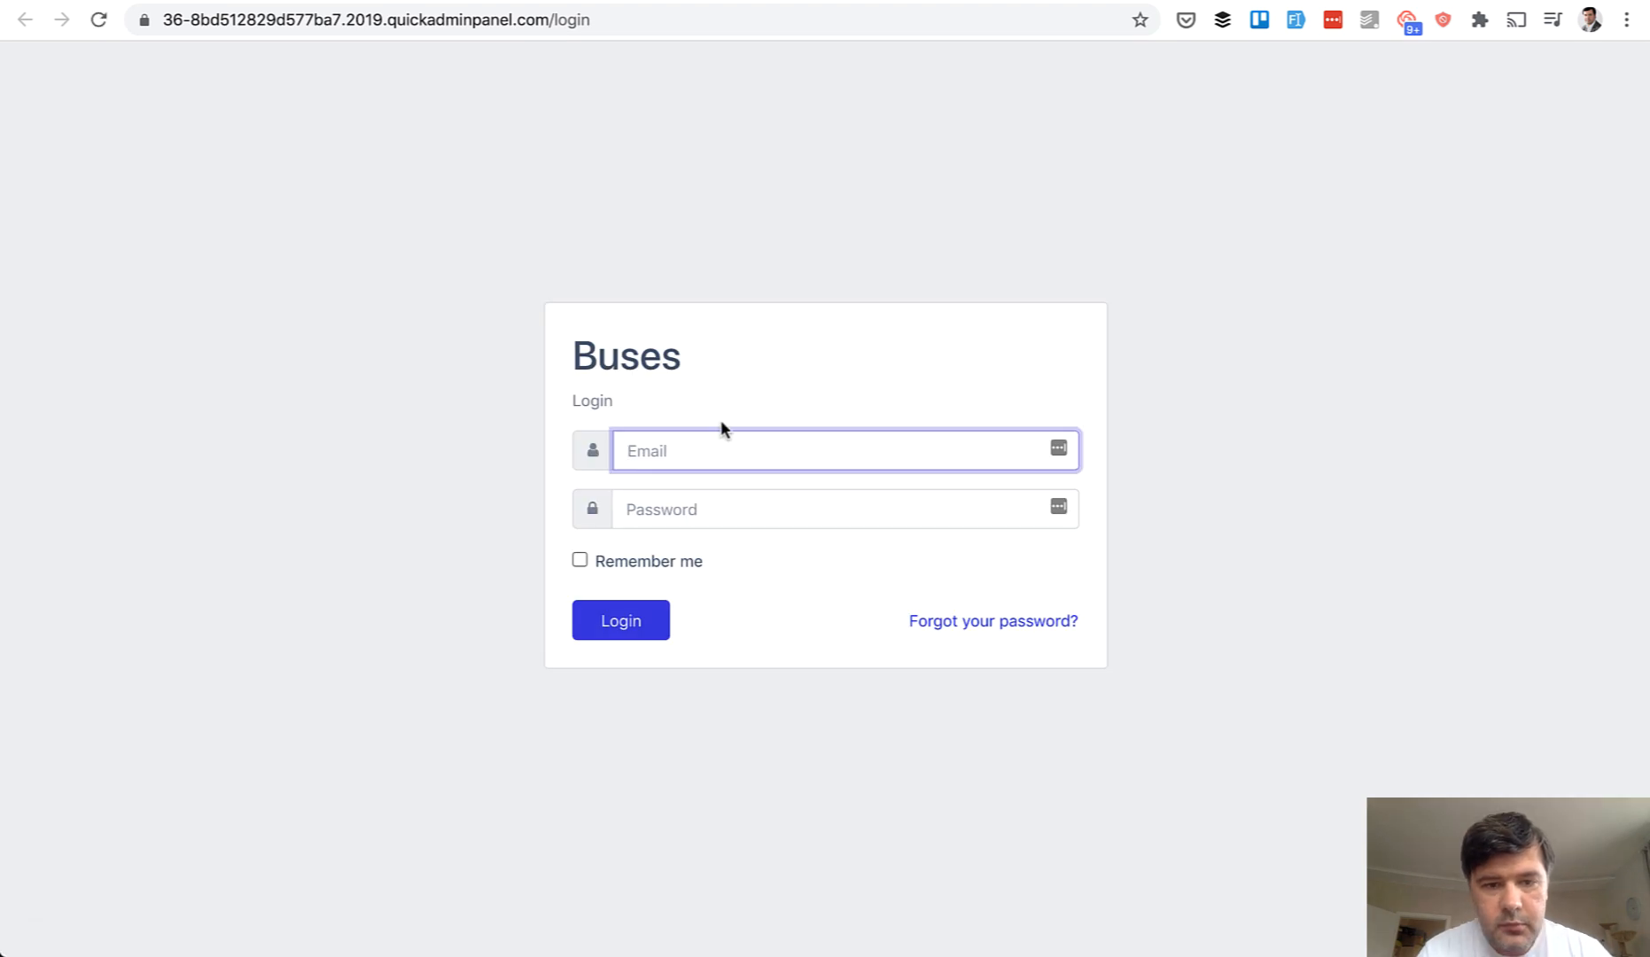
Step: Log in as admin@admin and view the empty Buses, Rides and Bookings lists
text(admin@admin.com)
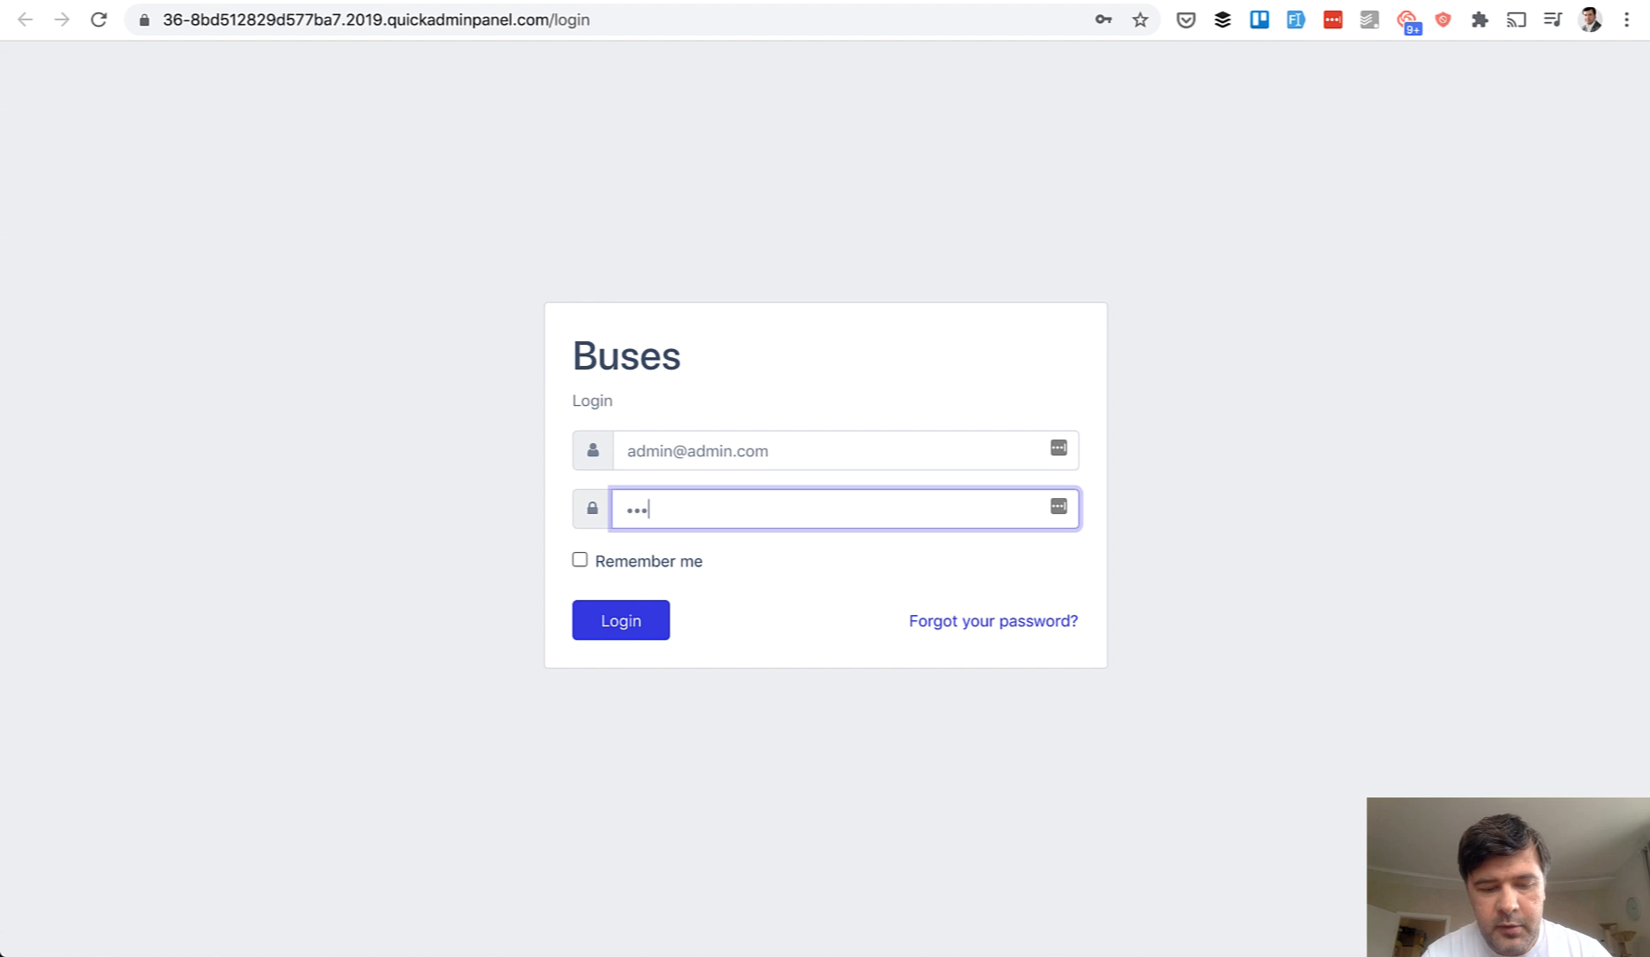
click(619, 620)
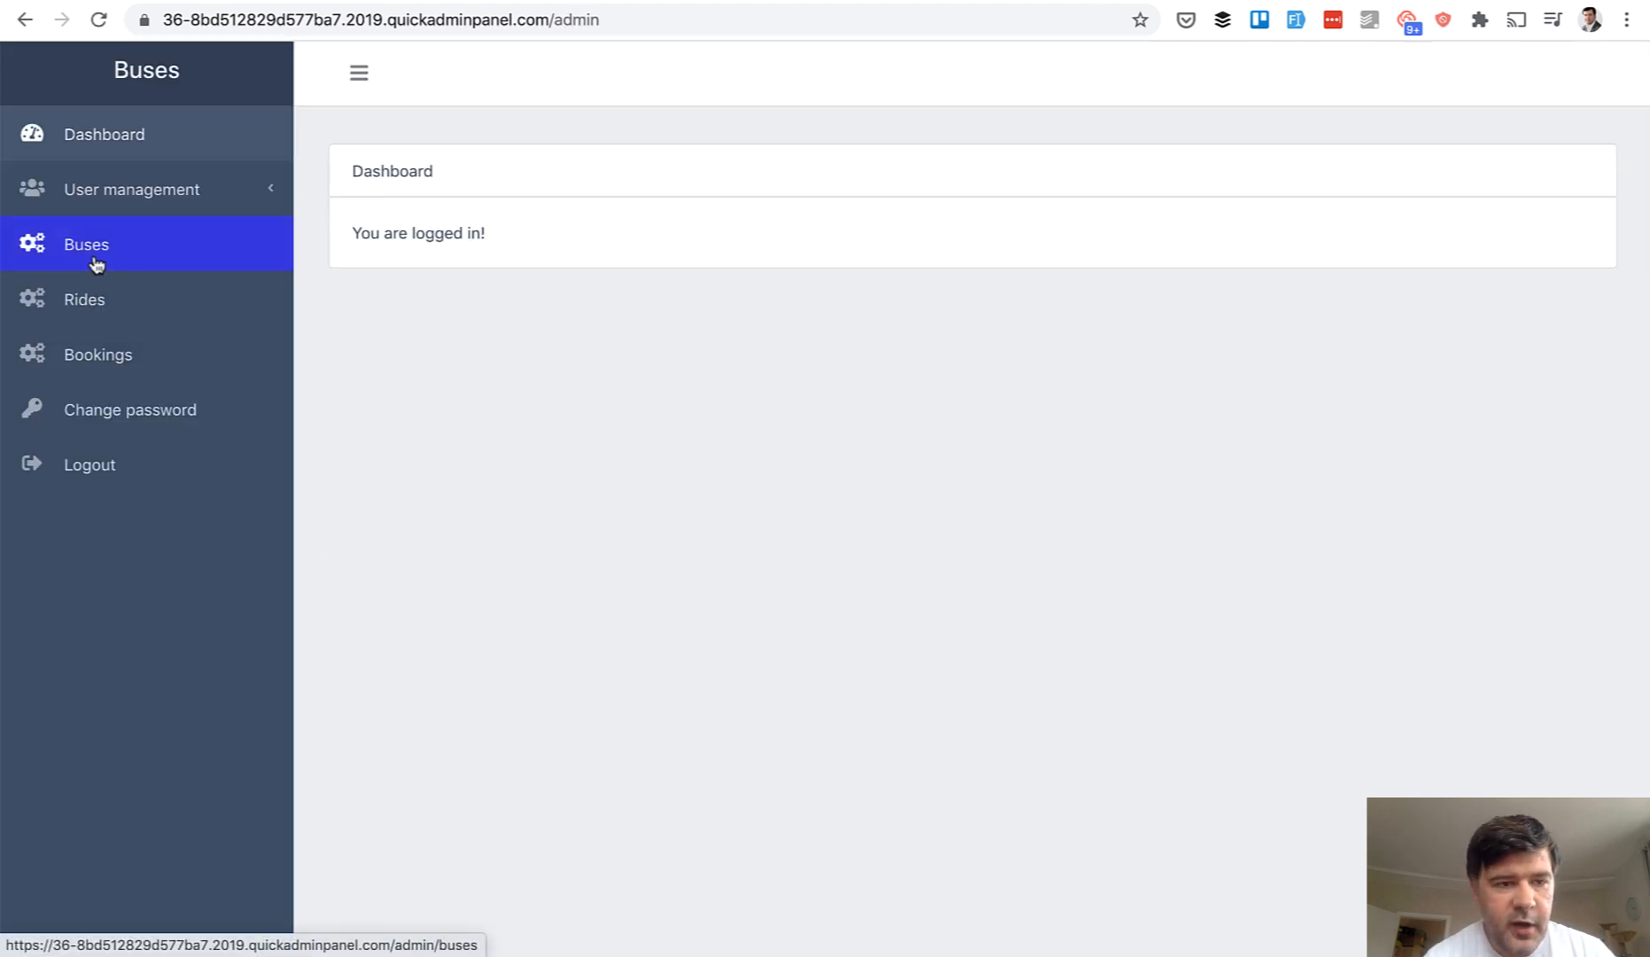
click(86, 244)
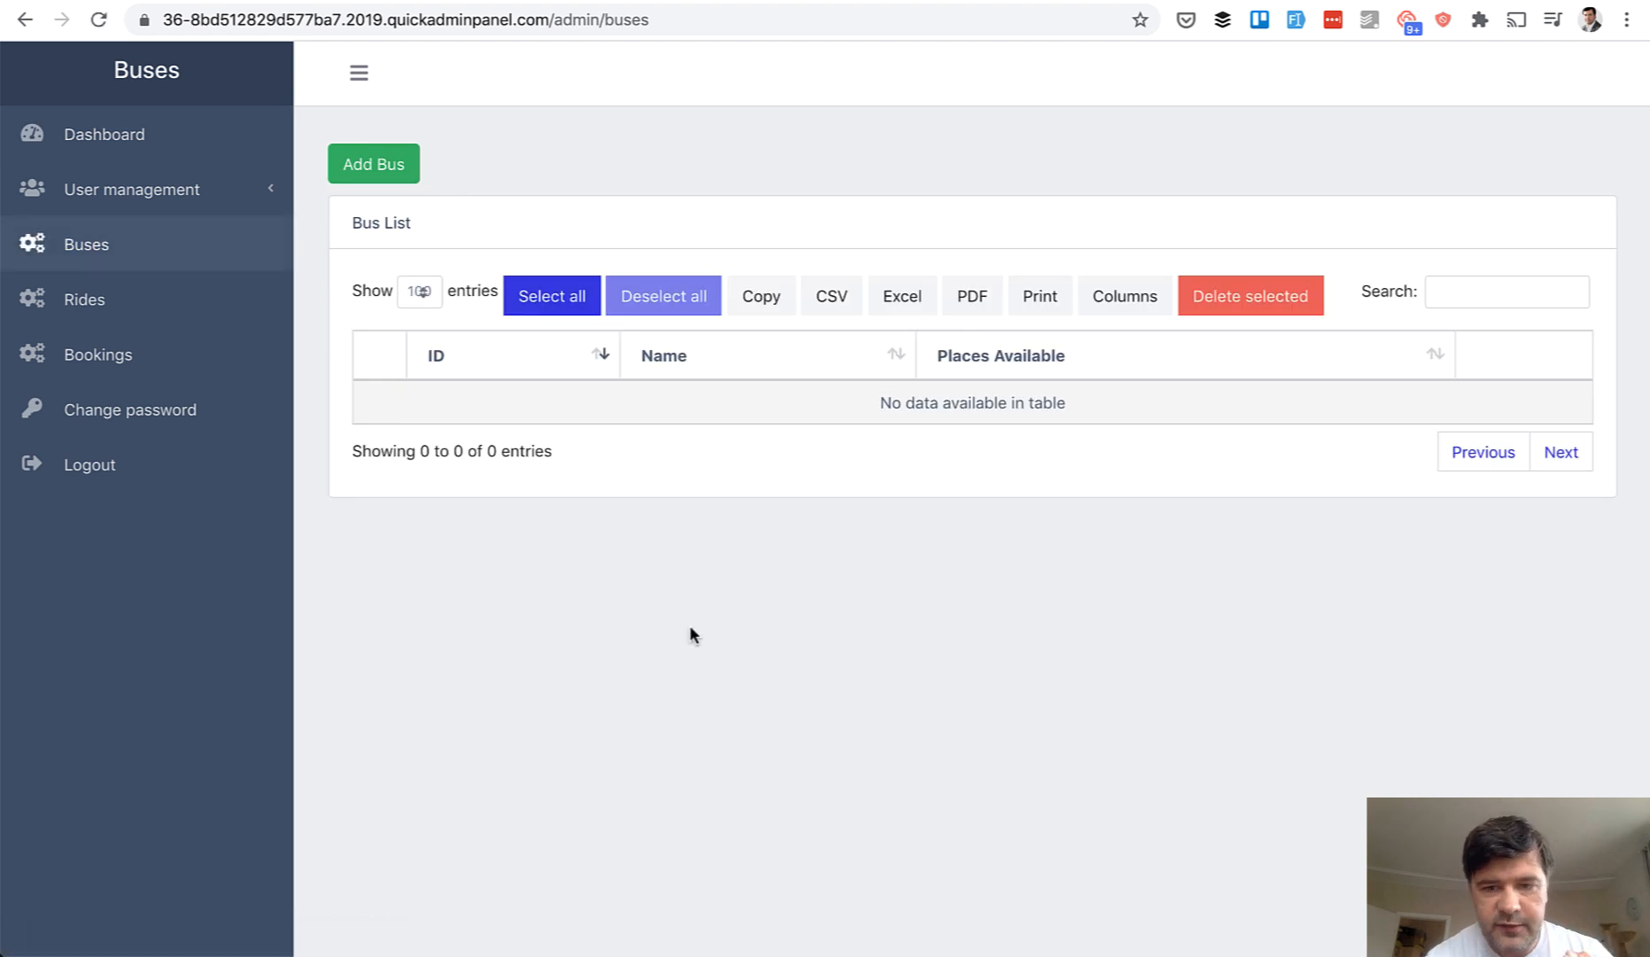
click(84, 299)
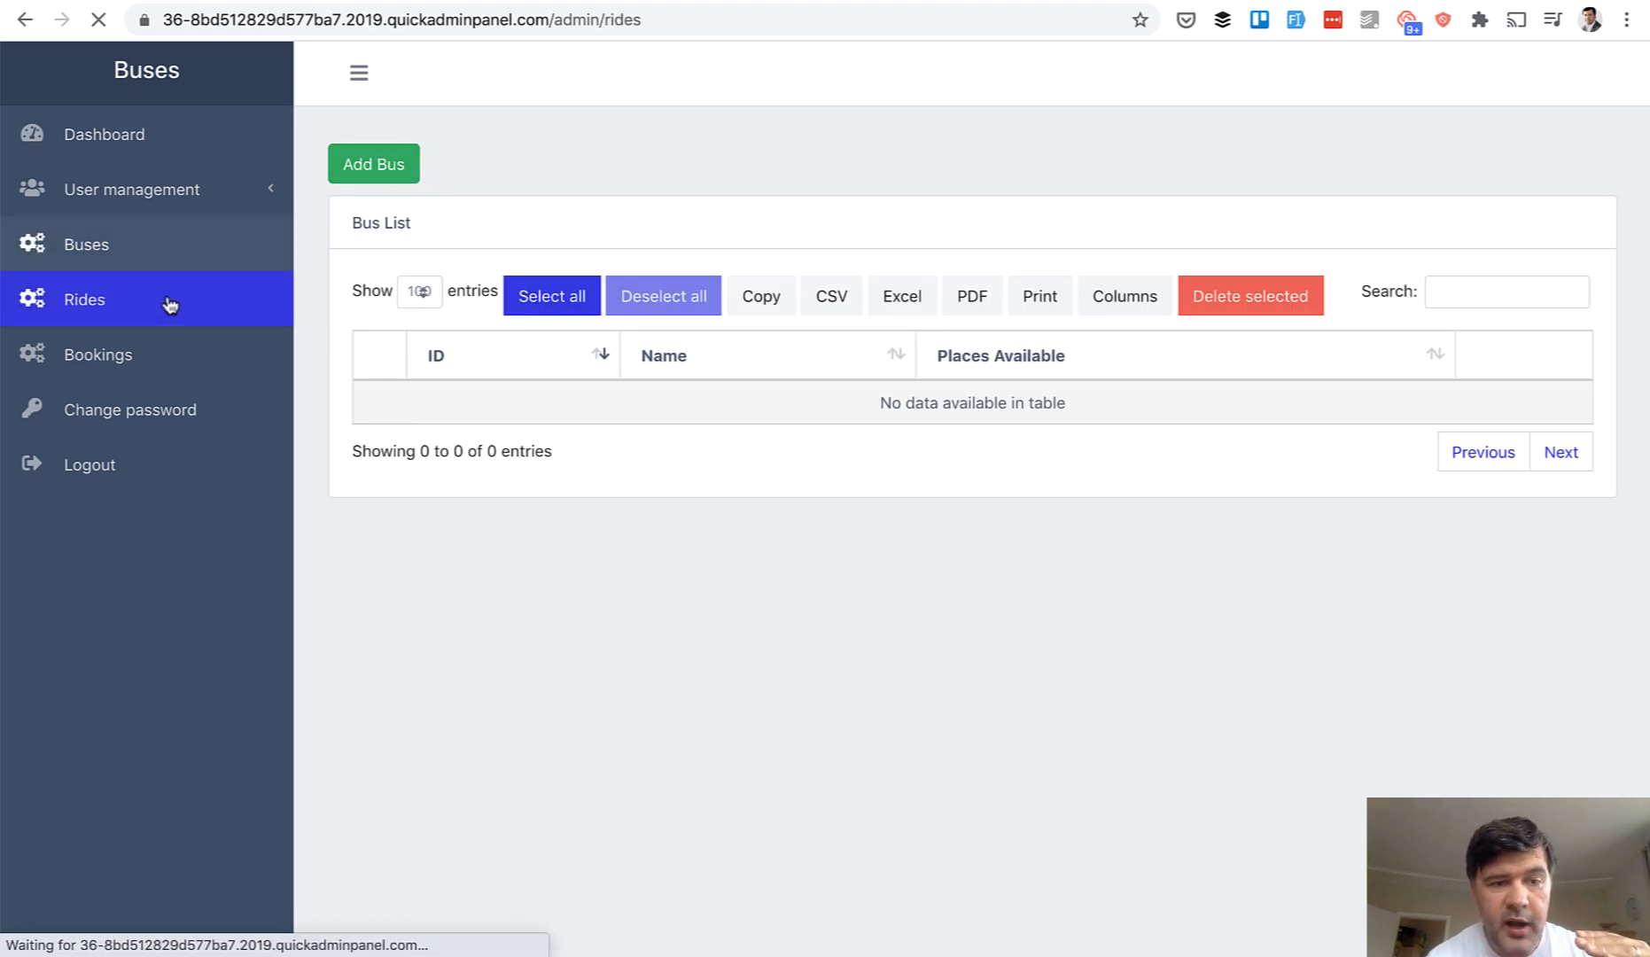
click(97, 354)
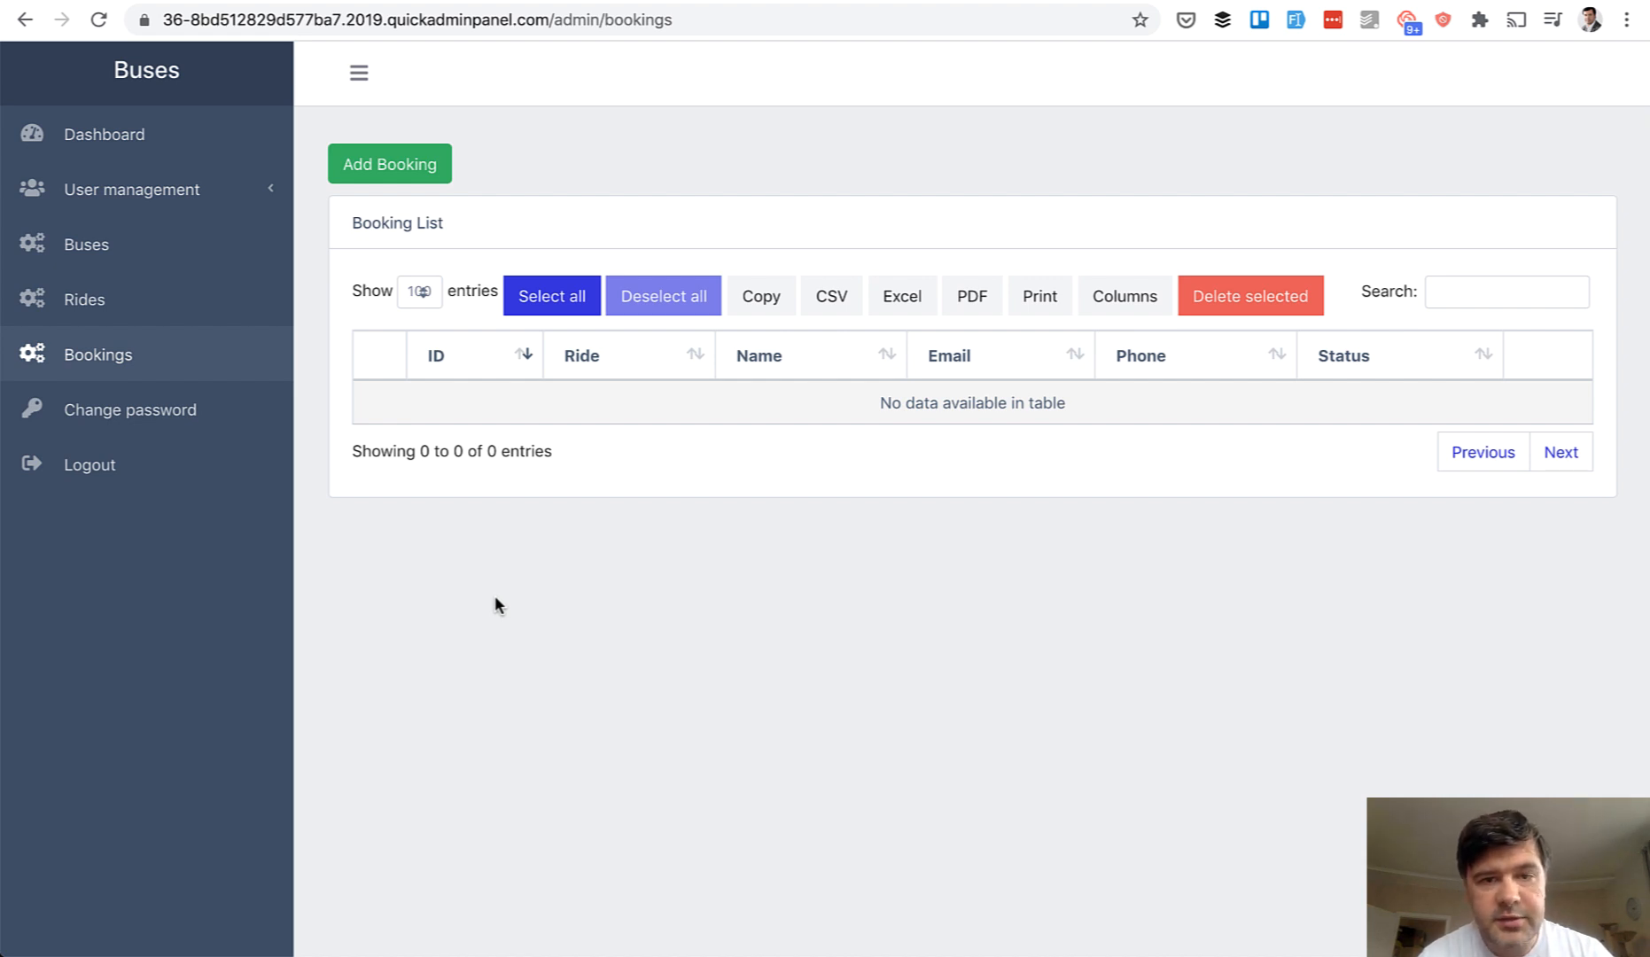
mouse_move(604, 704)
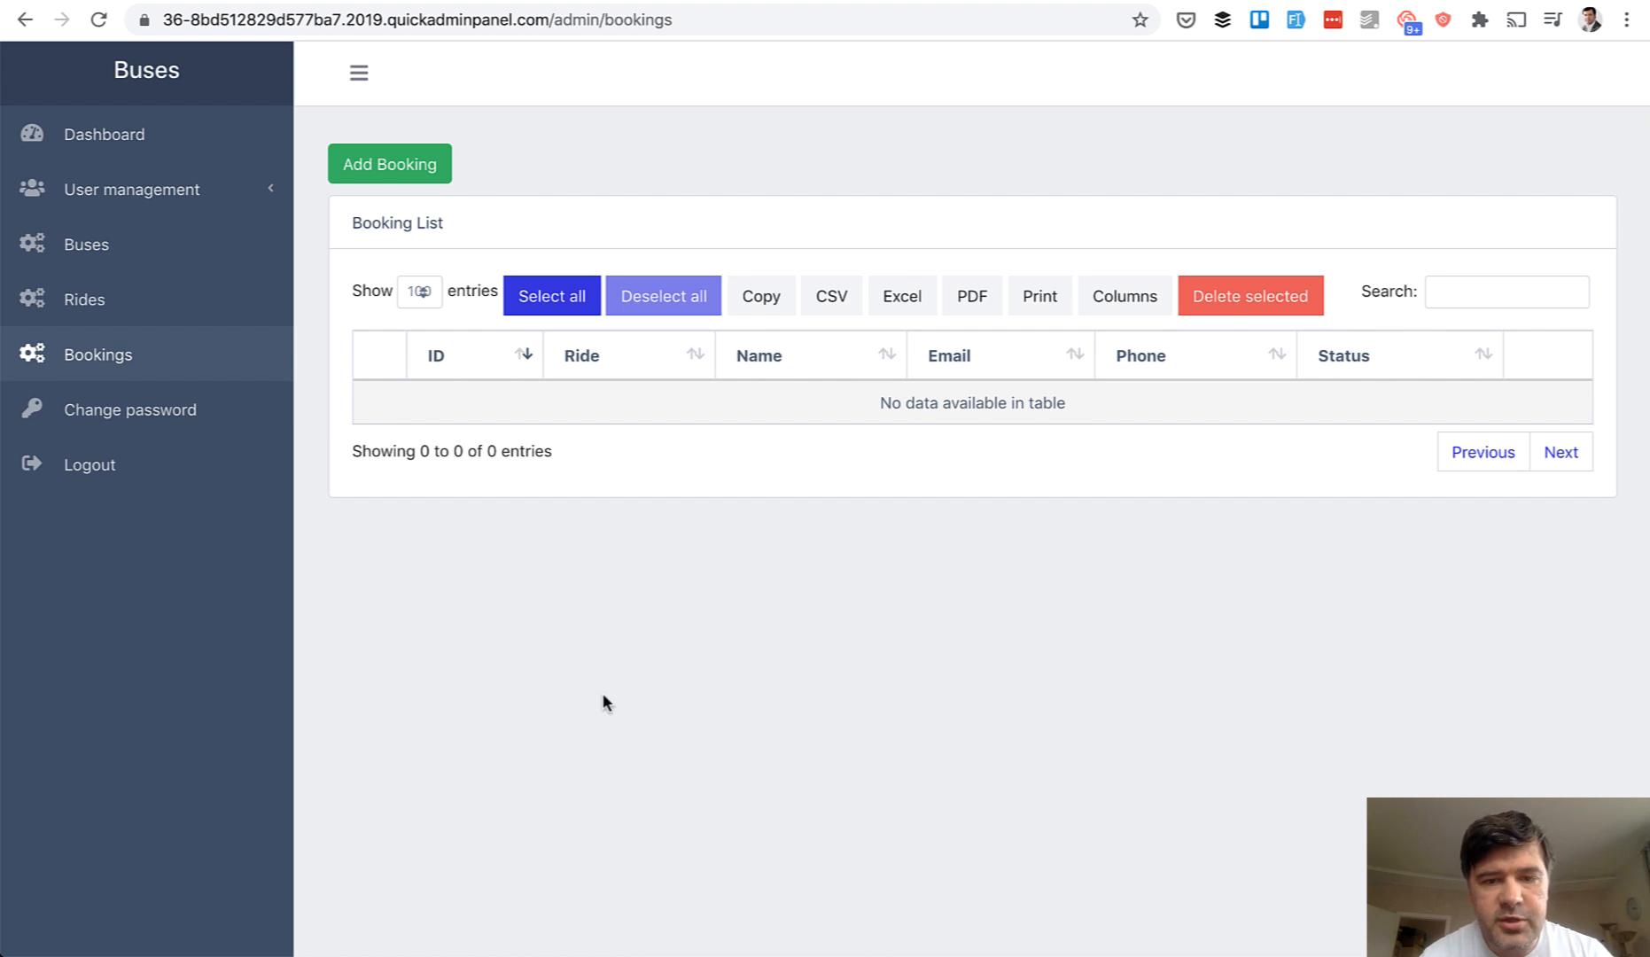
mouse_move(826, 754)
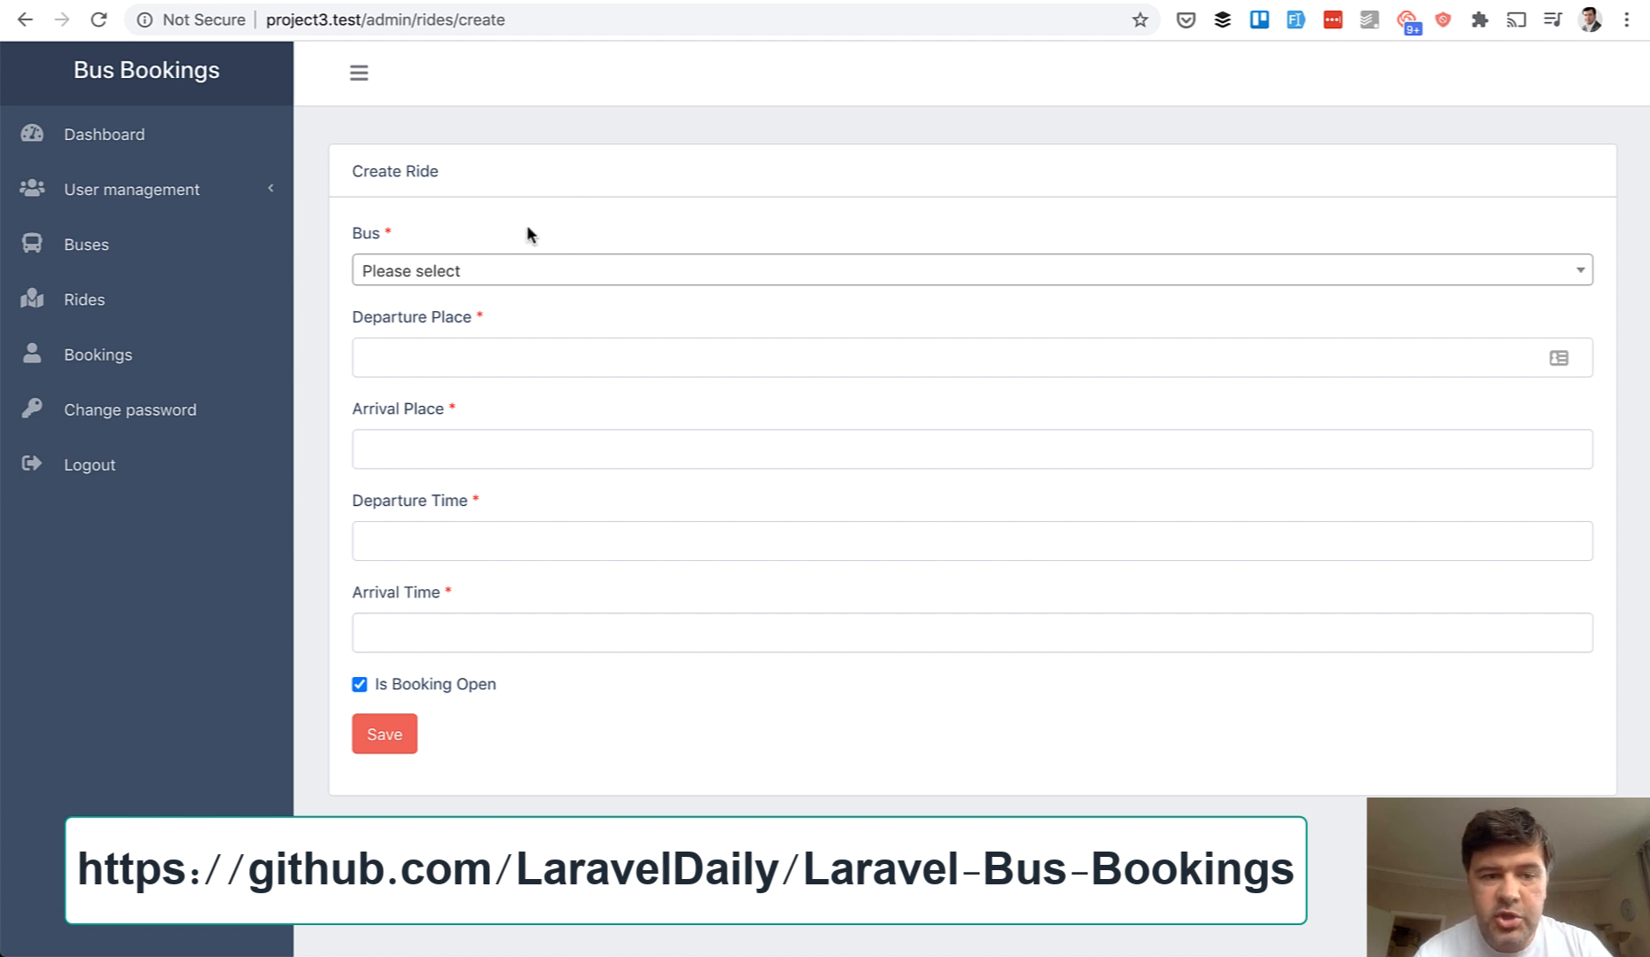
Step: Expand the Create Ride form's Bus dropdown listing buses with their place counts
click(970, 270)
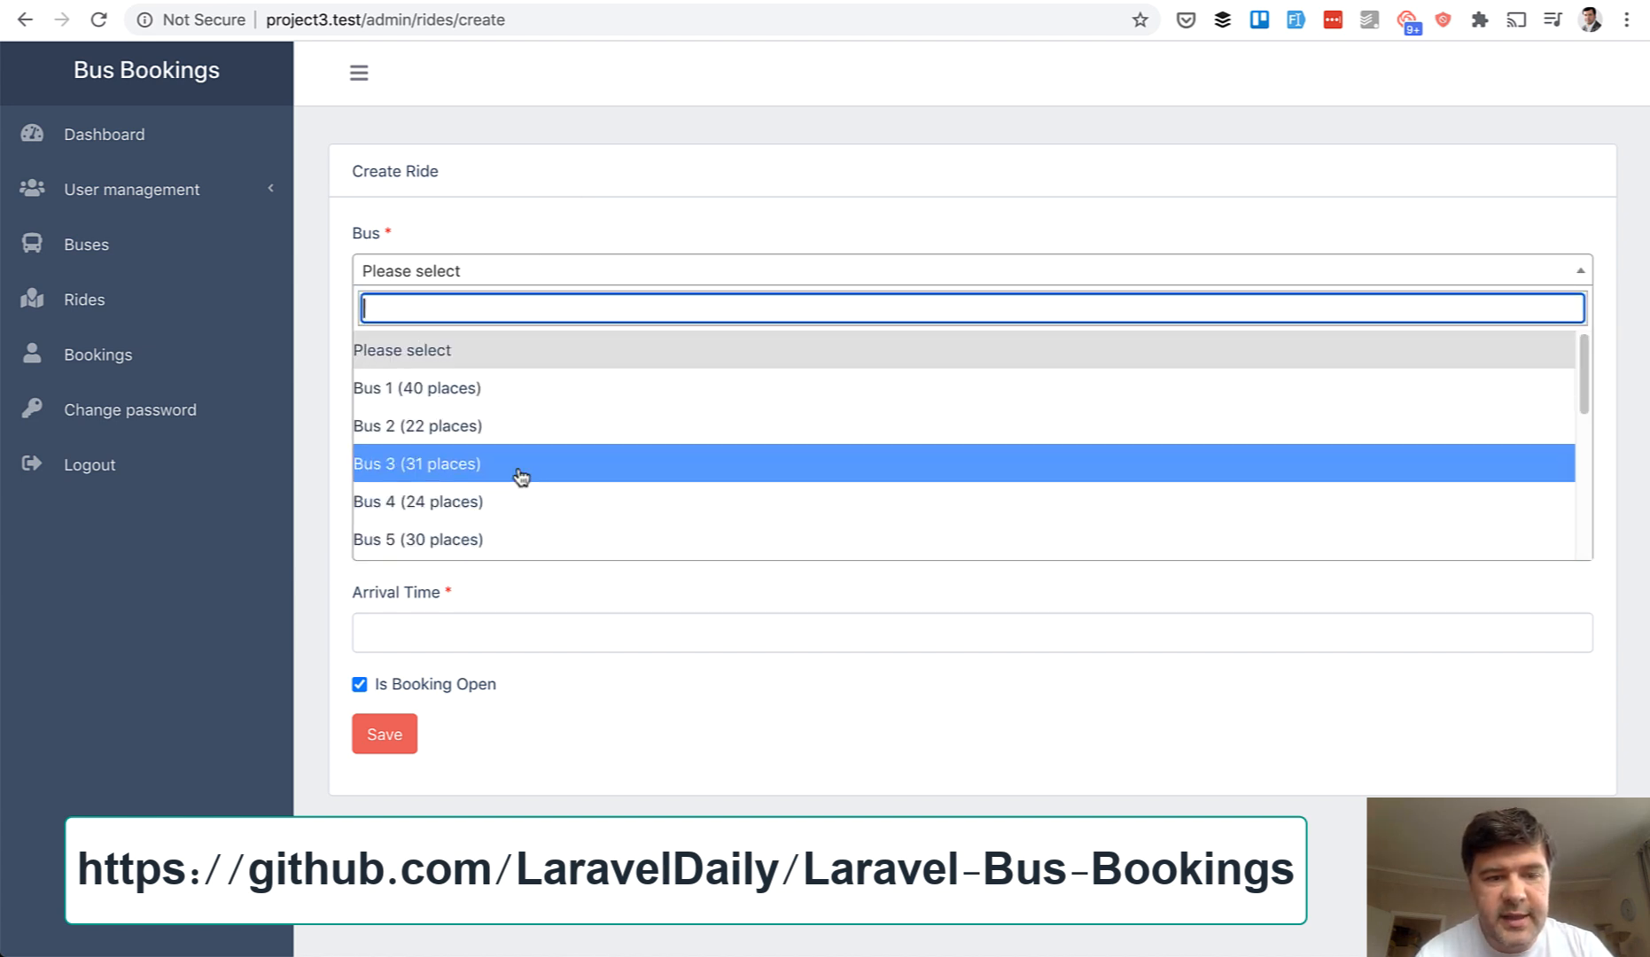
mouse_move(439, 426)
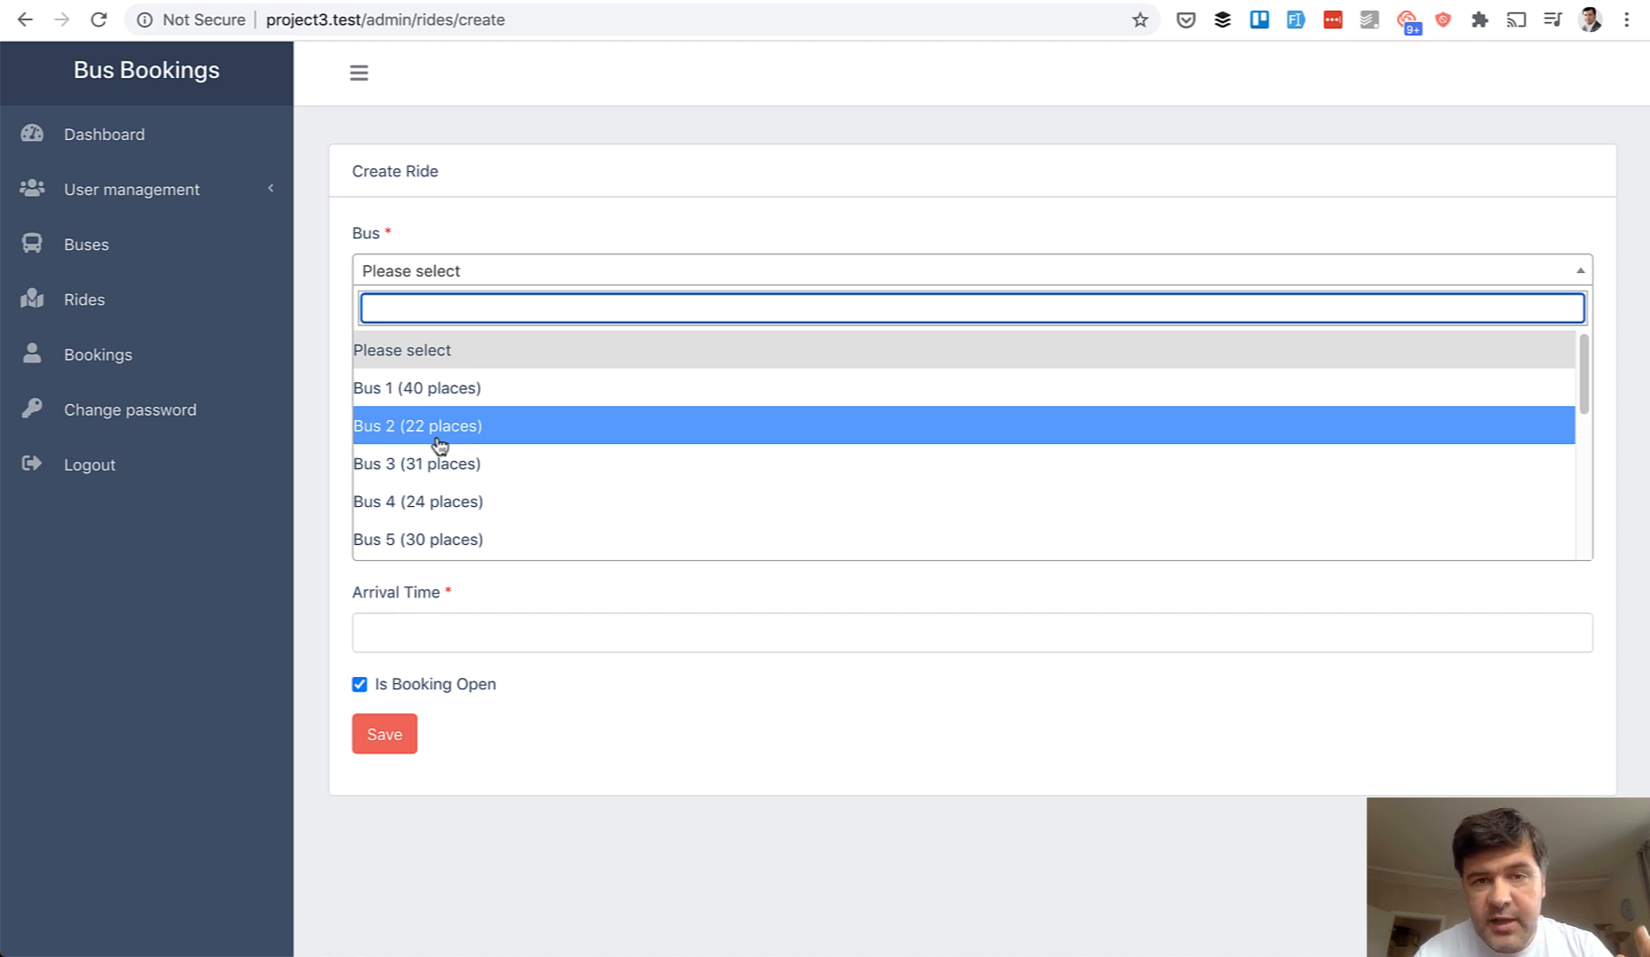
mouse_move(438, 388)
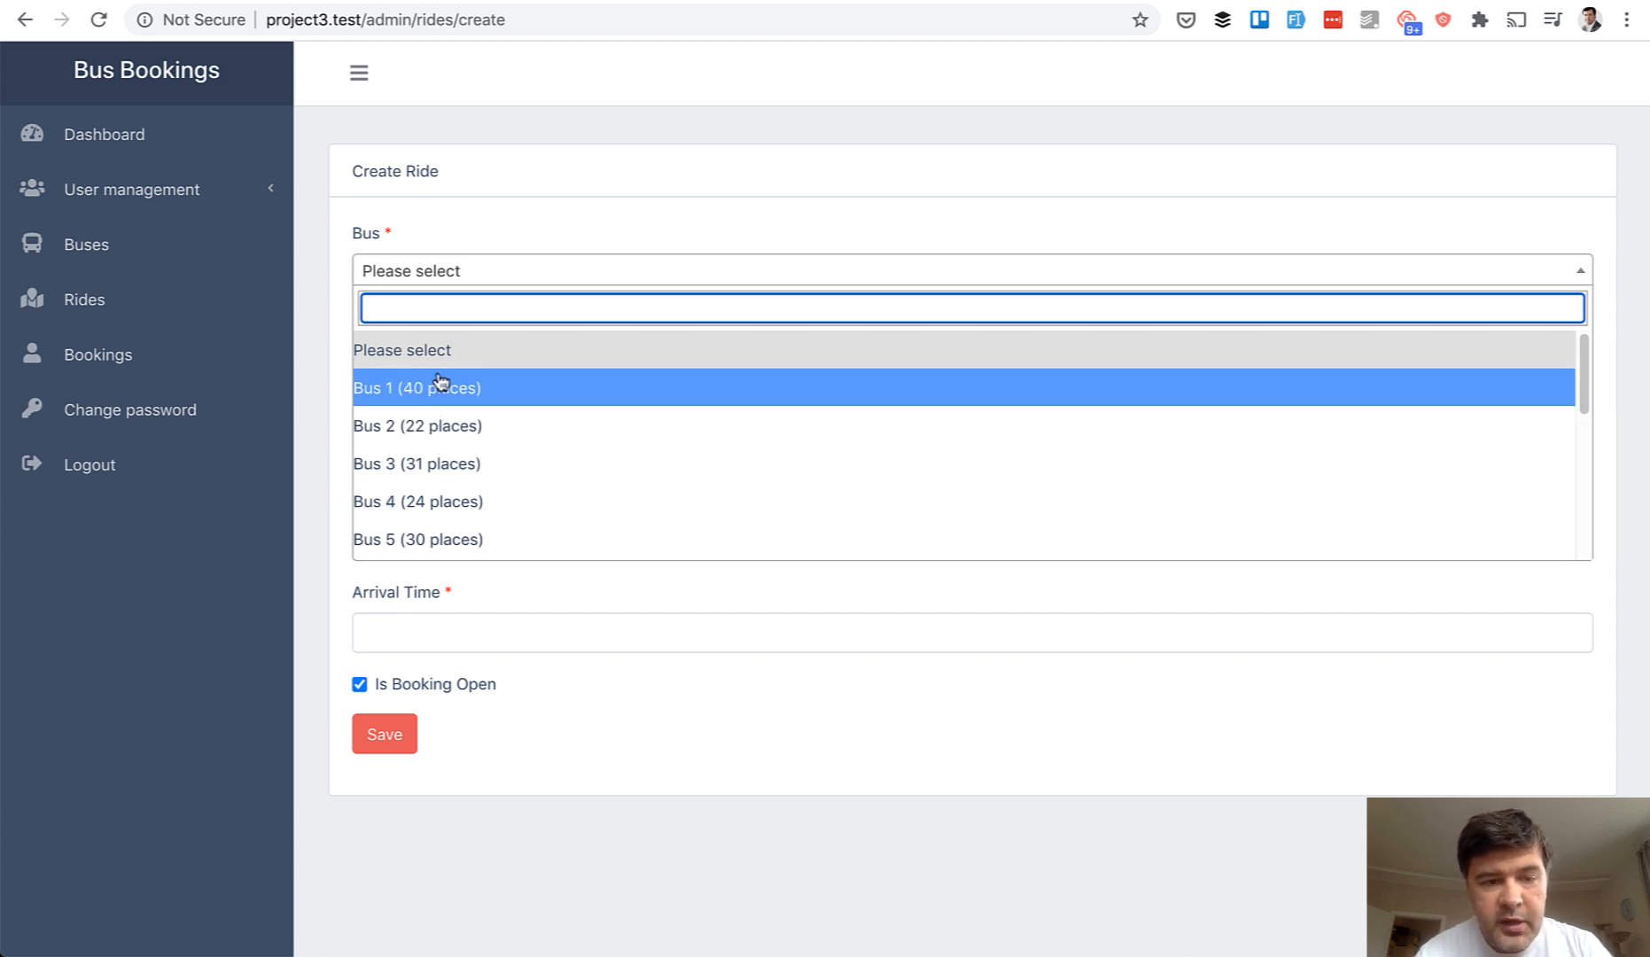
mouse_move(394, 392)
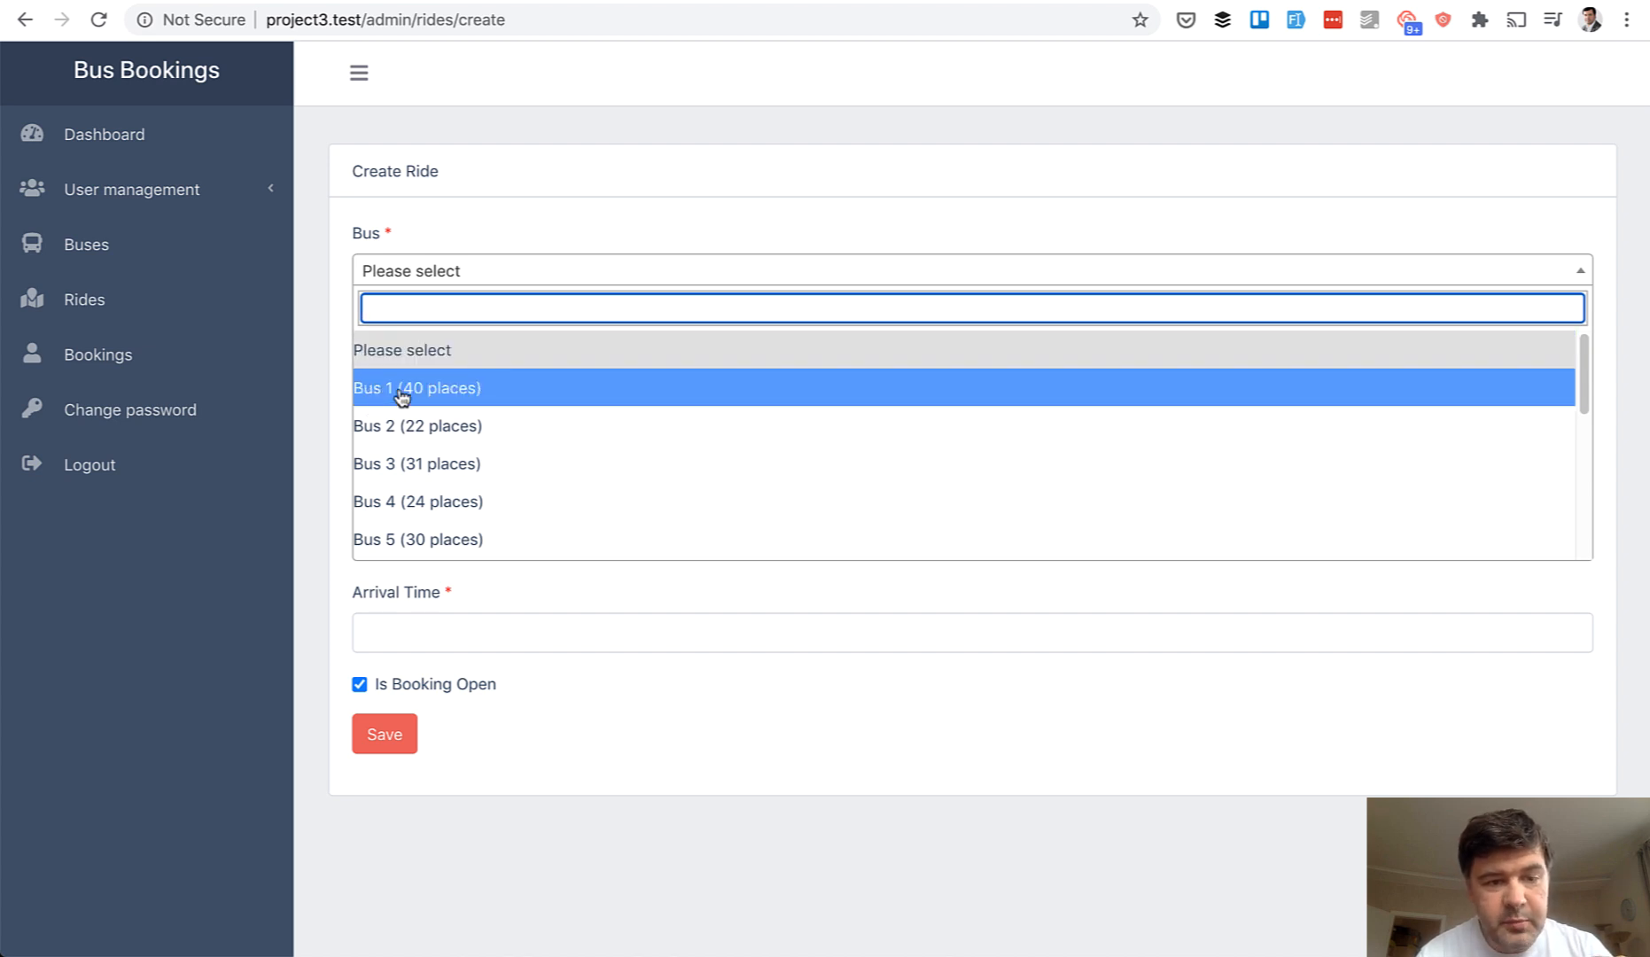
mouse_move(440, 399)
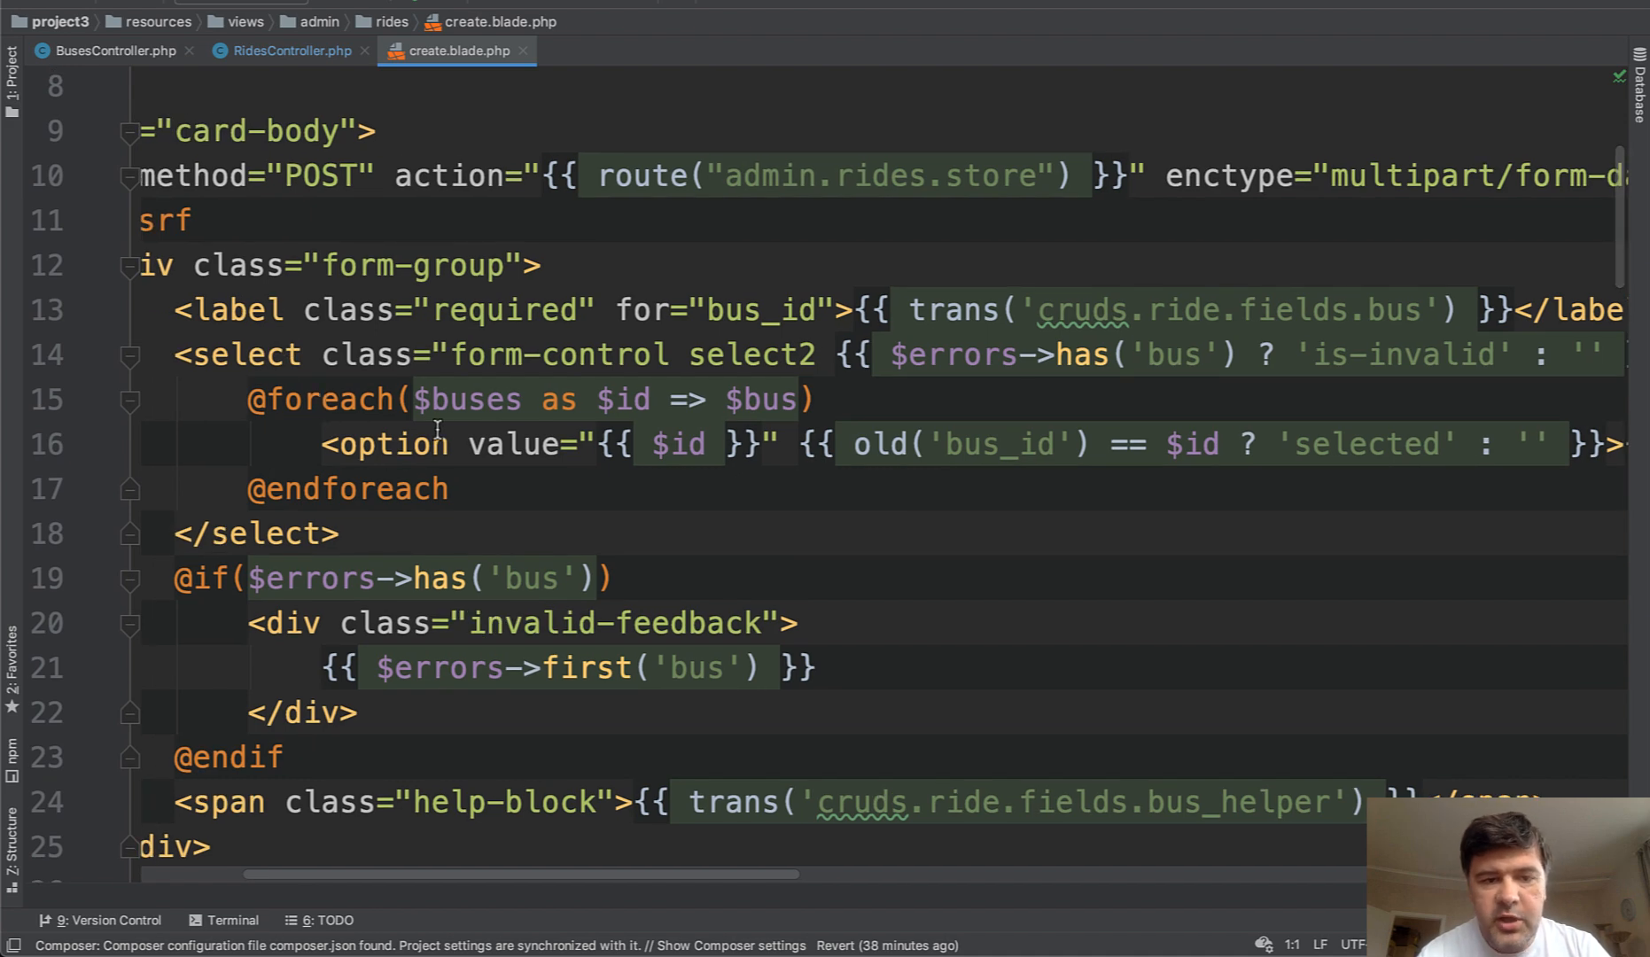
Step: Trace $buses from create.blade.php through RidesController create() to Bus's getSelectNameAttribute accessor
click(468, 444)
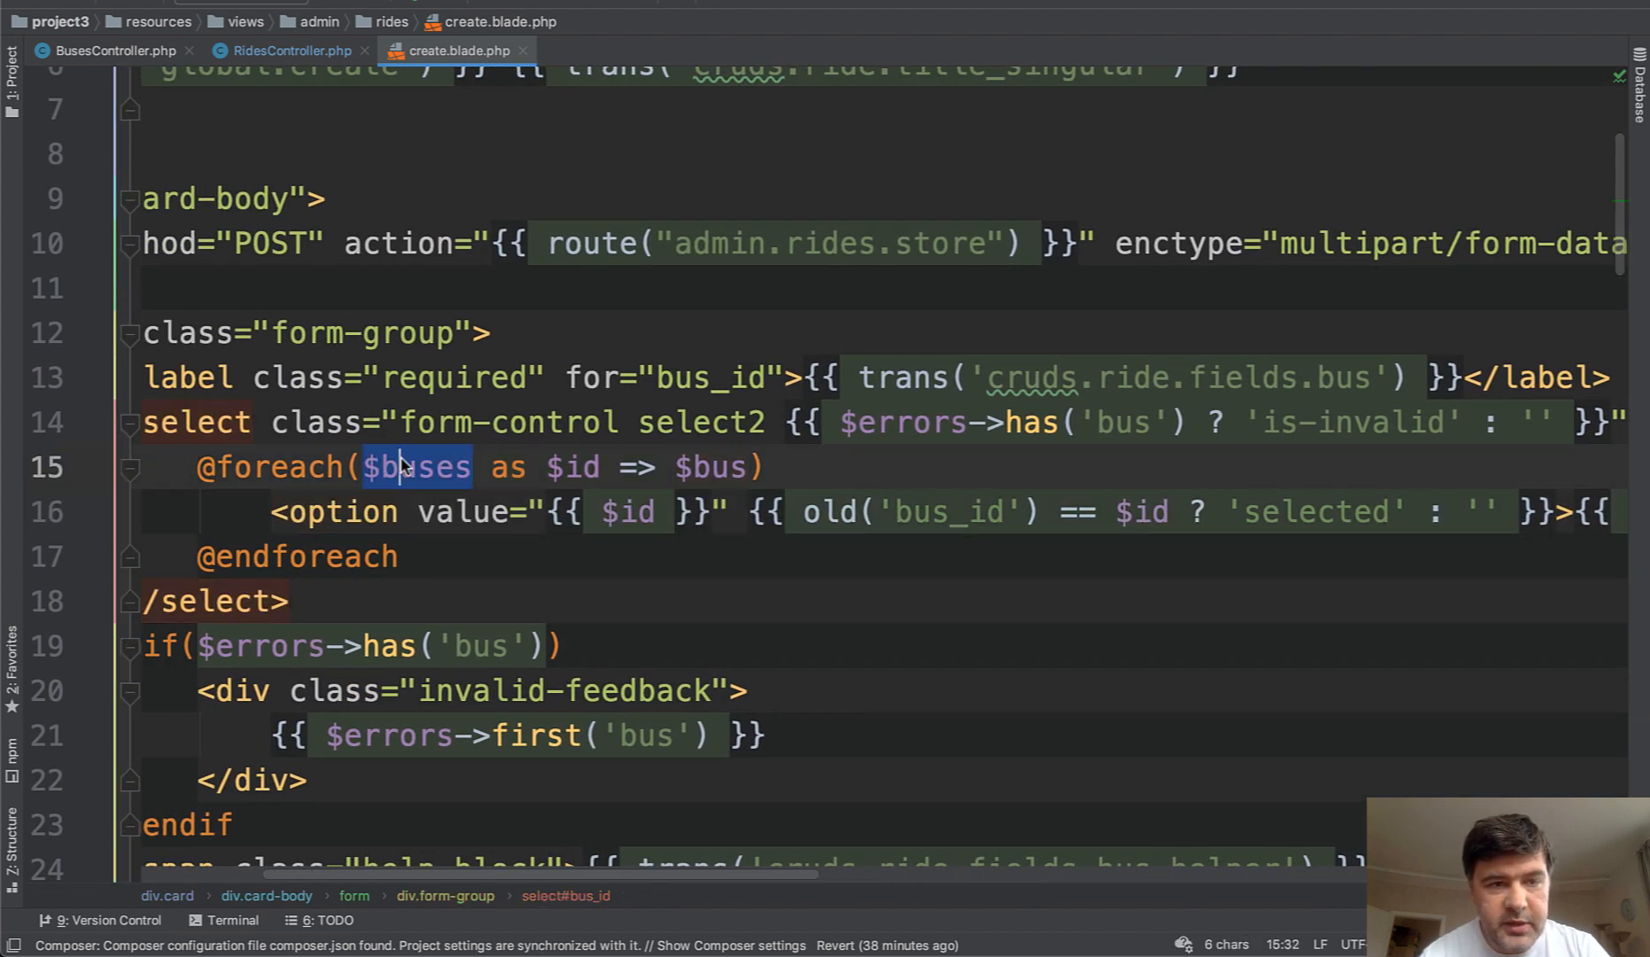
click(286, 50)
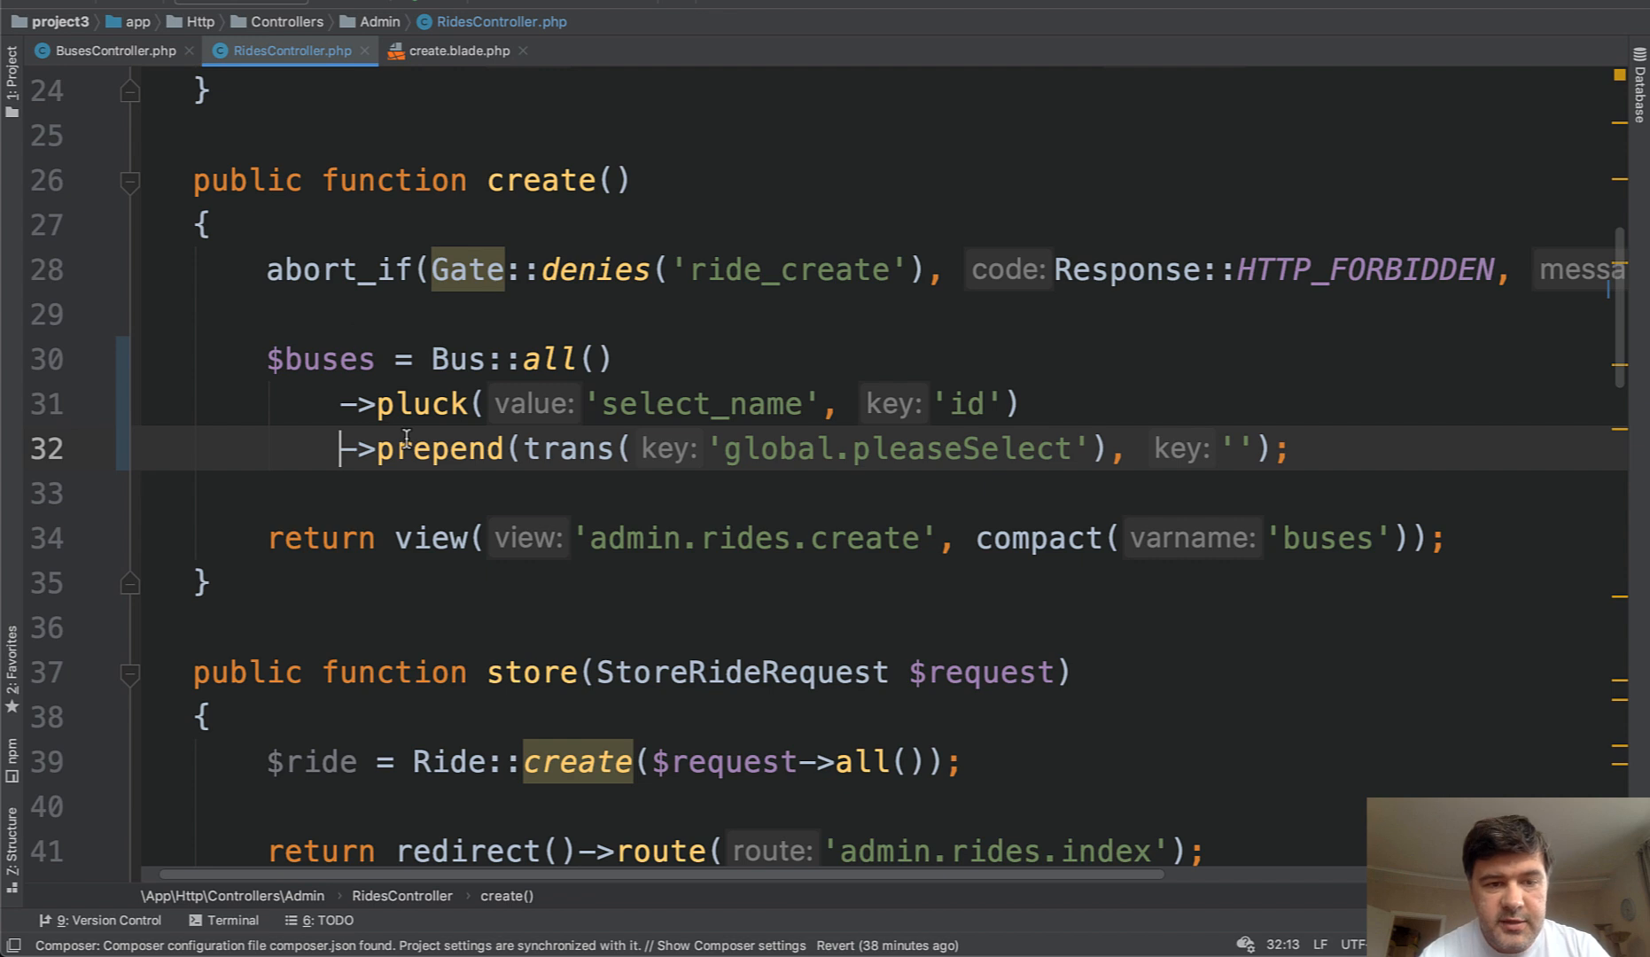
click(627, 358)
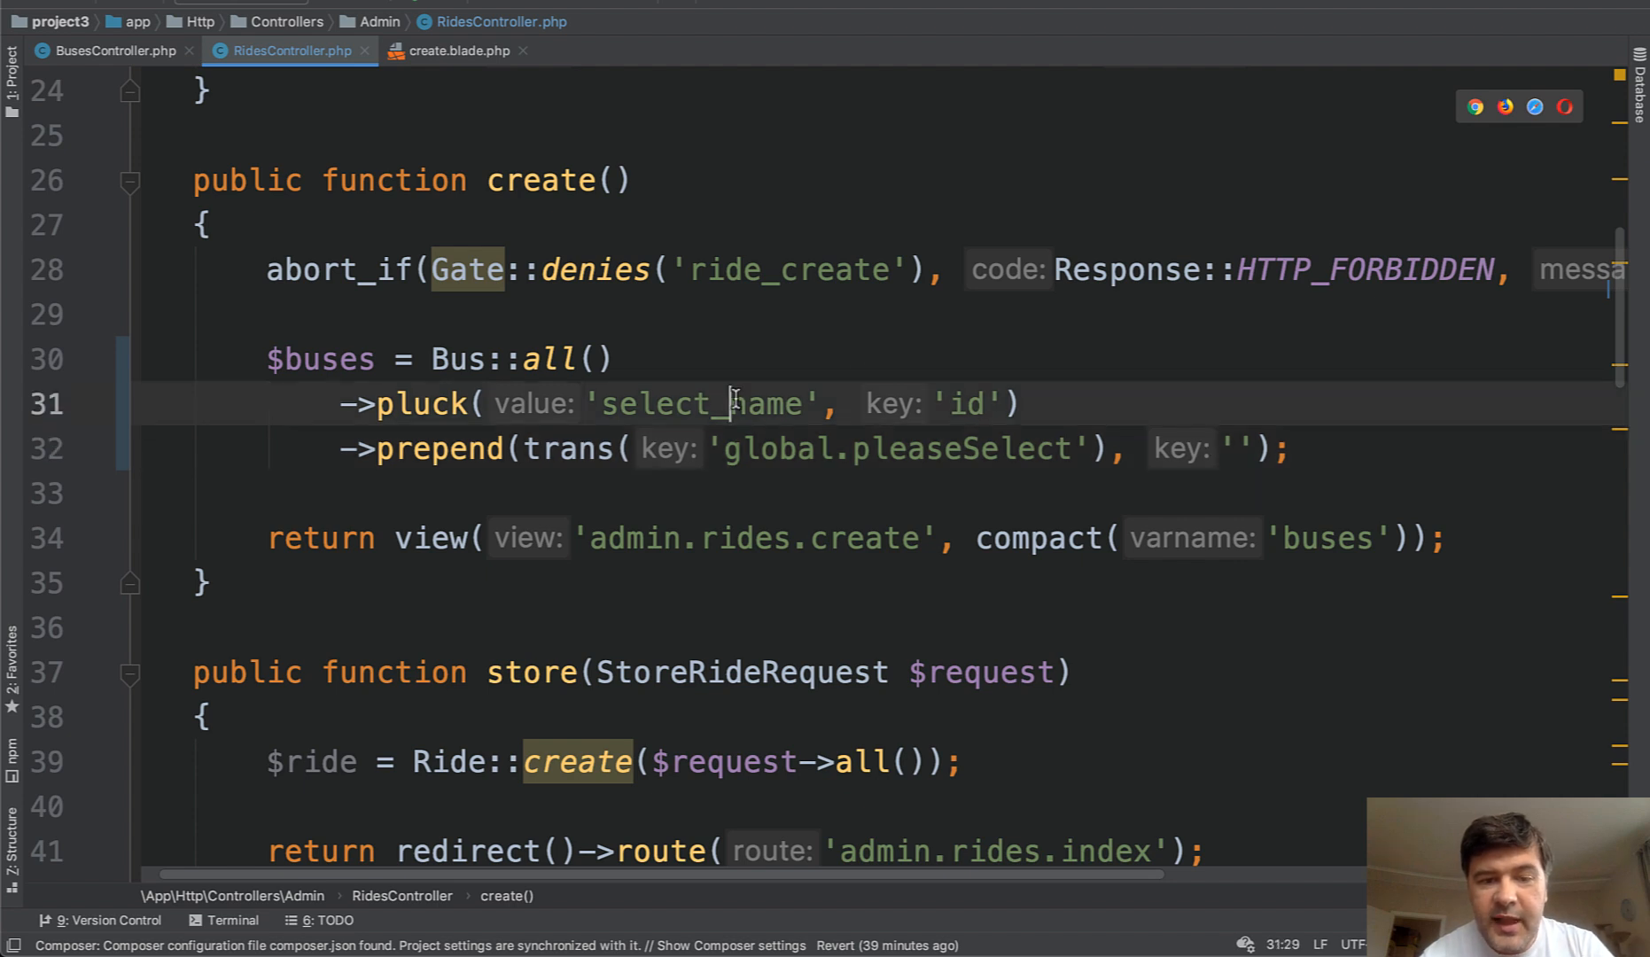
double_click(700, 403)
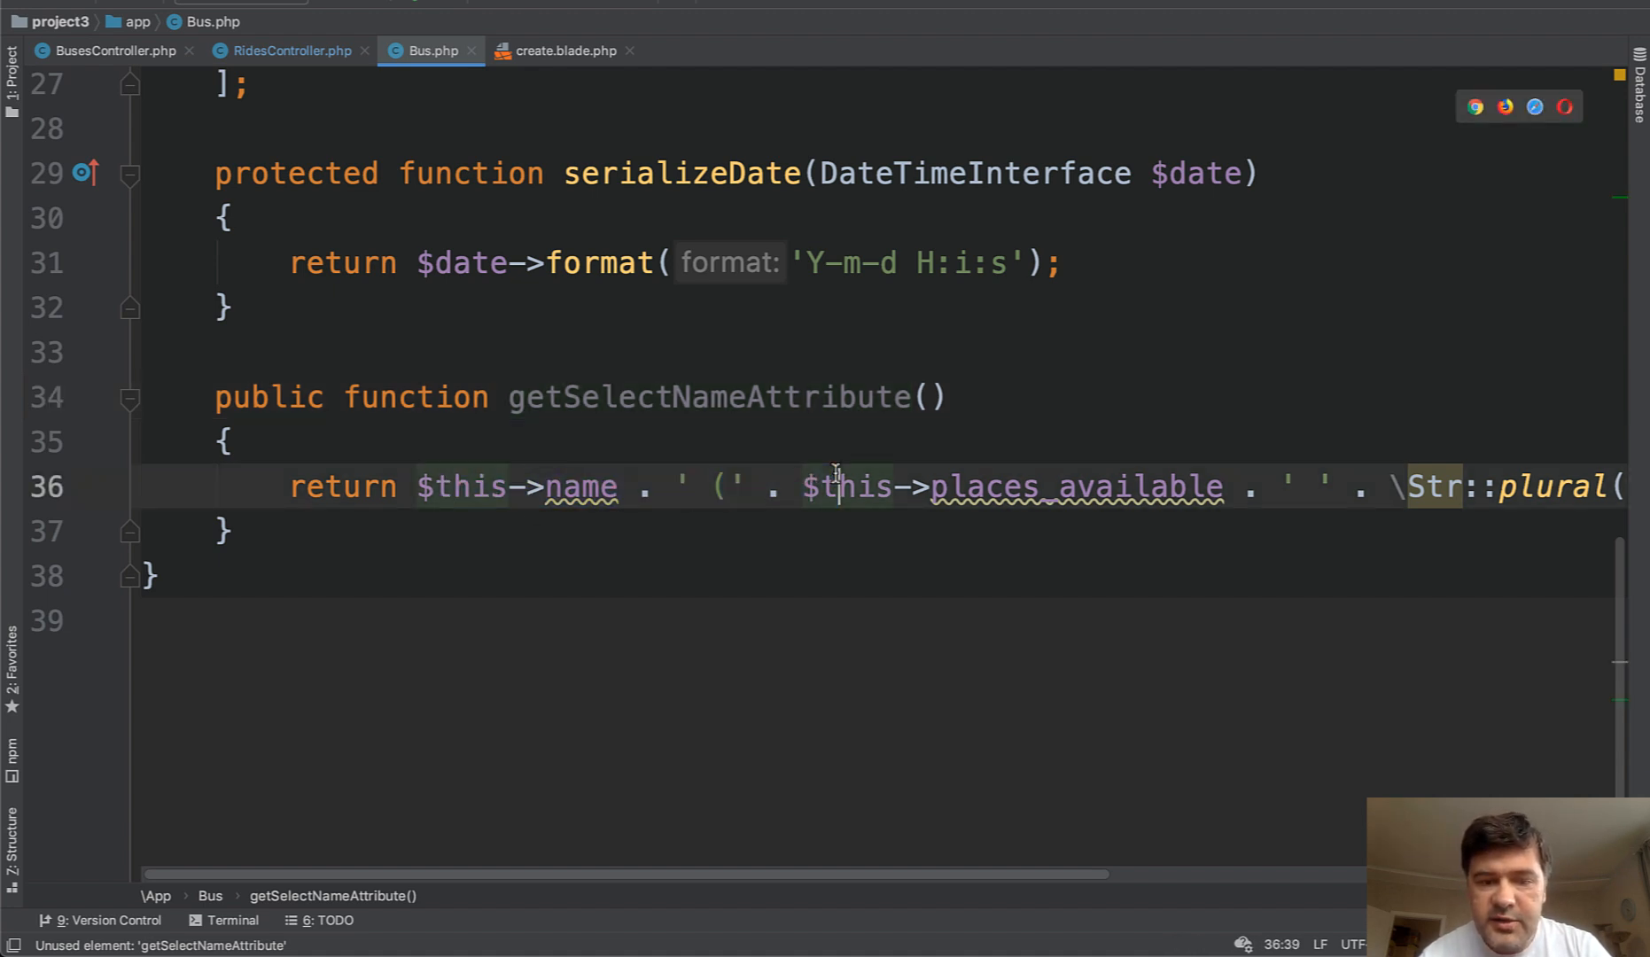
scroll(right, 3)
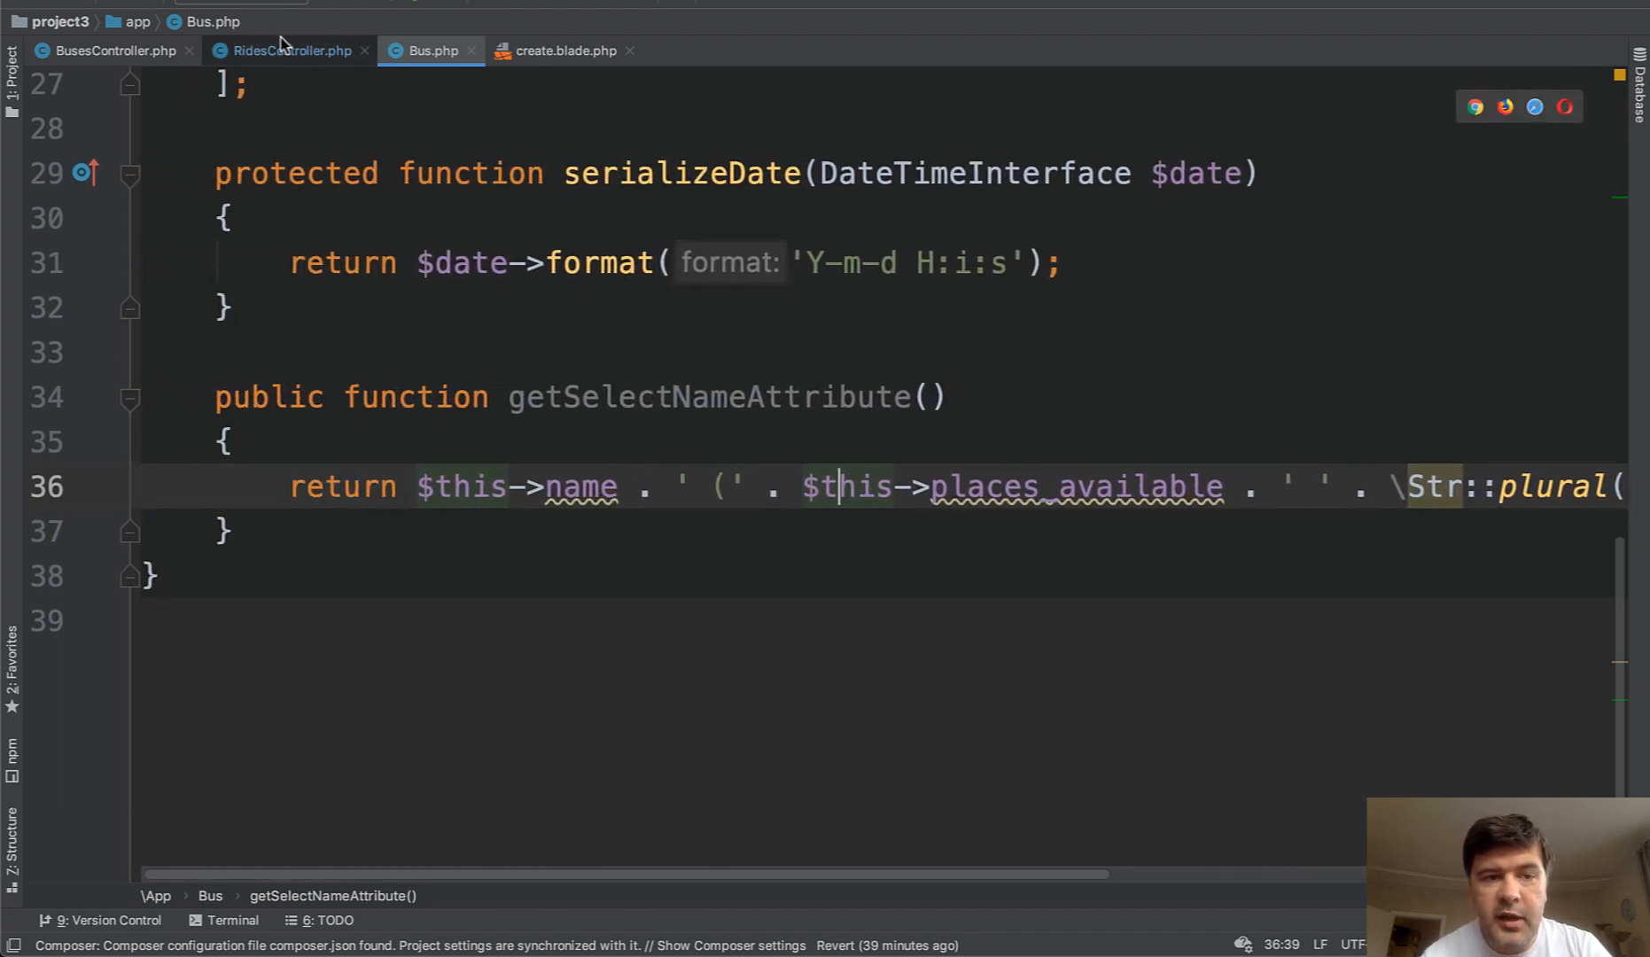
click(283, 51)
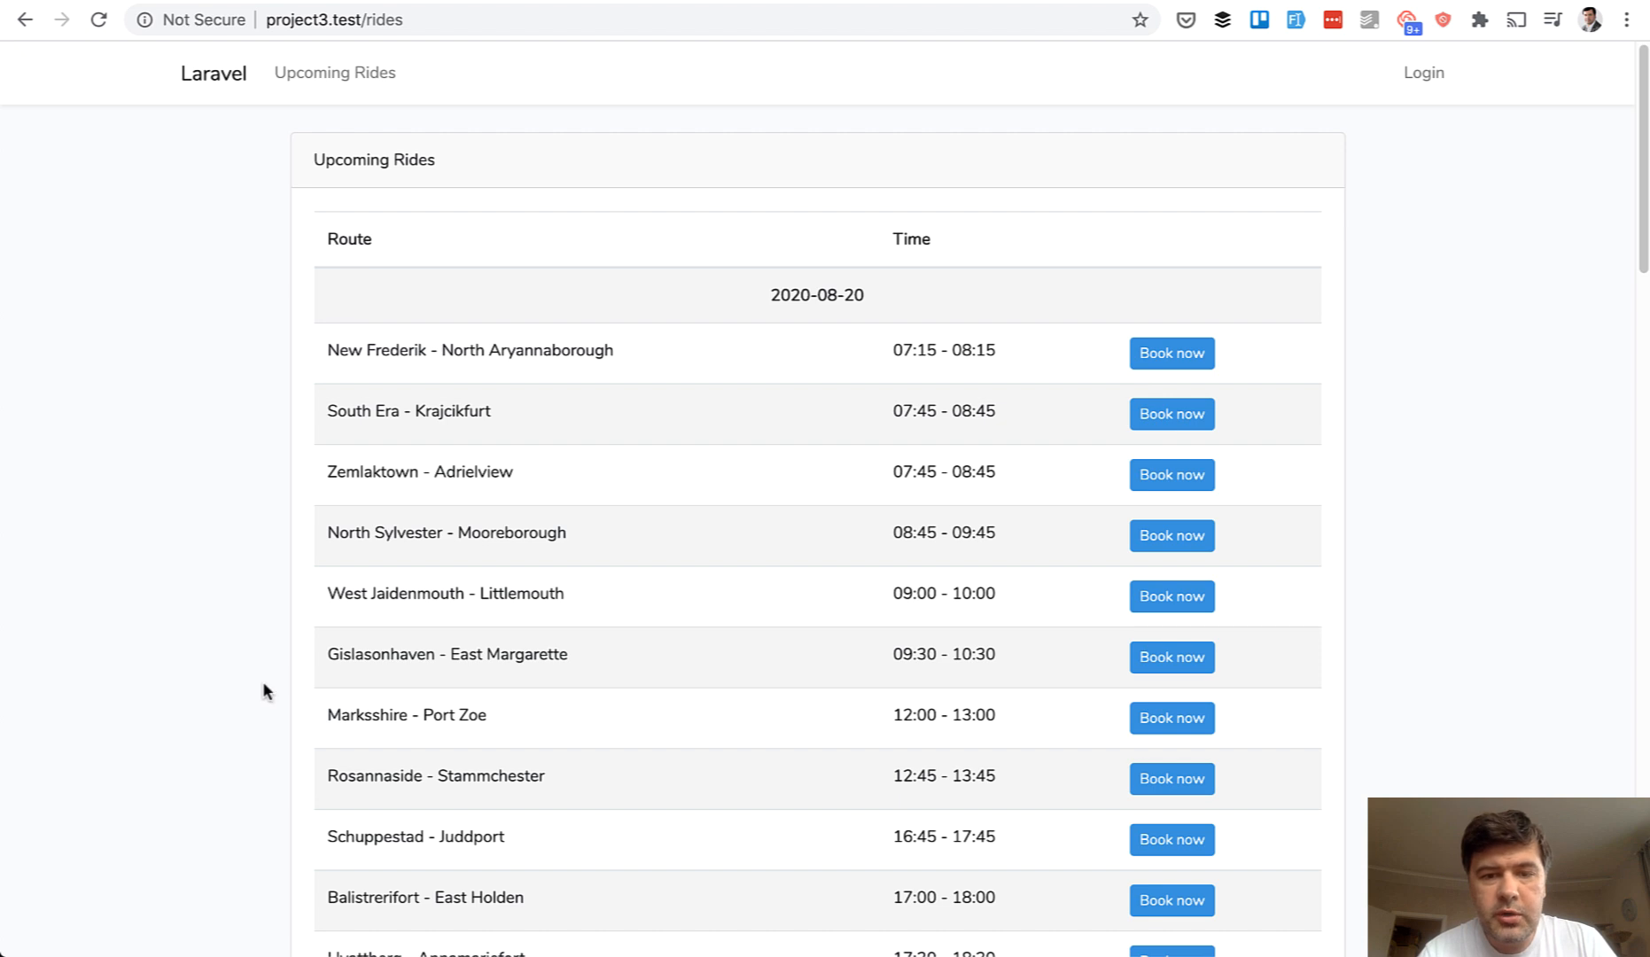
mouse_move(397, 562)
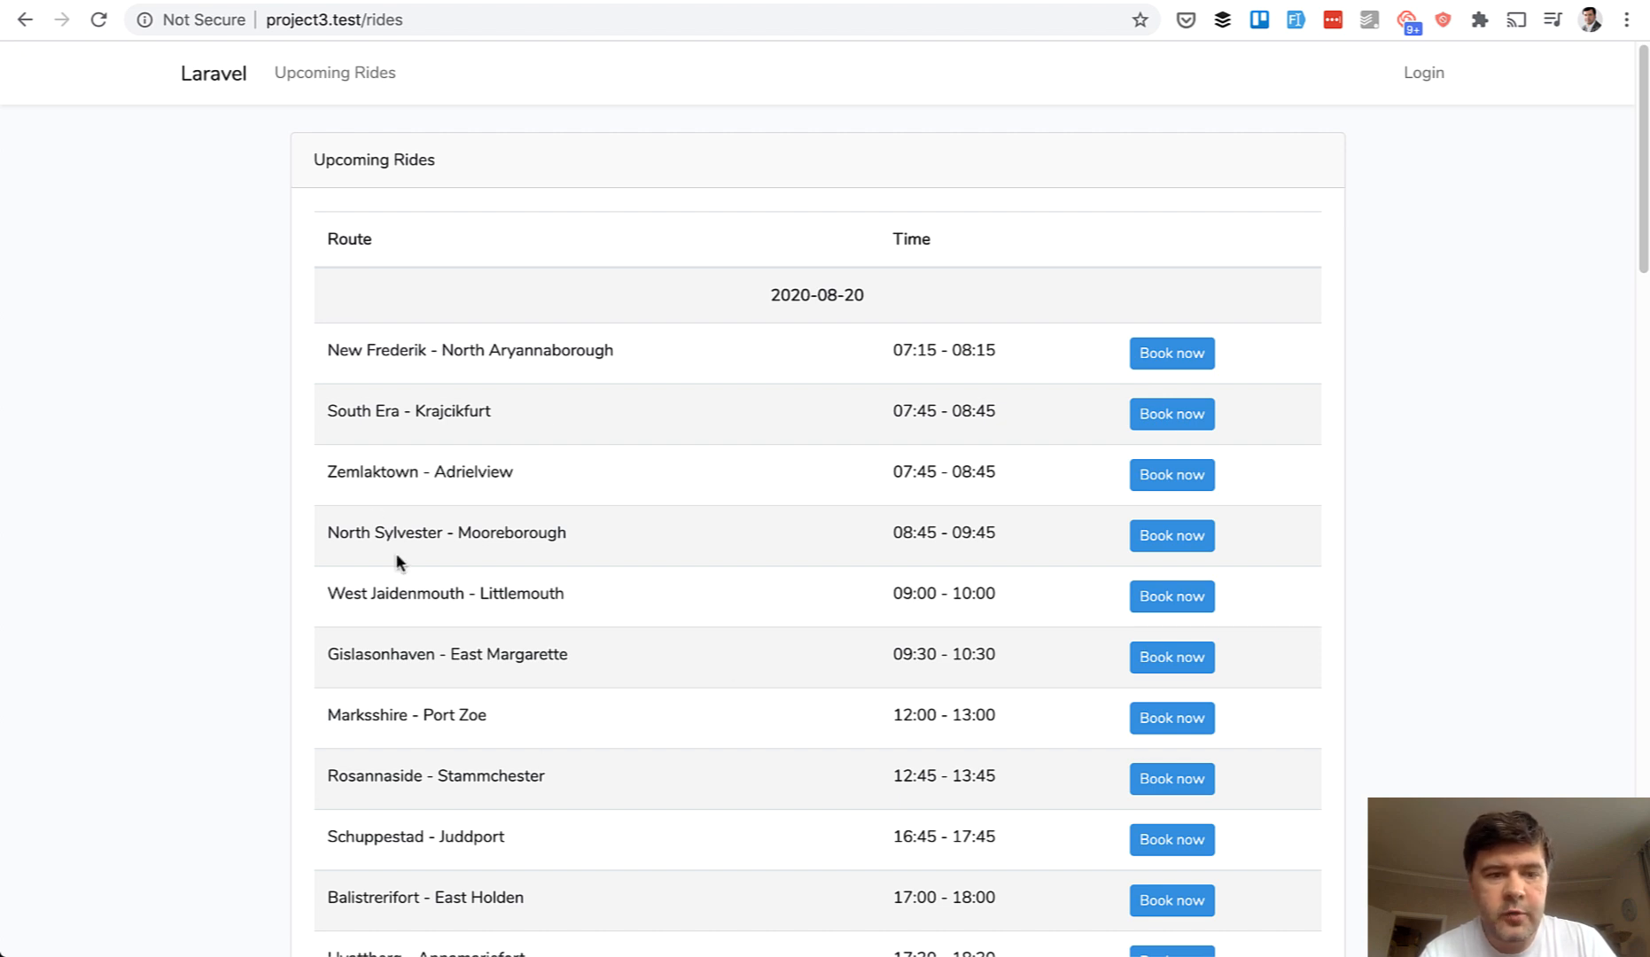
mouse_move(787, 293)
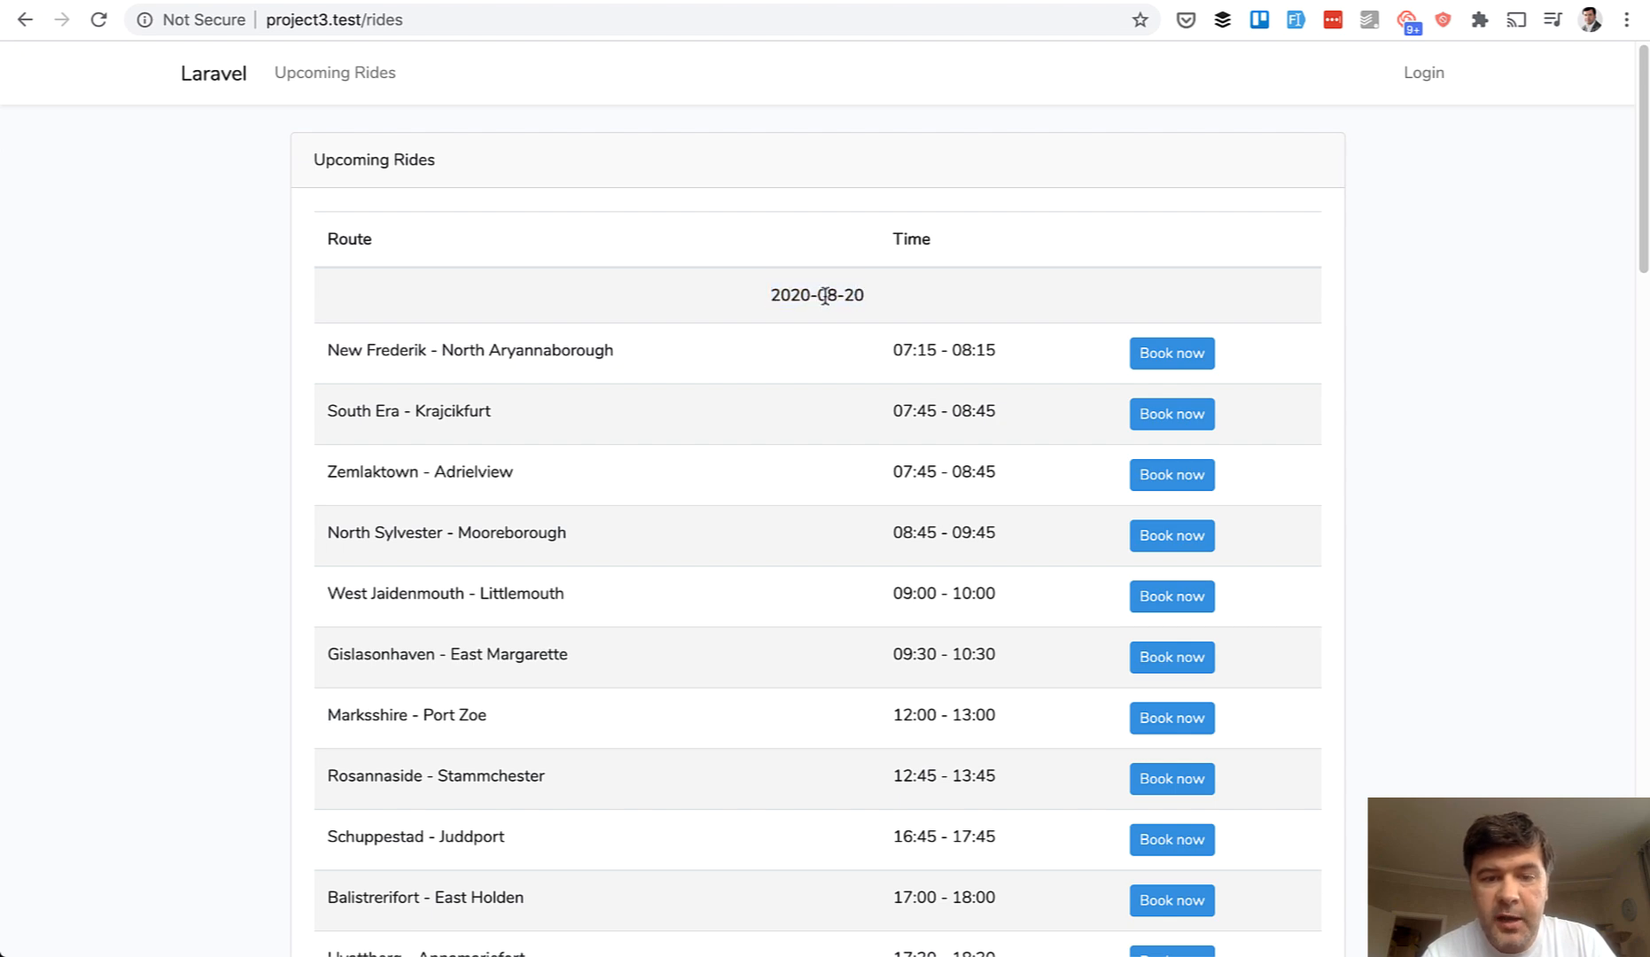
Step: Scroll through the Upcoming Rides table with routes and times grouped by date
scroll(down, 3)
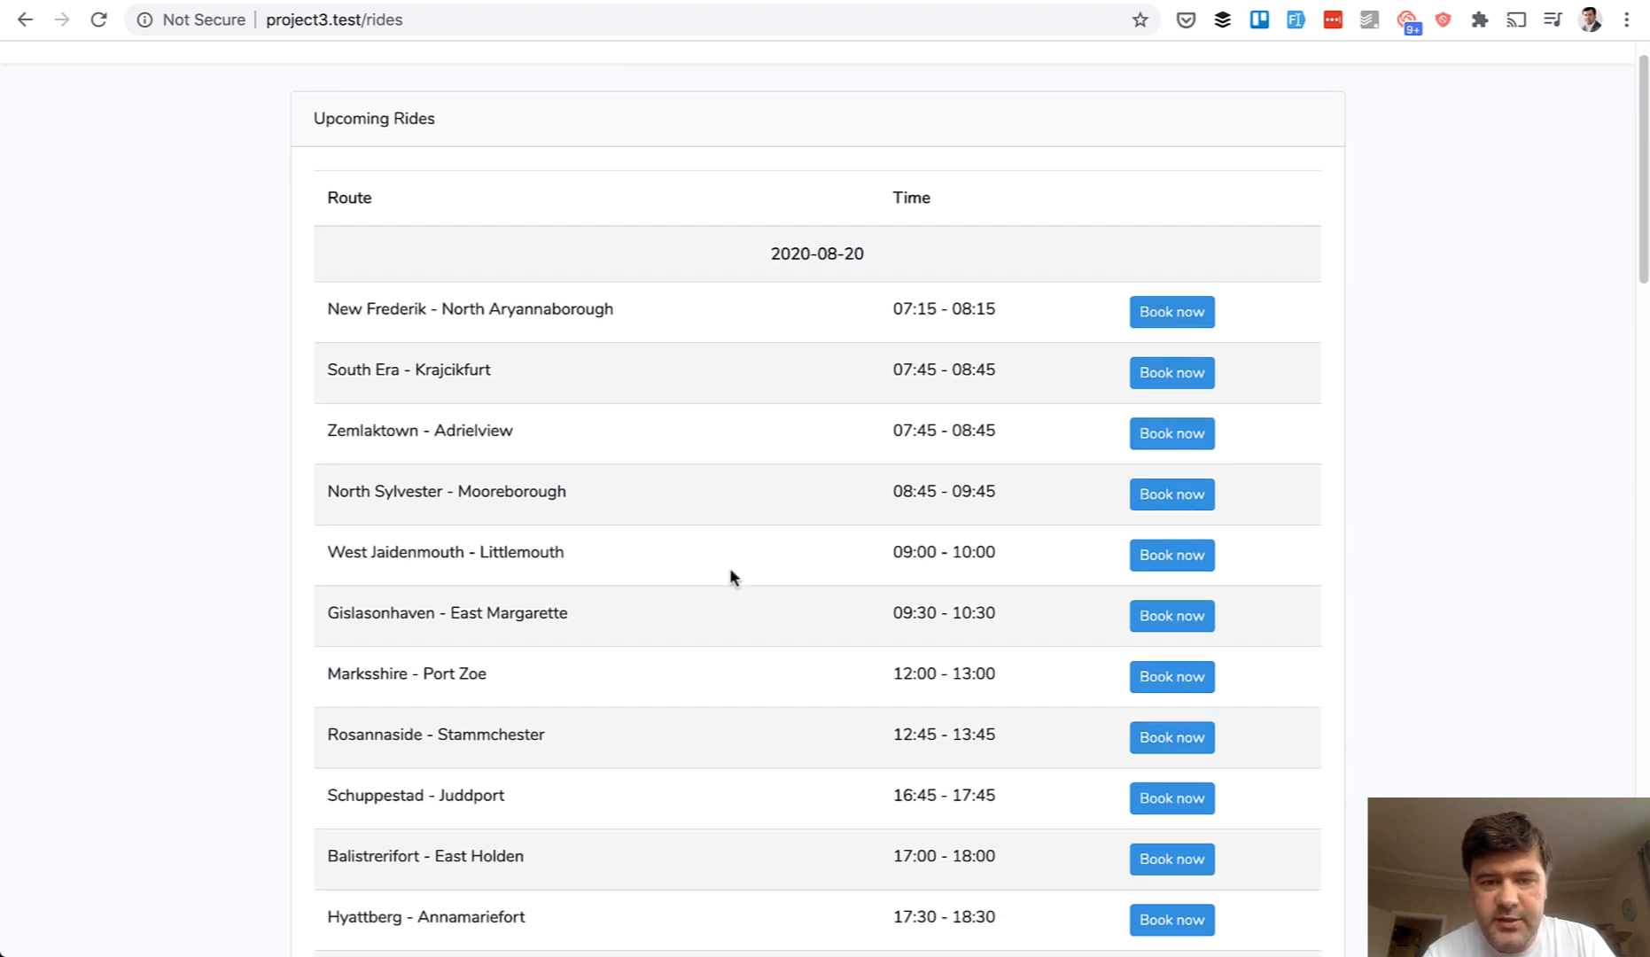
scroll(down, 3)
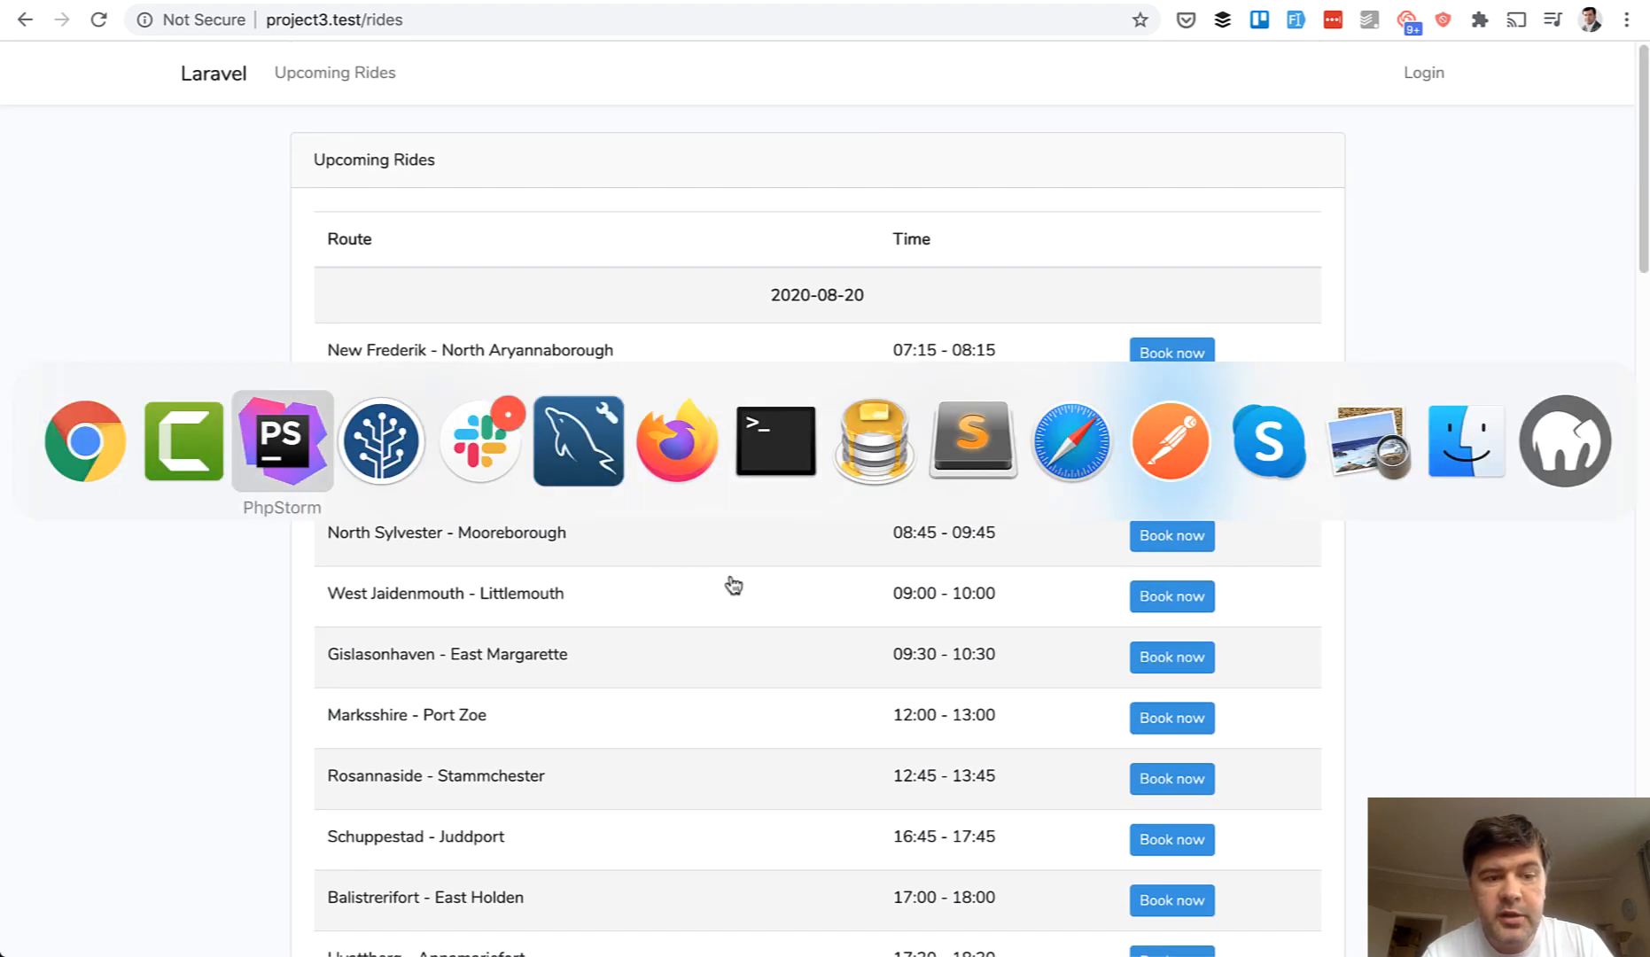
Step: Highlight the Ride query and its groupBy-by-date code in RideController index()
click(281, 440)
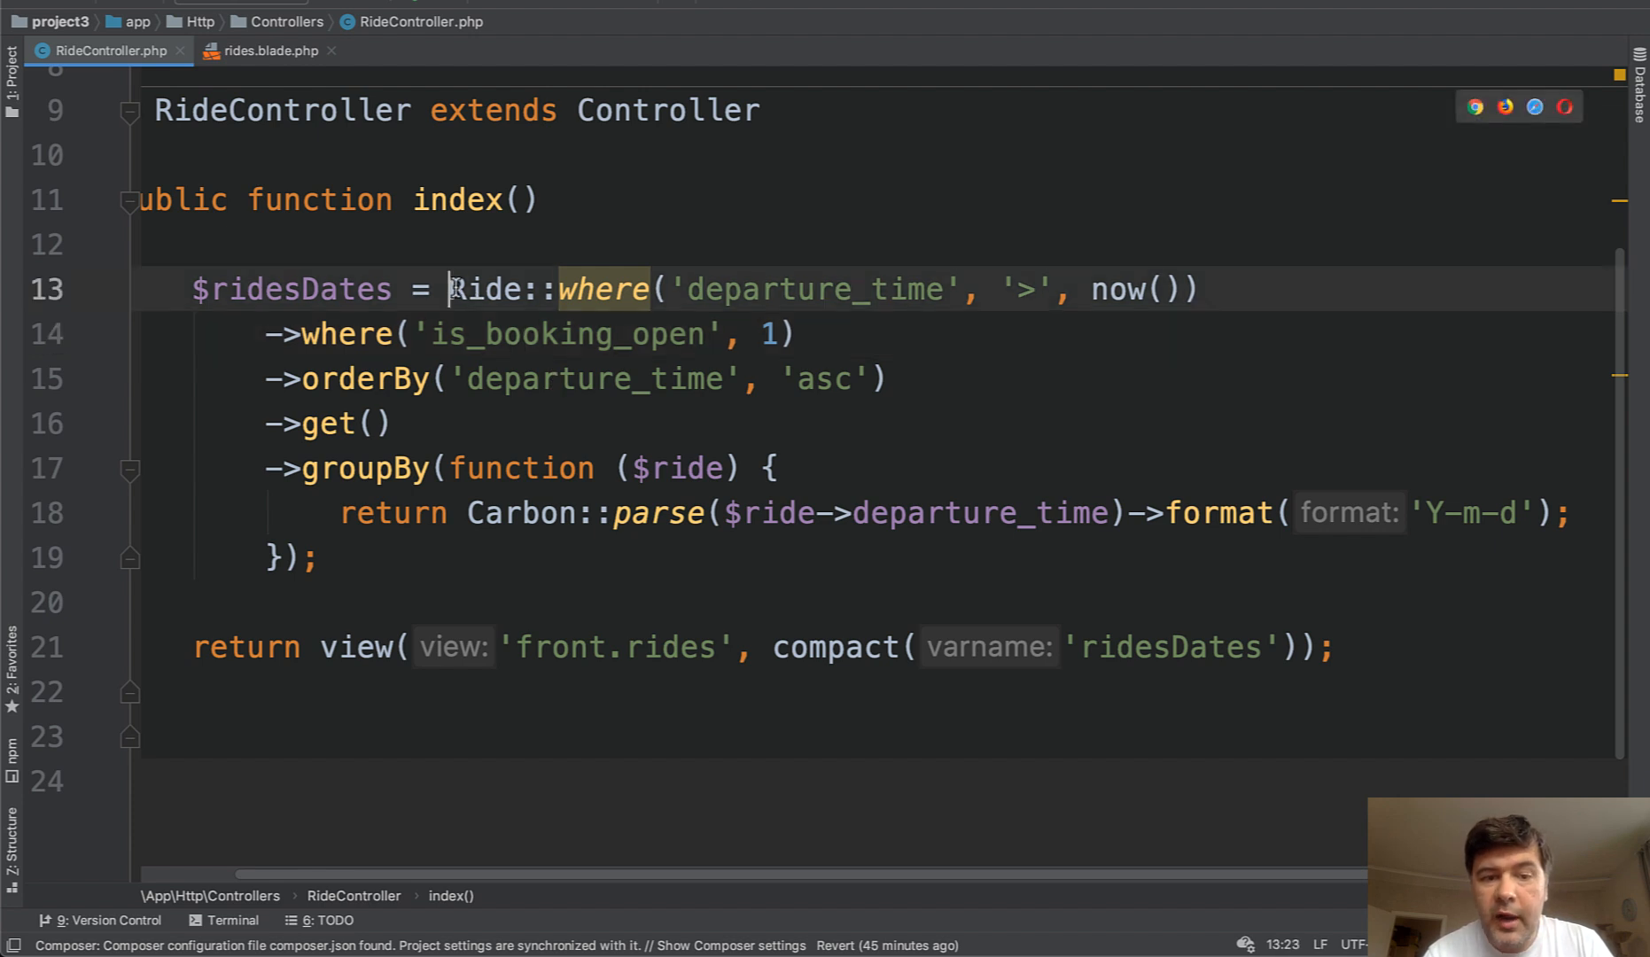
double_click(568, 334)
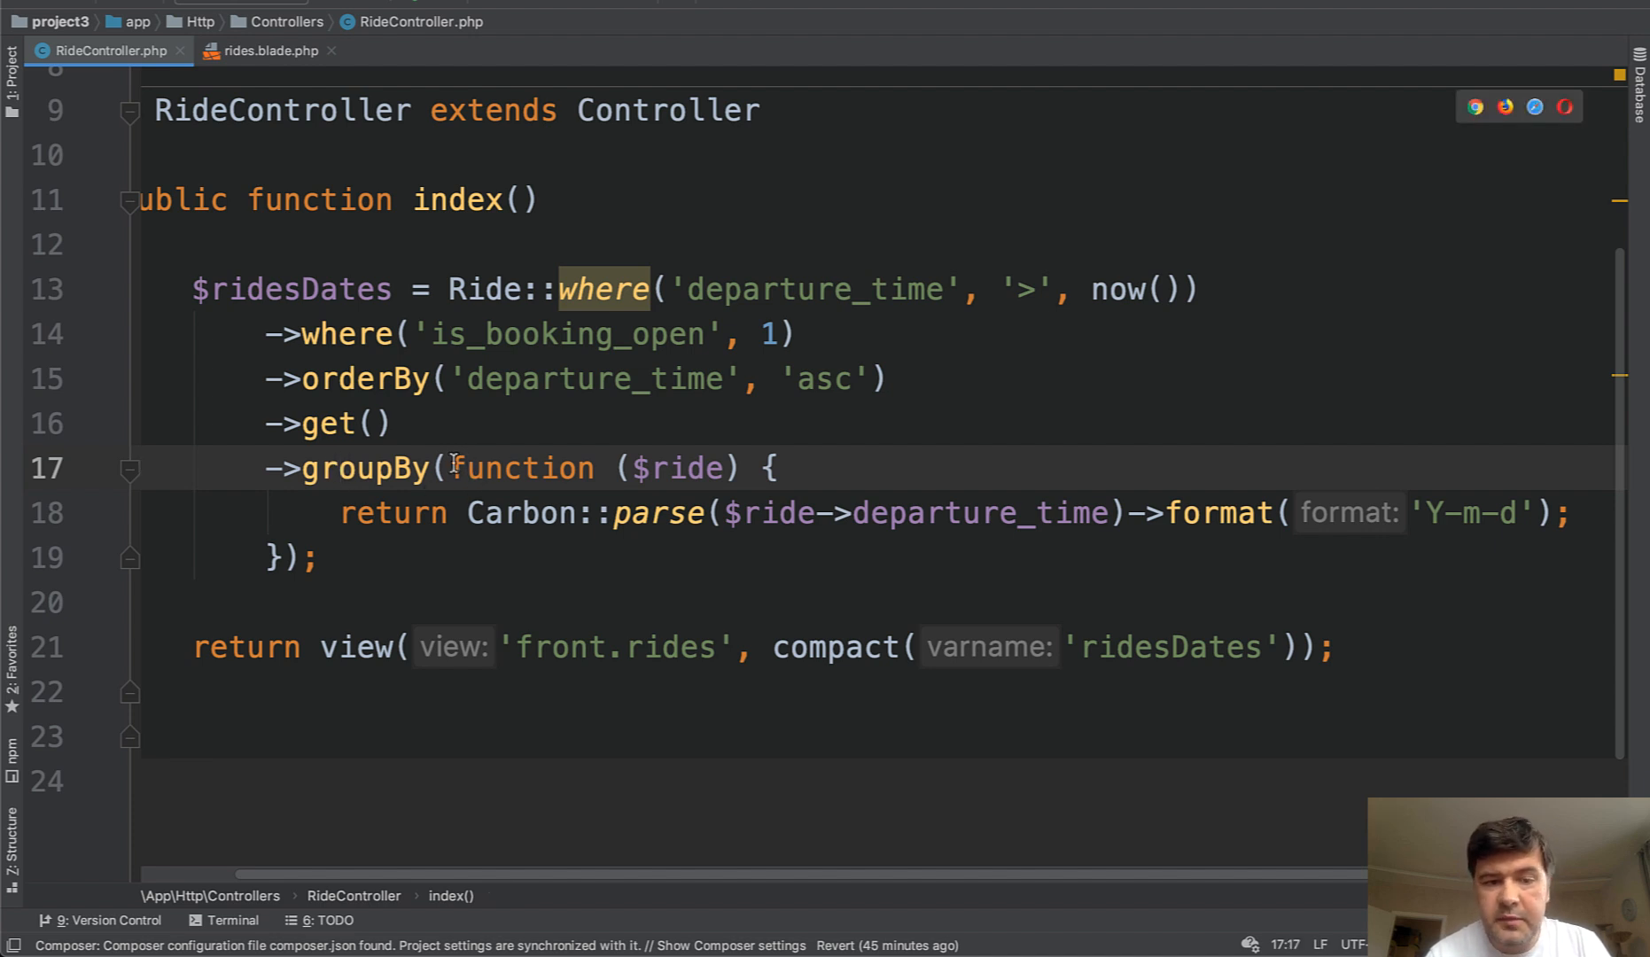
drag(355, 513, 576, 513)
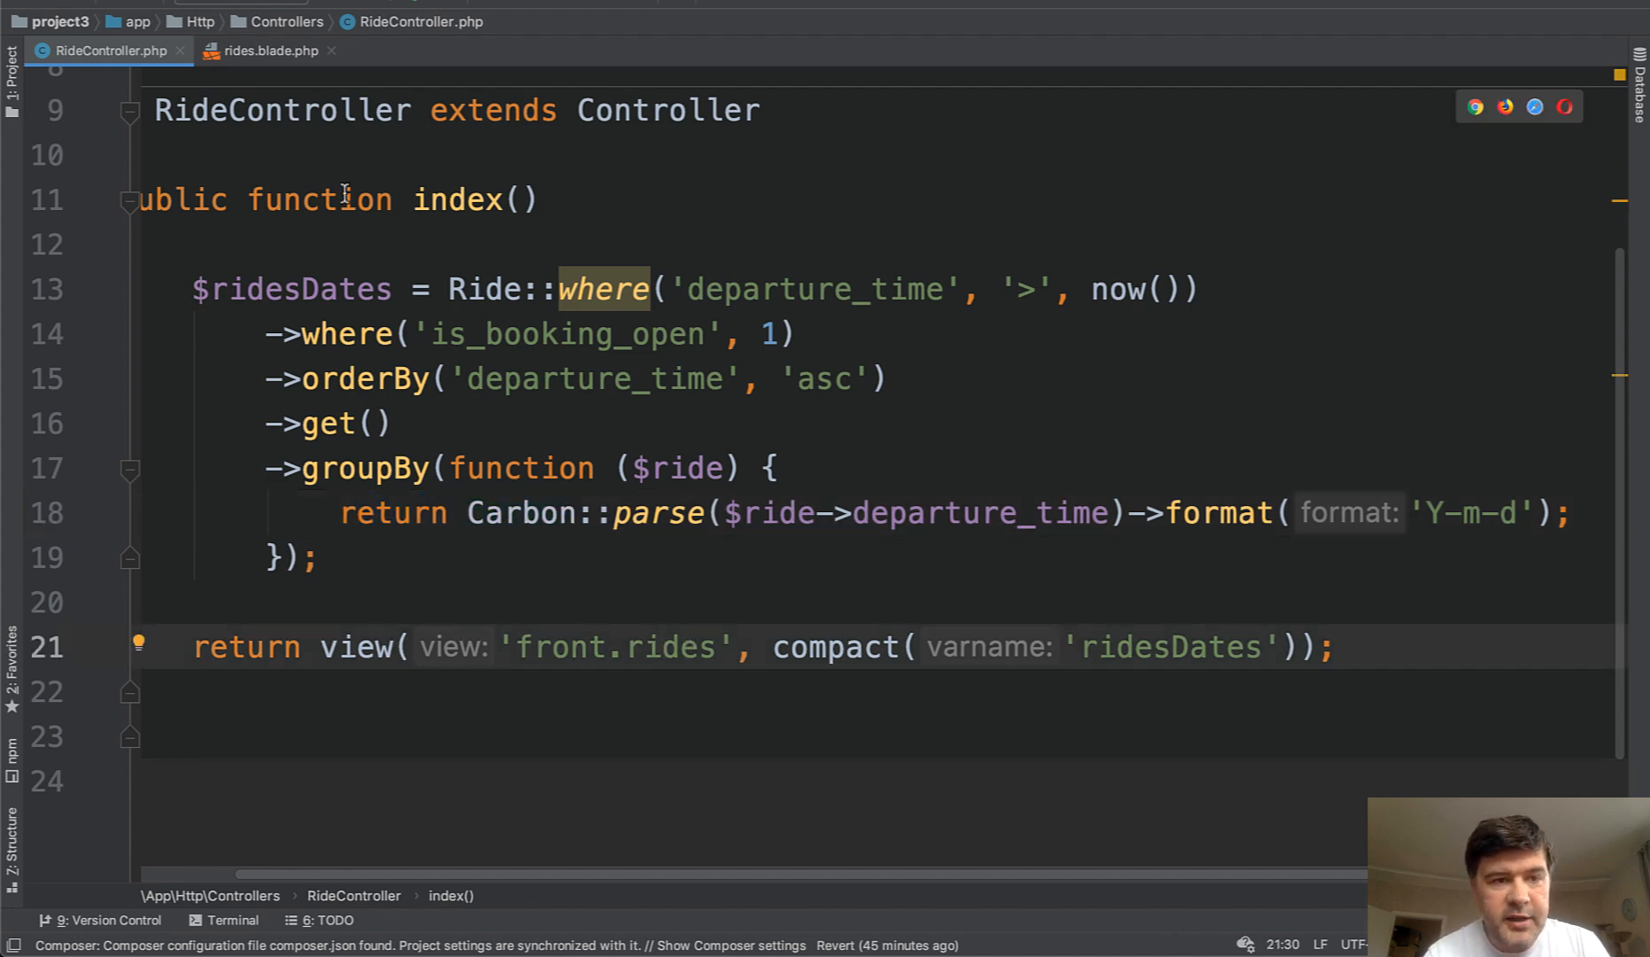
Step: Scroll rides.blade.php to the loop over ride dates
click(268, 50)
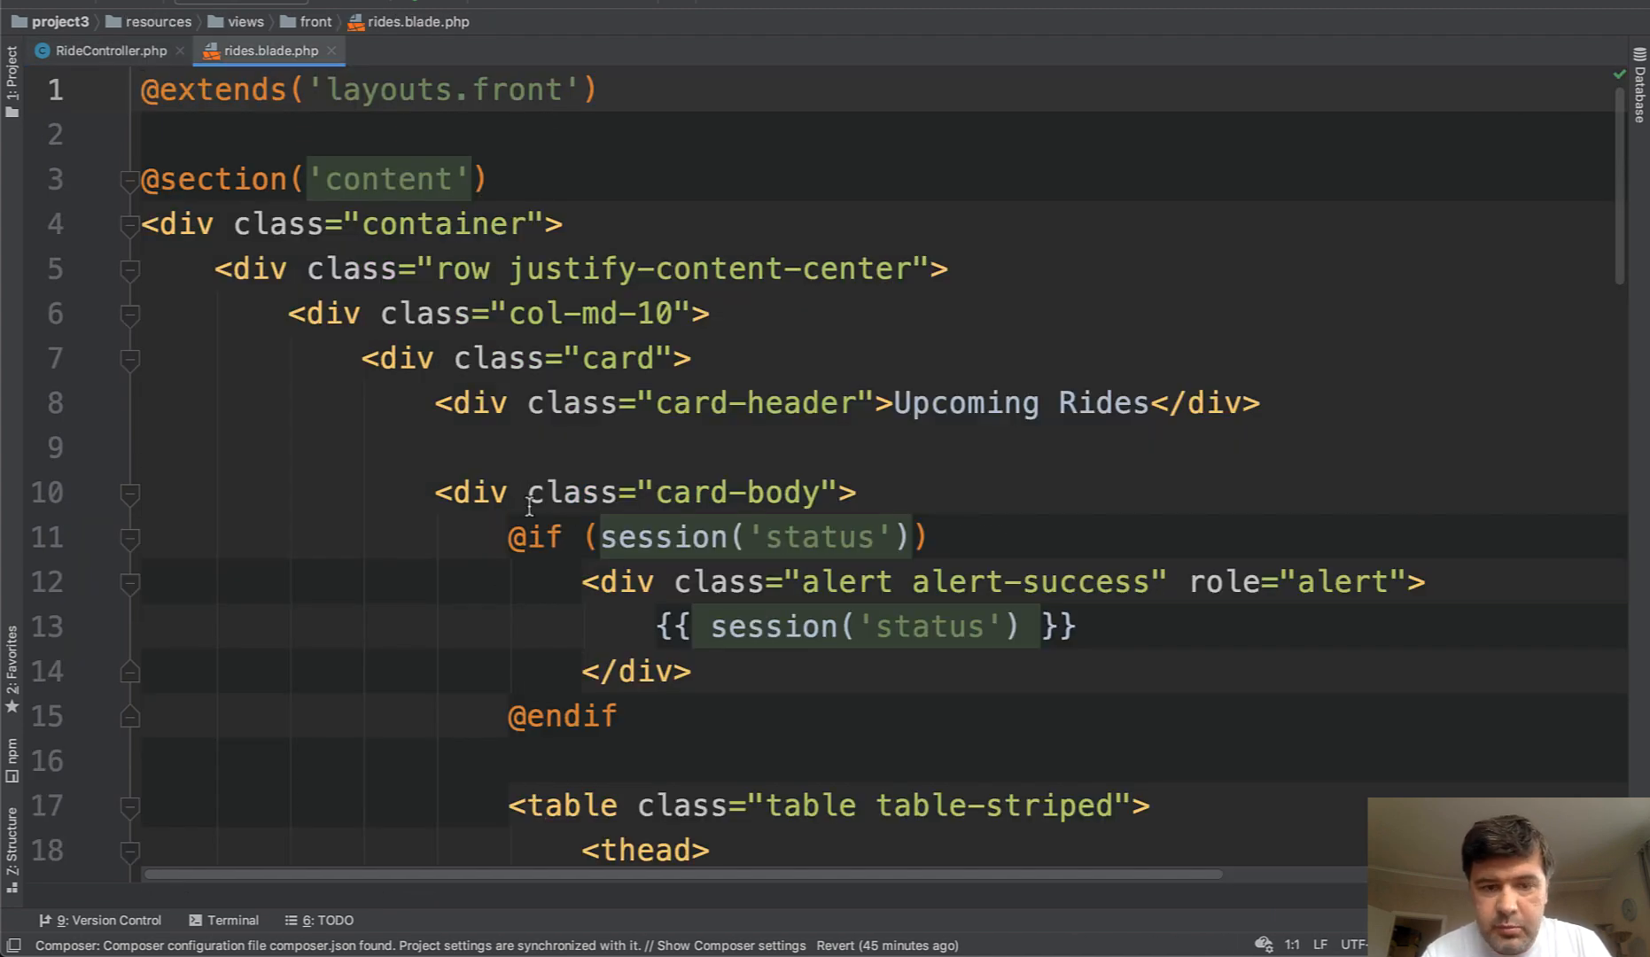
scroll(down, 3)
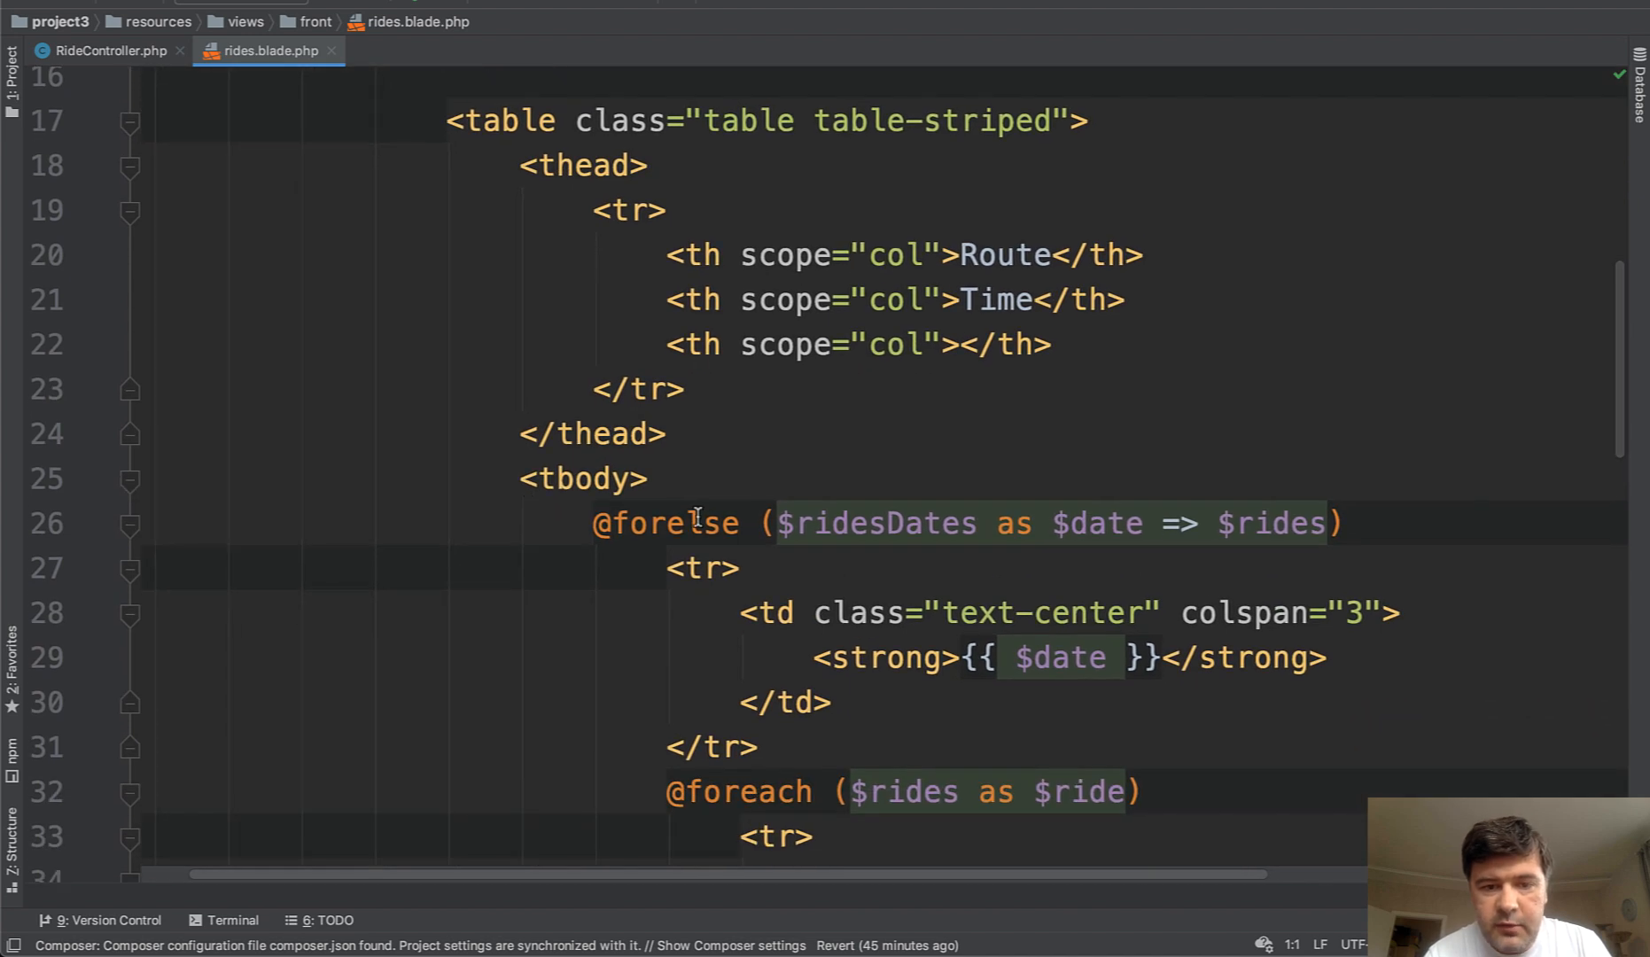
click(1116, 522)
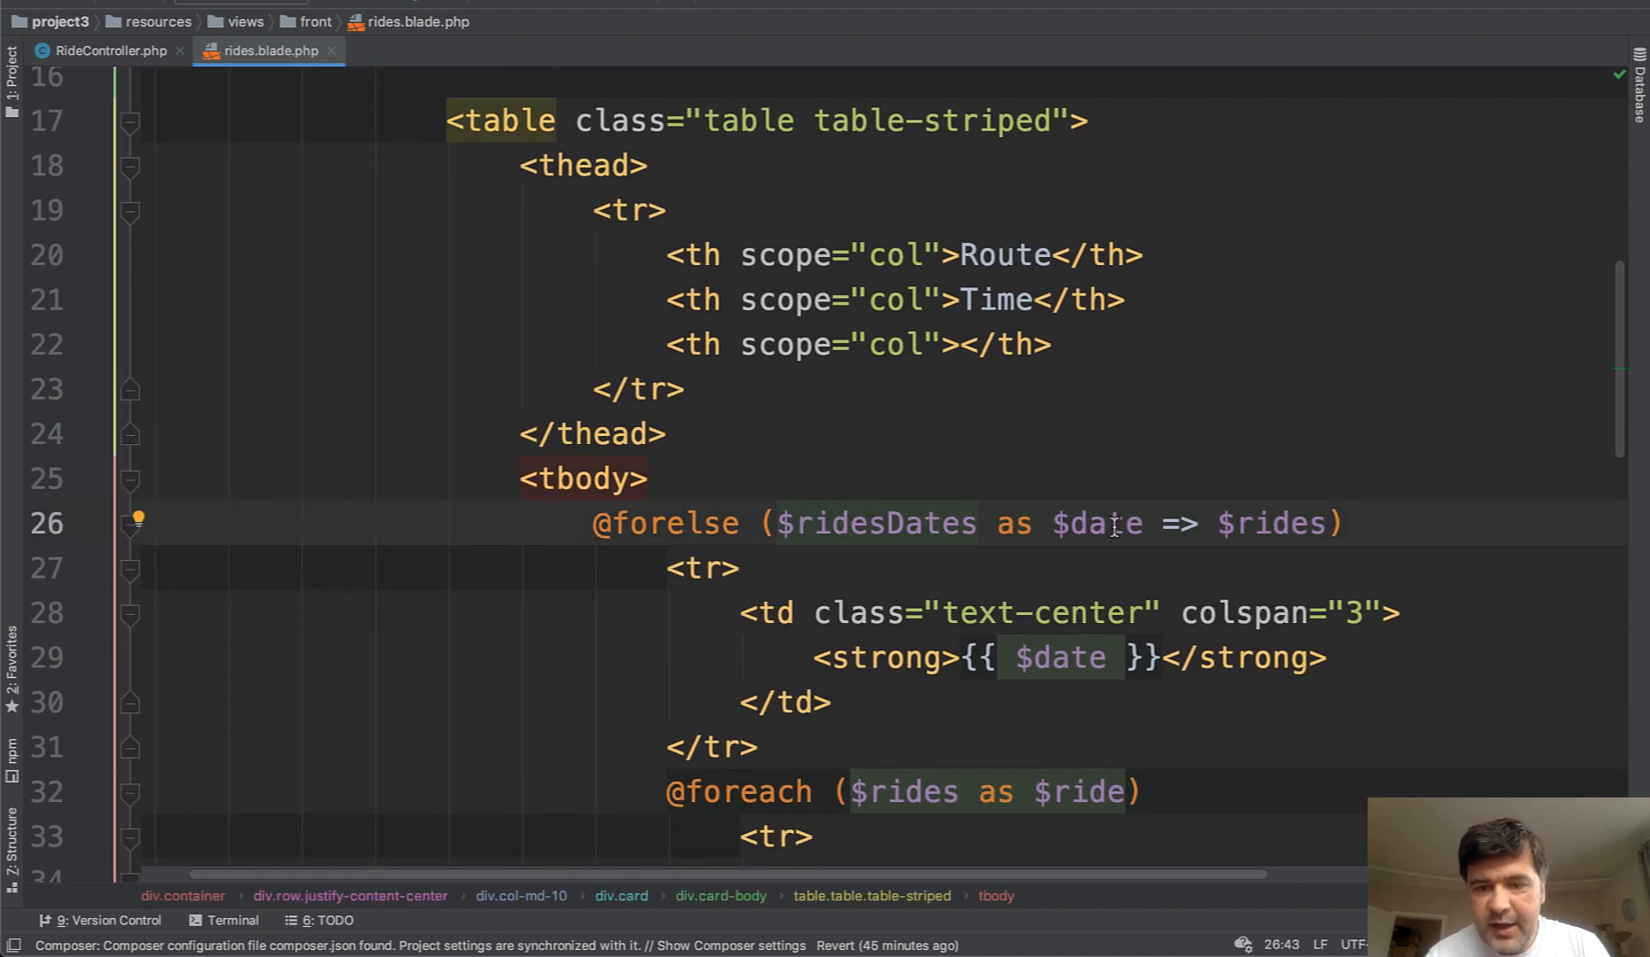
scroll(down, 3)
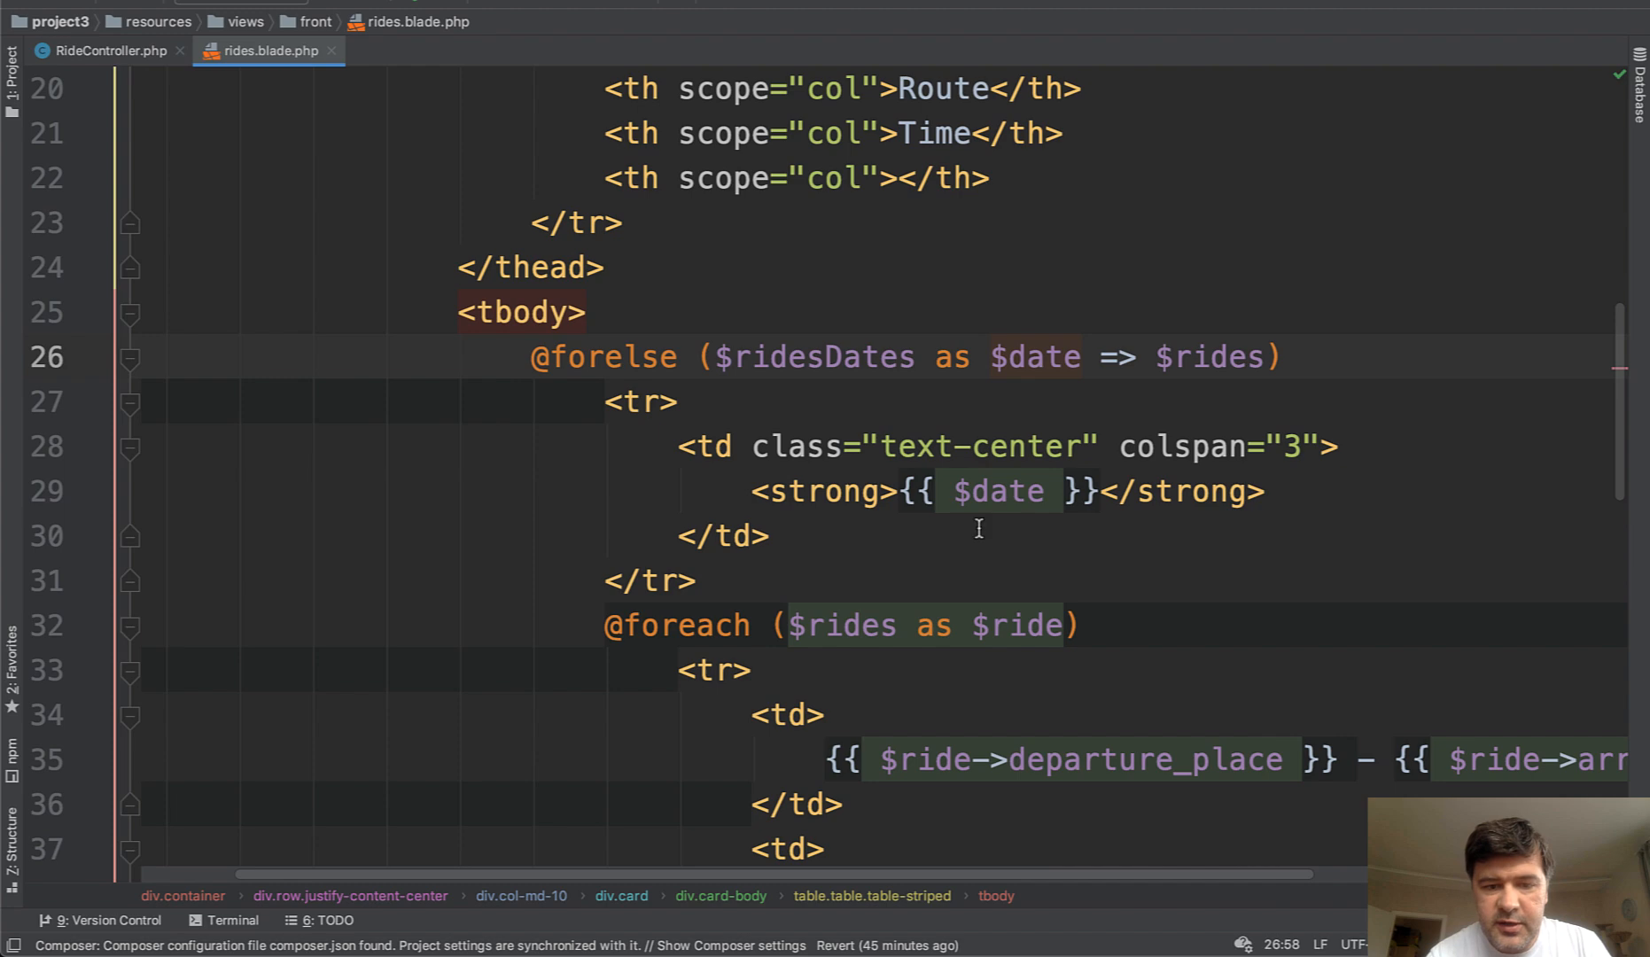
scroll(down, 3)
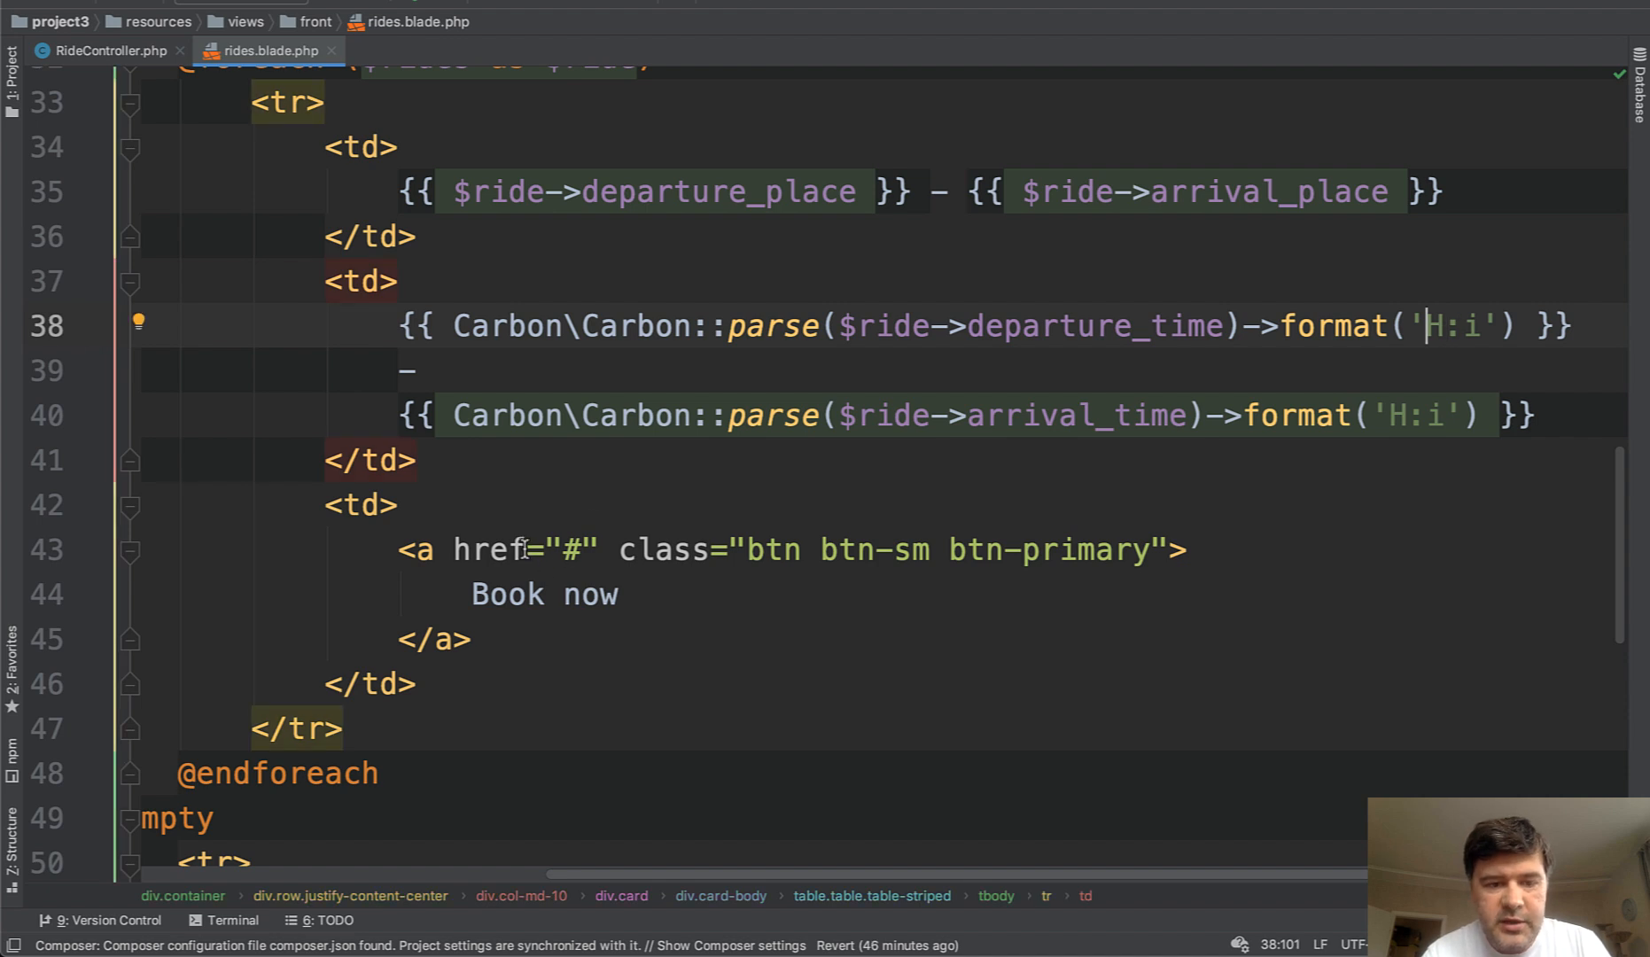
mouse_move(554, 664)
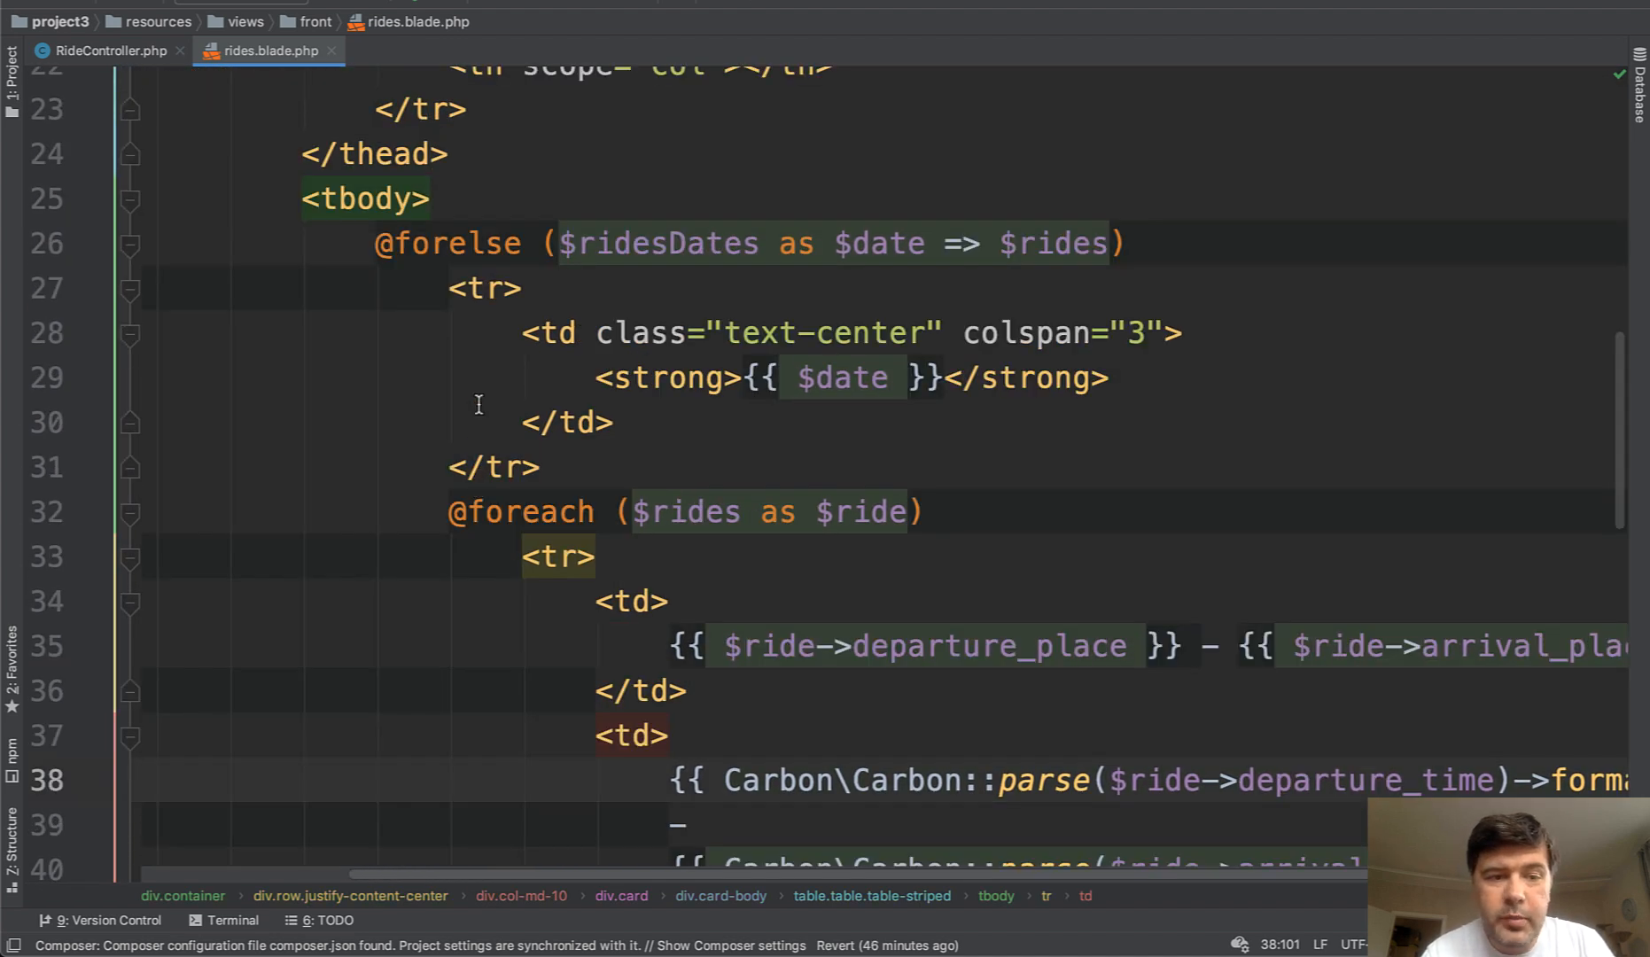
double_click(450, 242)
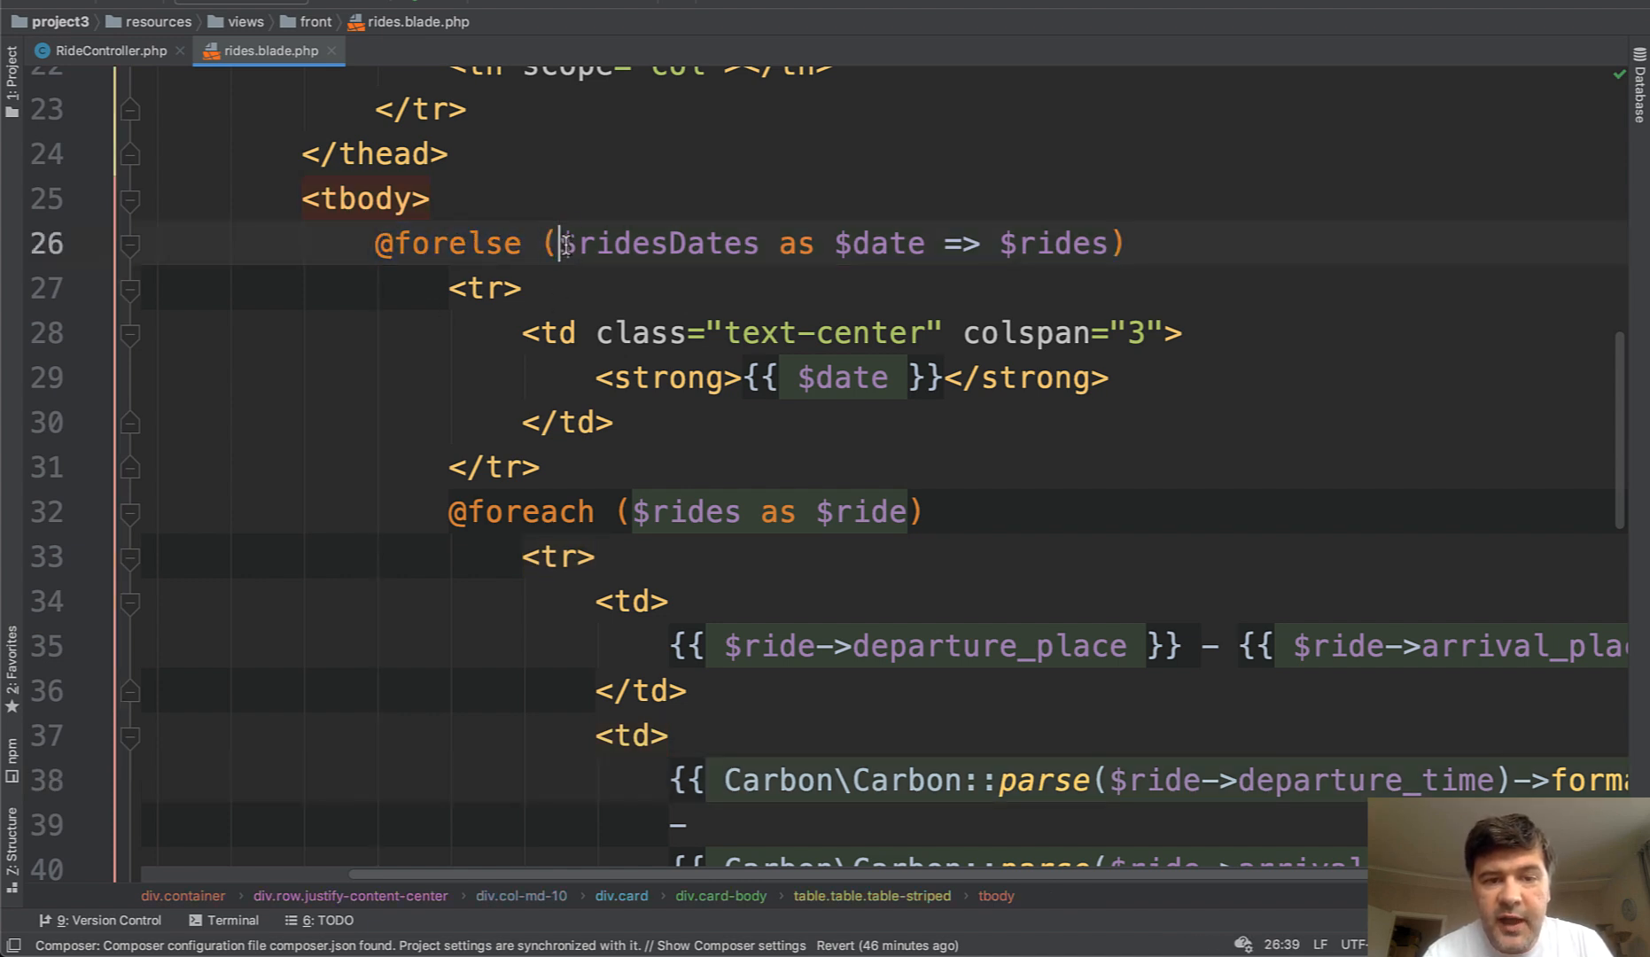
double_click(658, 243)
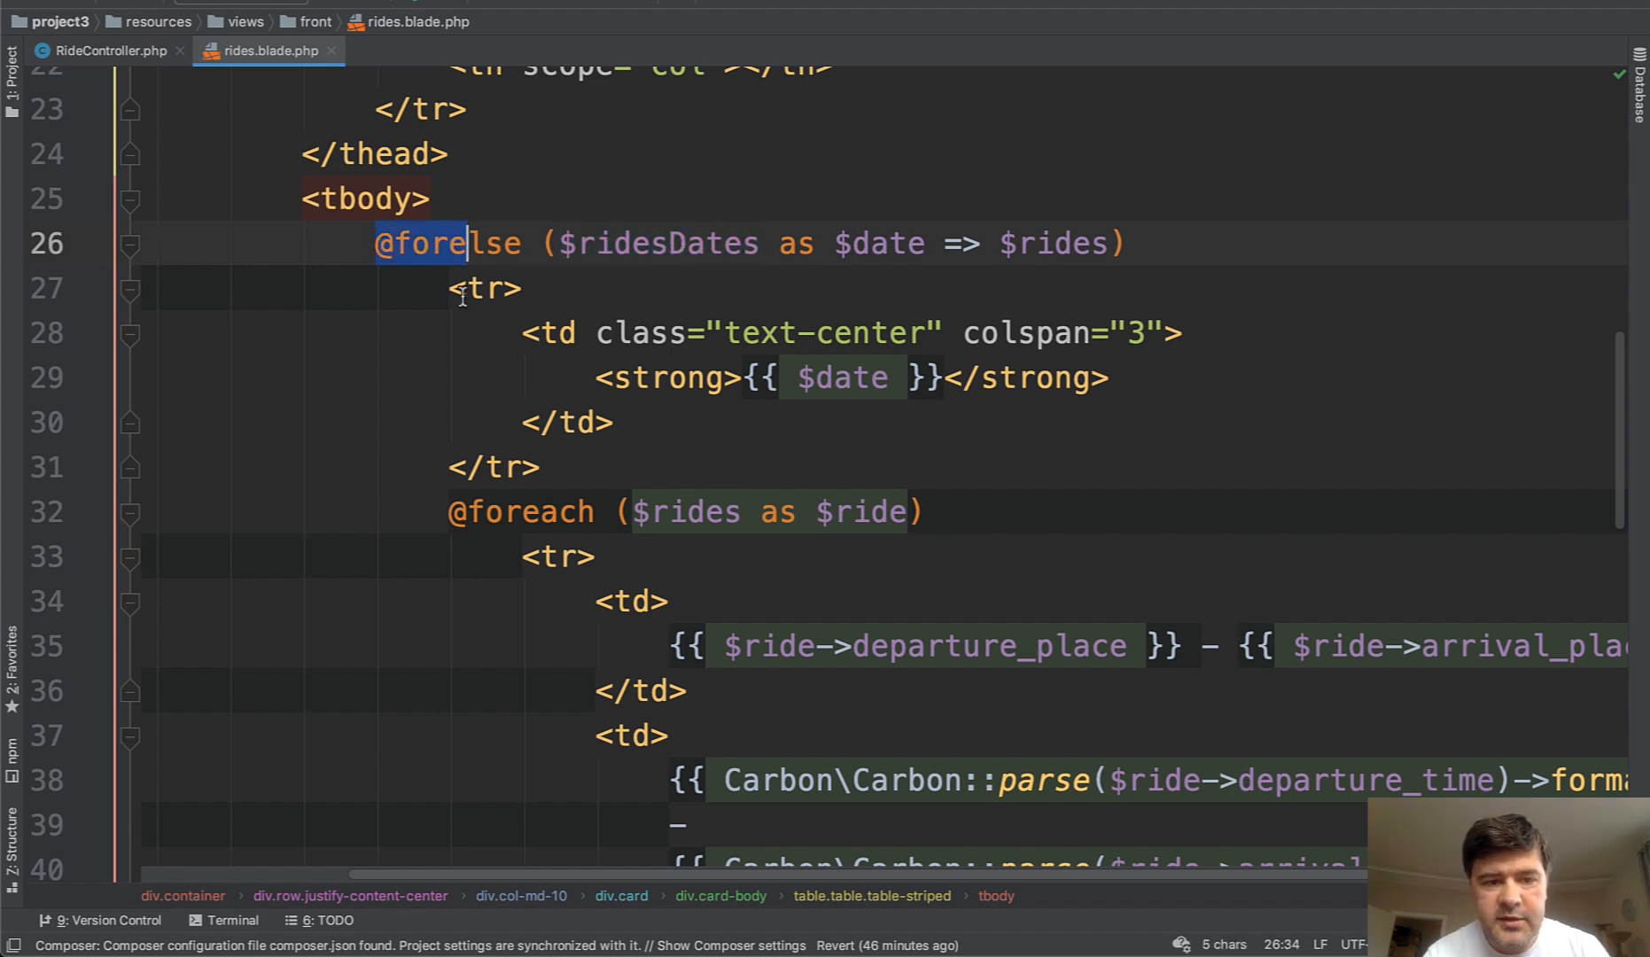
scroll(down, 3)
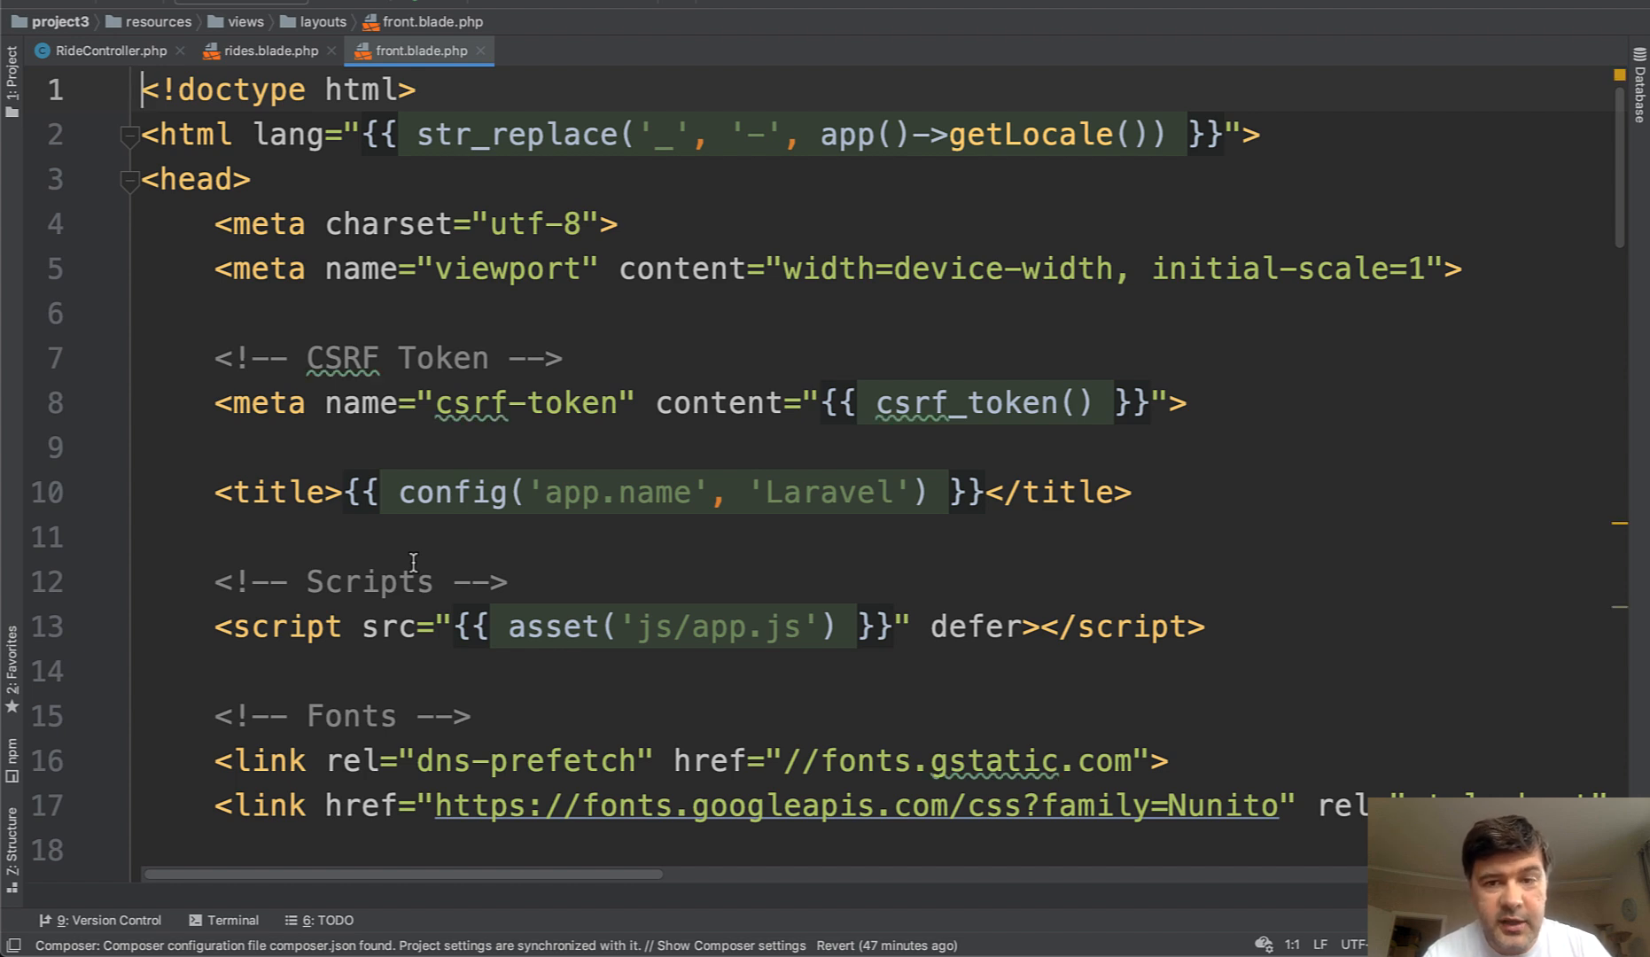
mouse_move(427, 655)
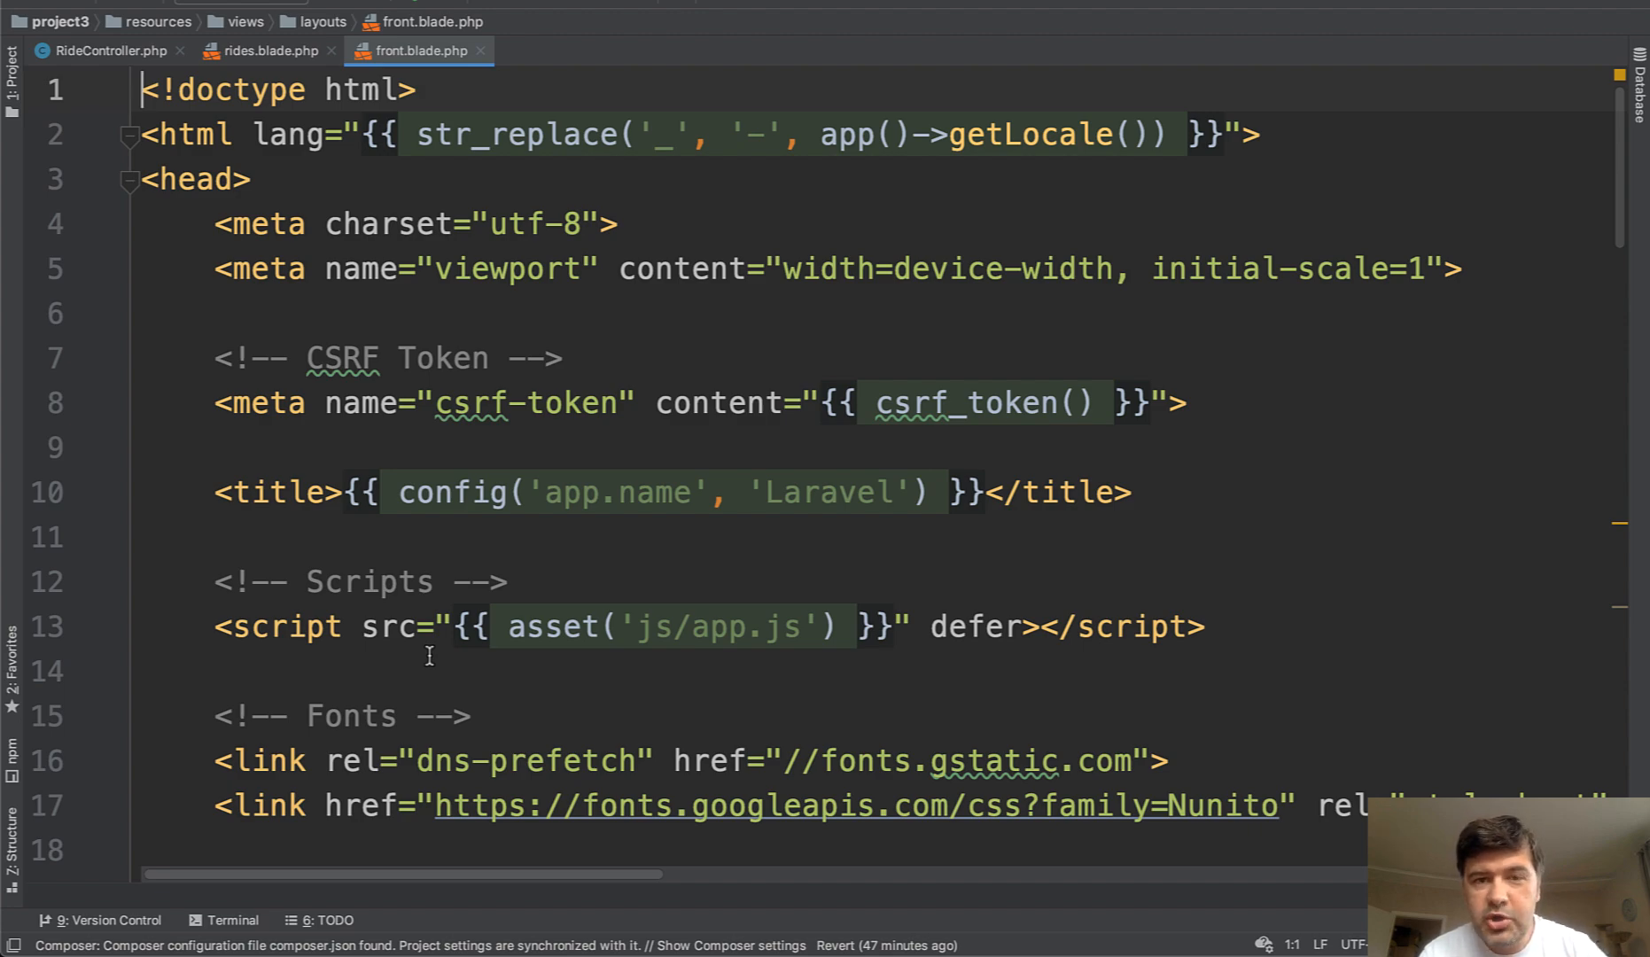
scroll(down, 3)
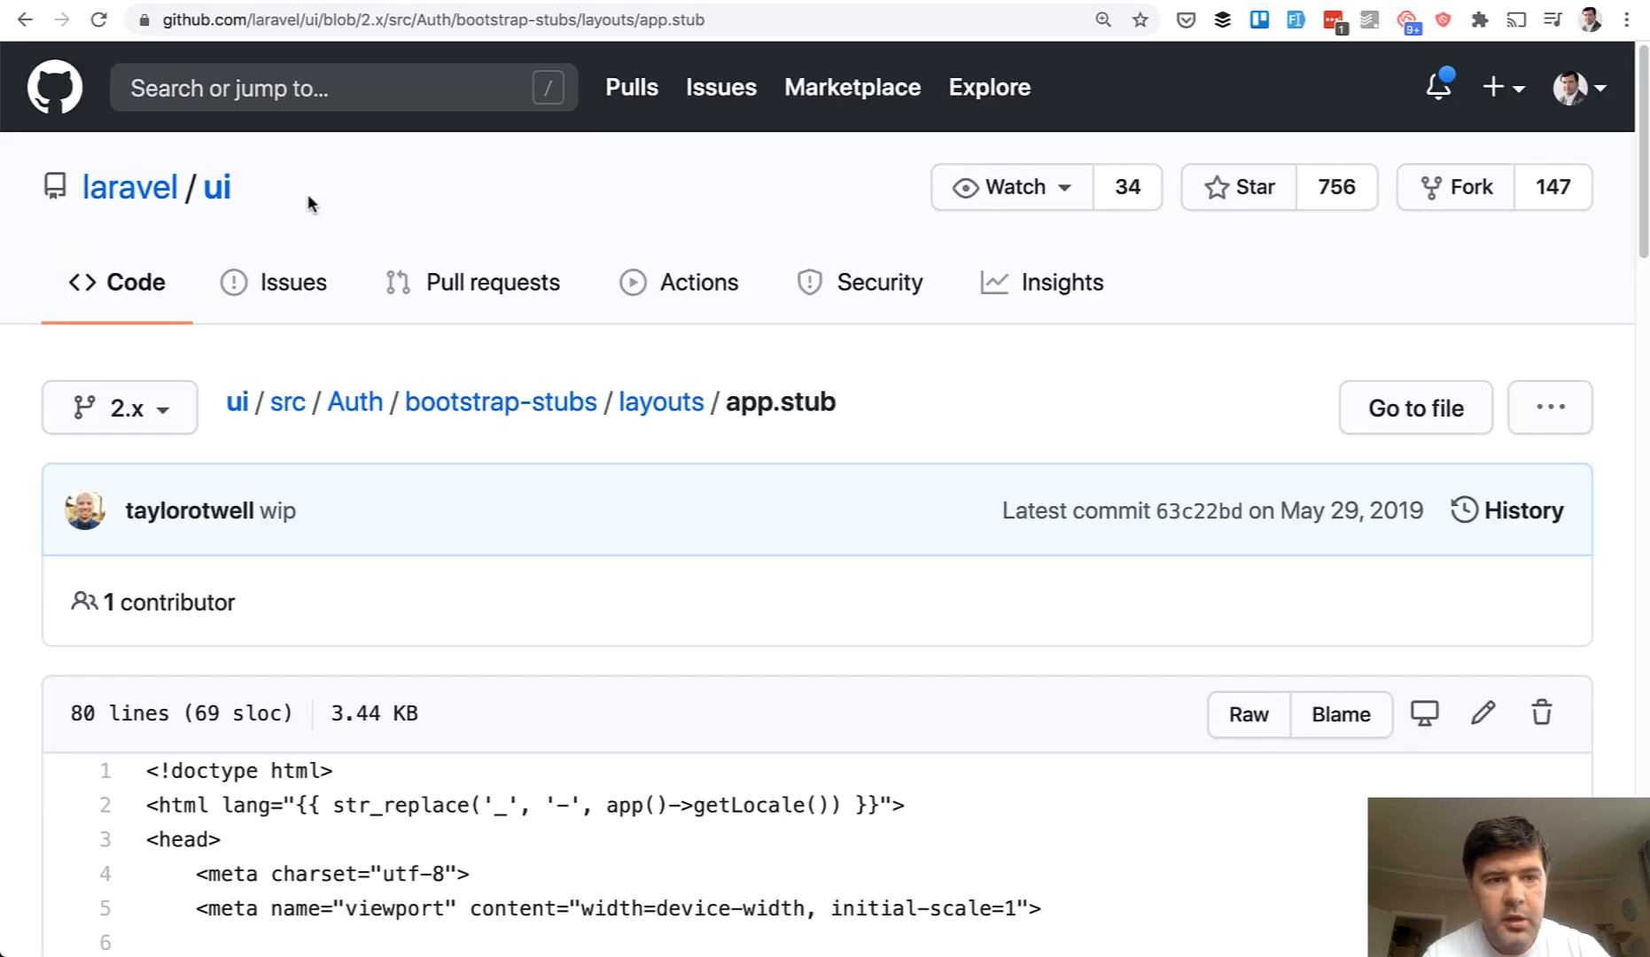
mouse_move(576, 111)
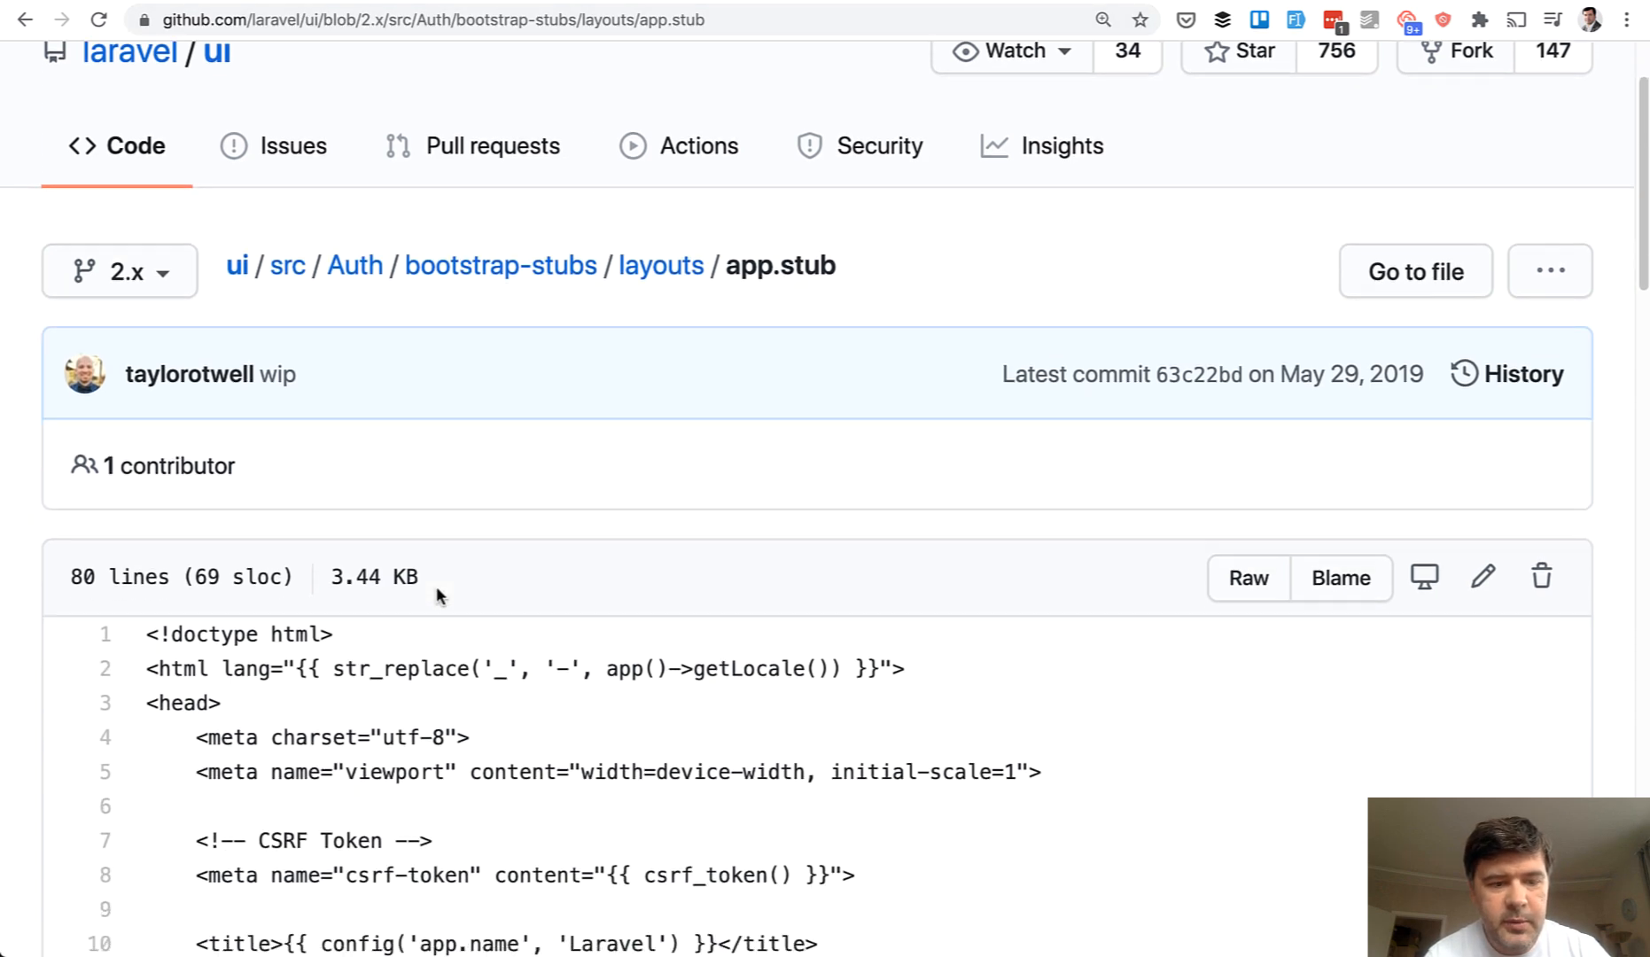
Step: View Laravel UI's app.stub as raw text, then enter project3.test/rides
scroll(down, 3)
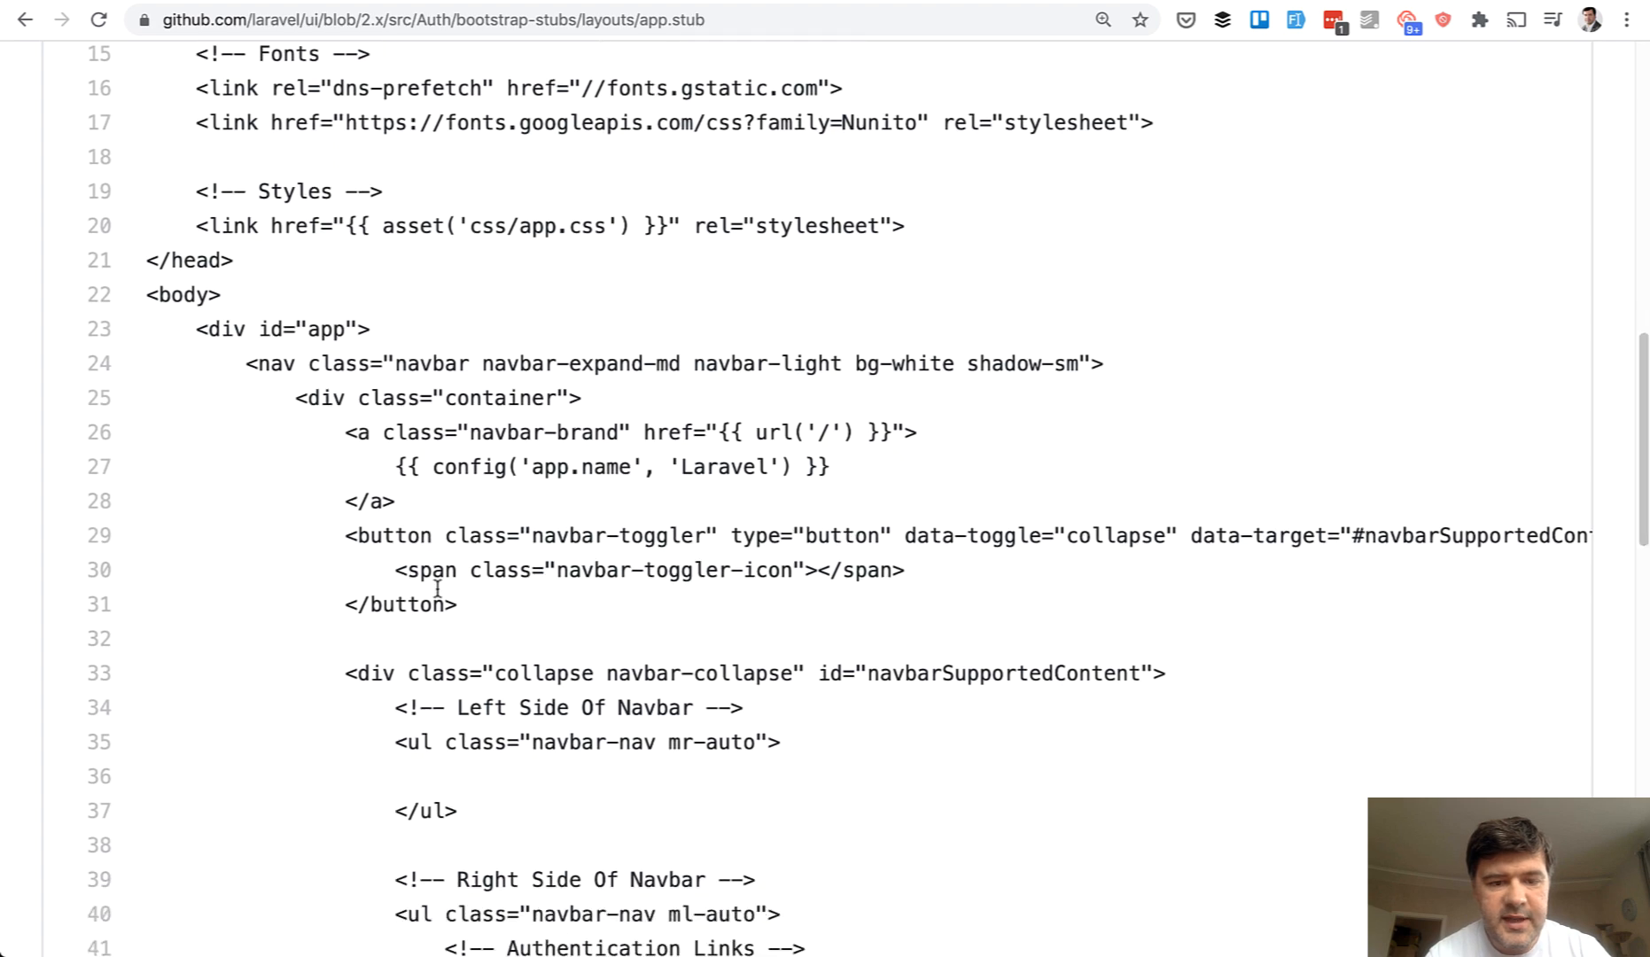
scroll(down, 3)
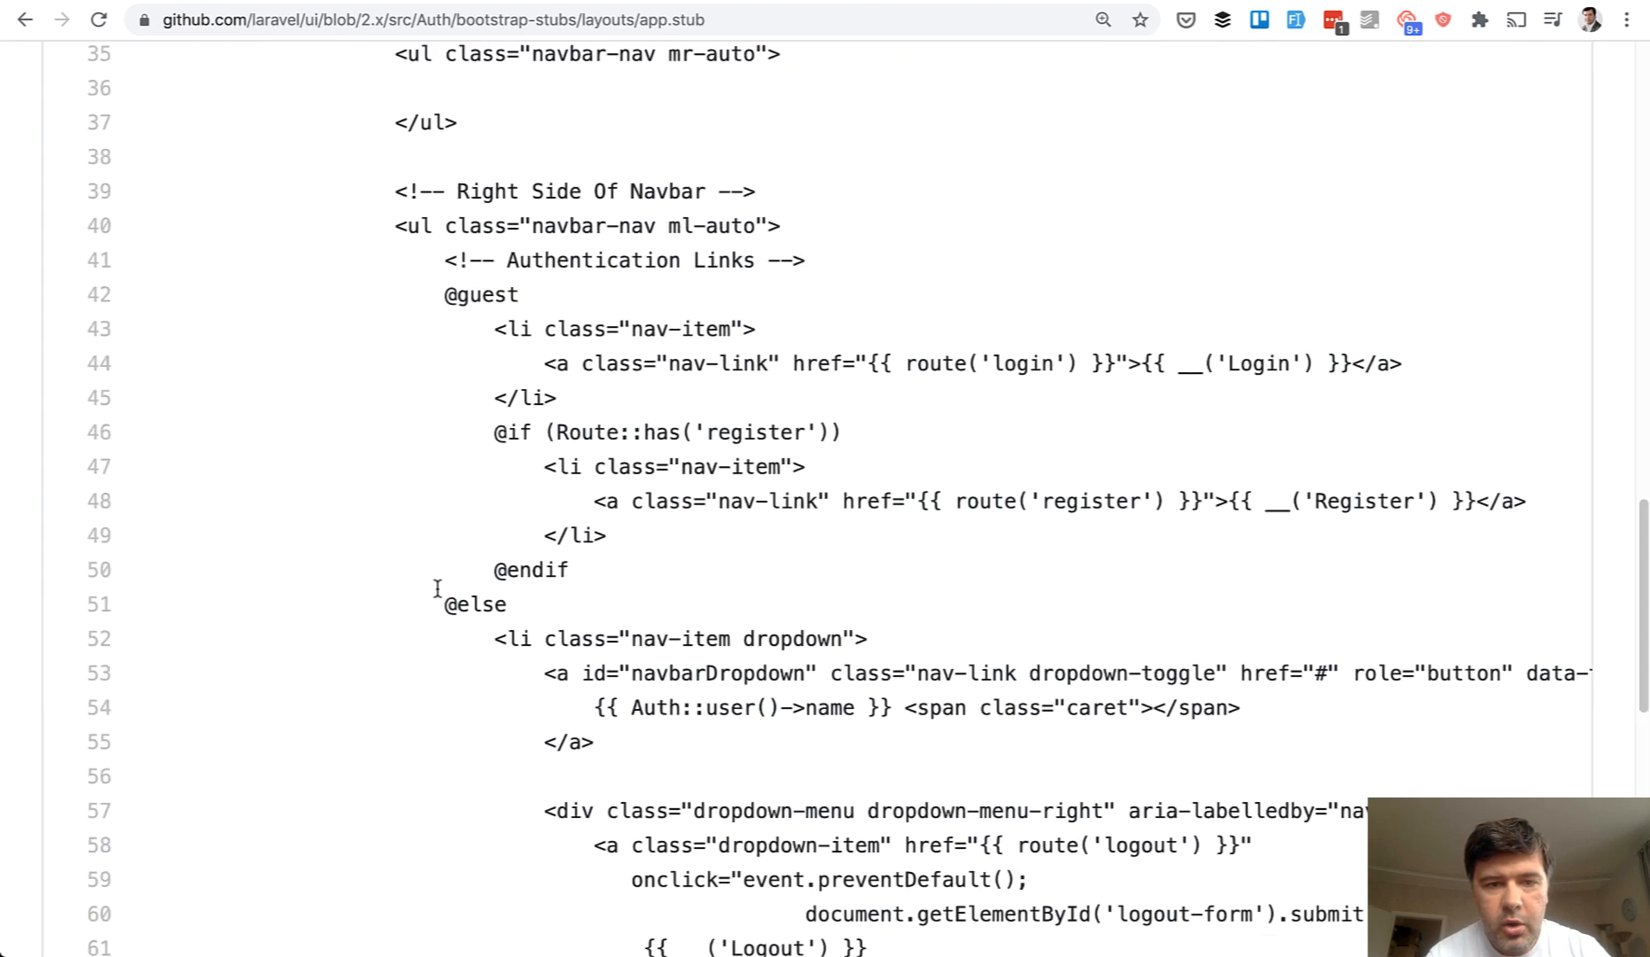
scroll(up, 3)
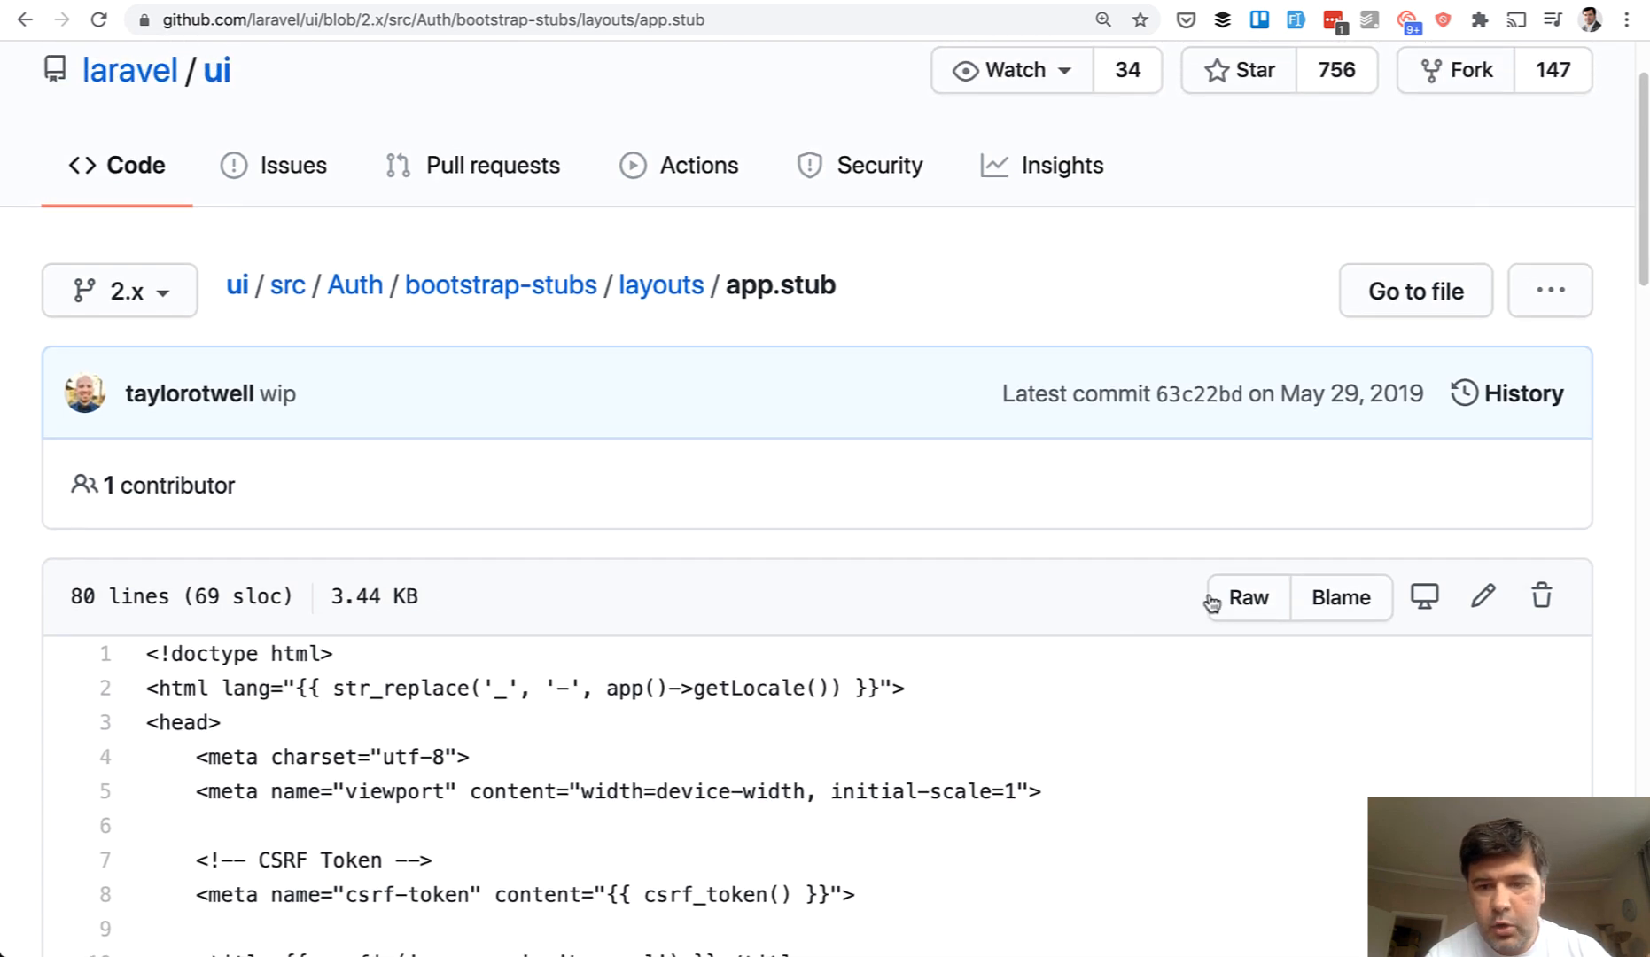
click(1246, 597)
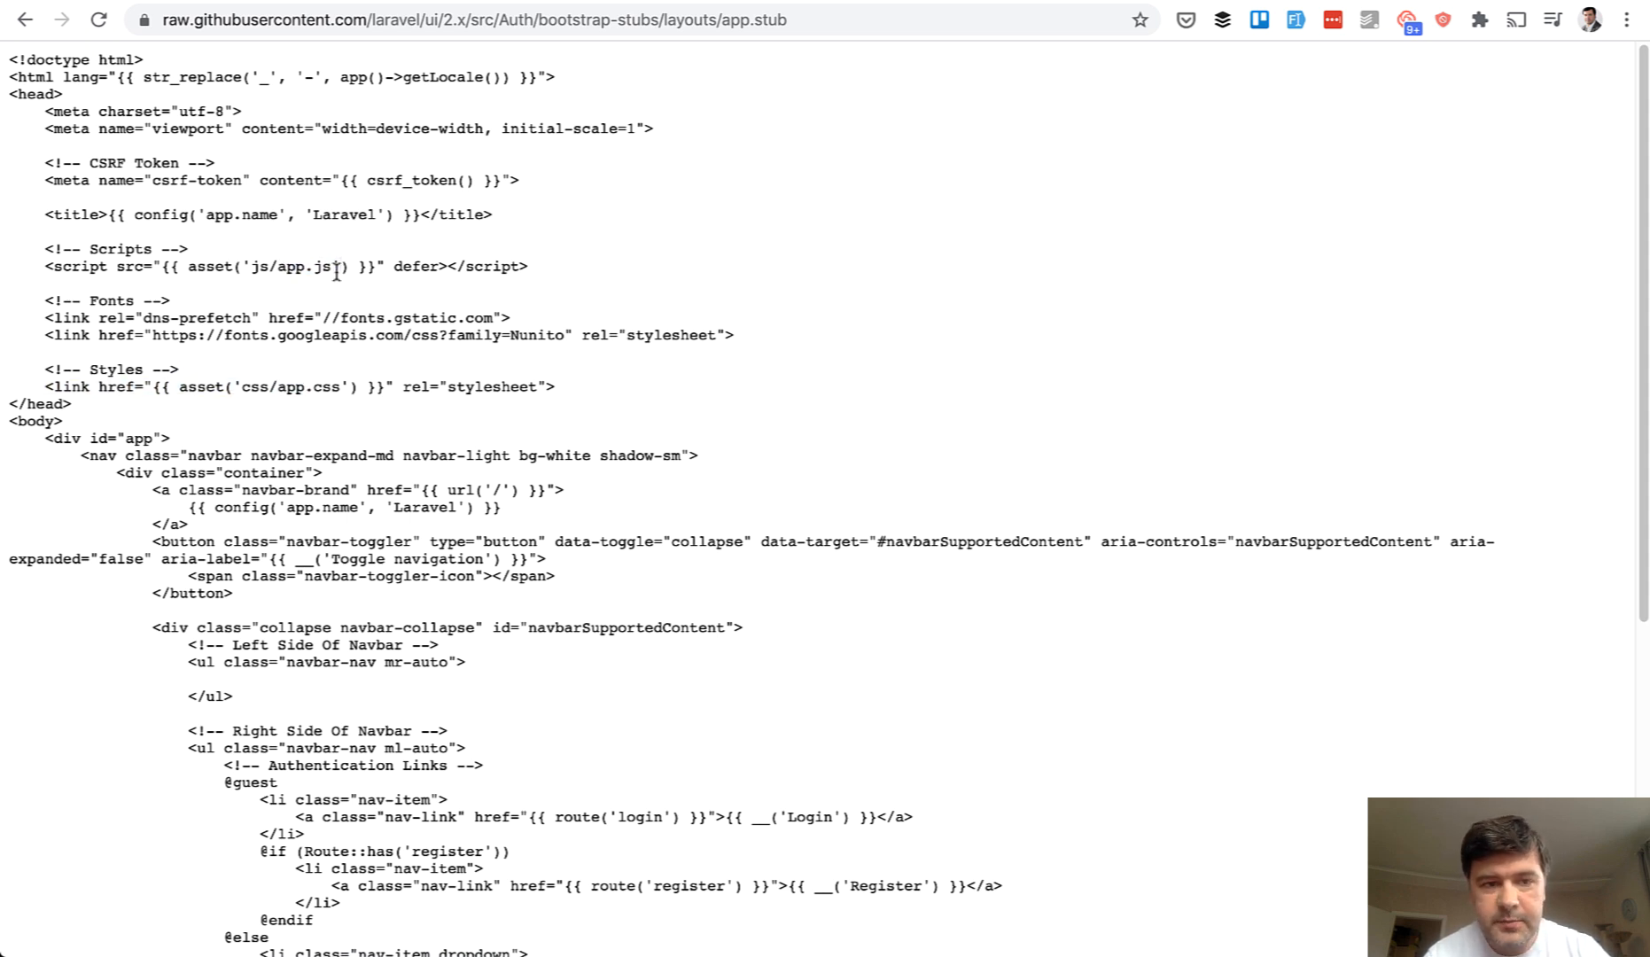
mouse_move(373, 313)
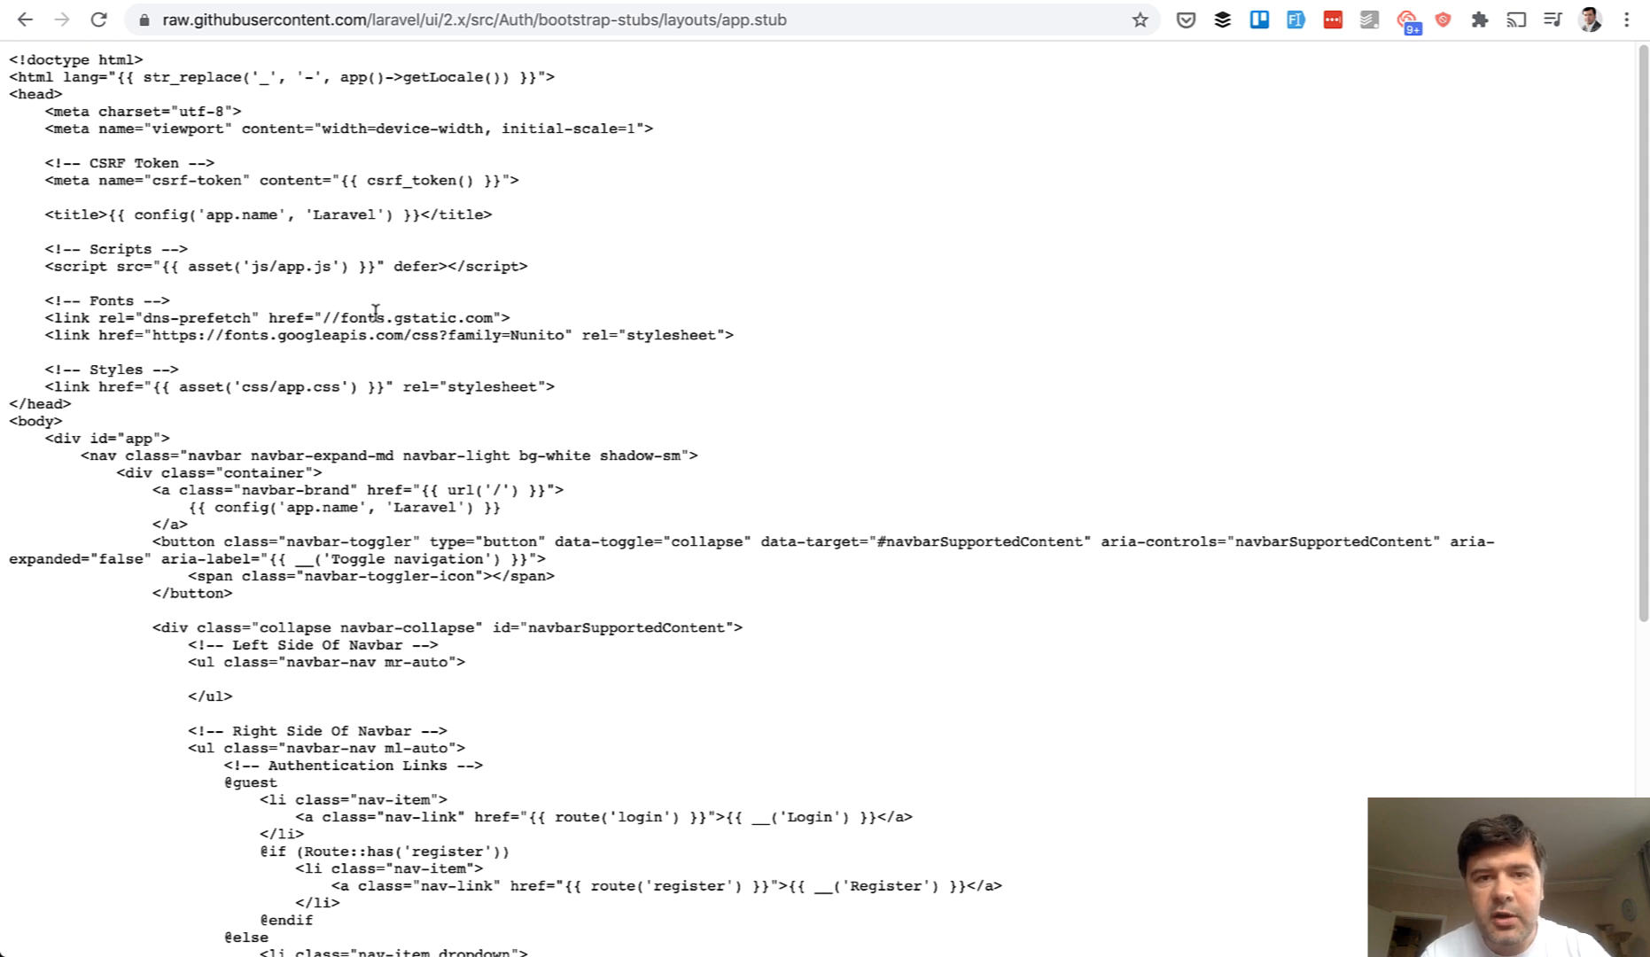
text(project3.test/rides)
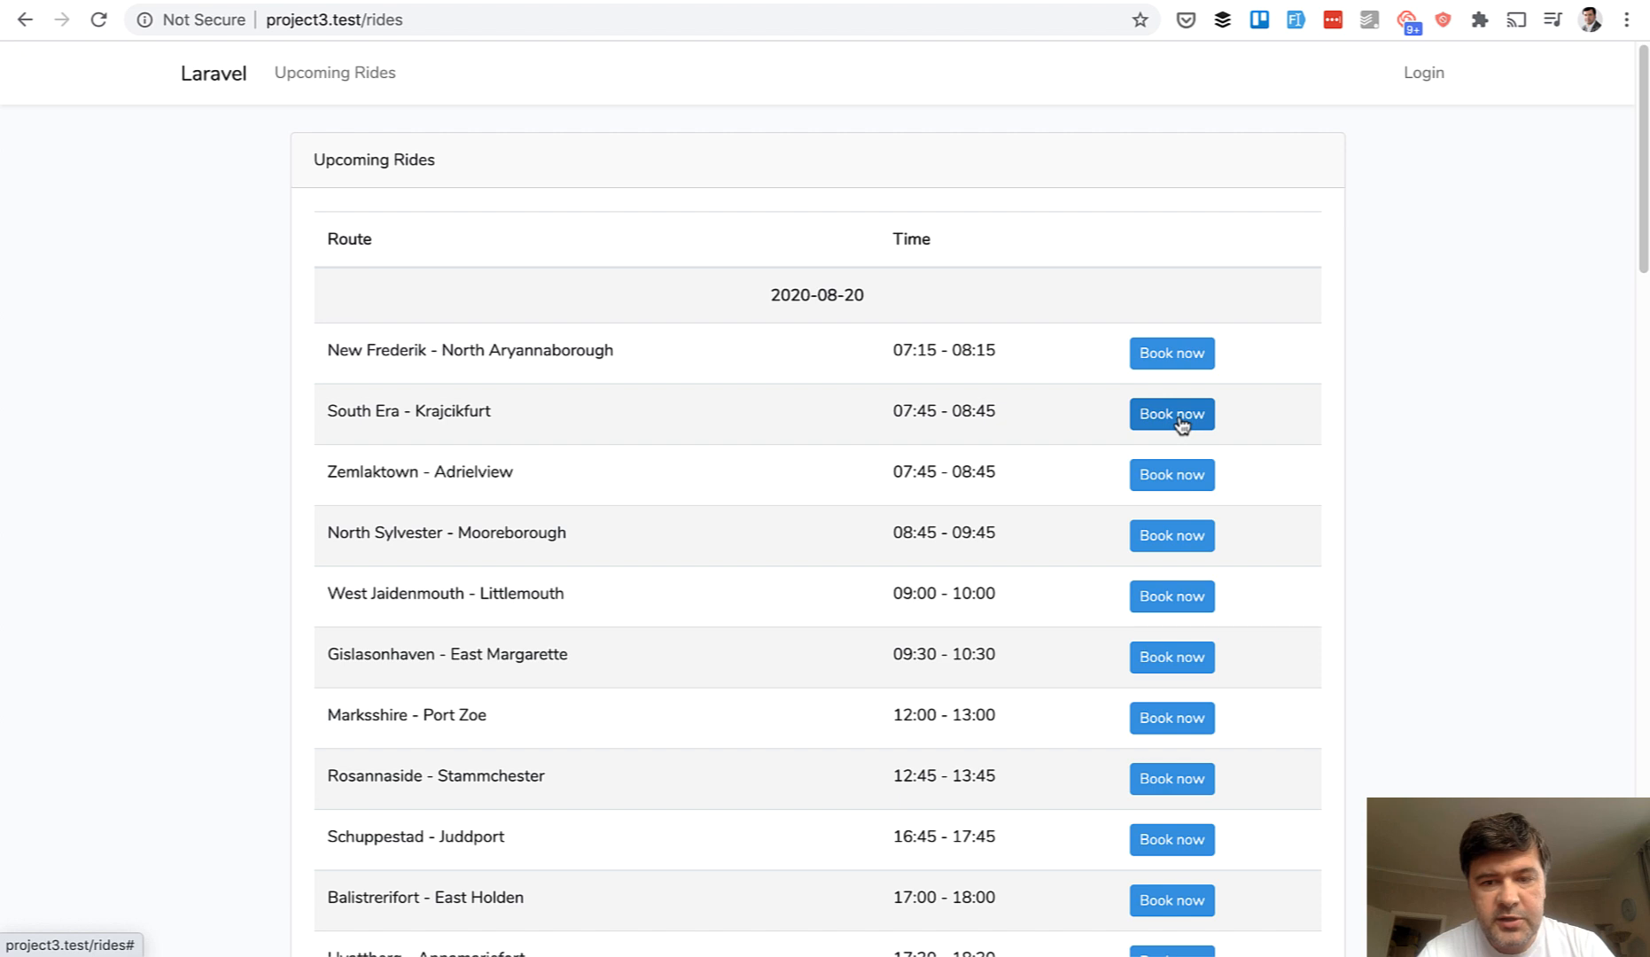
Step: Use Book now on the South Era ride to bring up its booking form
click(1170, 413)
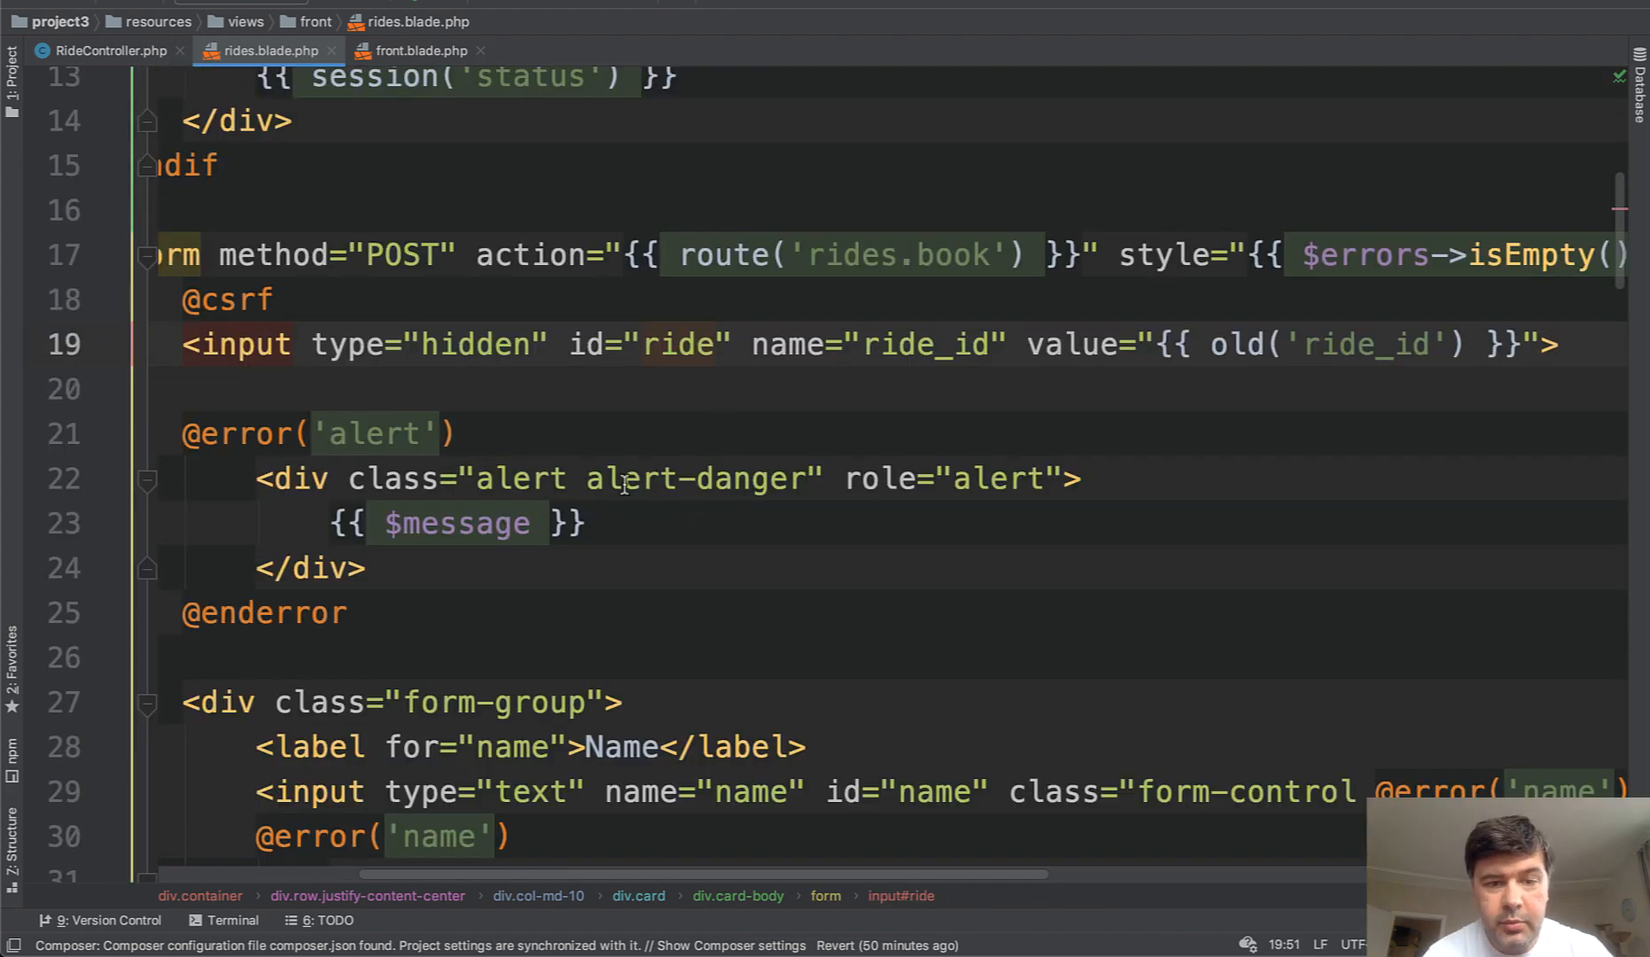
mouse_move(1038, 622)
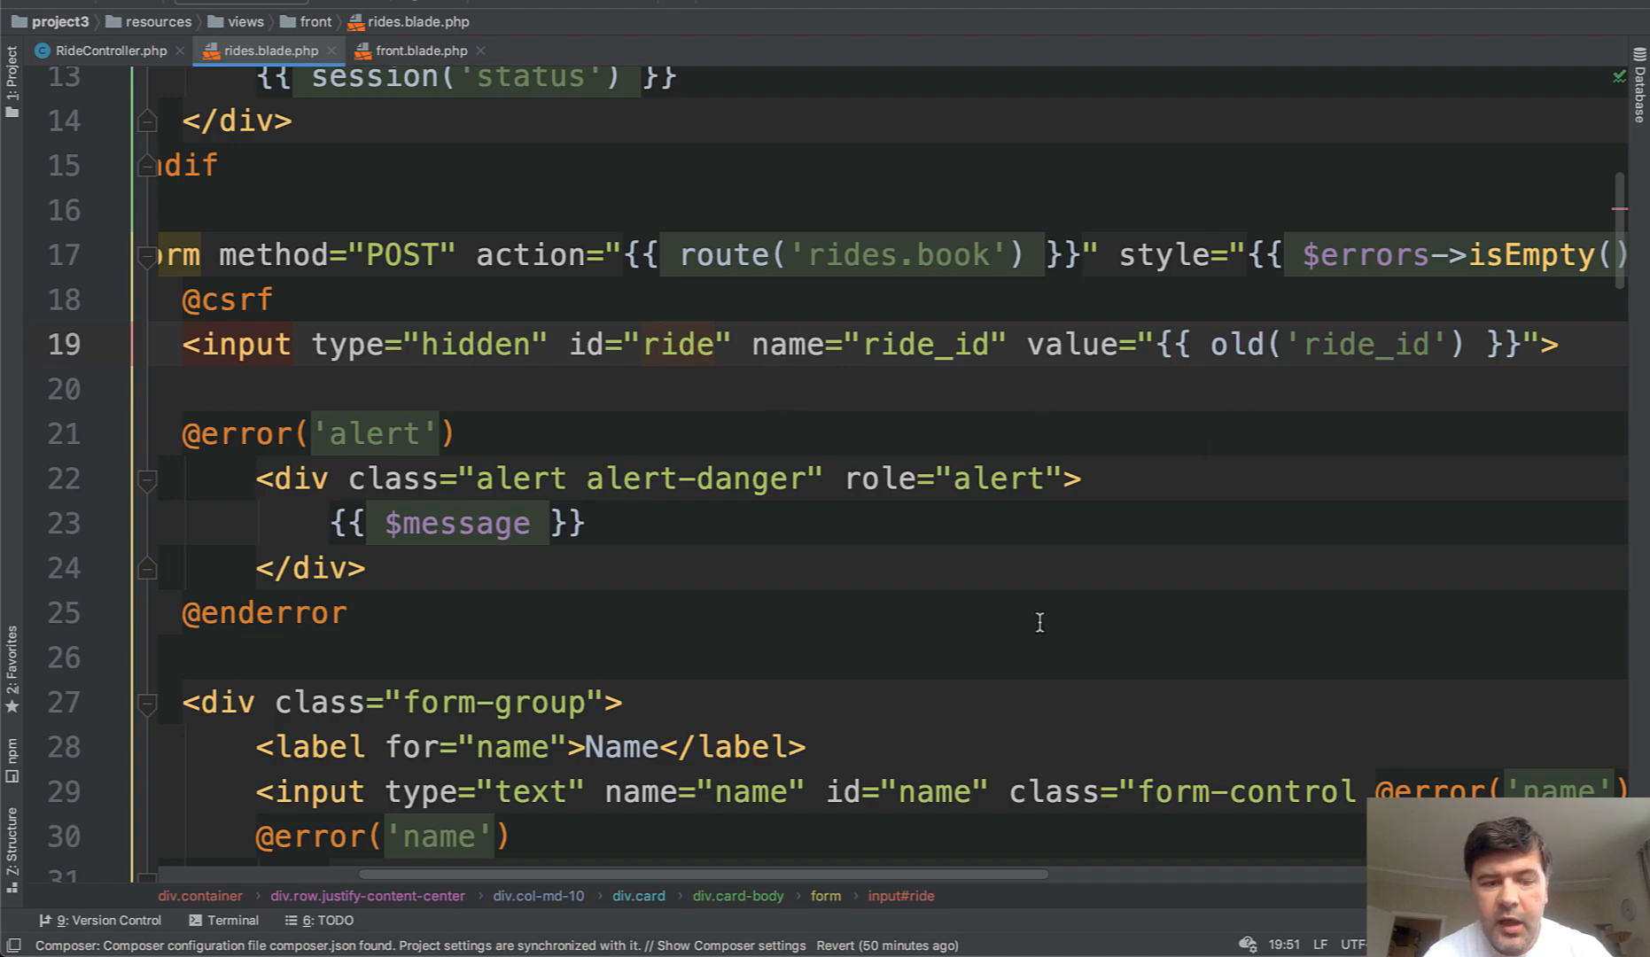
Step: Scroll rides.blade.php to the Book now onclick code, then switch to RideController.php
scroll(down, 3)
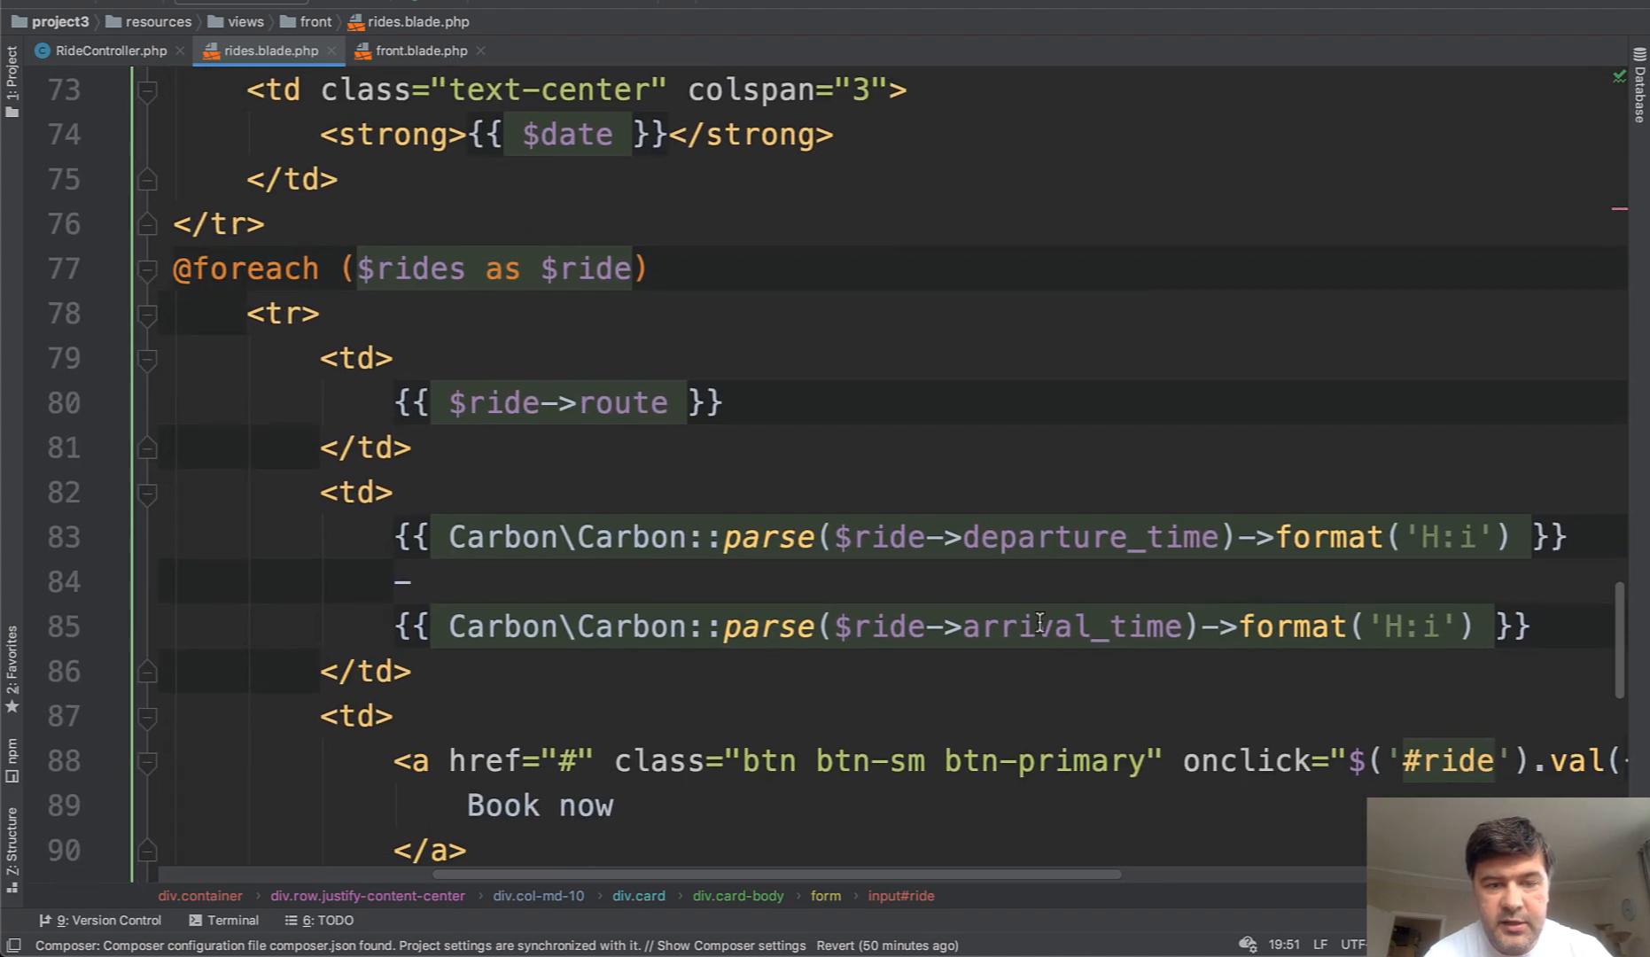
scroll(down, 3)
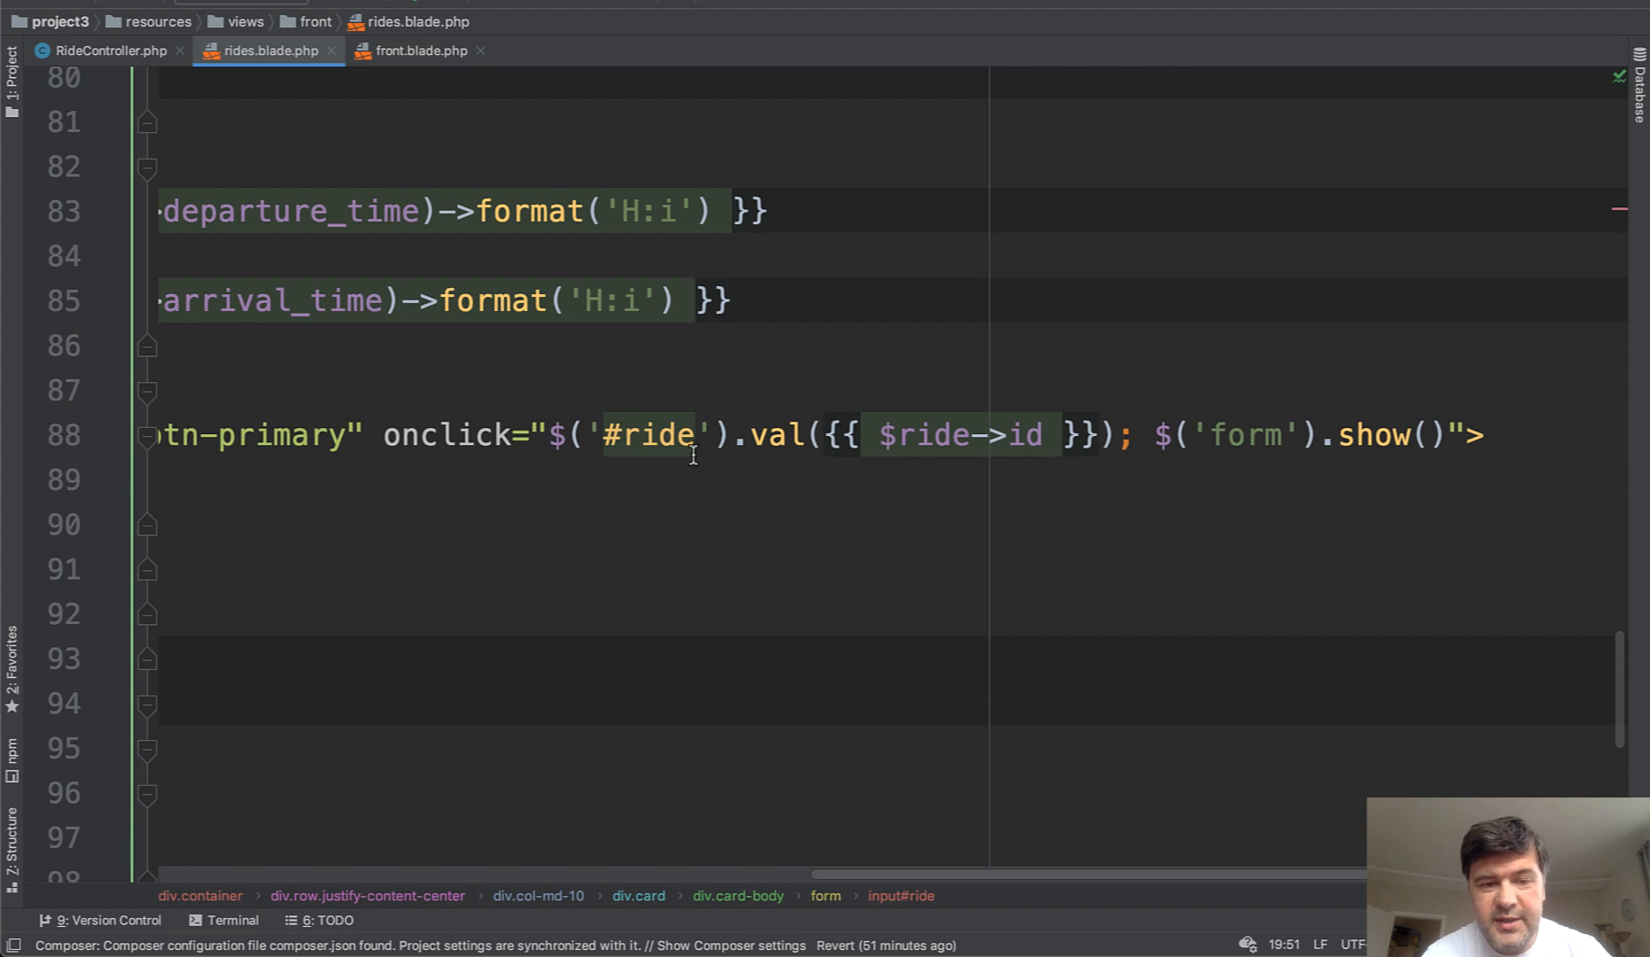
click(889, 436)
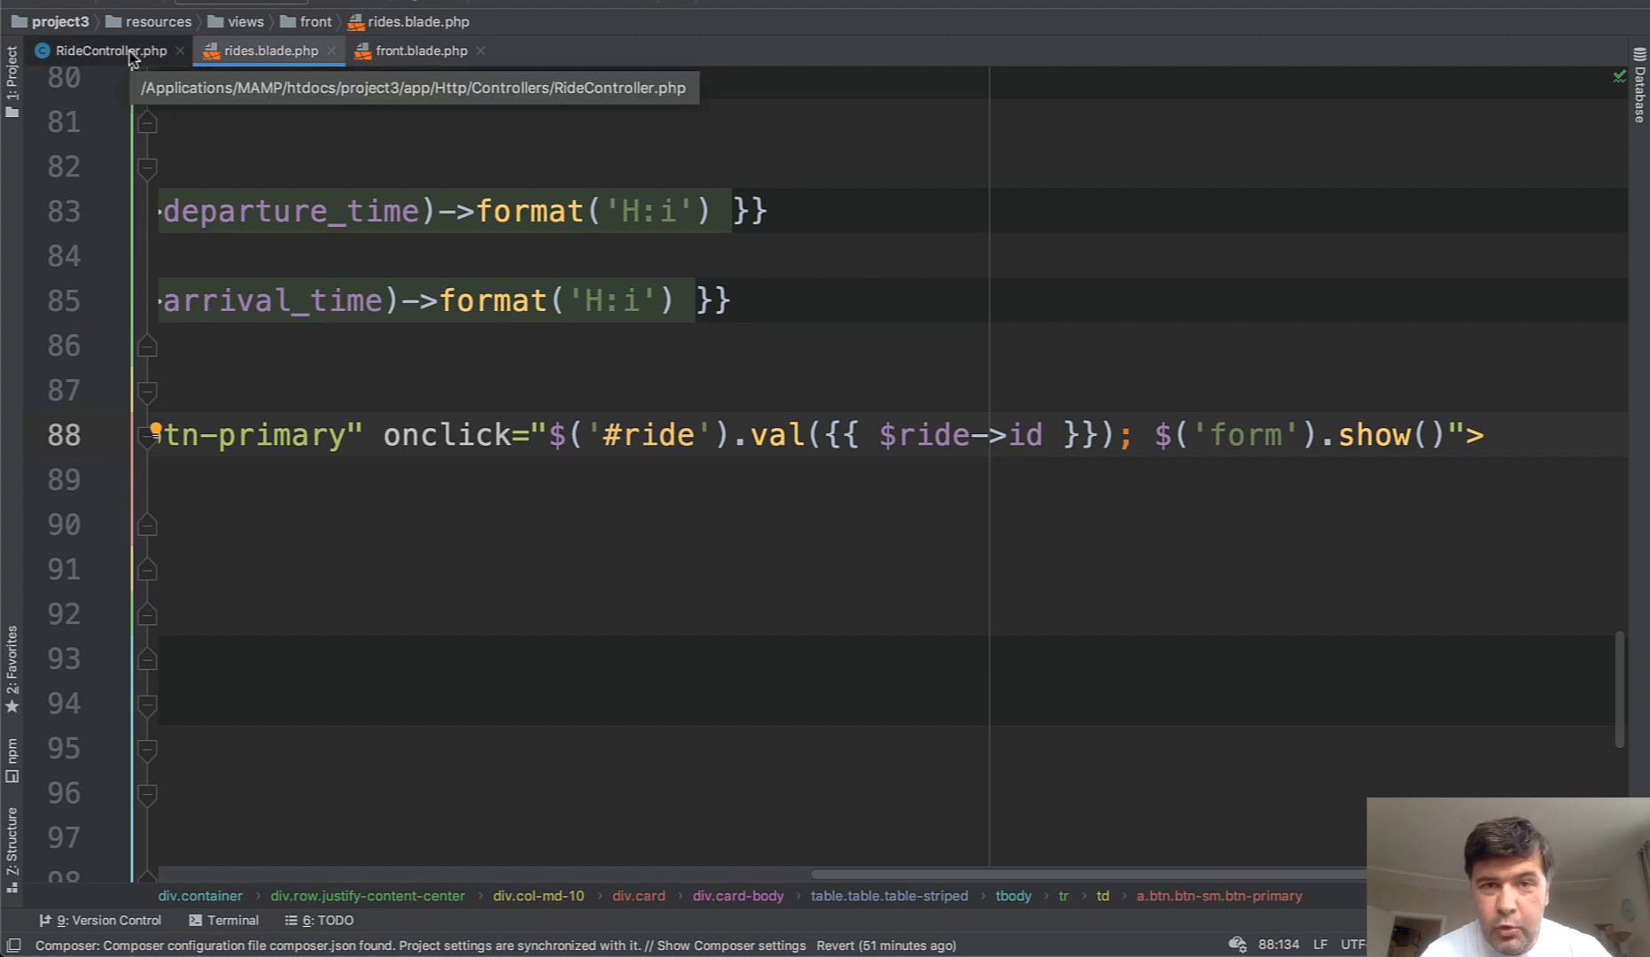
click(105, 50)
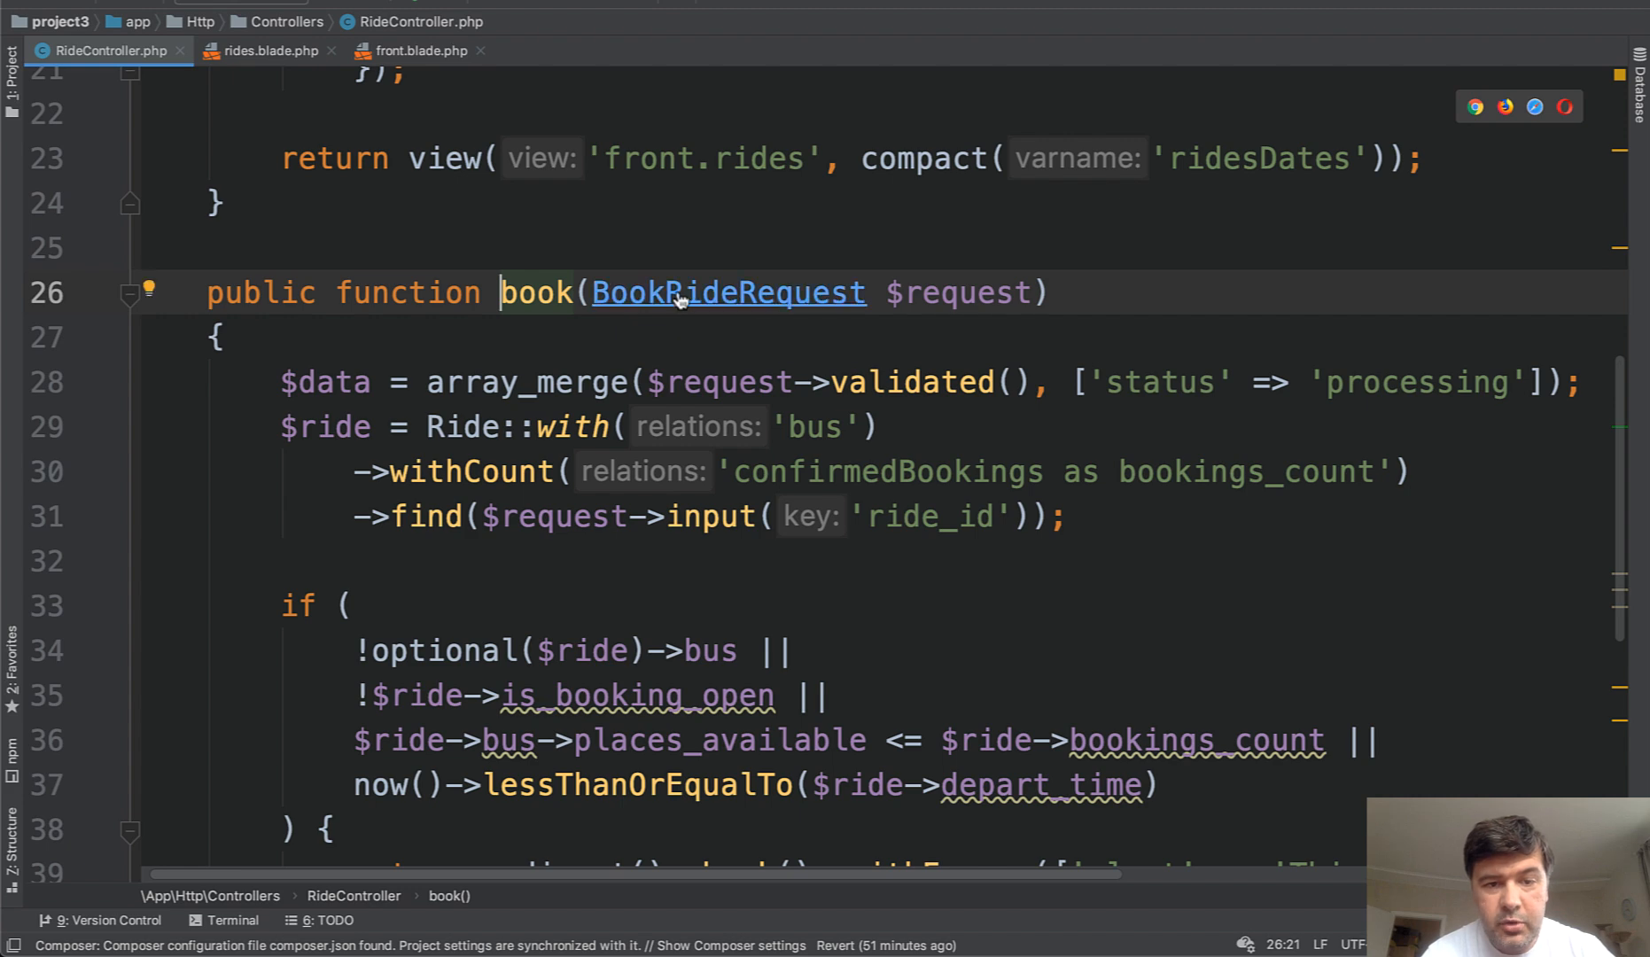
Step: Open the BookRideRequest class and read through its required validation rules
click(728, 292)
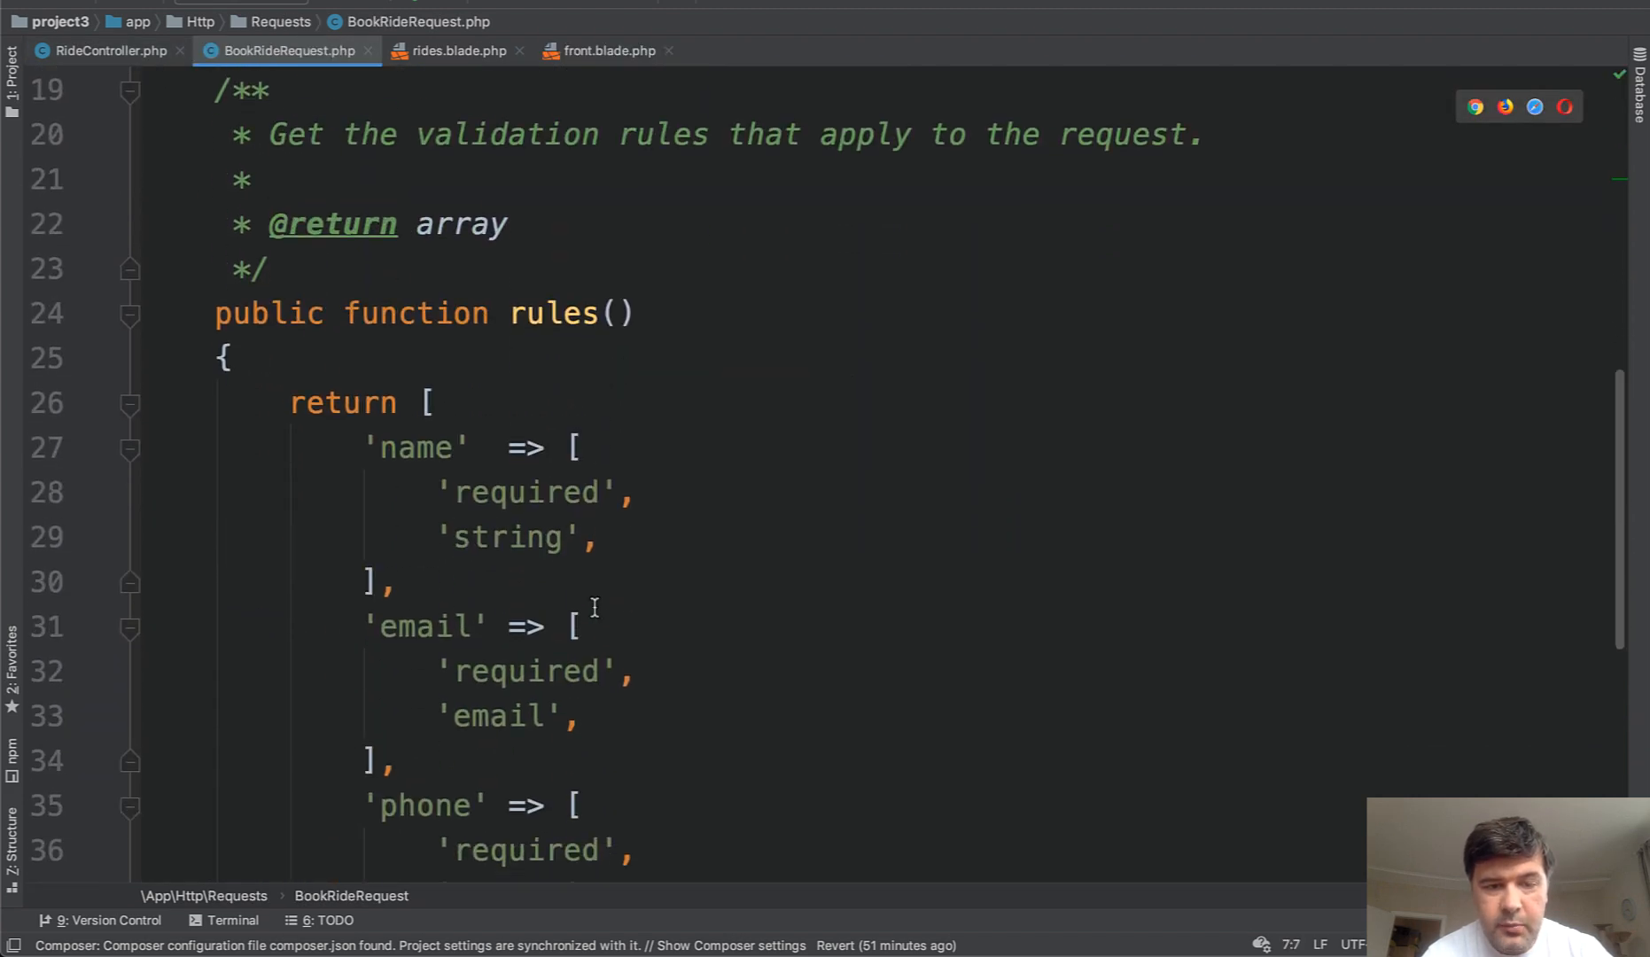
scroll(down, 3)
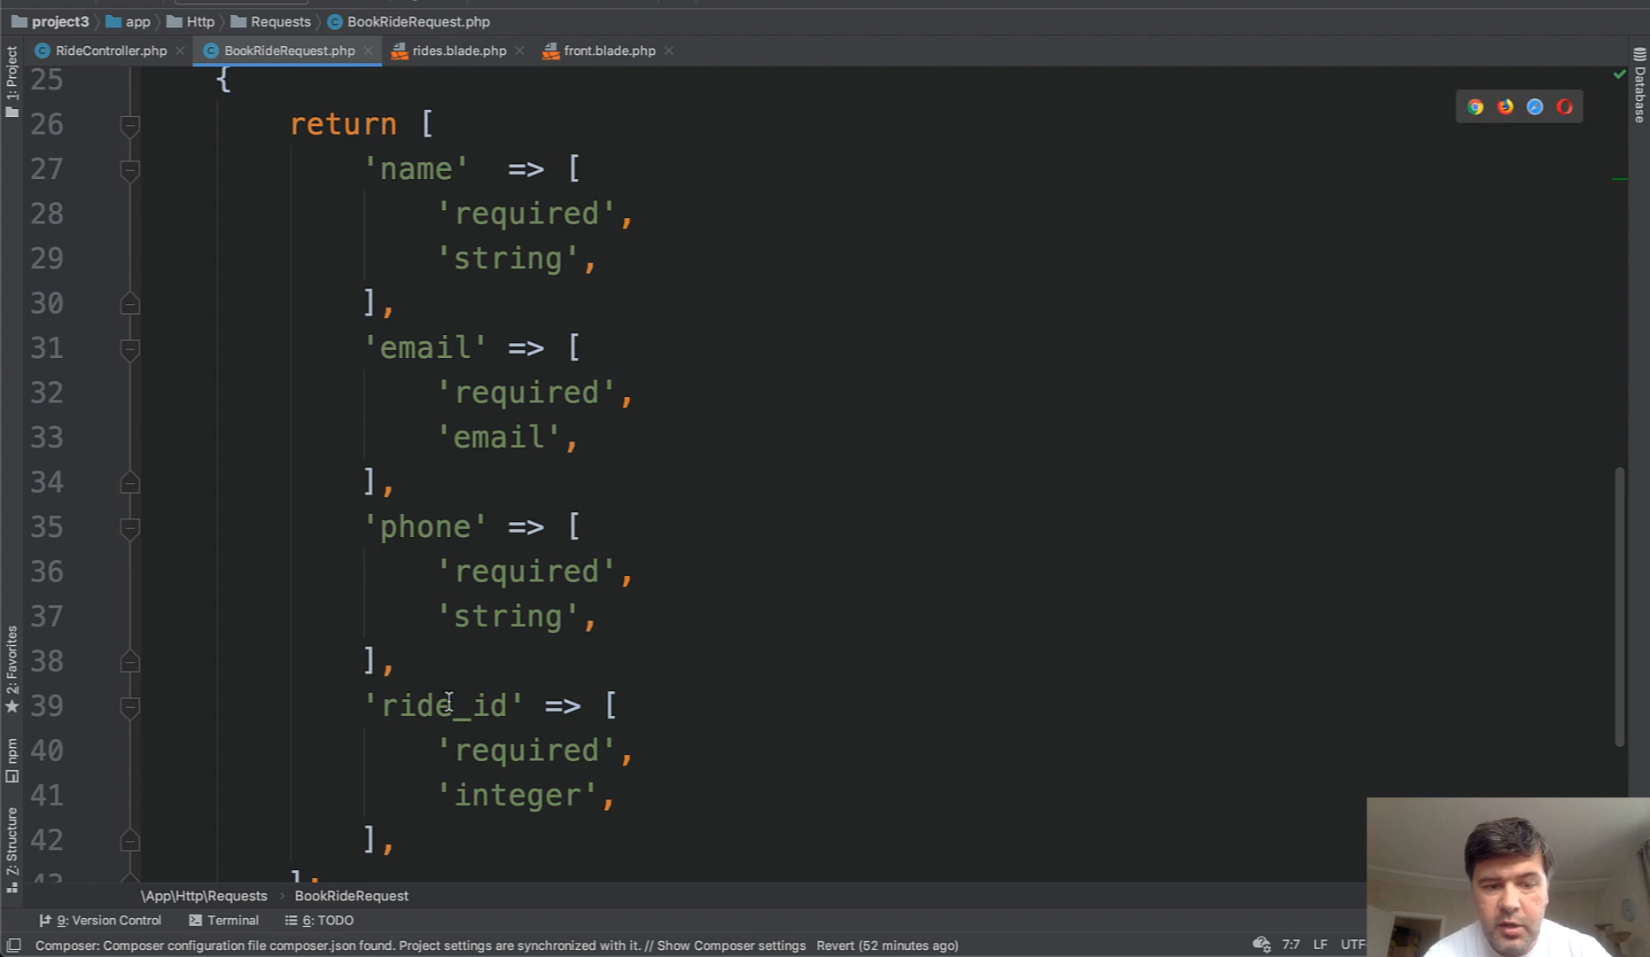
scroll(down, 3)
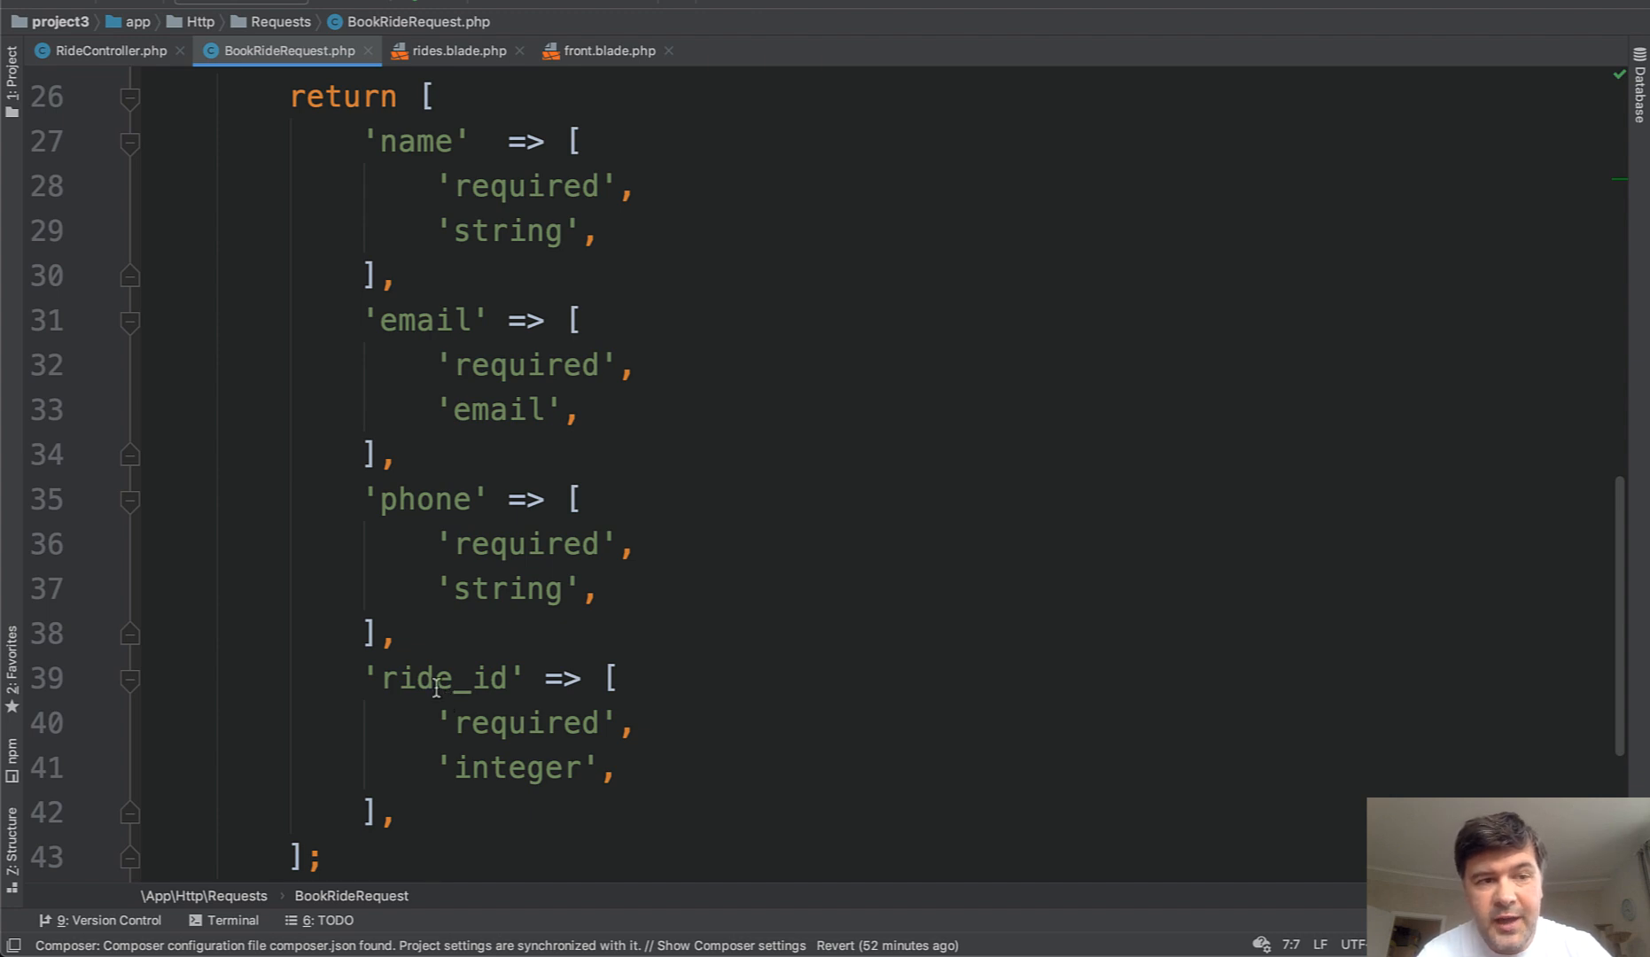
Step: Back in RideController's book method, highlight the ride and bus availability conditions
click(103, 50)
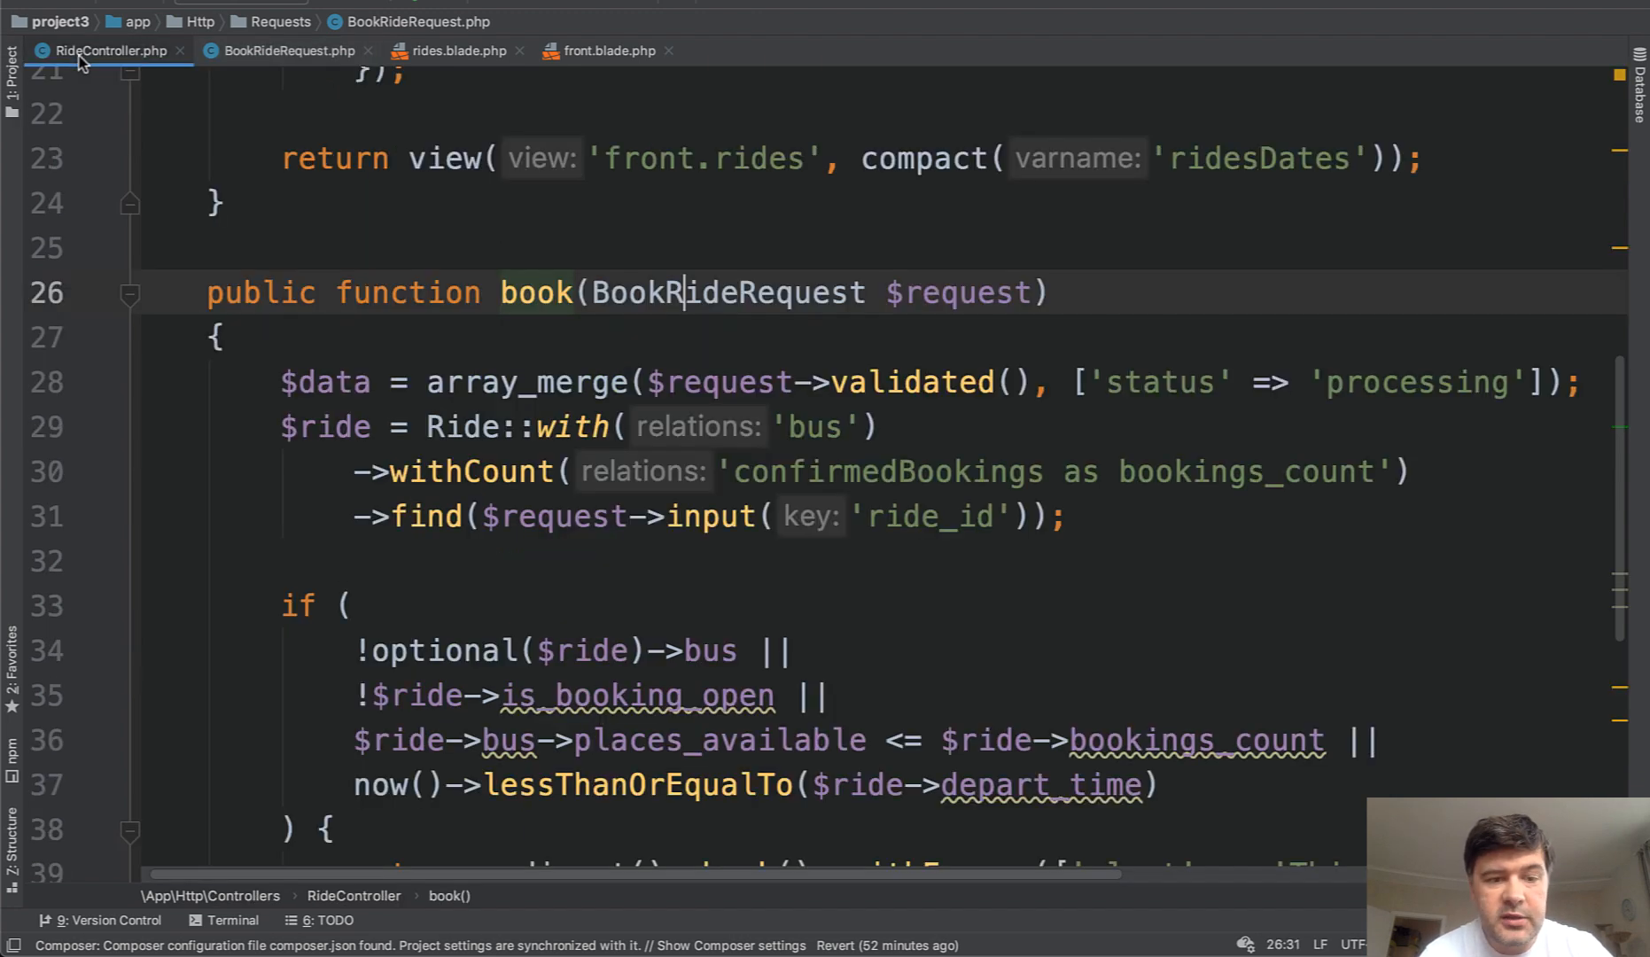
scroll(down, 3)
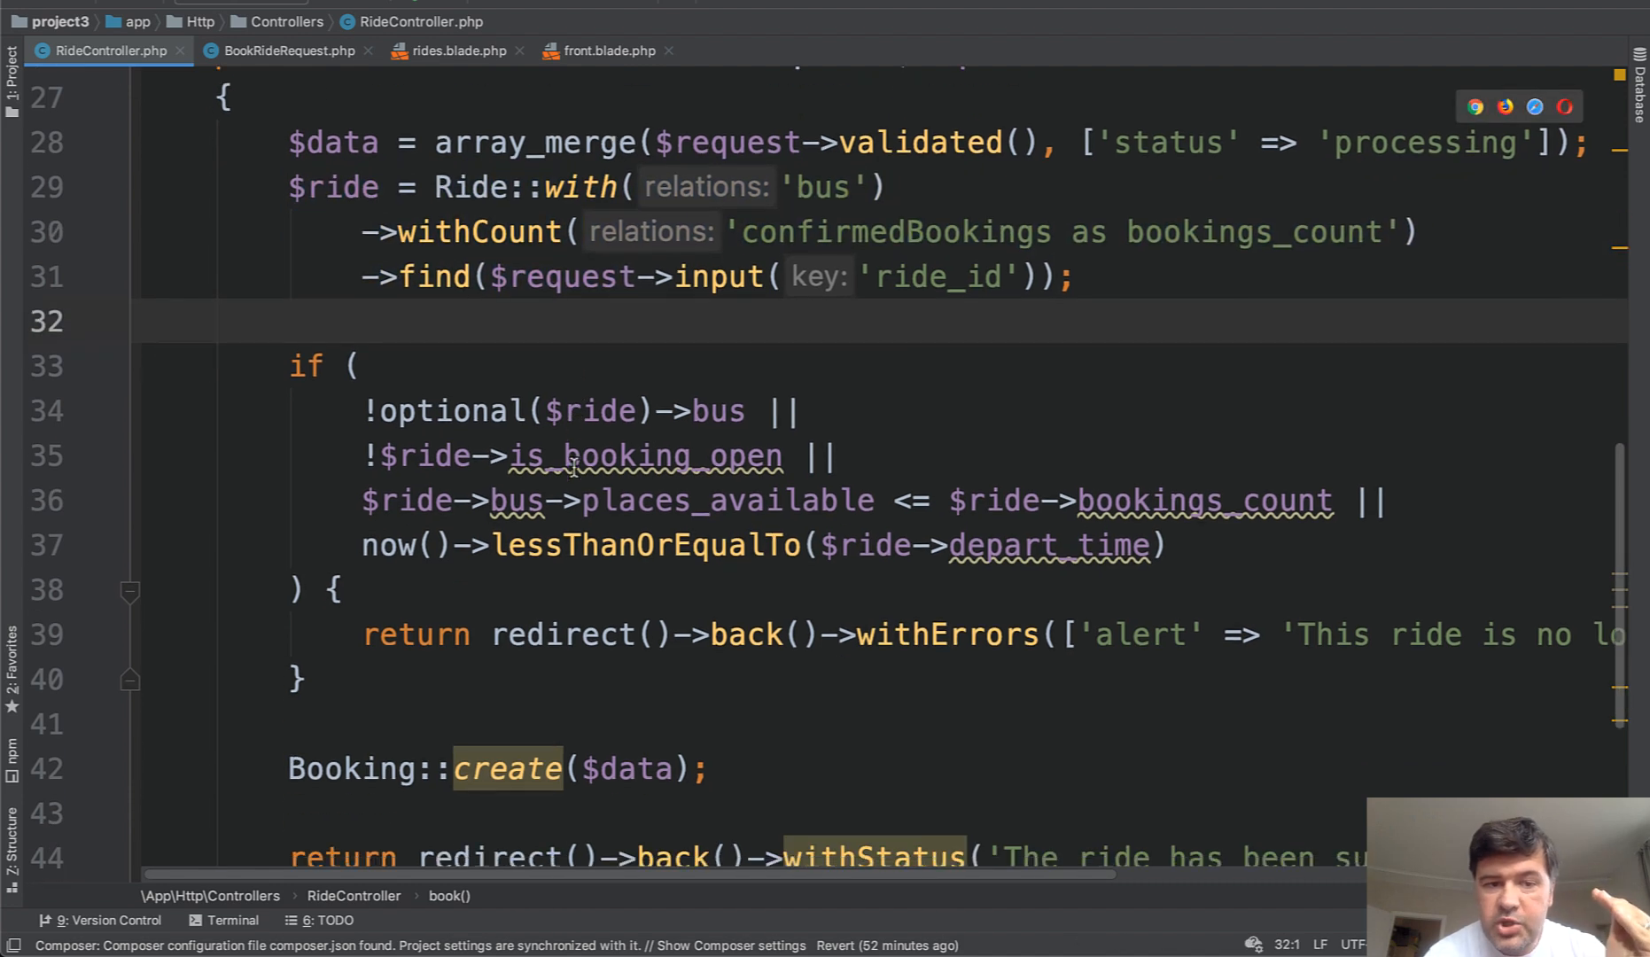
click(720, 410)
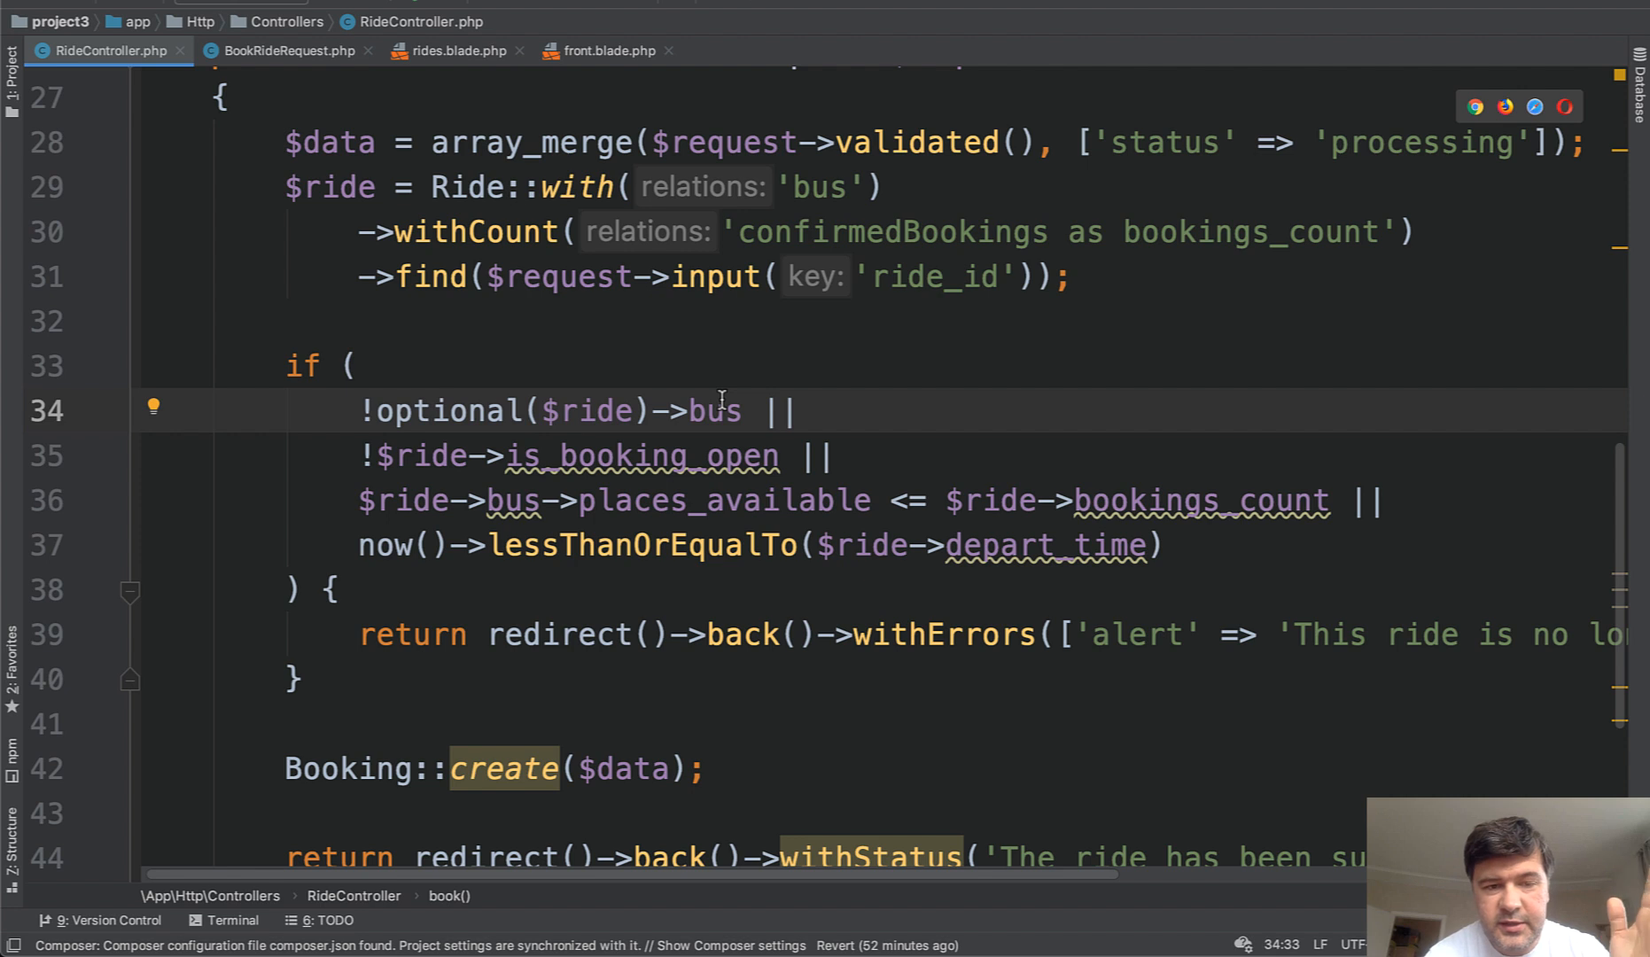
drag(414, 455, 649, 455)
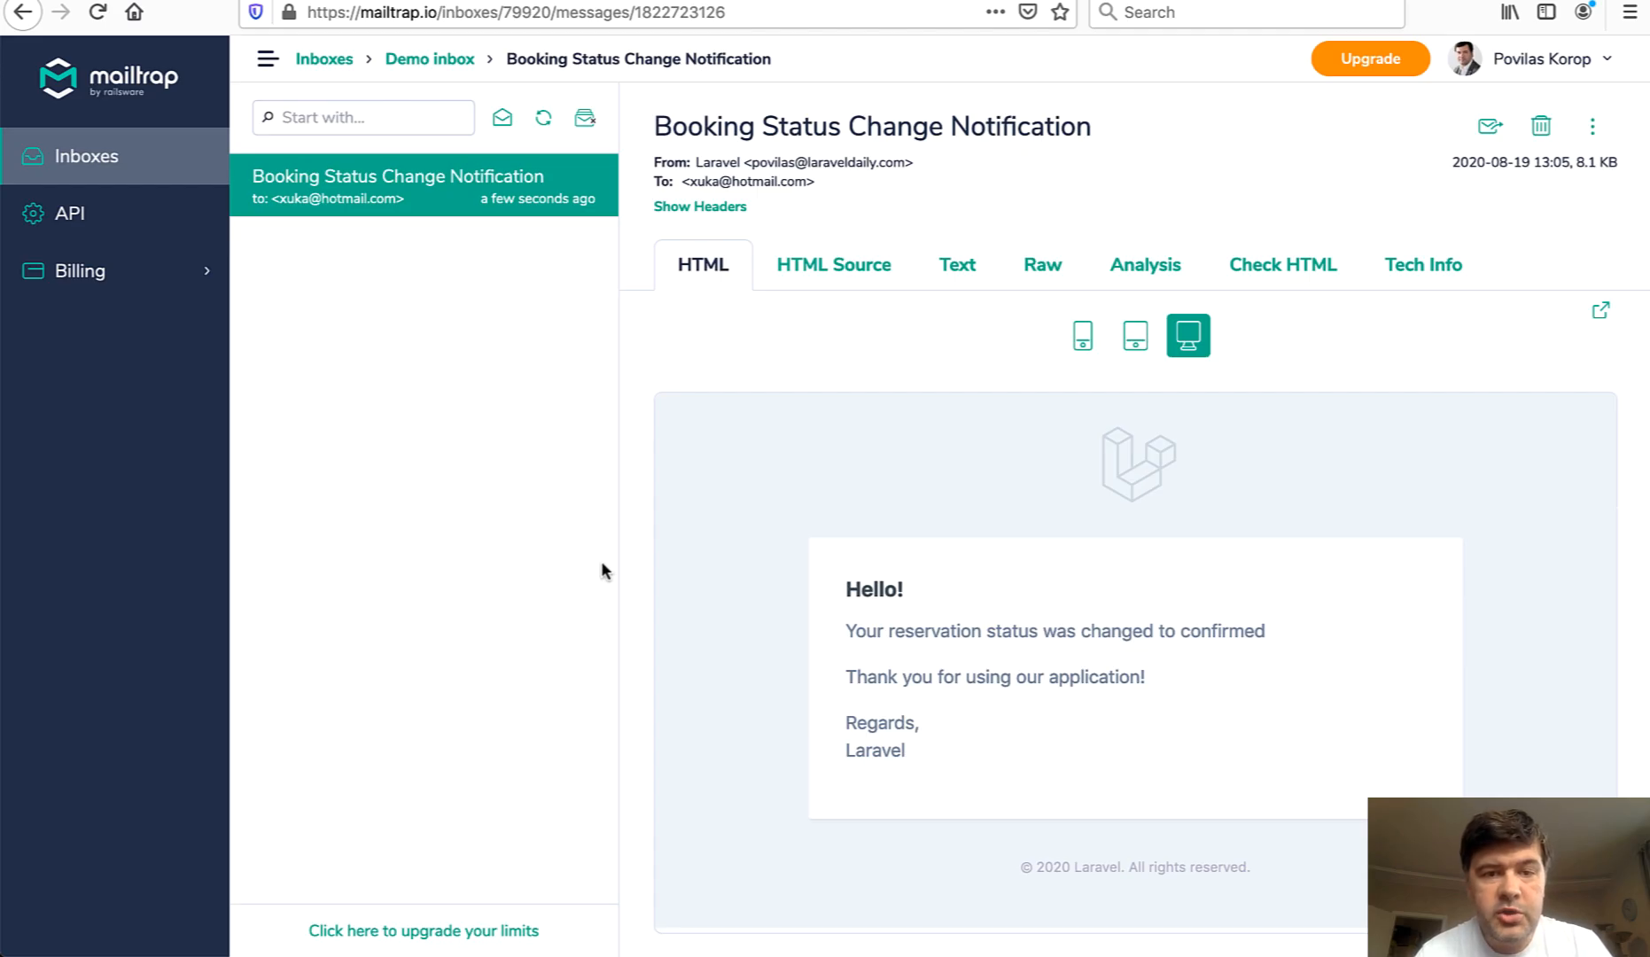
mouse_move(626, 589)
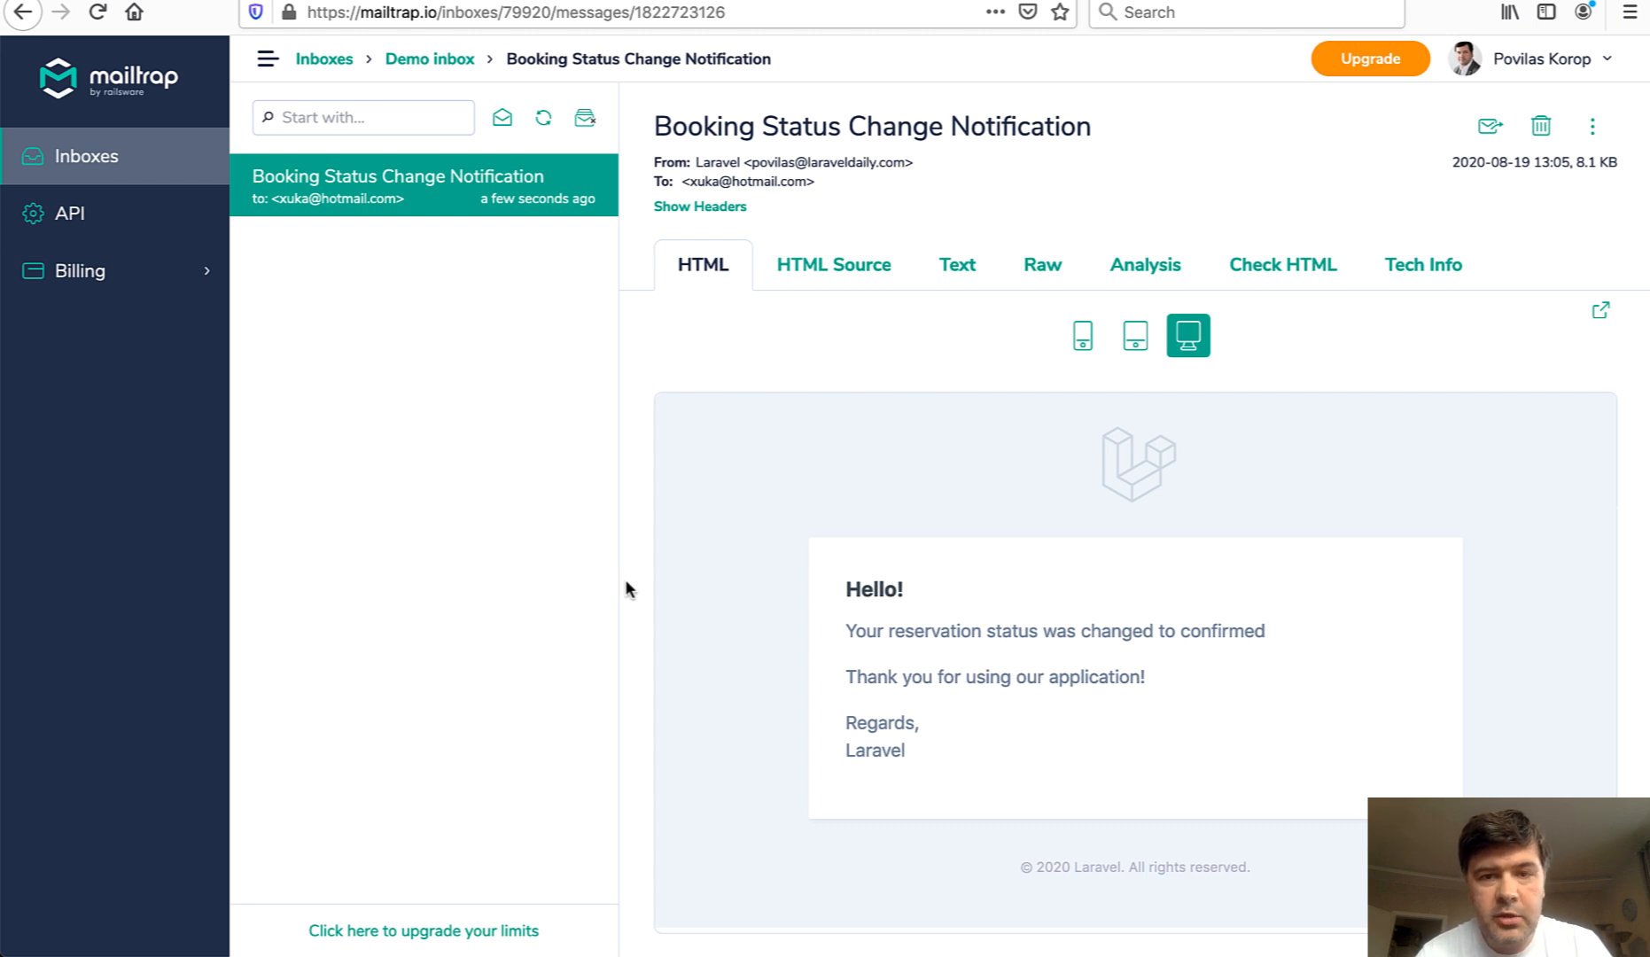
mouse_move(737, 561)
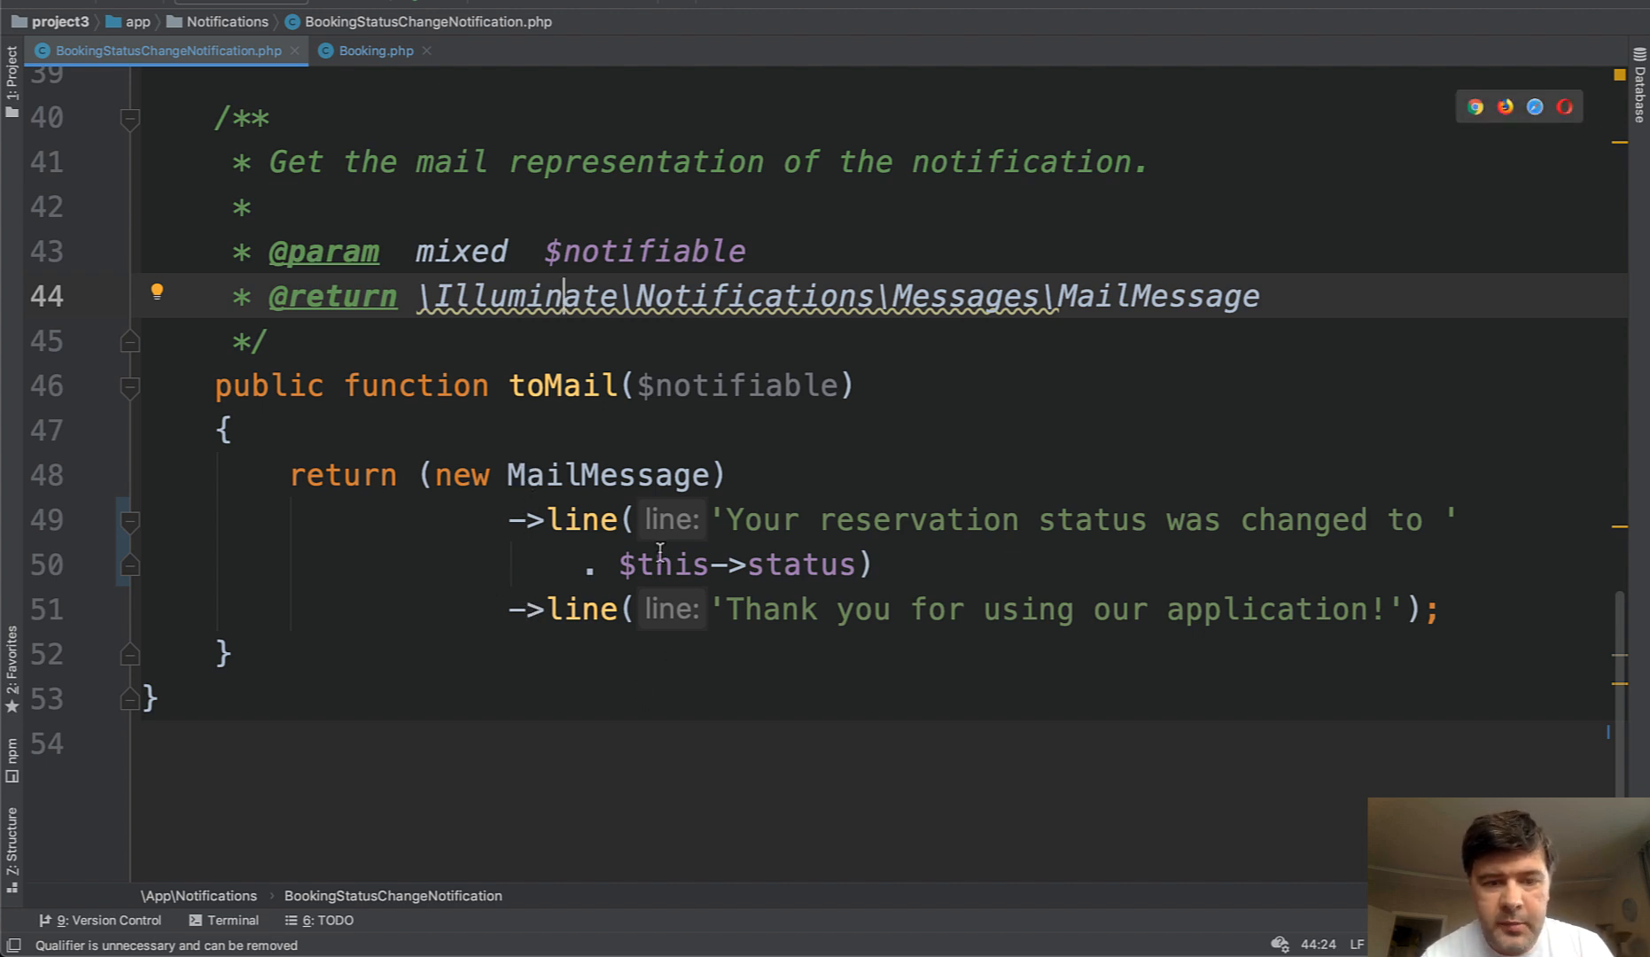
Step: Note toMail's reservation status line, then inspect the Booking model's booting update hook
click(611, 475)
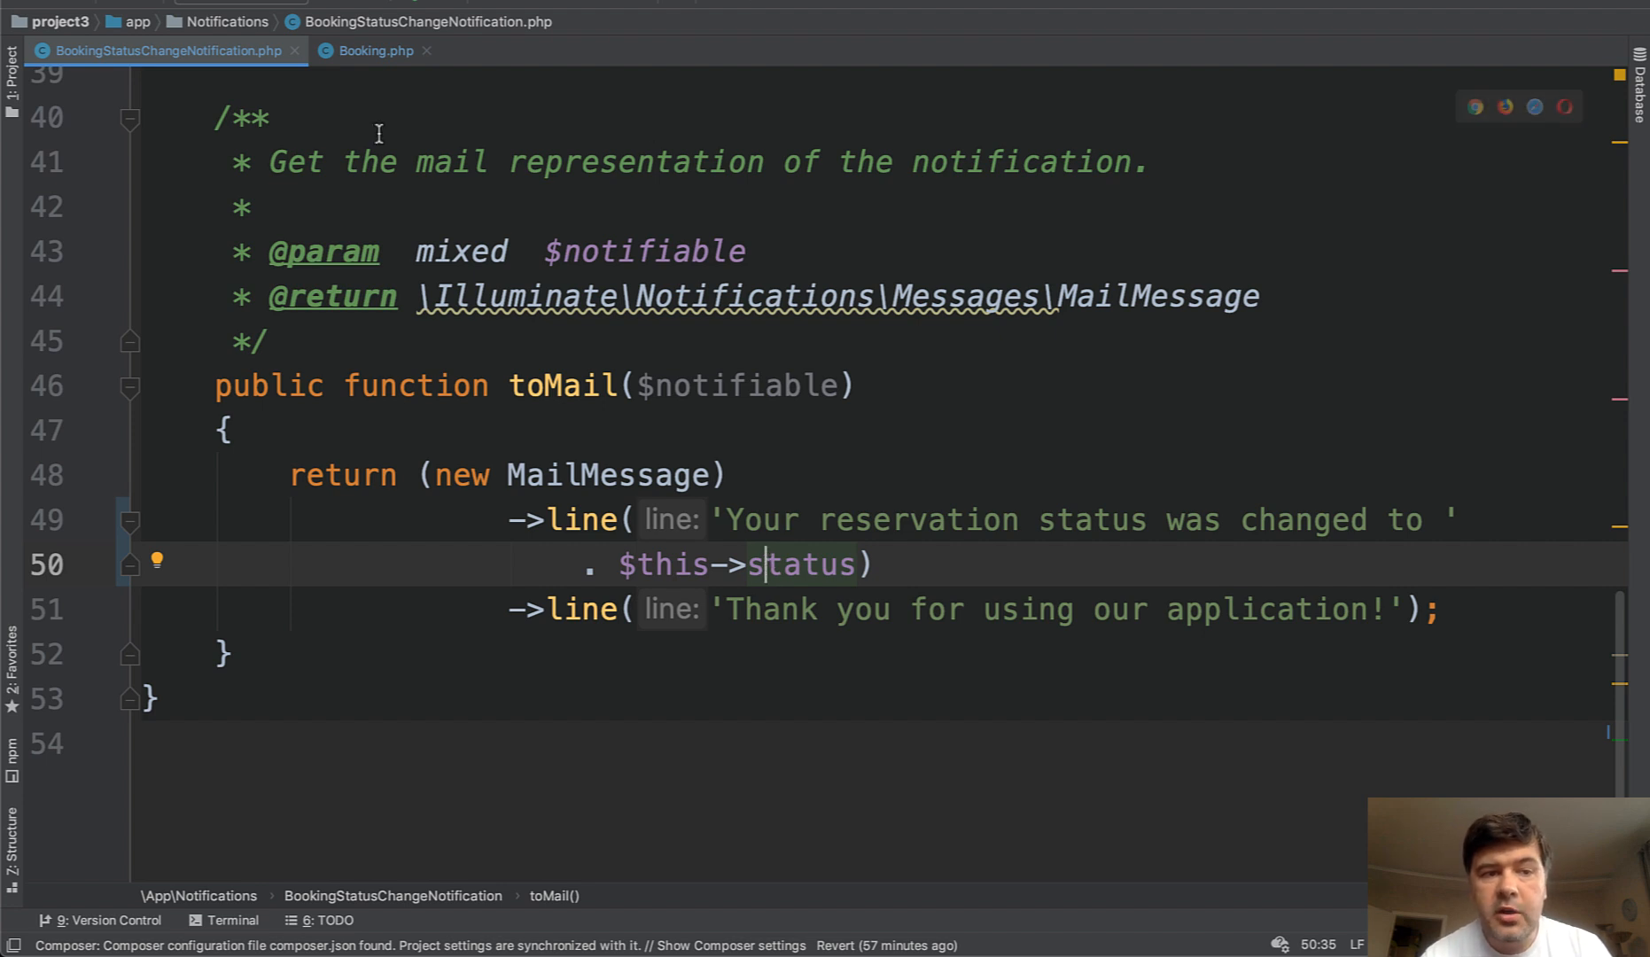
click(375, 51)
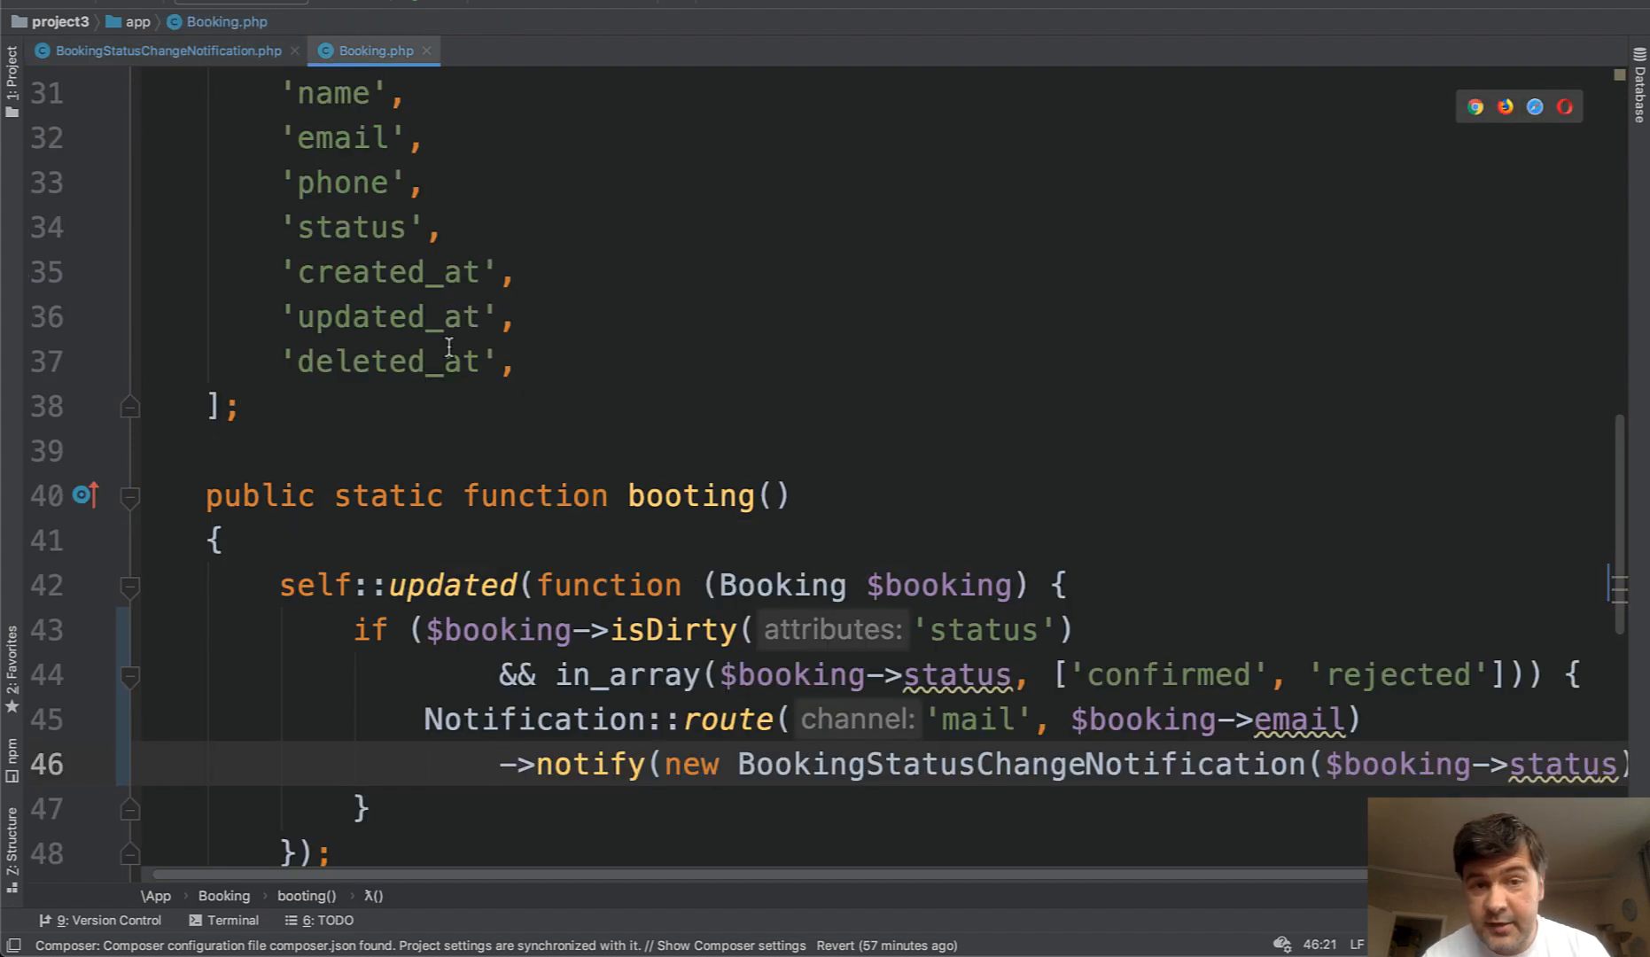
scroll(down, 3)
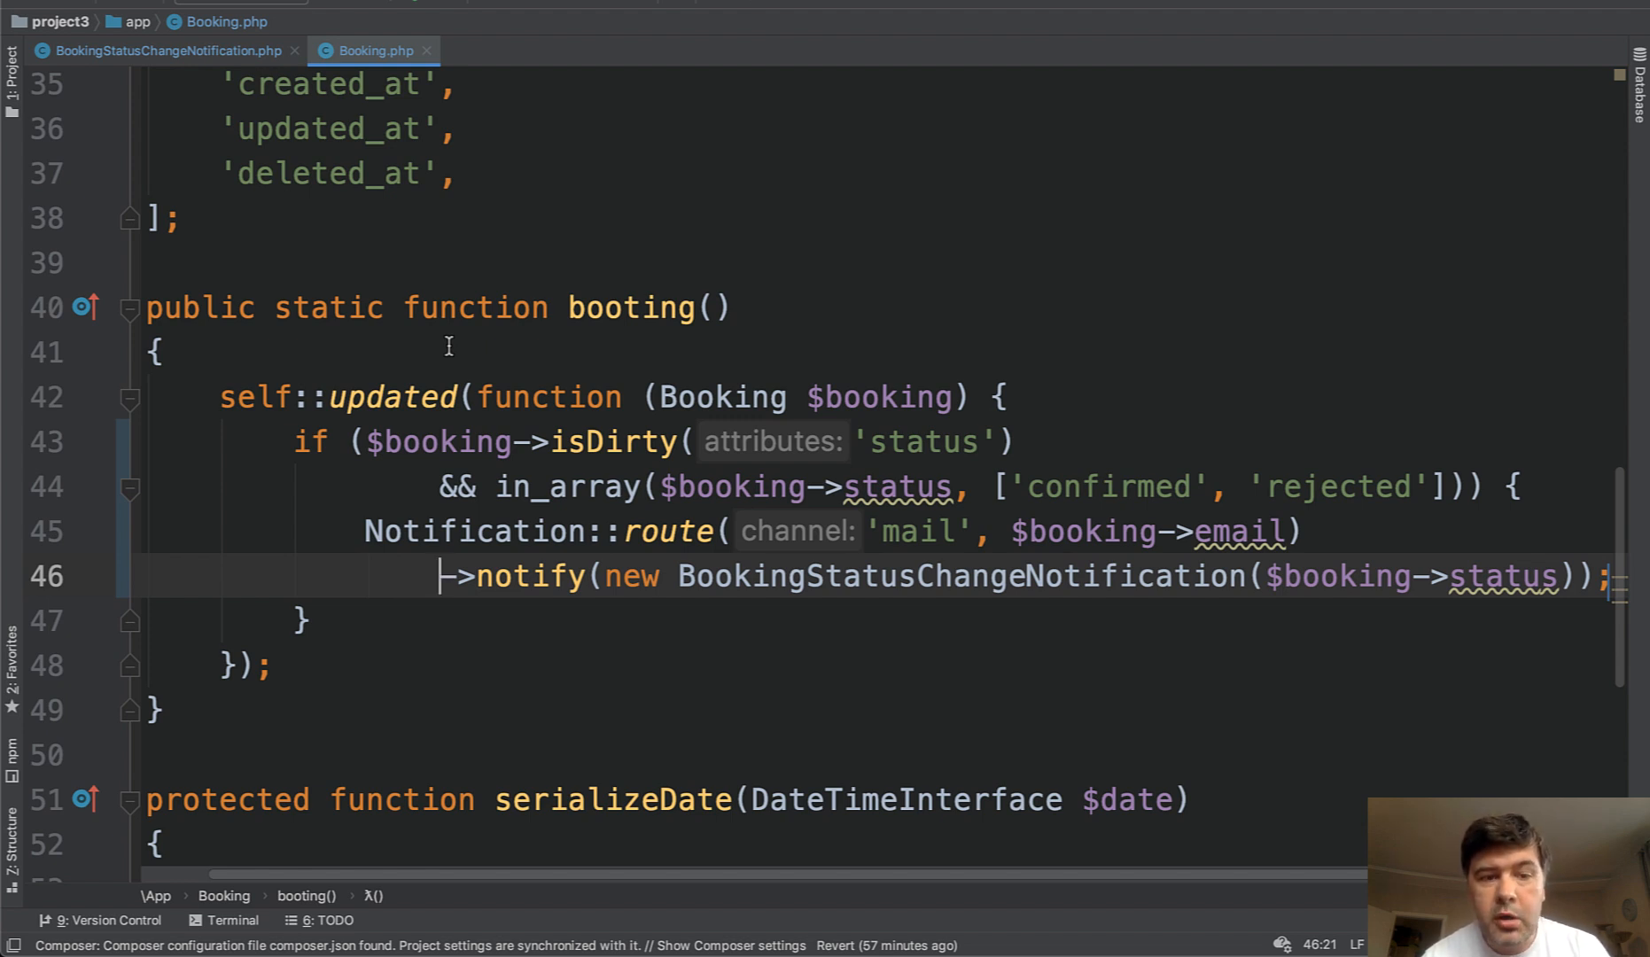
scroll(down, 3)
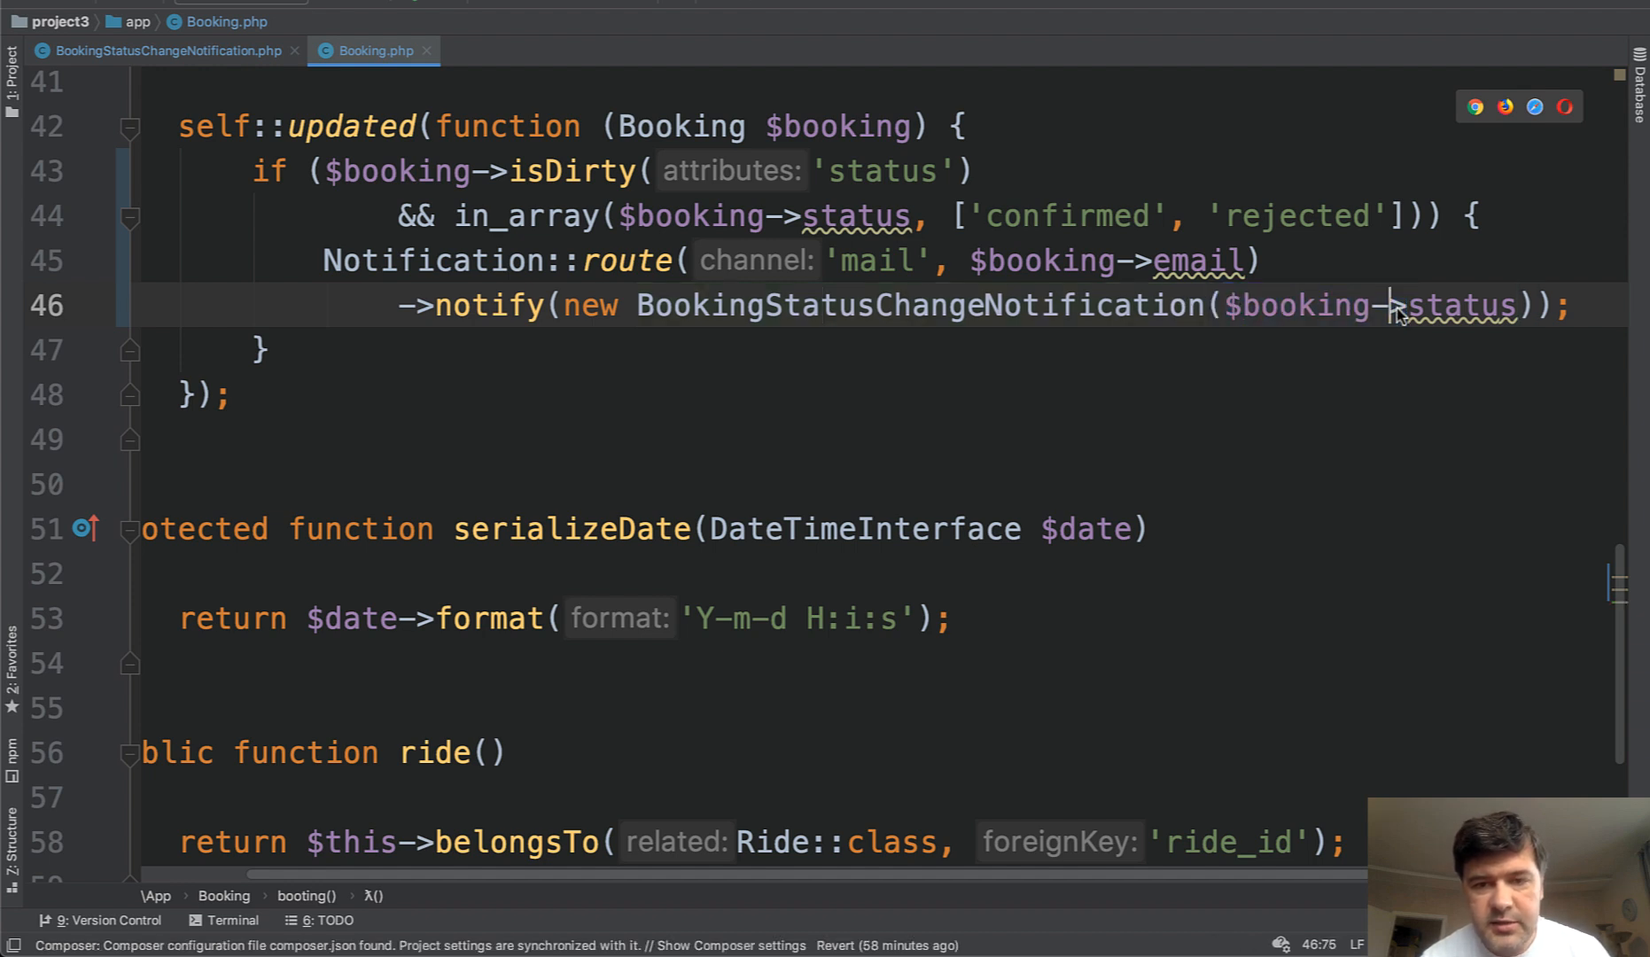
Step: Trace the passed status into BookingStatusChangeNotification, selecting its $status property and constructor
click(1278, 216)
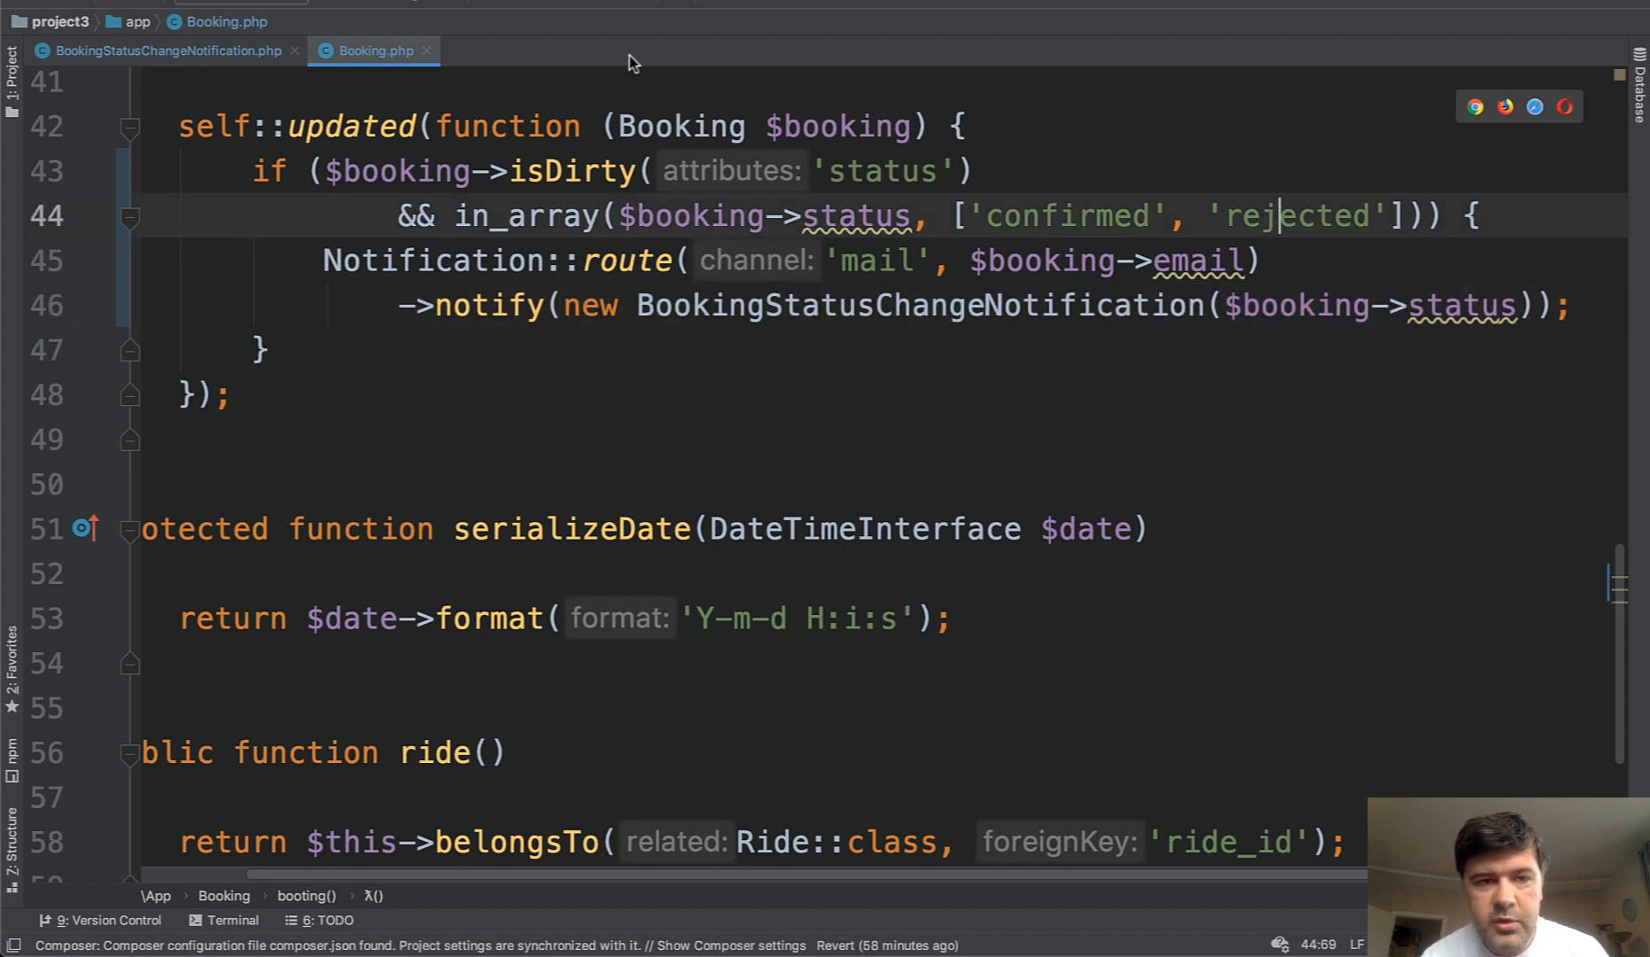
click(163, 50)
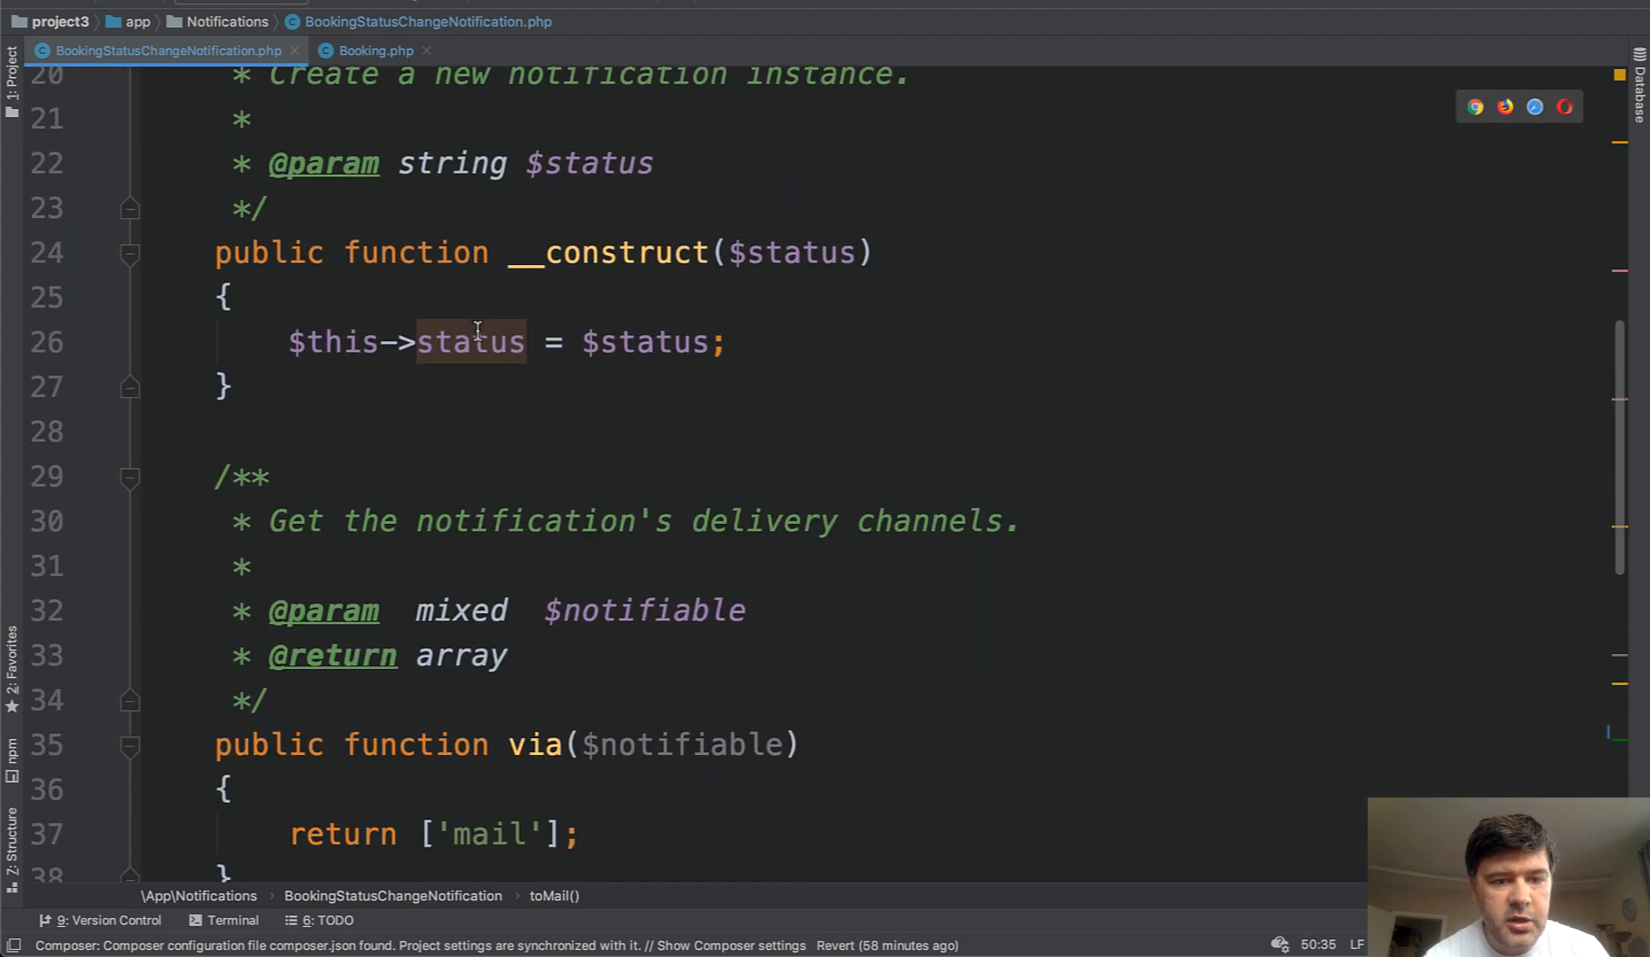
scroll(up, 3)
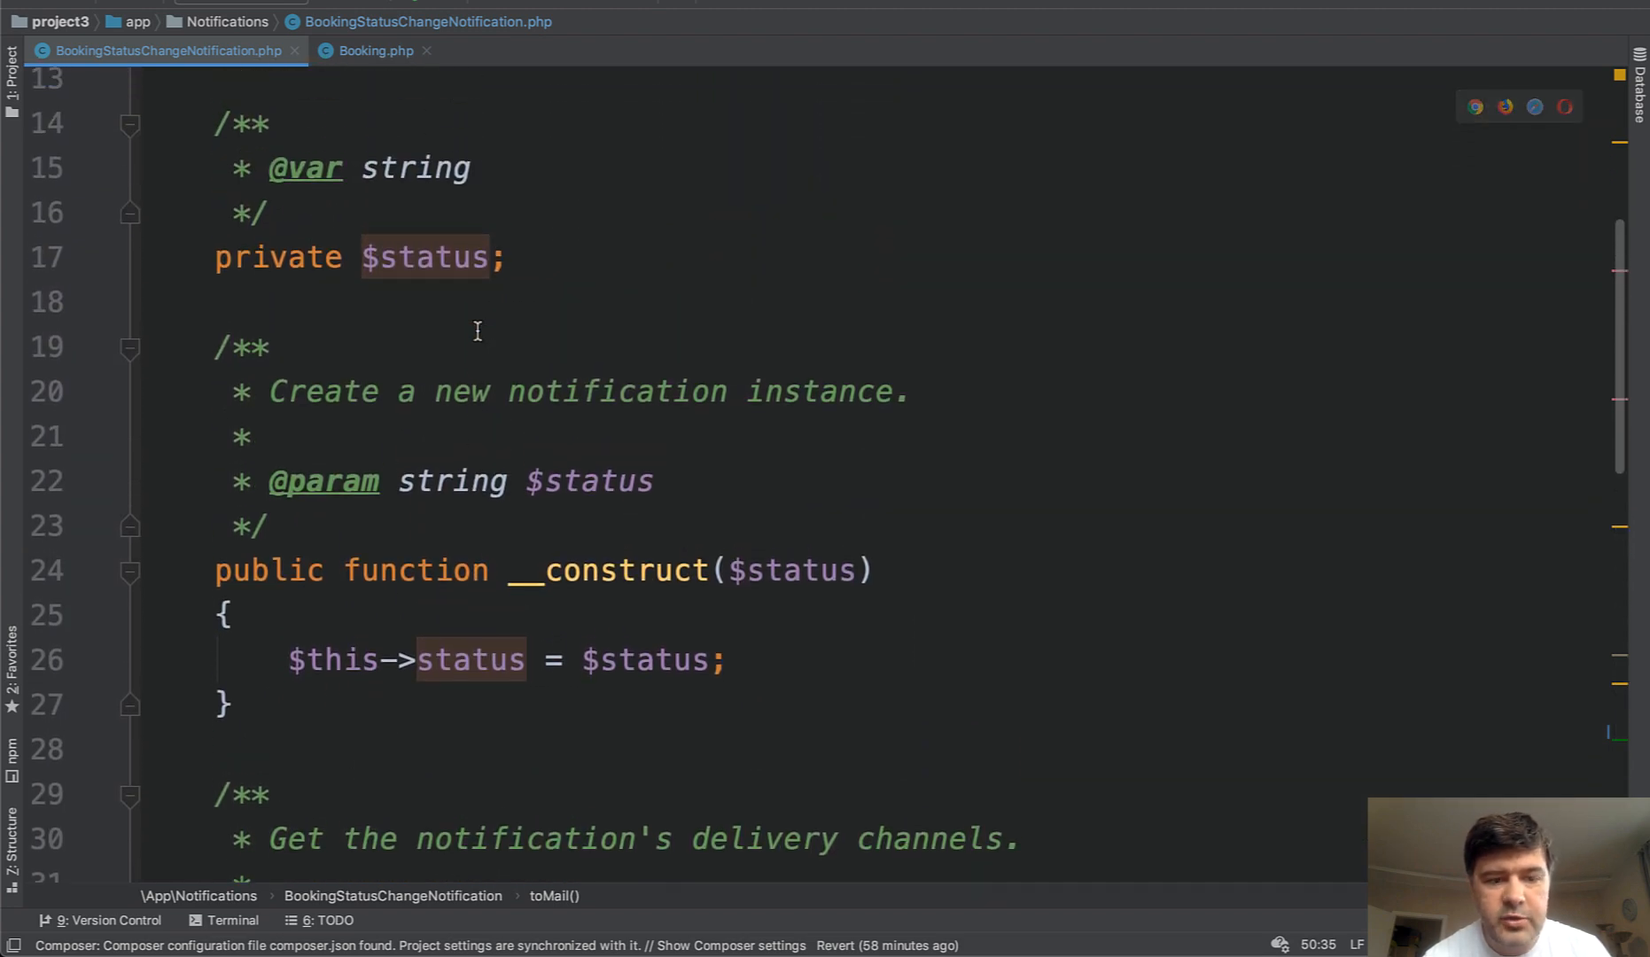
drag(245, 213, 230, 704)
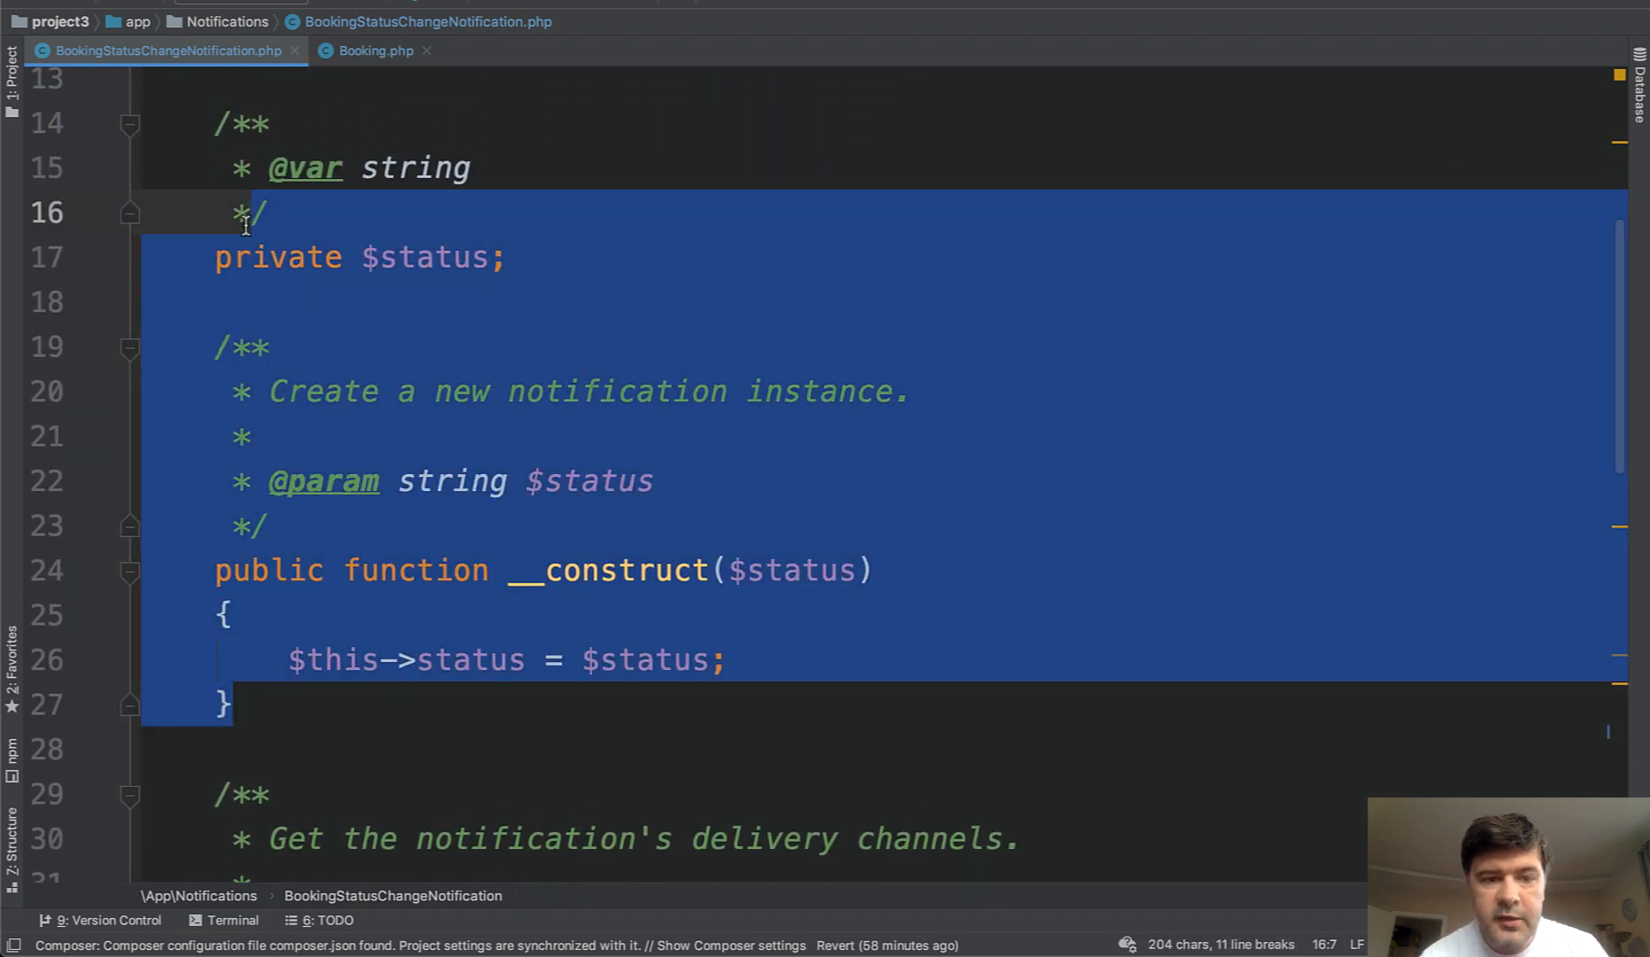